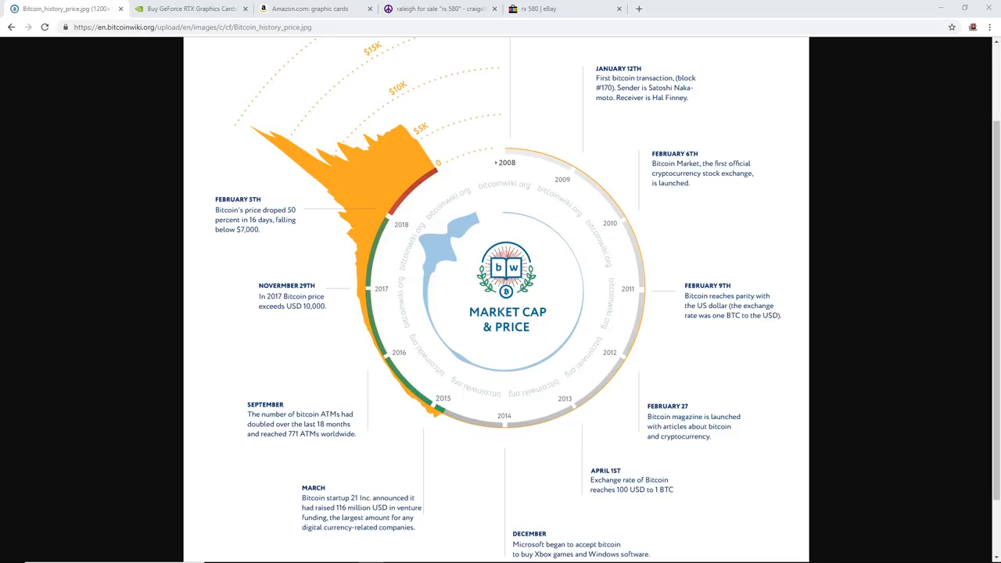
mouse_move(679, 236)
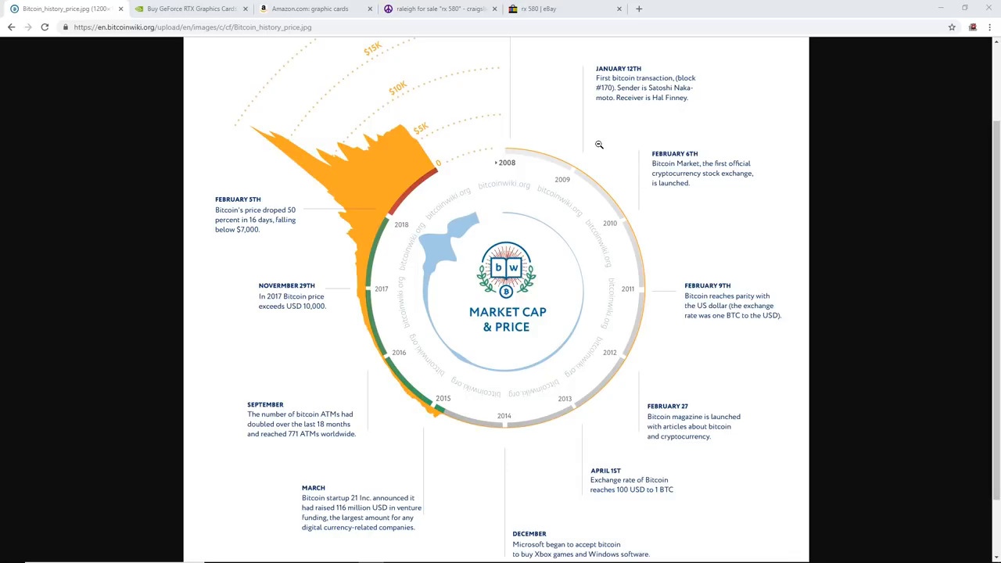
mouse_move(569, 138)
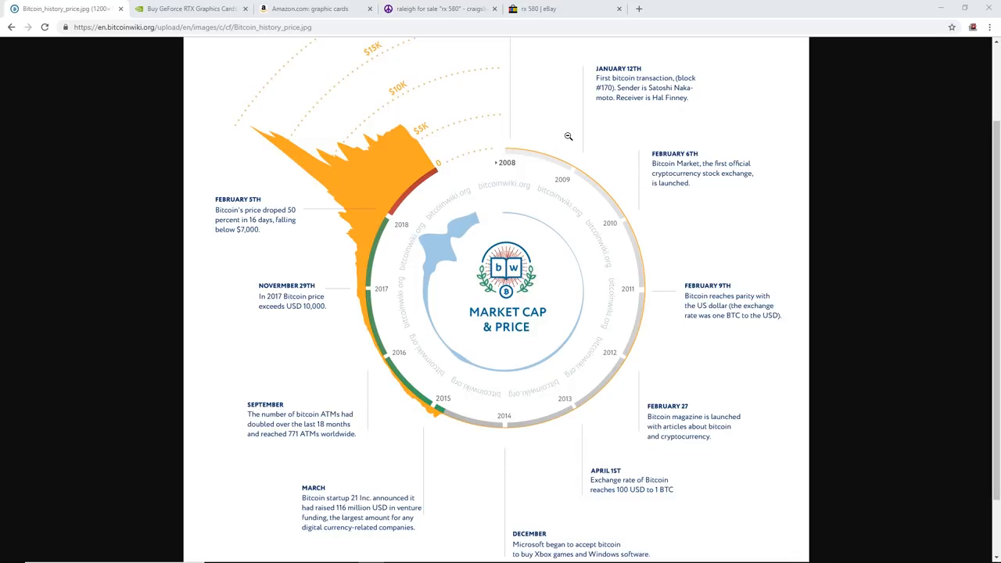
mouse_move(565, 166)
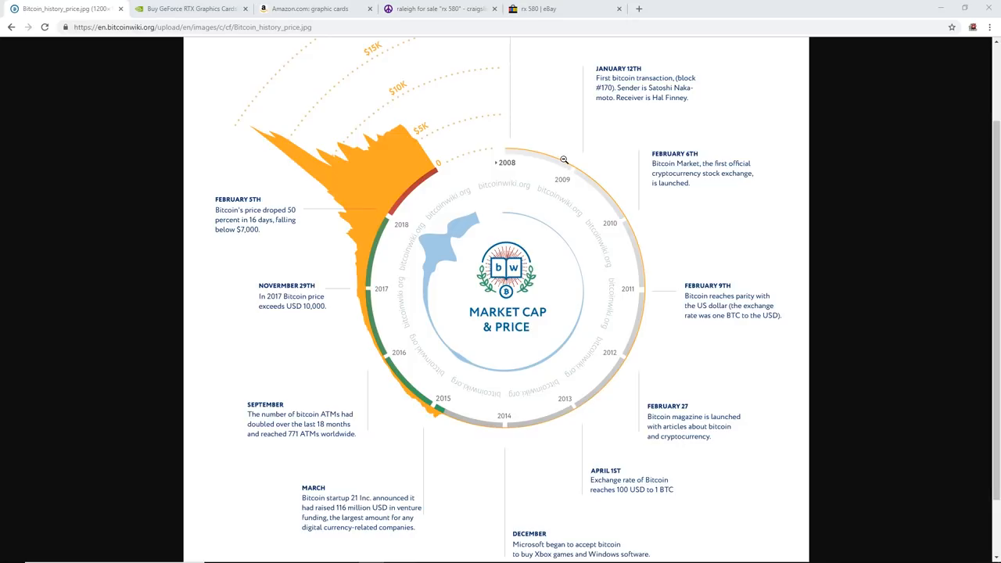
mouse_move(531, 164)
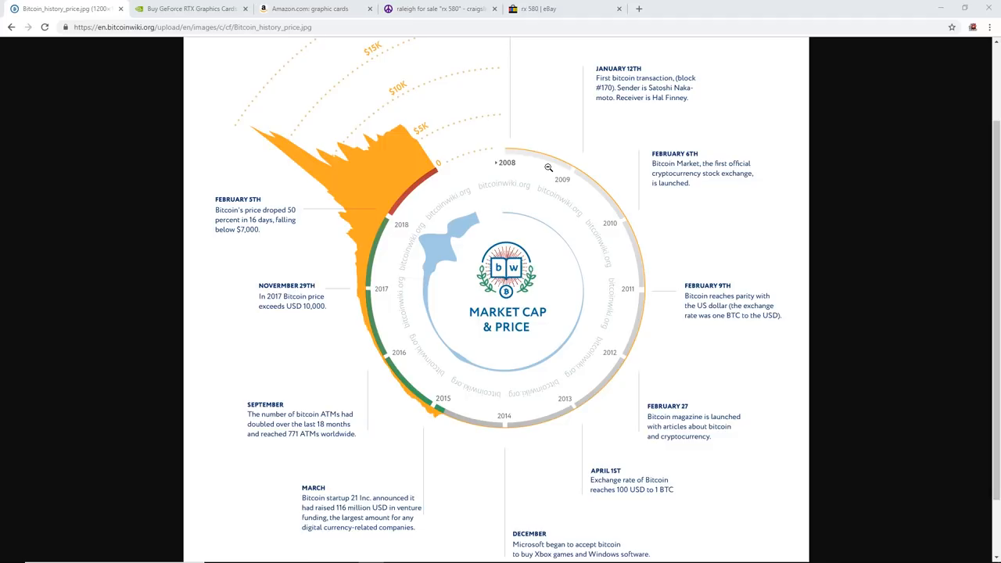
mouse_move(545, 170)
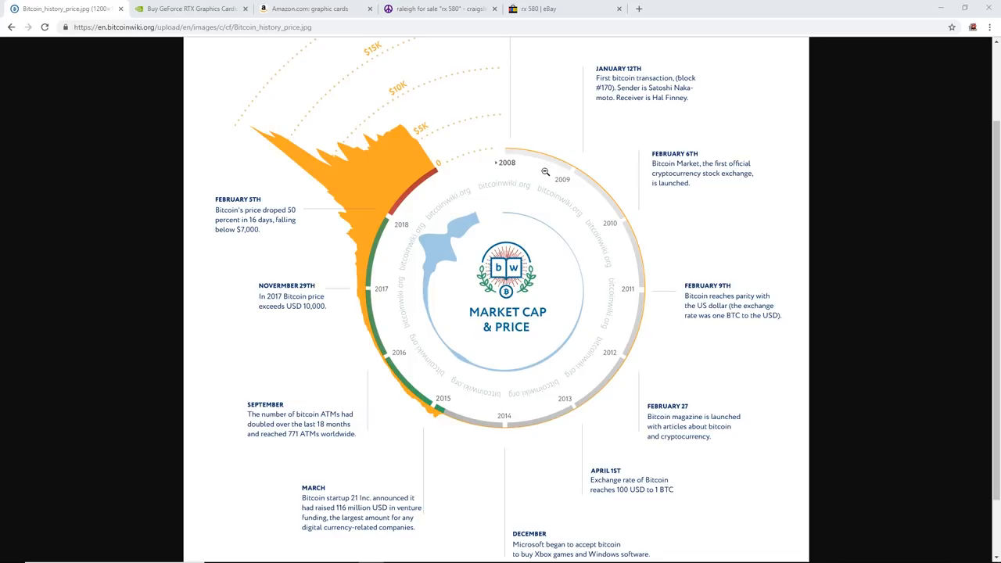
mouse_move(532, 165)
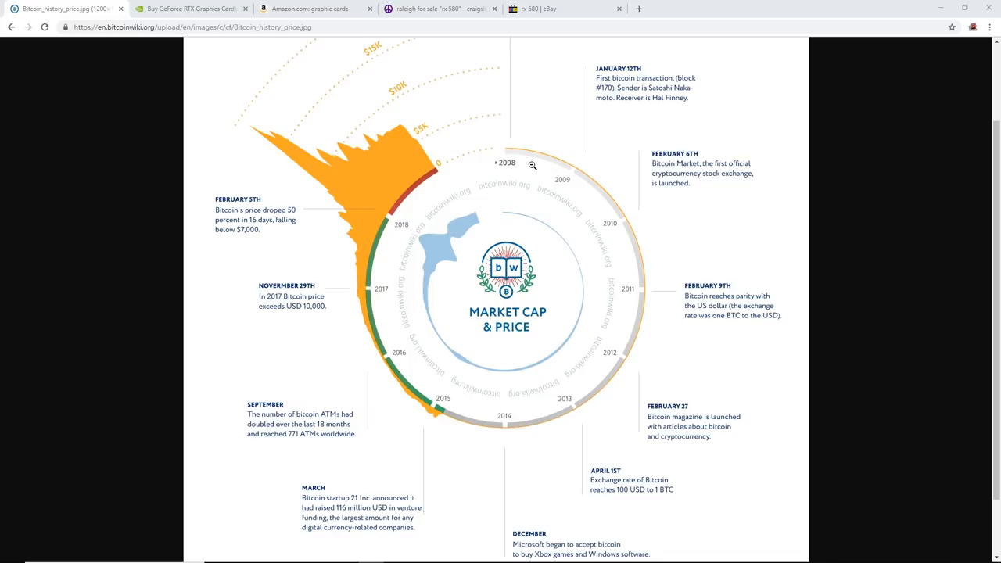
mouse_move(598, 187)
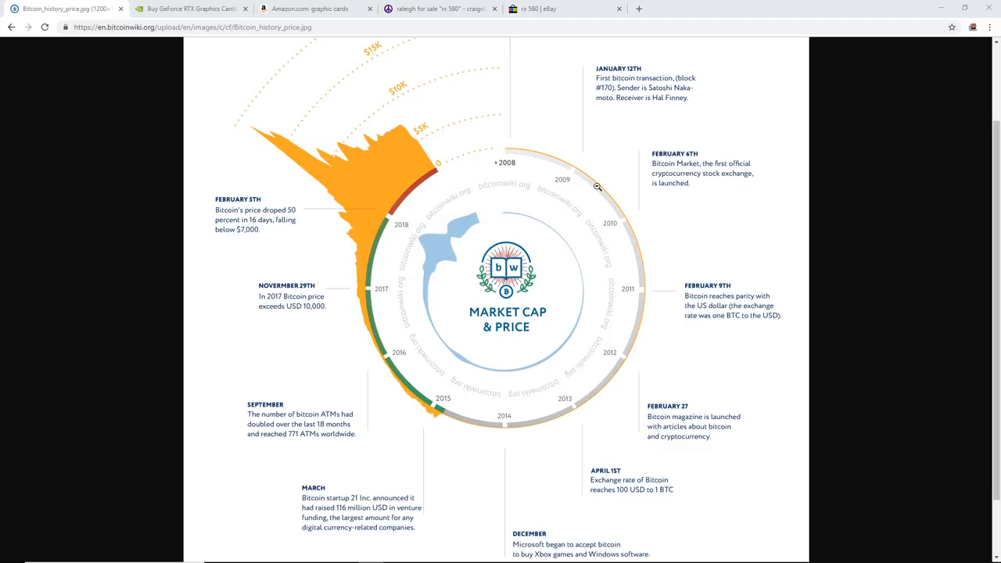
mouse_move(578, 183)
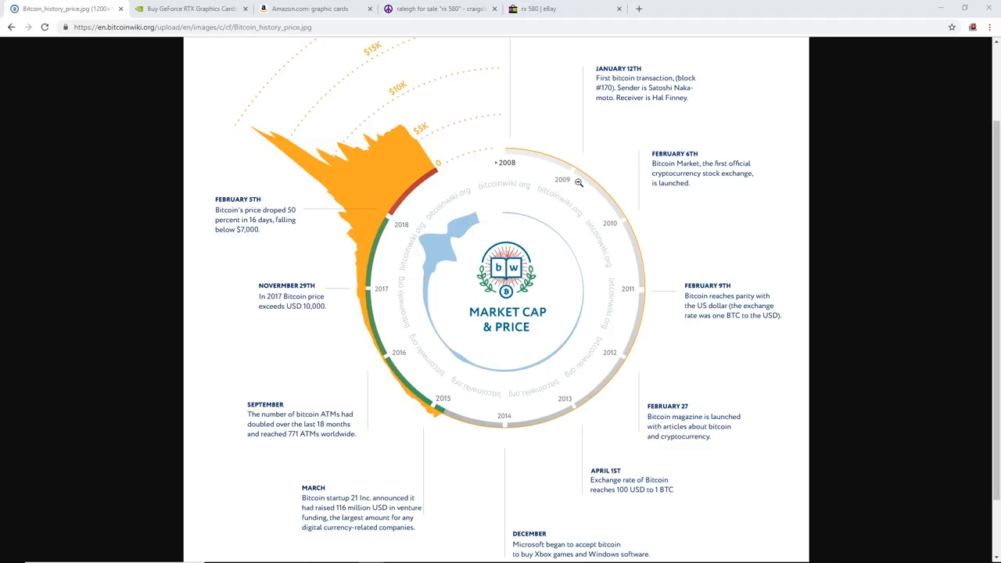
mouse_move(626, 216)
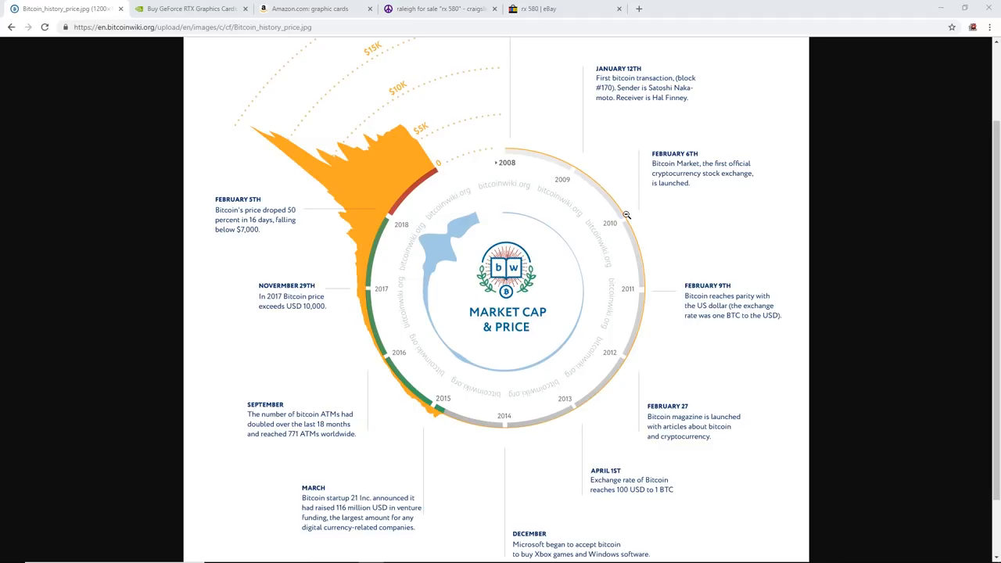
mouse_move(544, 141)
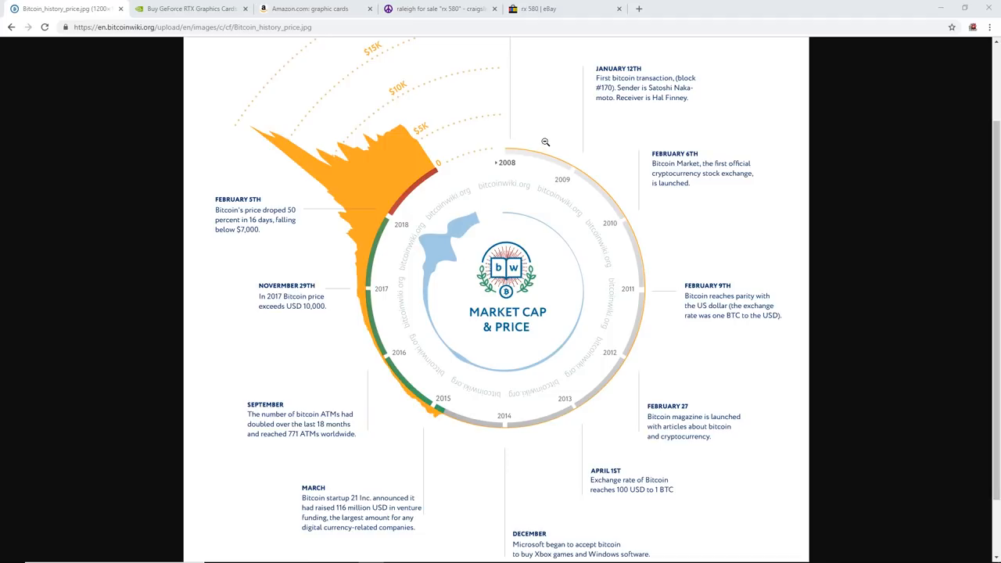
mouse_move(604, 144)
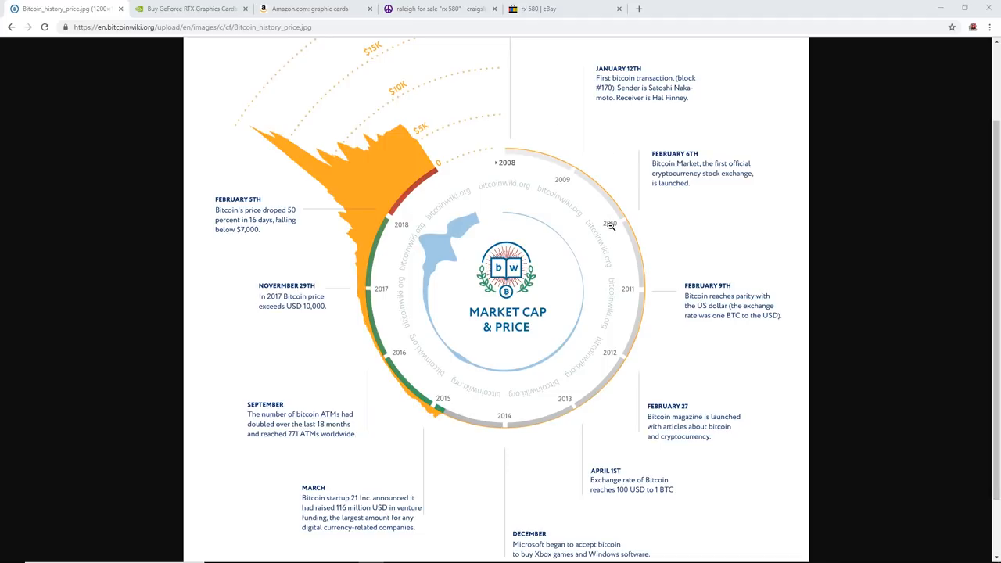
mouse_move(630, 225)
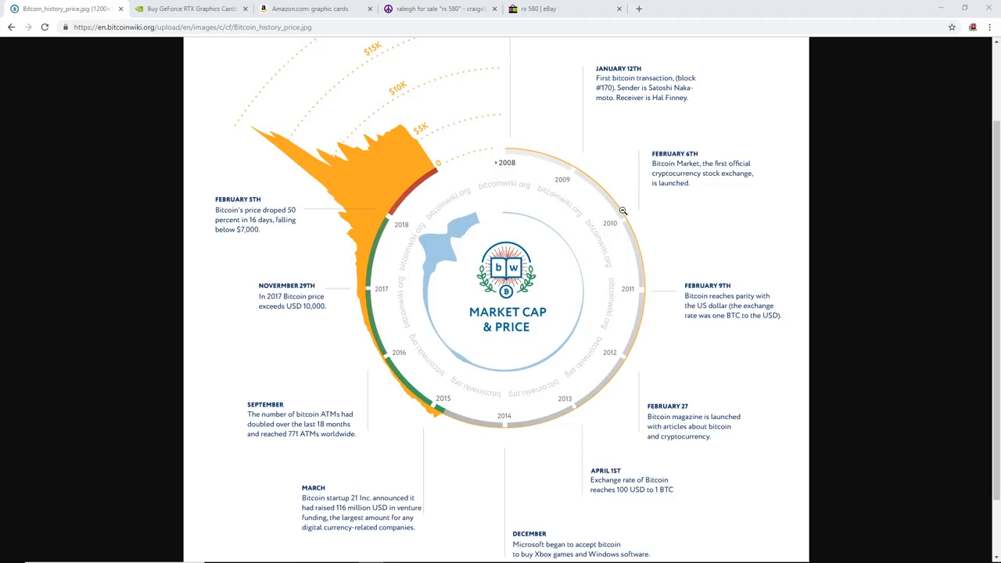
mouse_move(640, 260)
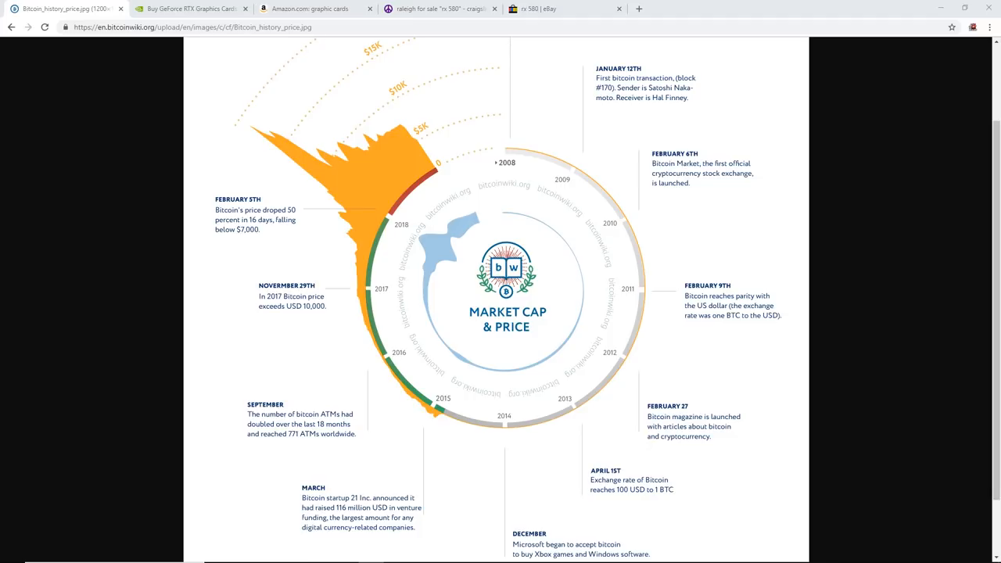
mouse_move(601, 361)
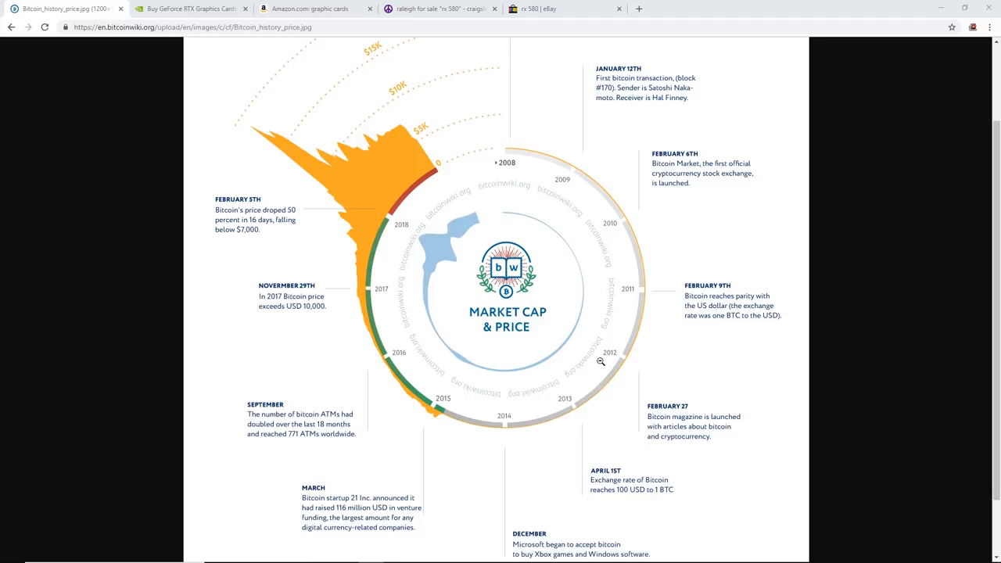
mouse_move(601, 382)
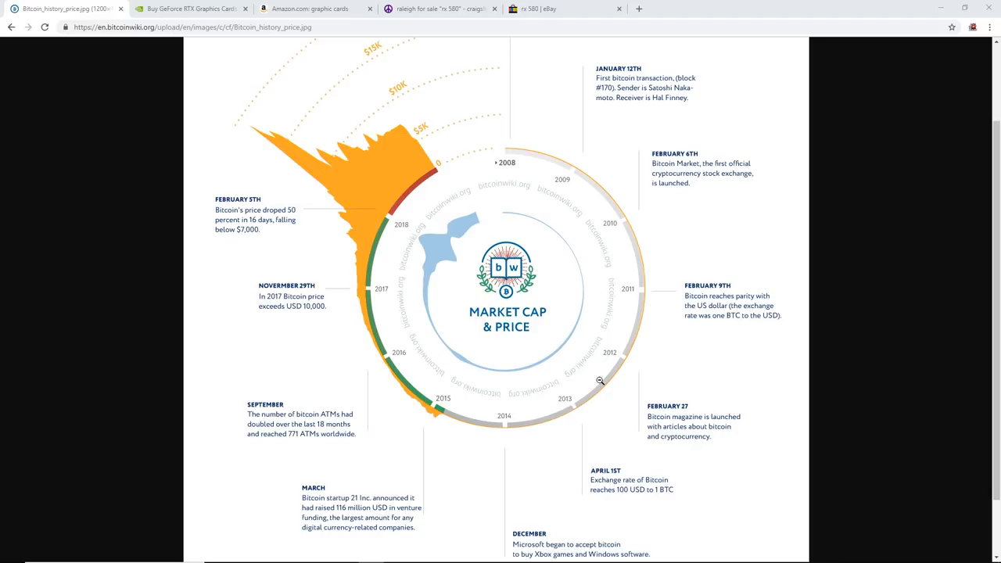
mouse_move(381, 274)
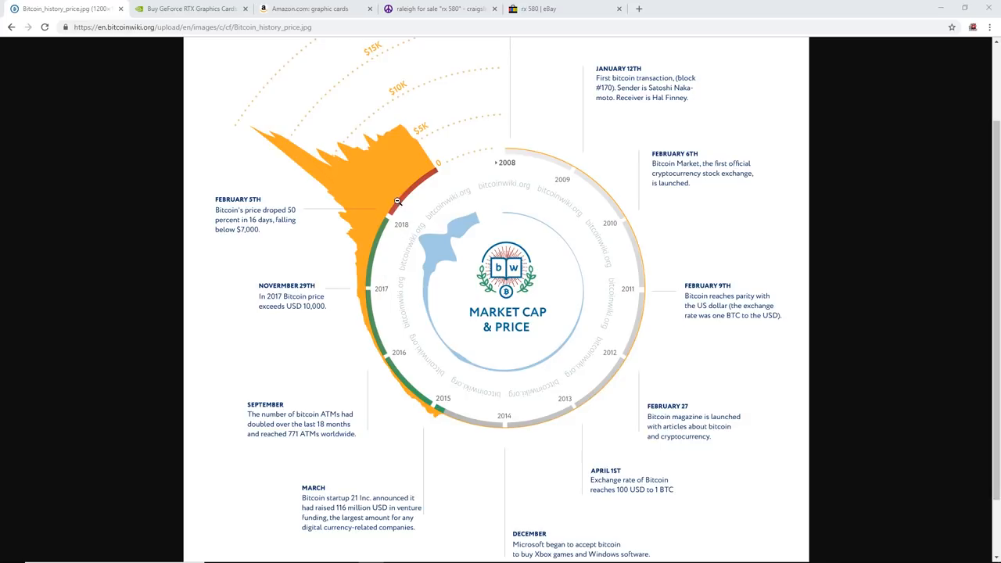
mouse_move(408, 213)
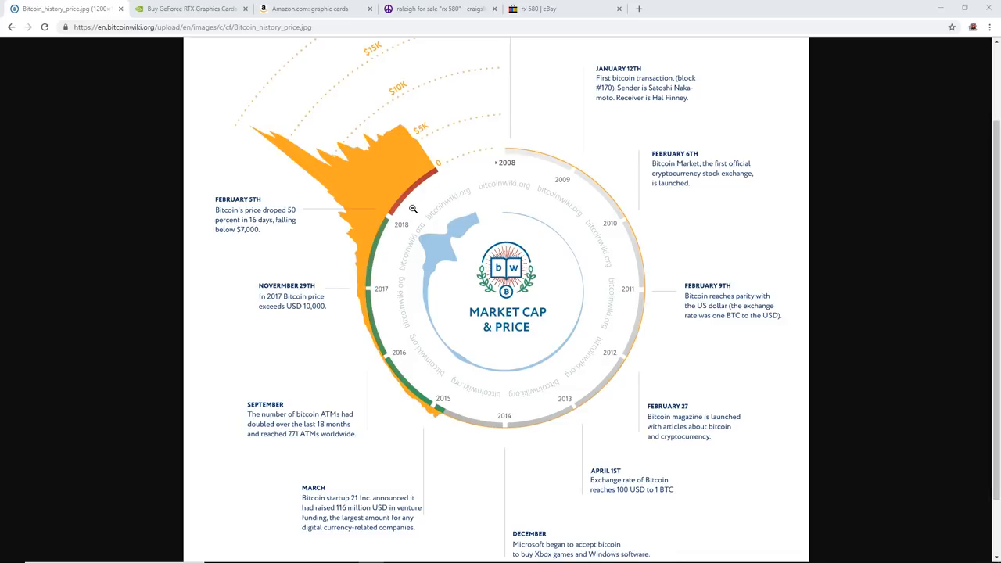
mouse_move(435, 84)
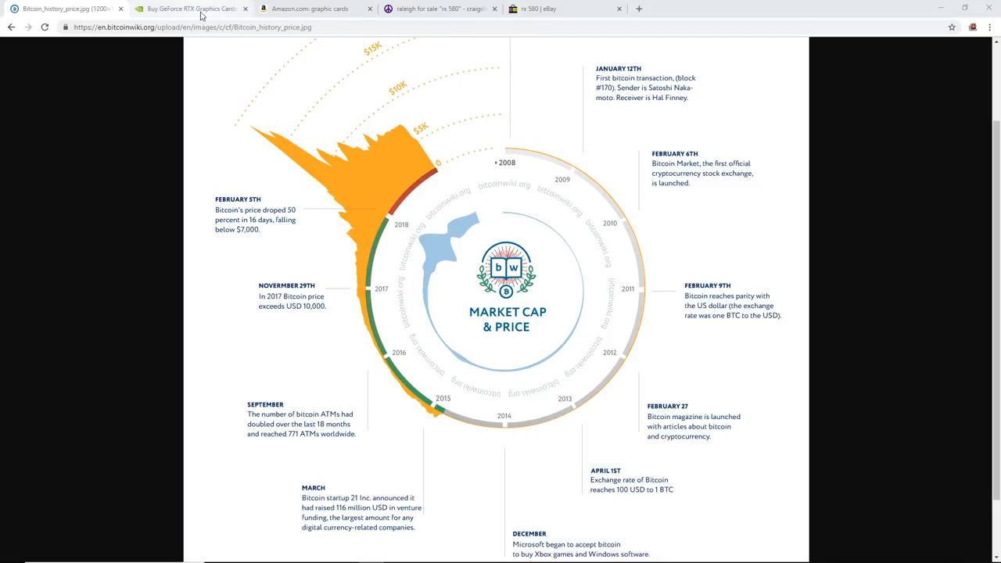
Compare the NVIDIA GeForce store cards with the Amazon, eBay and Craigslist rx 580 listings
click(188, 9)
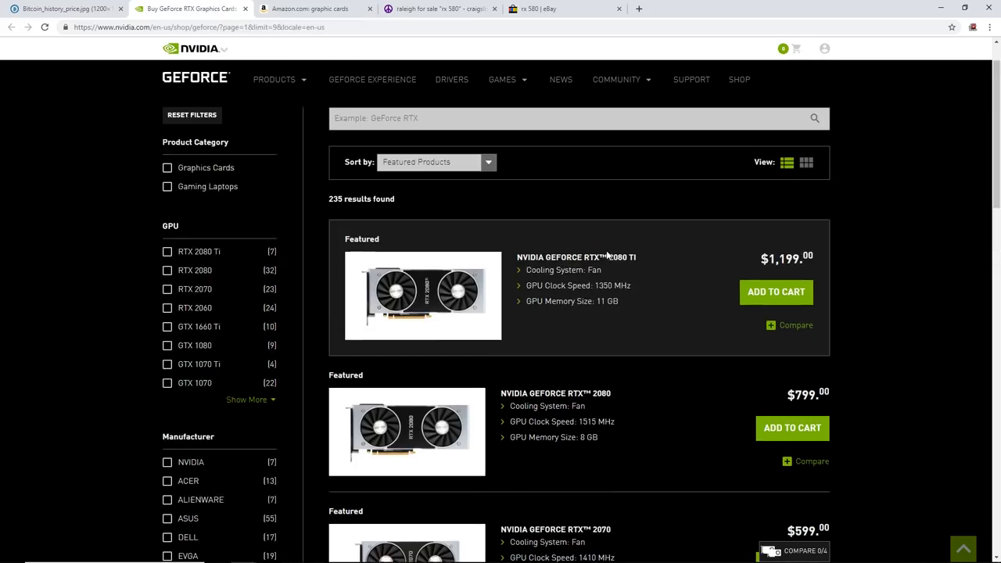
scroll(up, 3)
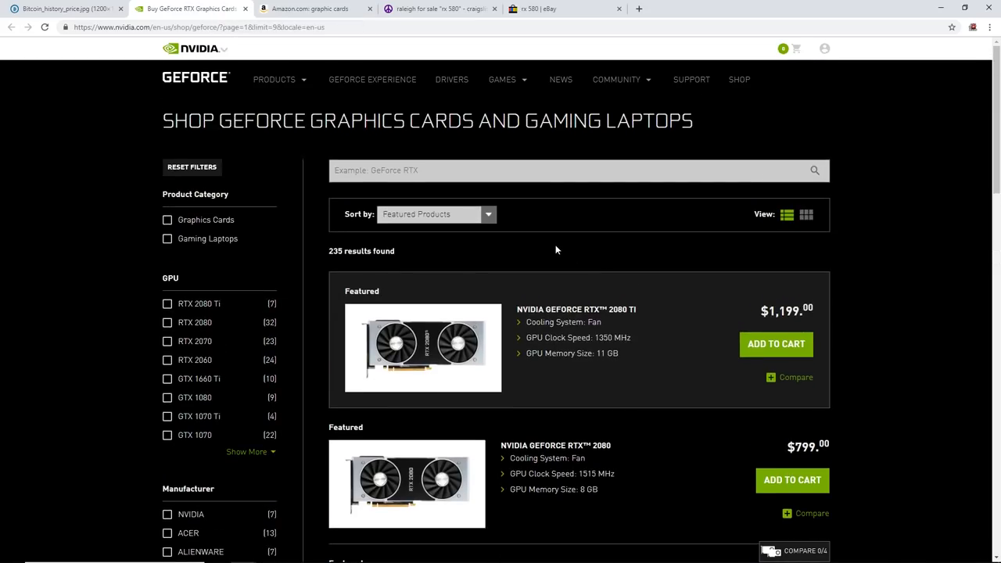
mouse_move(560, 238)
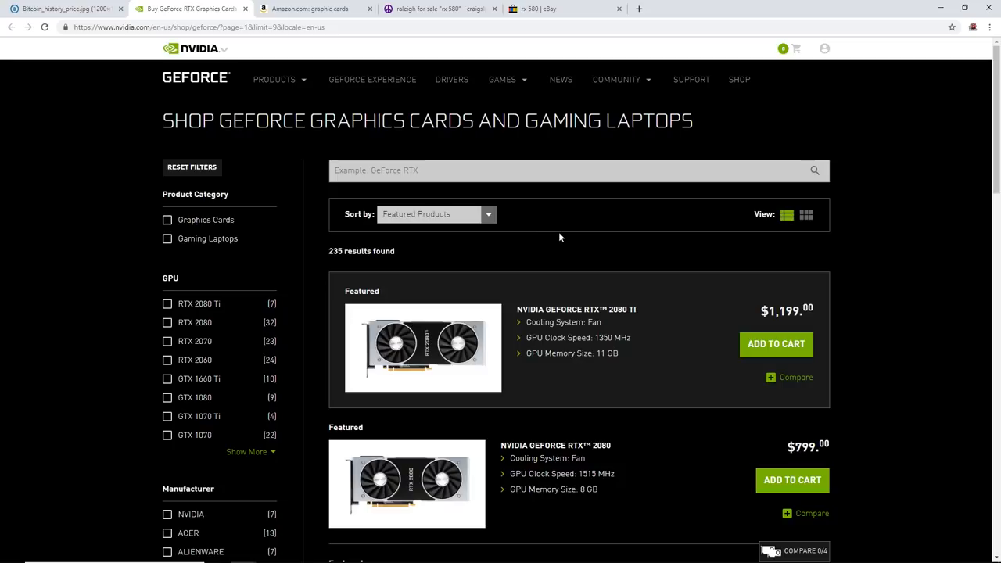
scroll(down, 3)
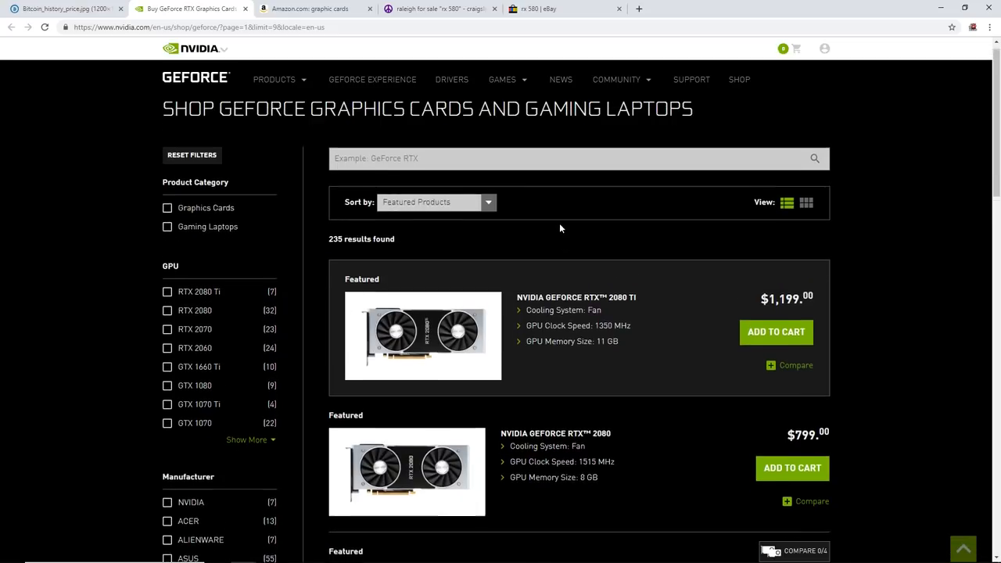
scroll(down, 3)
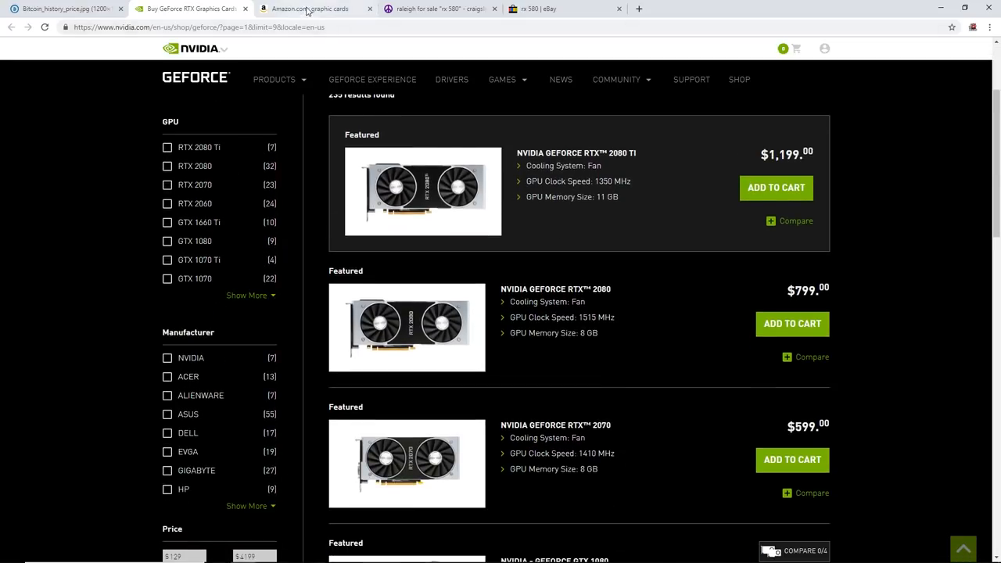
click(307, 10)
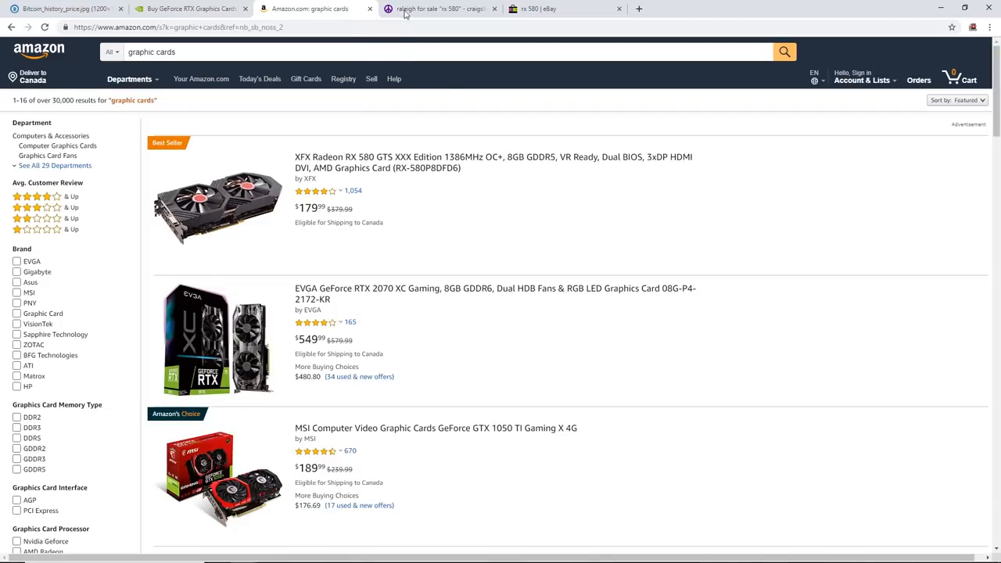
click(535, 9)
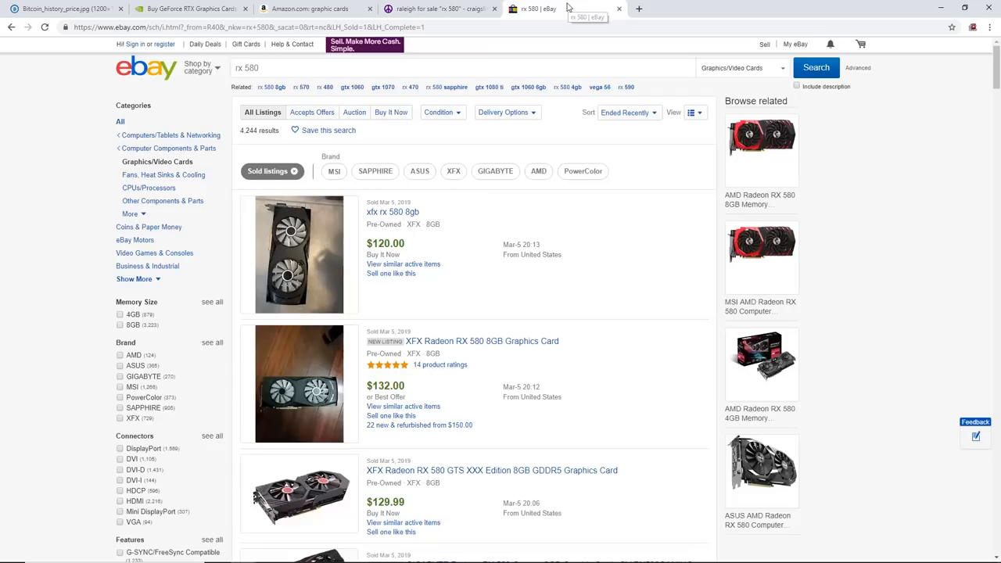
click(438, 9)
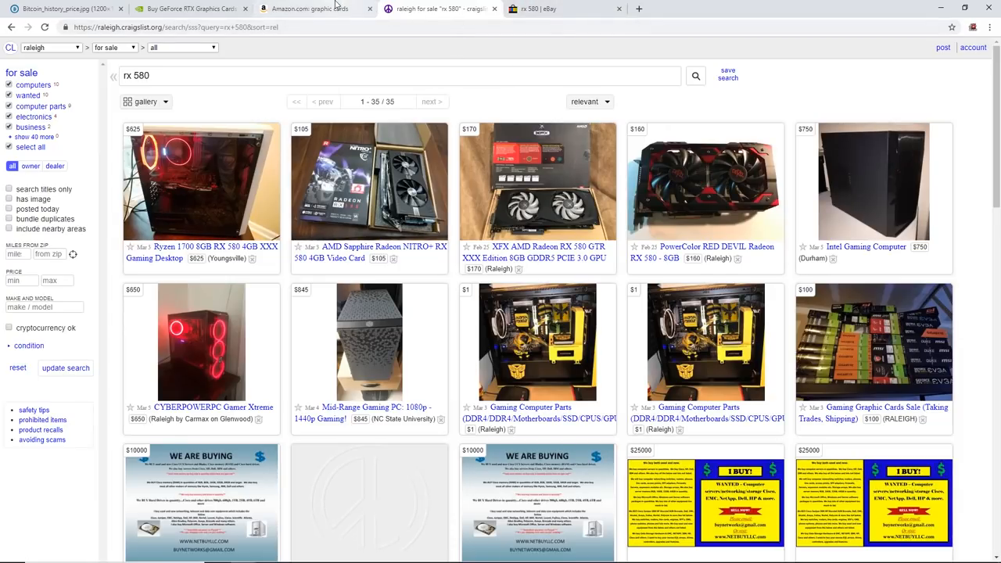
mouse_move(313, 9)
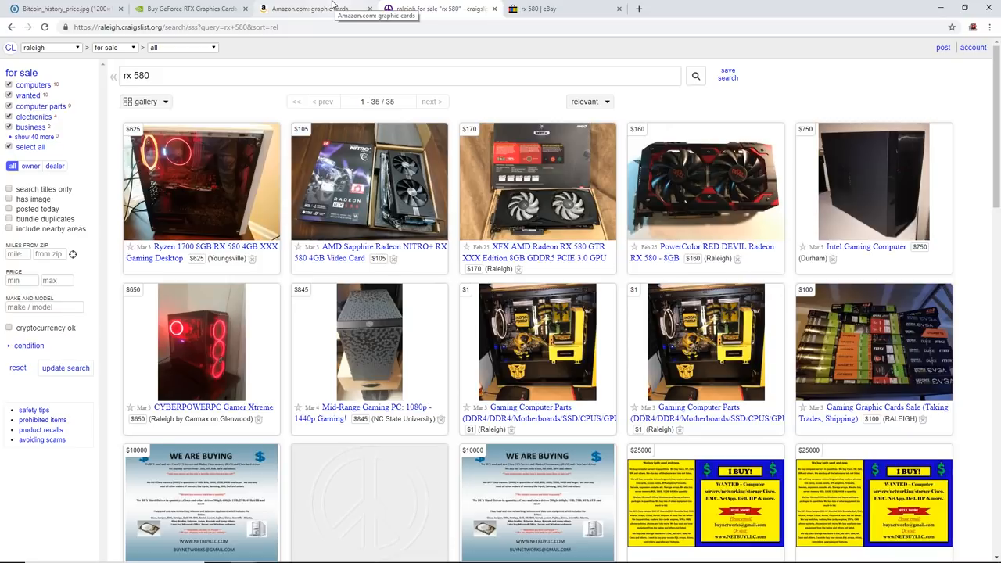
click(313, 10)
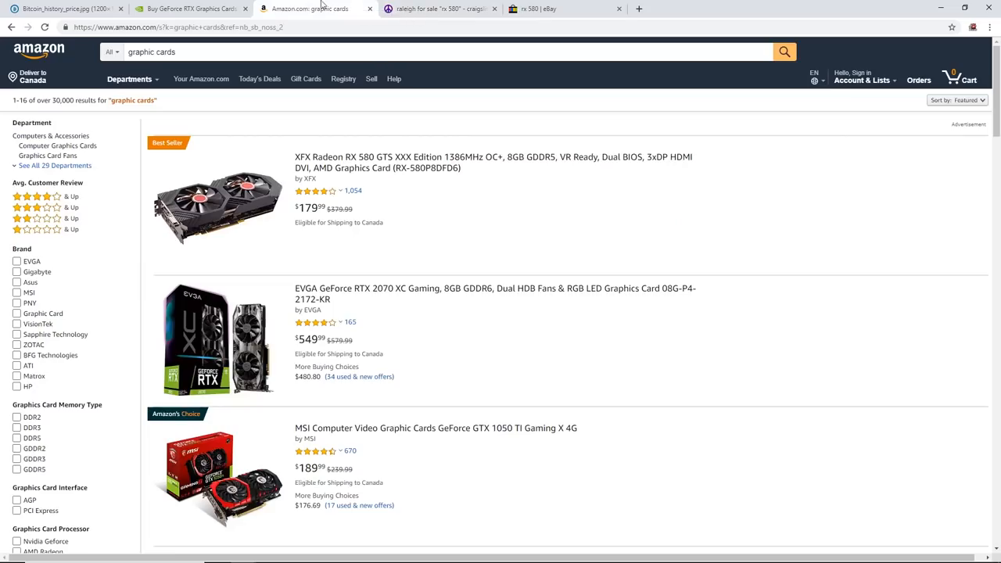
mouse_move(194, 10)
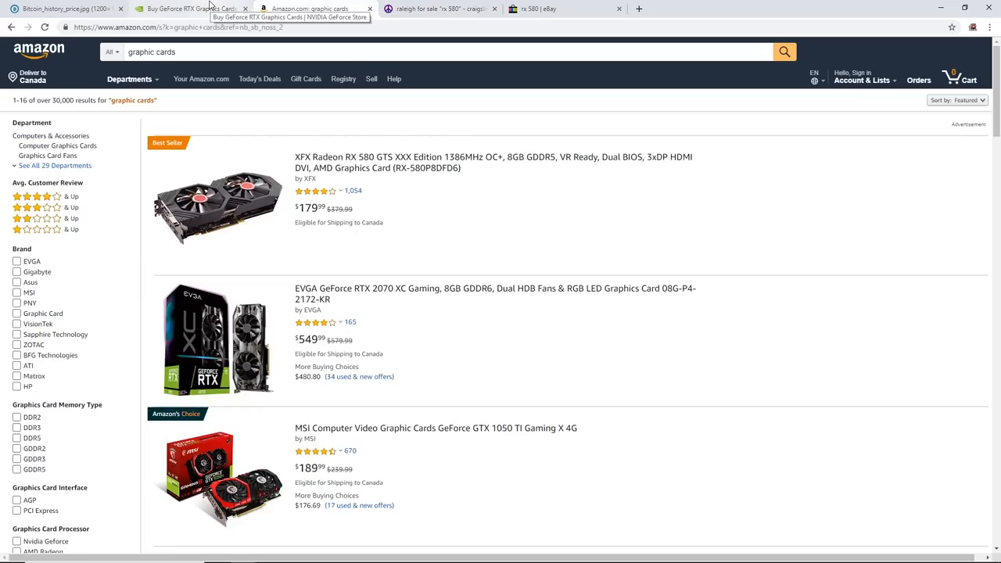
Recheck the NVIDIA and eBay rx 580 prices and settle on the Amazon graphic cards results
click(191, 9)
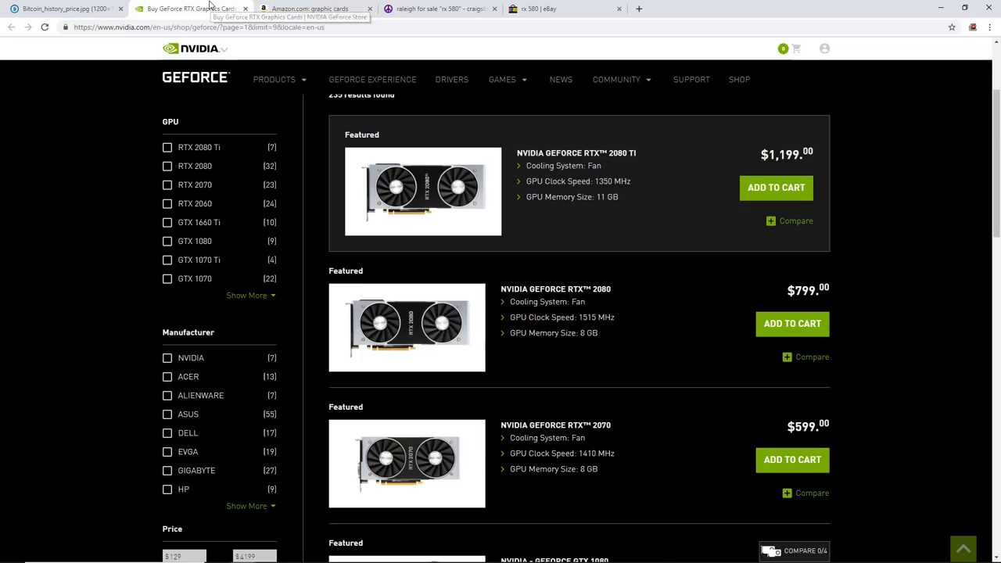
mouse_move(599, 244)
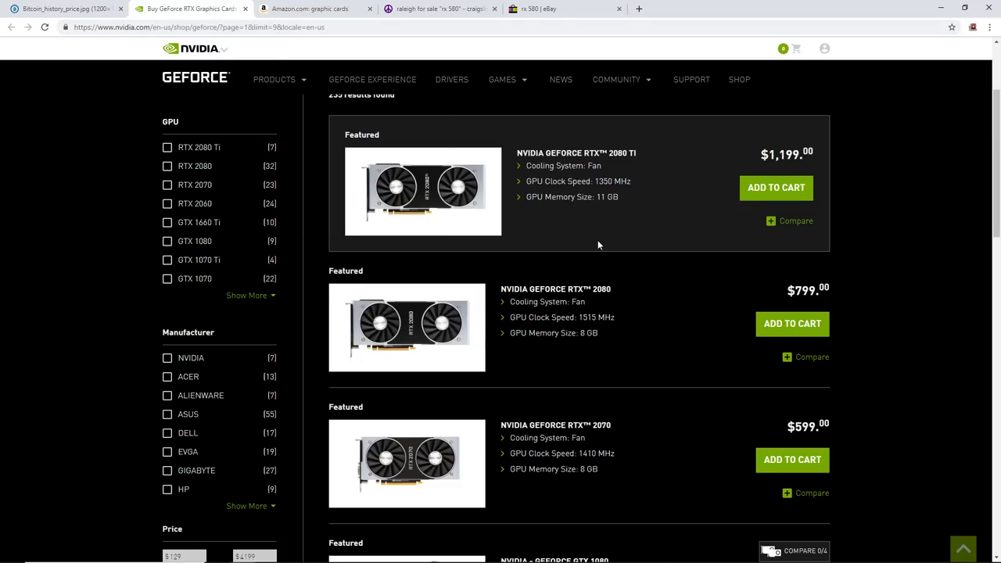
scroll(up, 3)
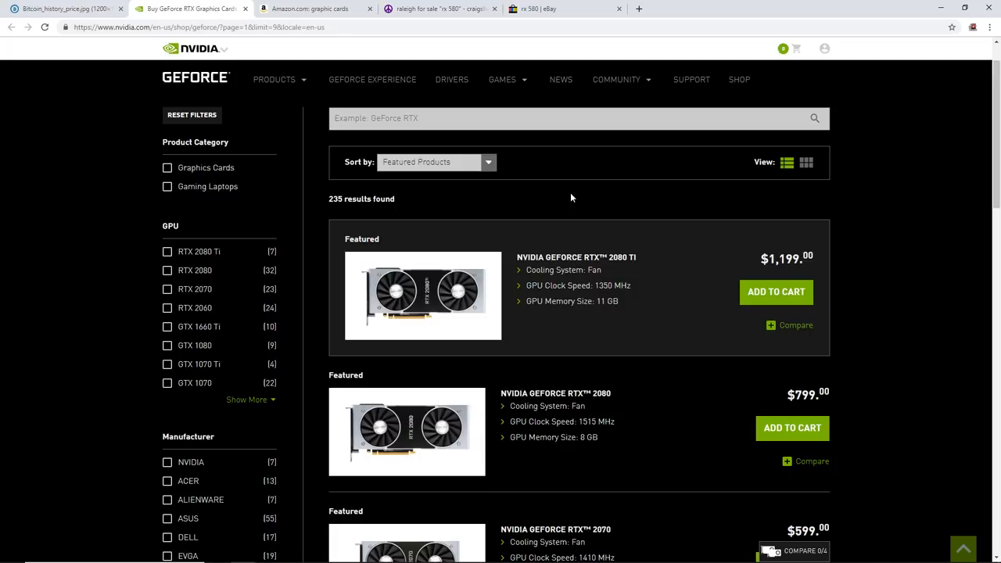
mouse_move(498, 219)
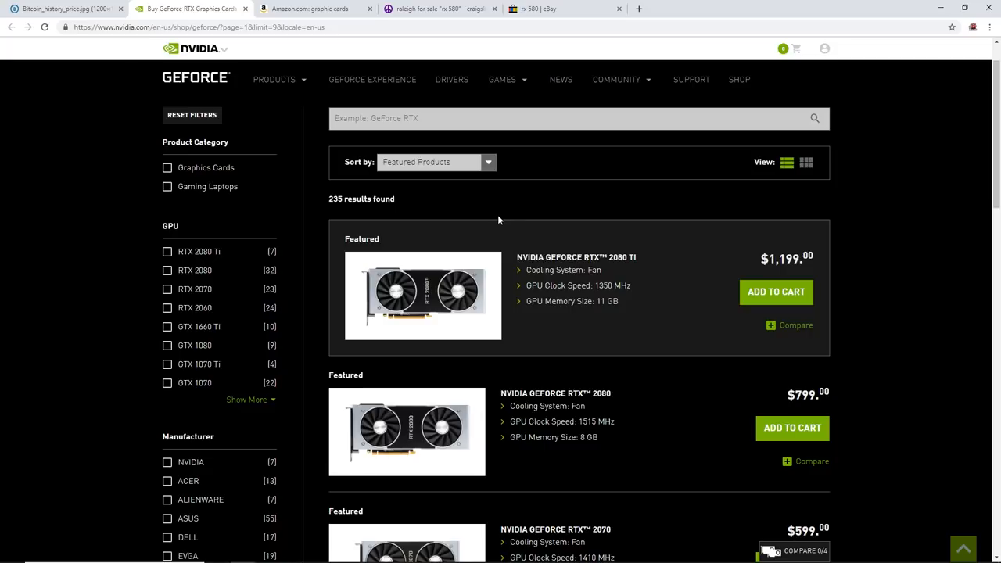
scroll(down, 3)
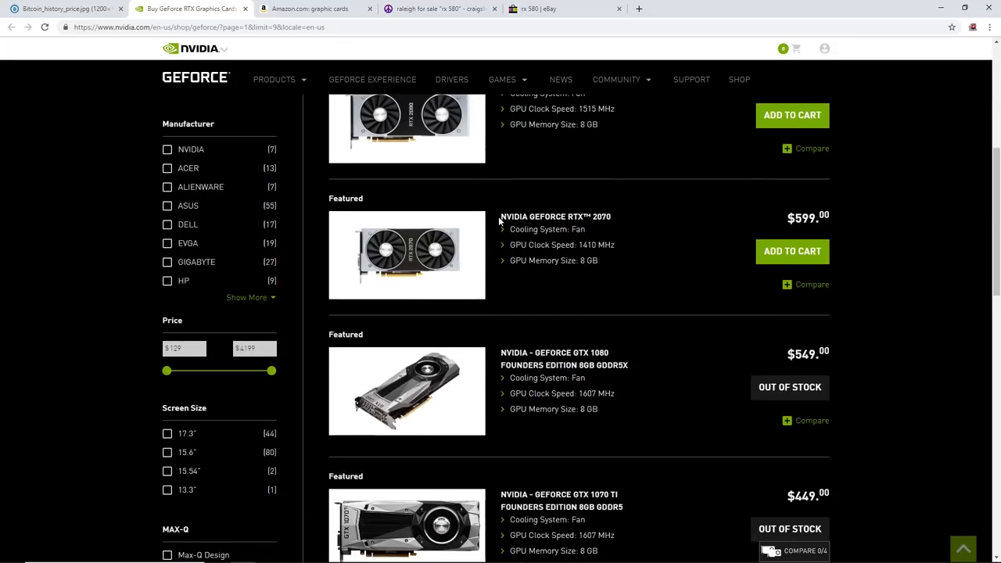
click(313, 10)
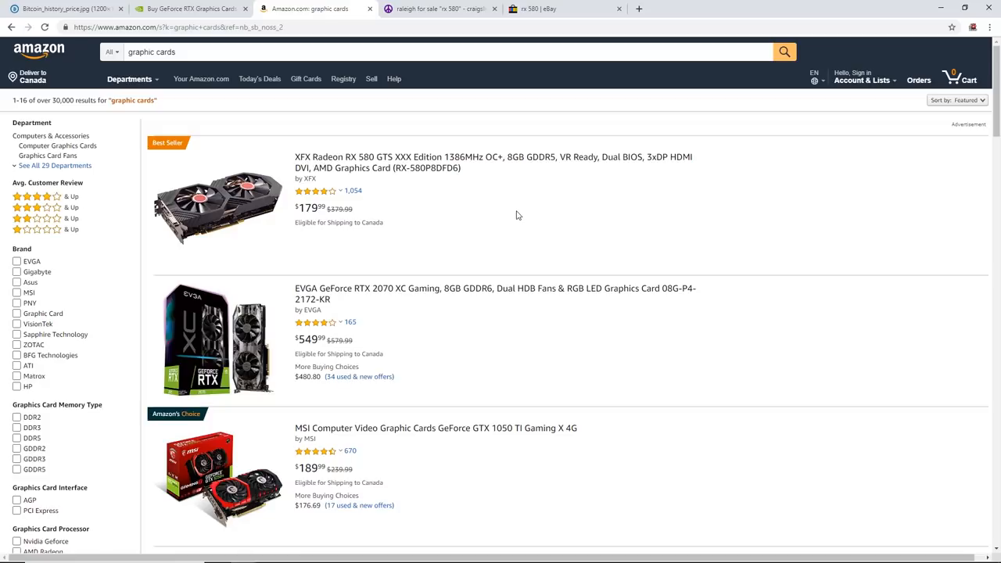
mouse_move(494, 211)
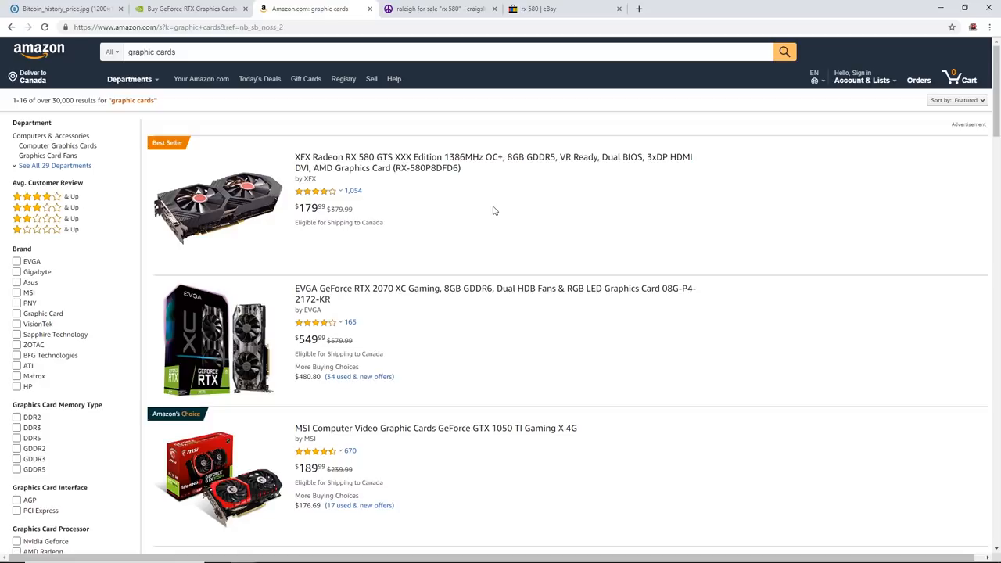
mouse_move(488, 209)
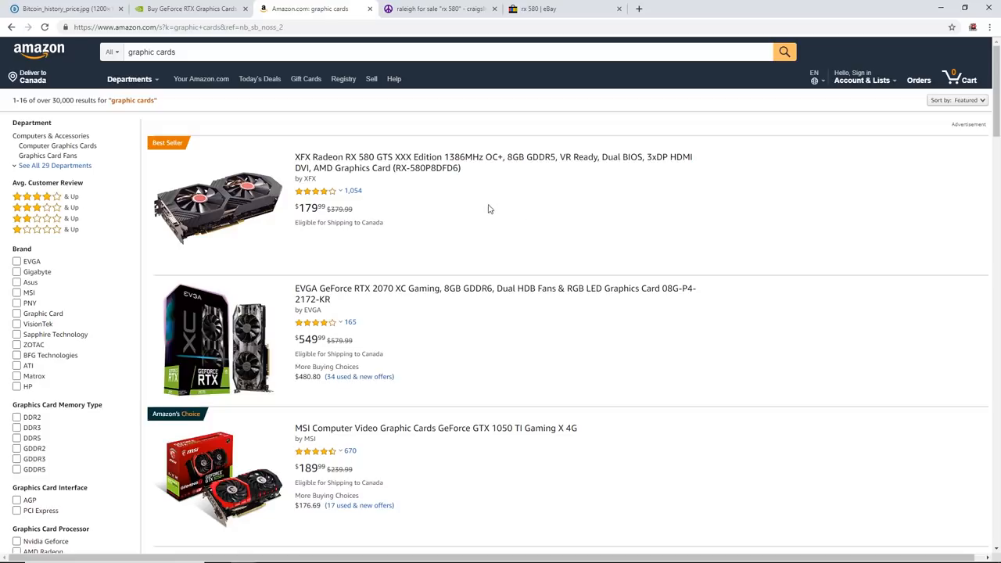
click(563, 9)
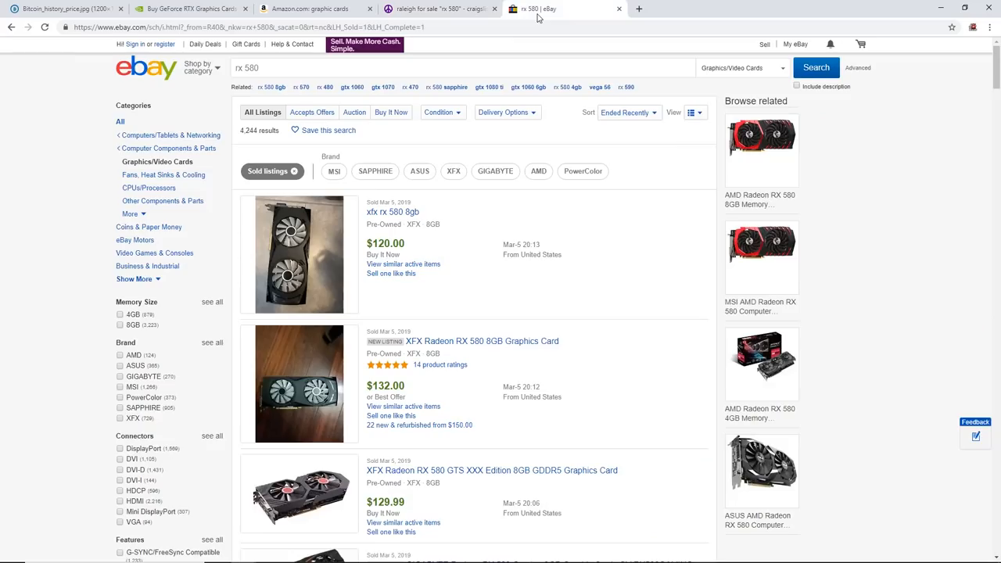
click(441, 10)
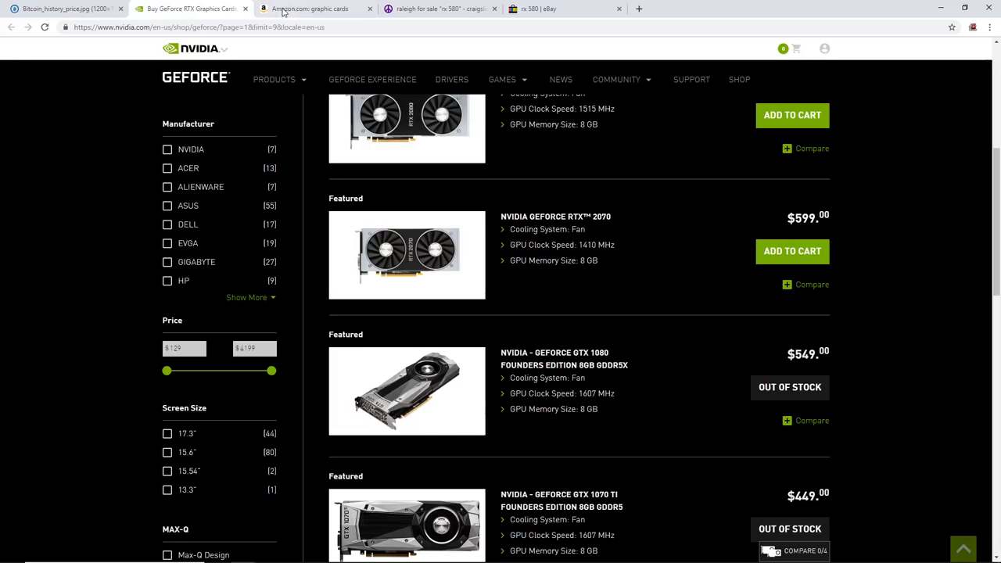
click(310, 10)
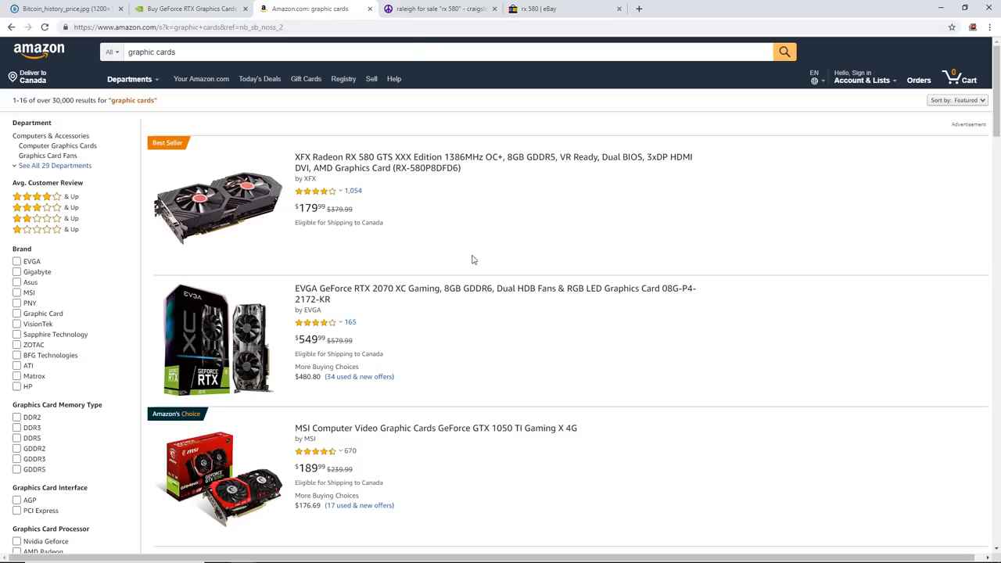
mouse_move(463, 245)
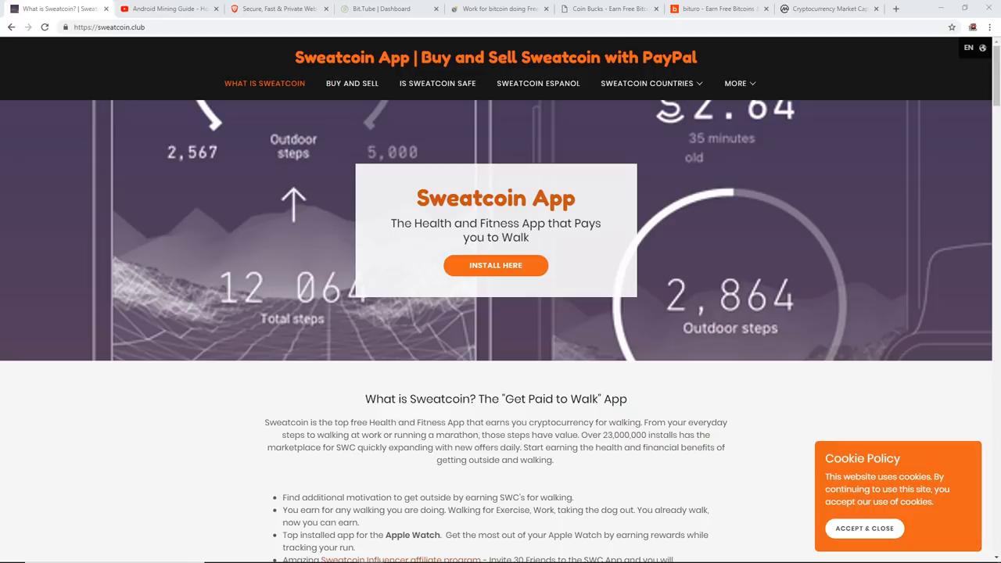
mouse_move(435, 366)
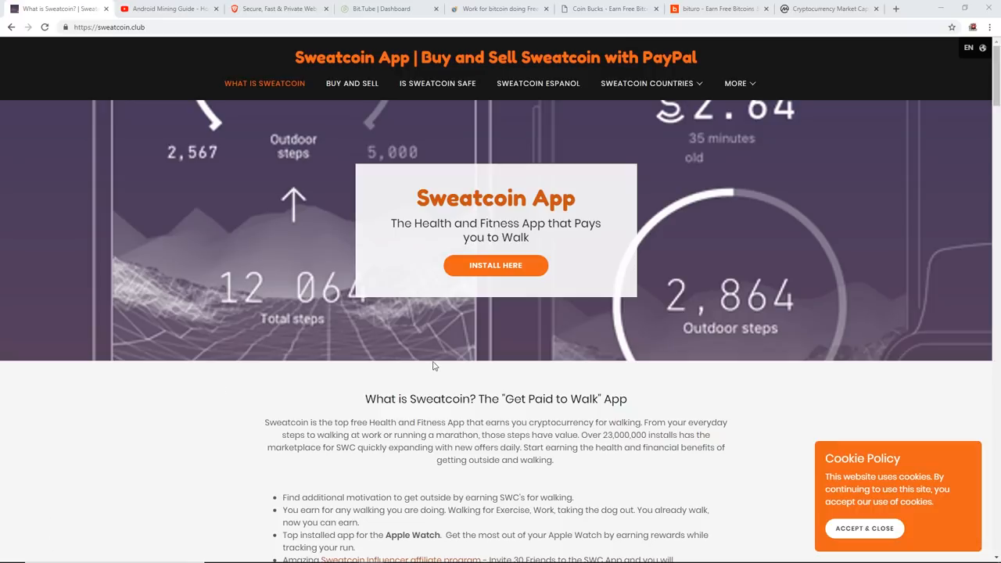
Read the Sweatcoin 'Get Paid to Walk' description, highlighting the word These
click(109, 27)
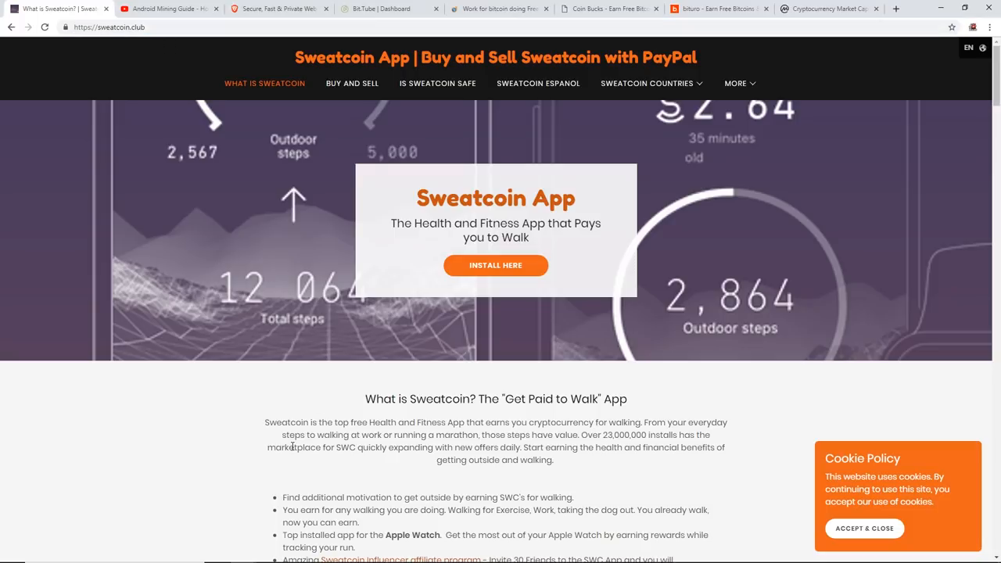
mouse_move(324, 419)
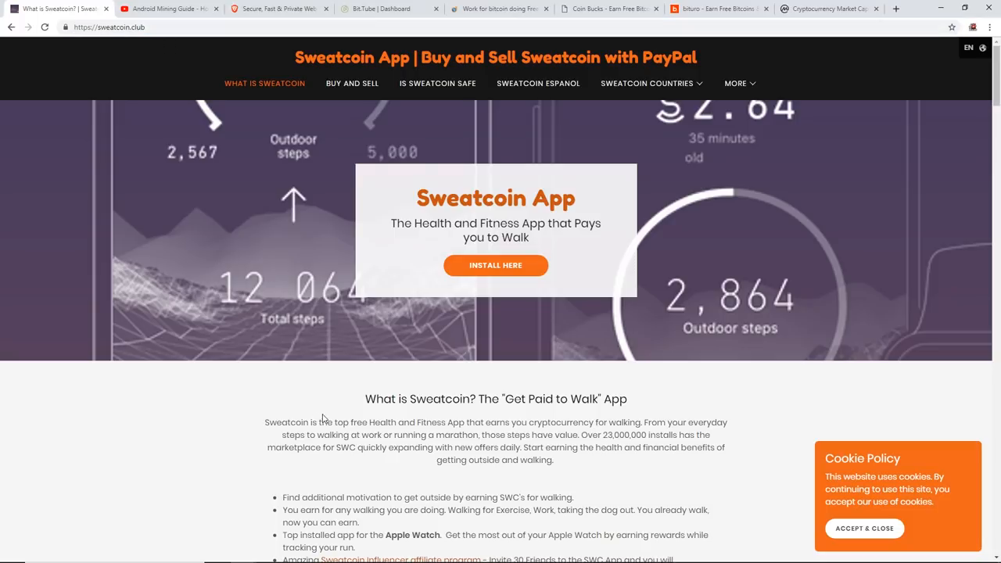
mouse_move(384, 440)
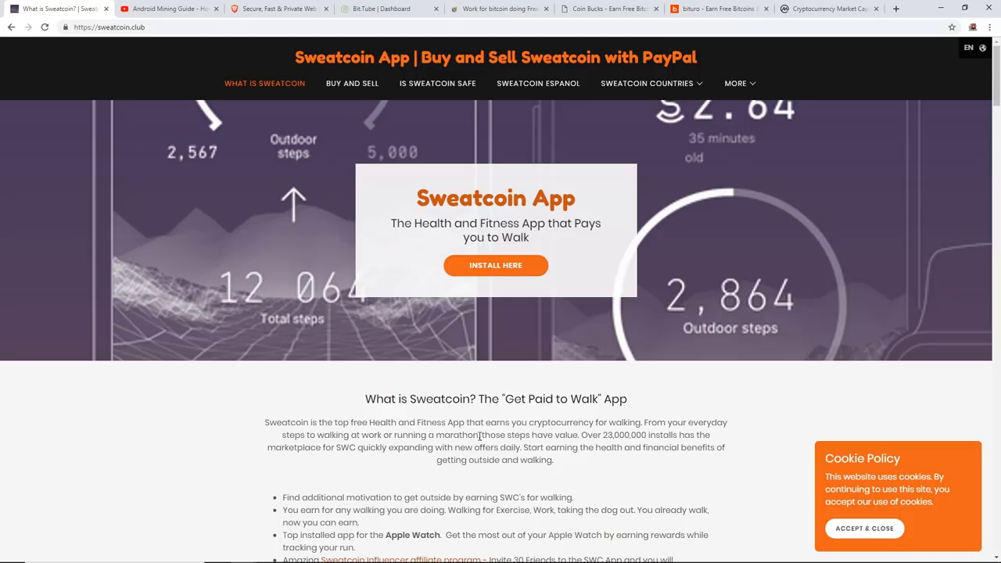
double_click(488, 435)
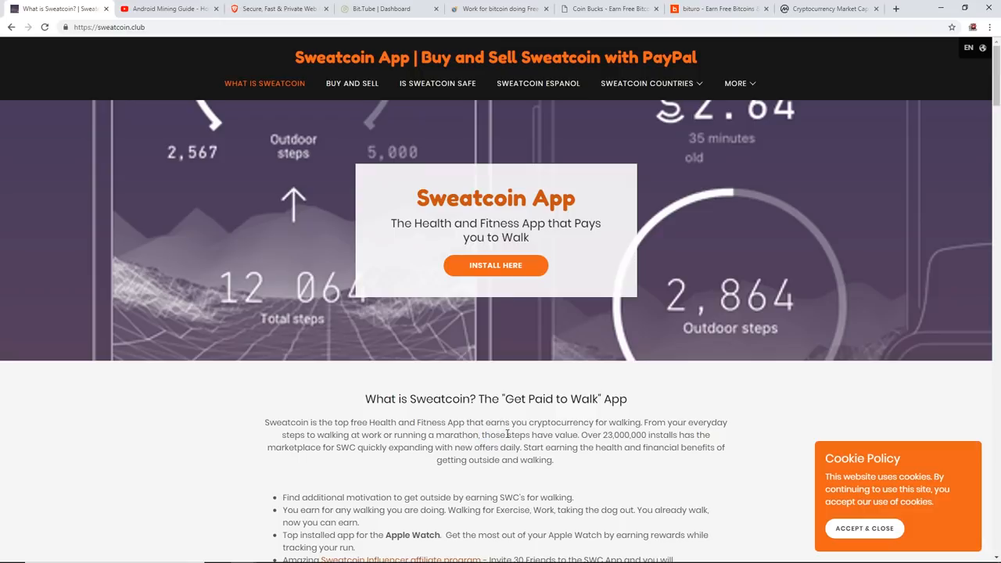
double_click(494, 435)
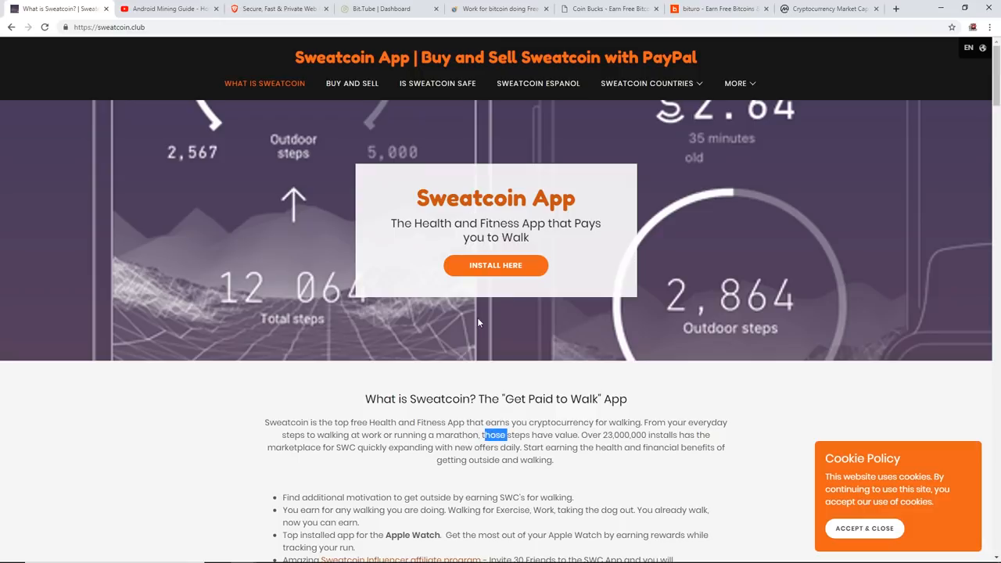
mouse_move(548, 432)
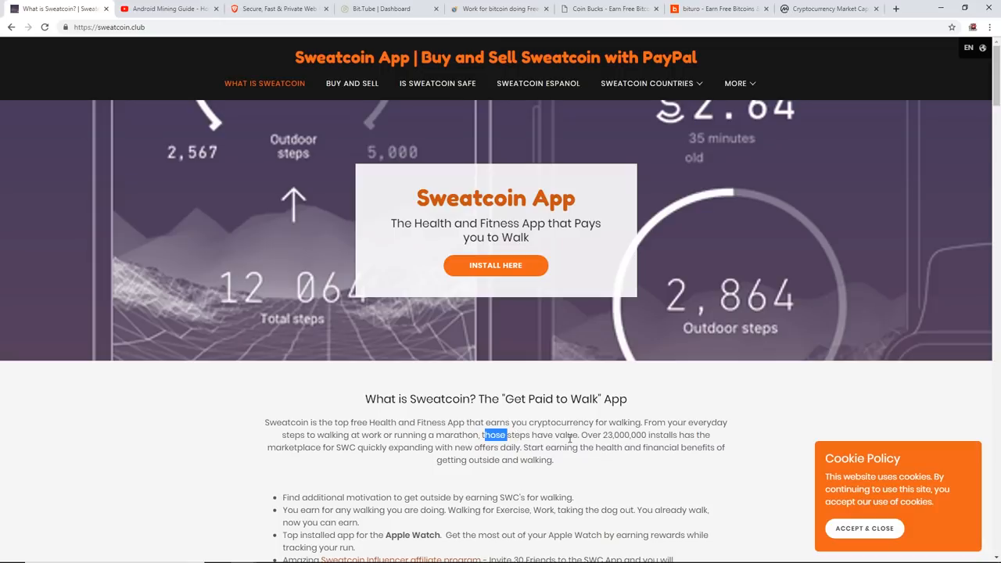
scroll(down, 3)
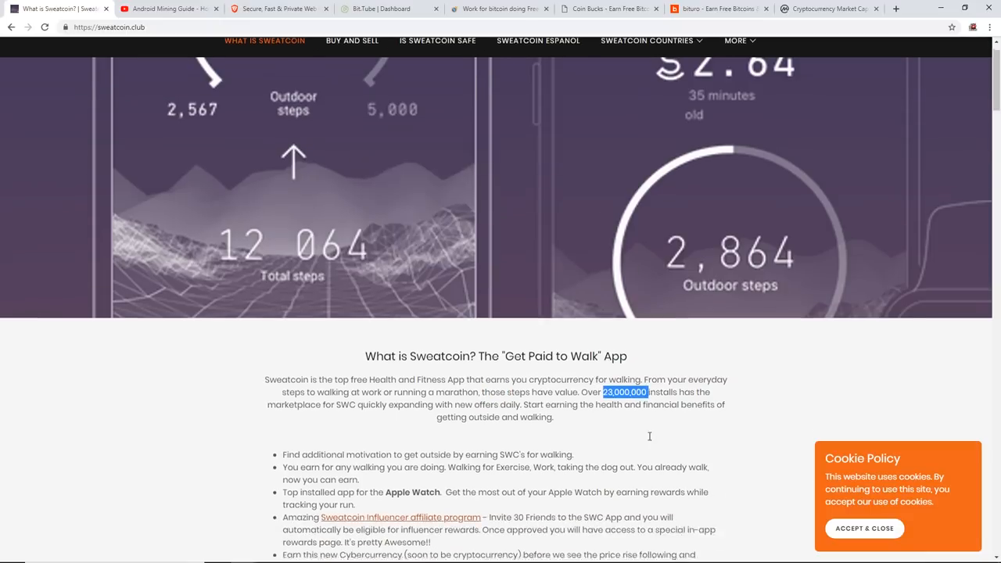
scroll(down, 3)
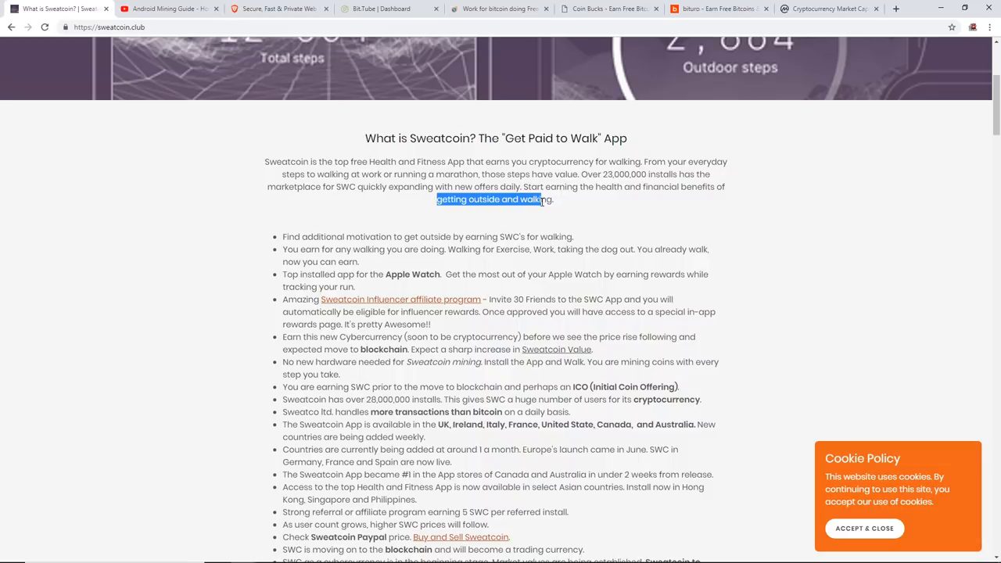
scroll(up, 3)
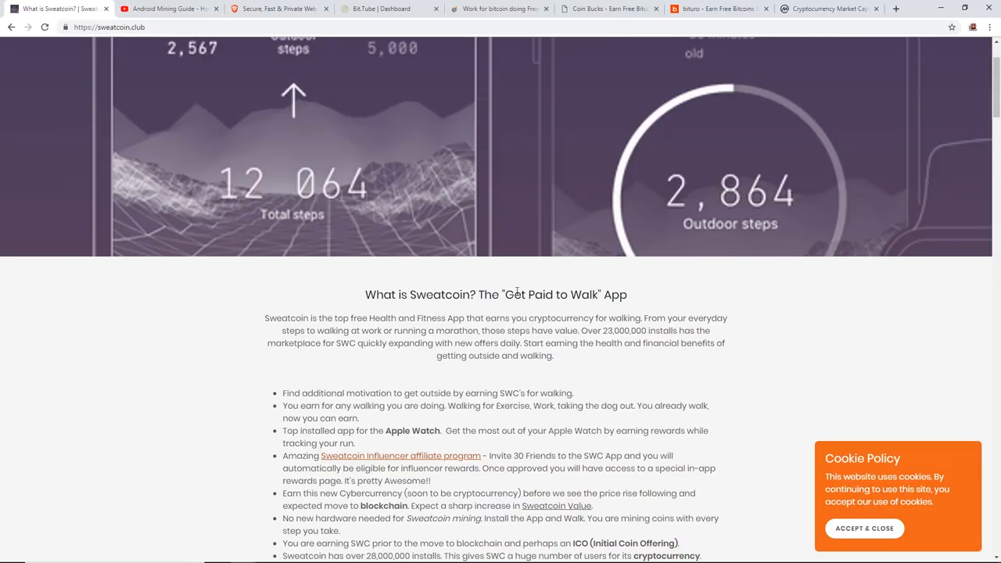
View the Android Mining Guide video page and read down through its description
click(169, 9)
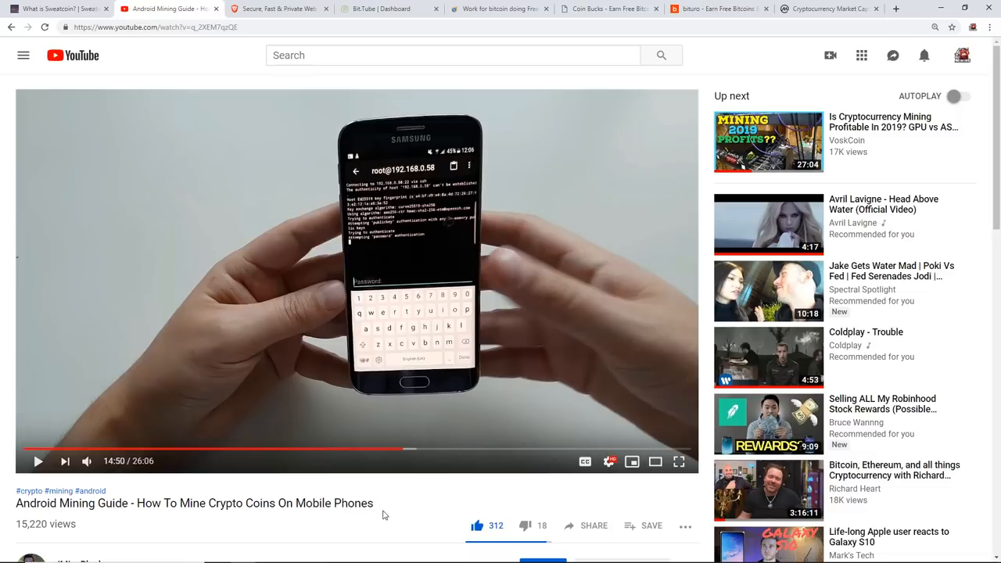
scroll(down, 3)
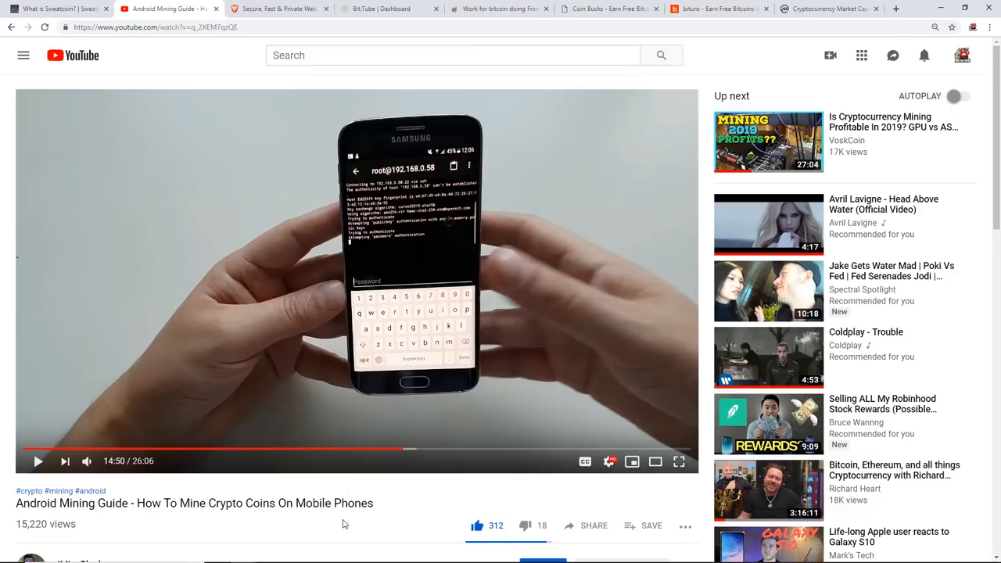
scroll(down, 3)
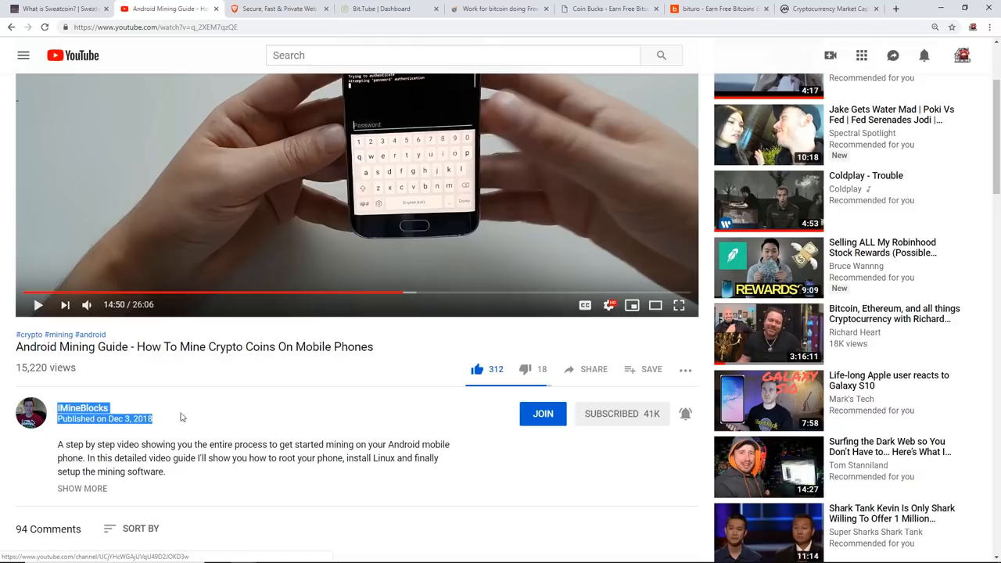
click(189, 421)
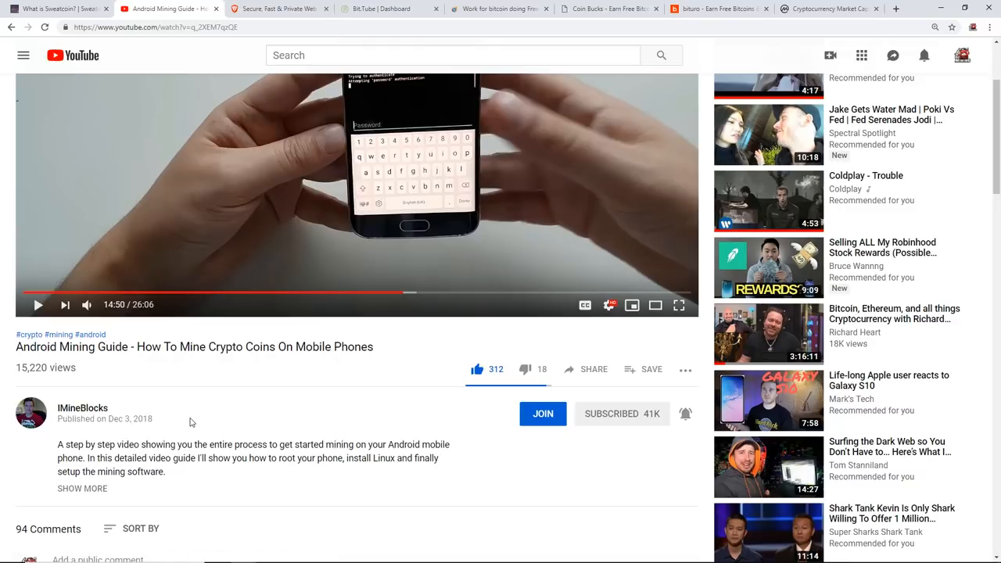
mouse_move(262, 381)
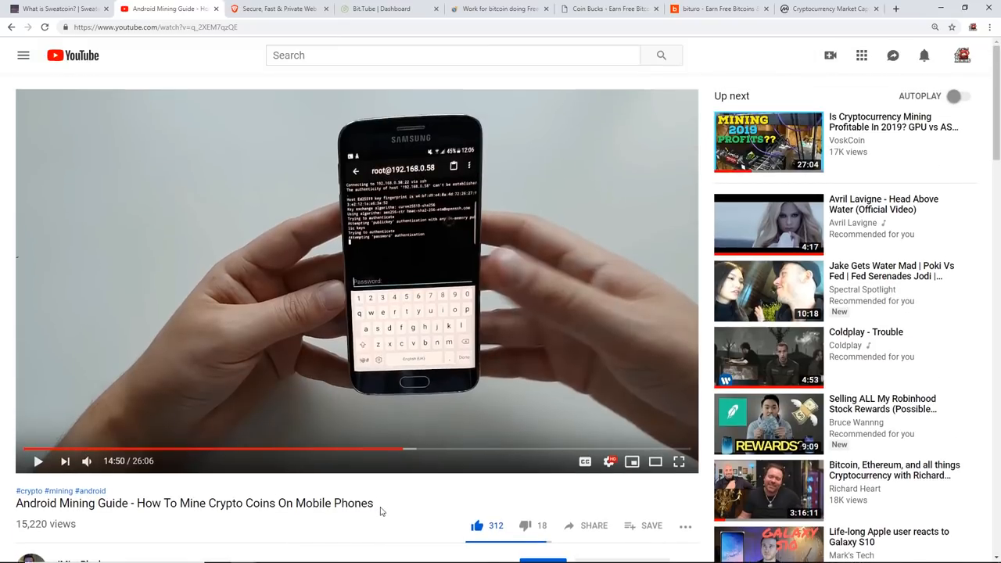
scroll(down, 3)
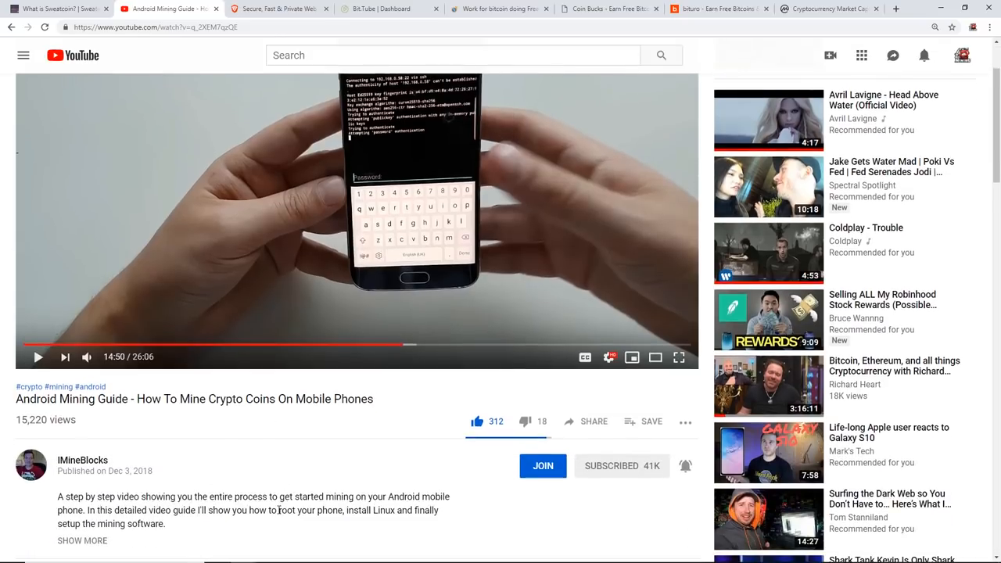
scroll(down, 3)
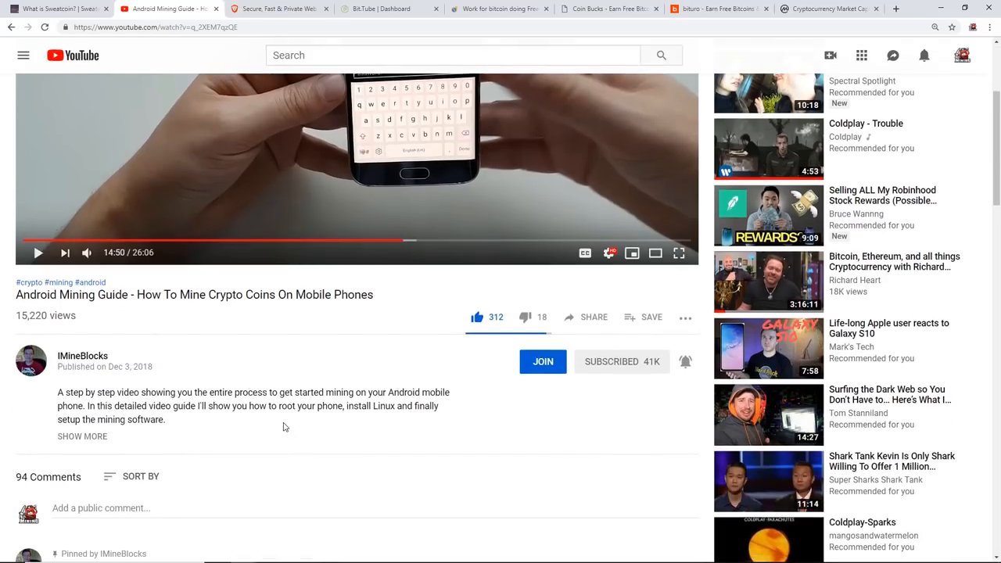
mouse_move(132, 375)
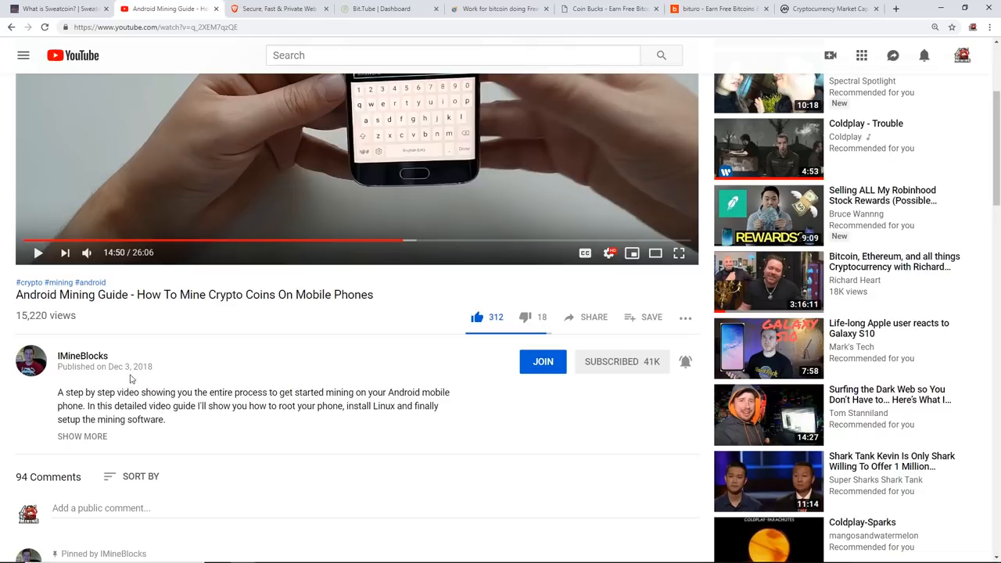
mouse_move(191, 358)
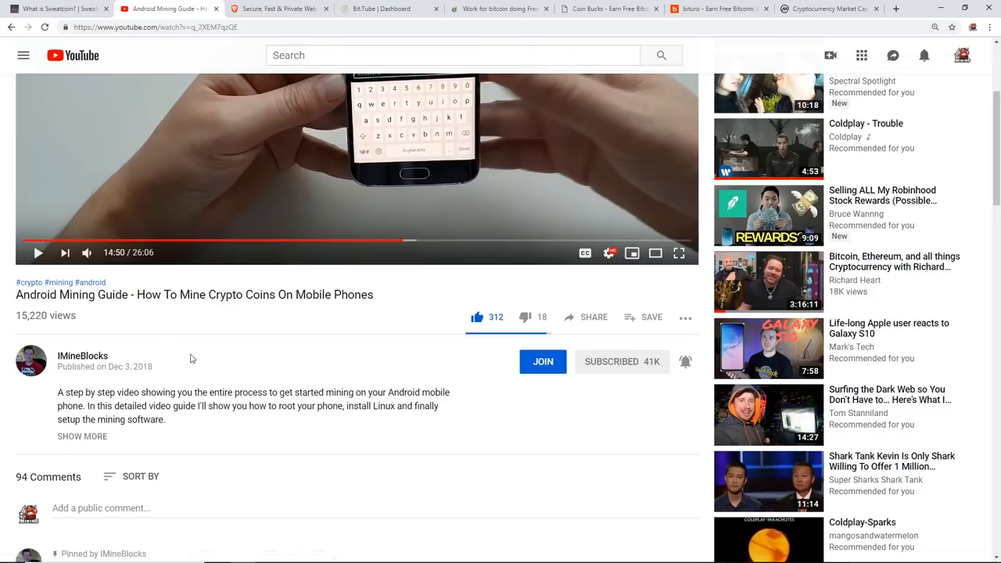
mouse_move(203, 351)
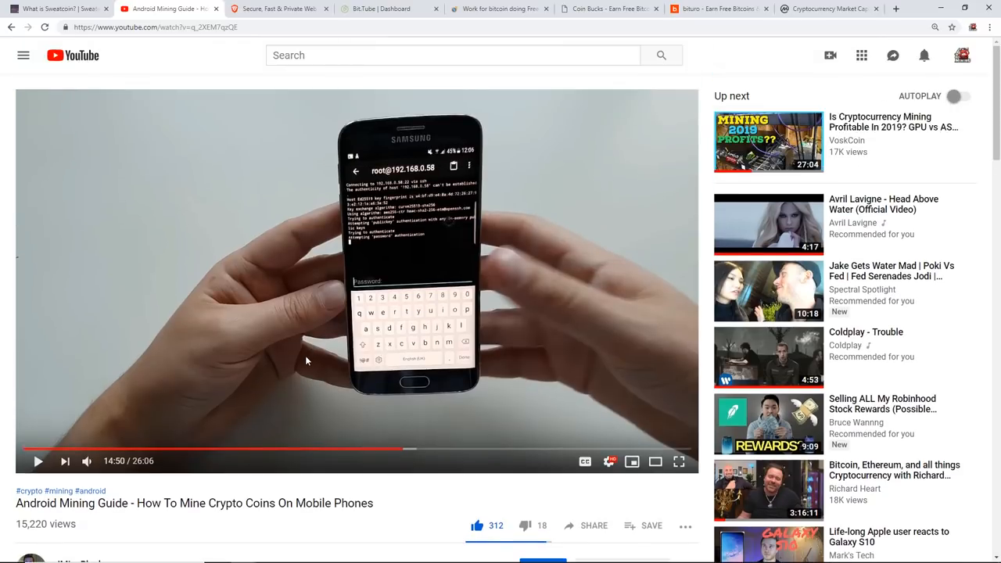
mouse_move(279, 9)
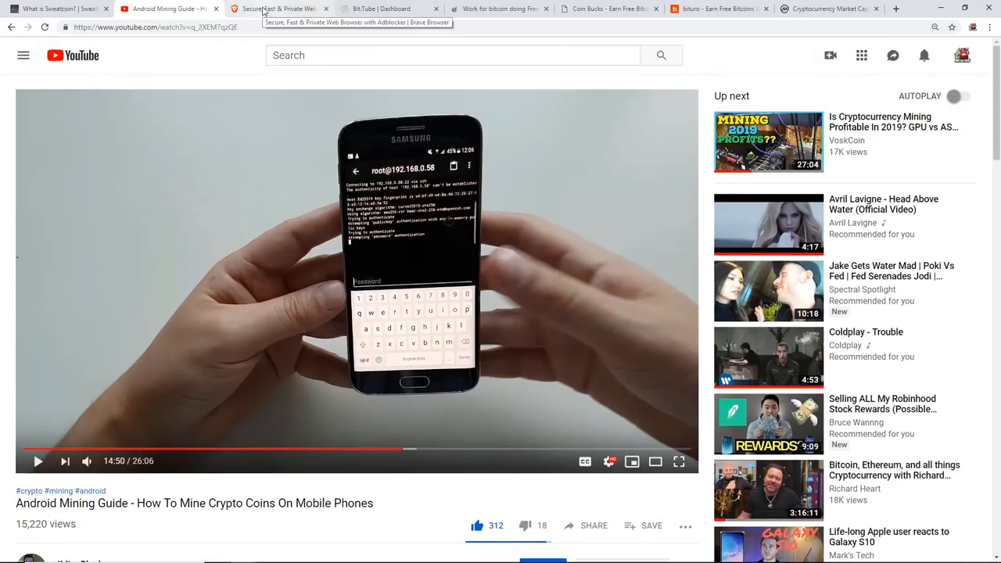
Browse the Brave homepage's ad-blocking and publisher-rewards sections and return to the top
click(282, 10)
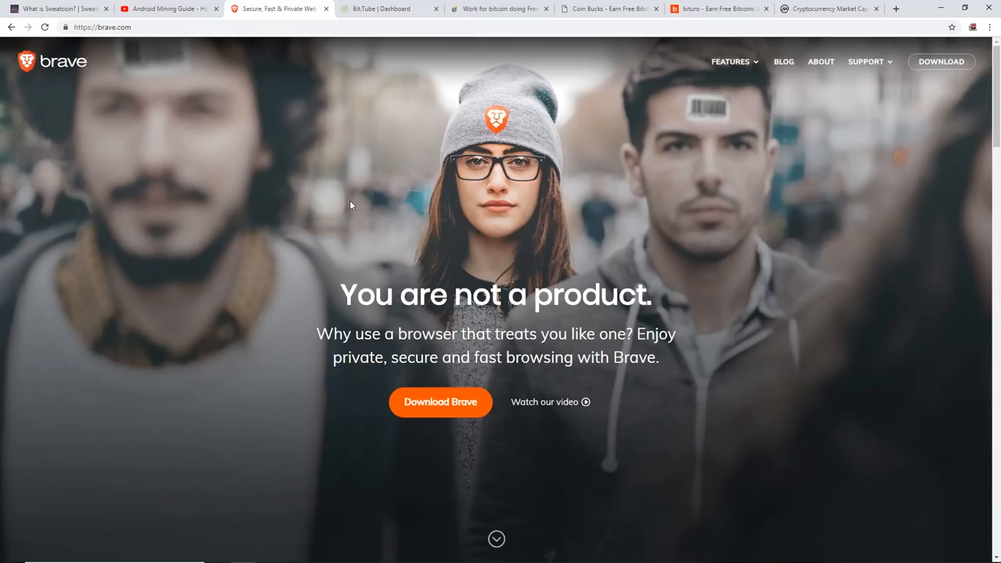
mouse_move(448, 240)
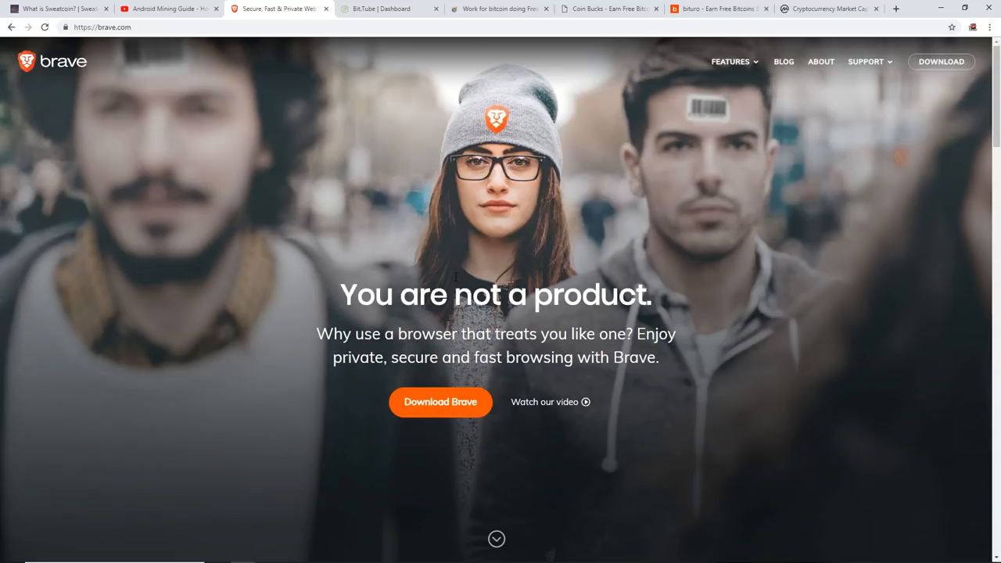
scroll(down, 3)
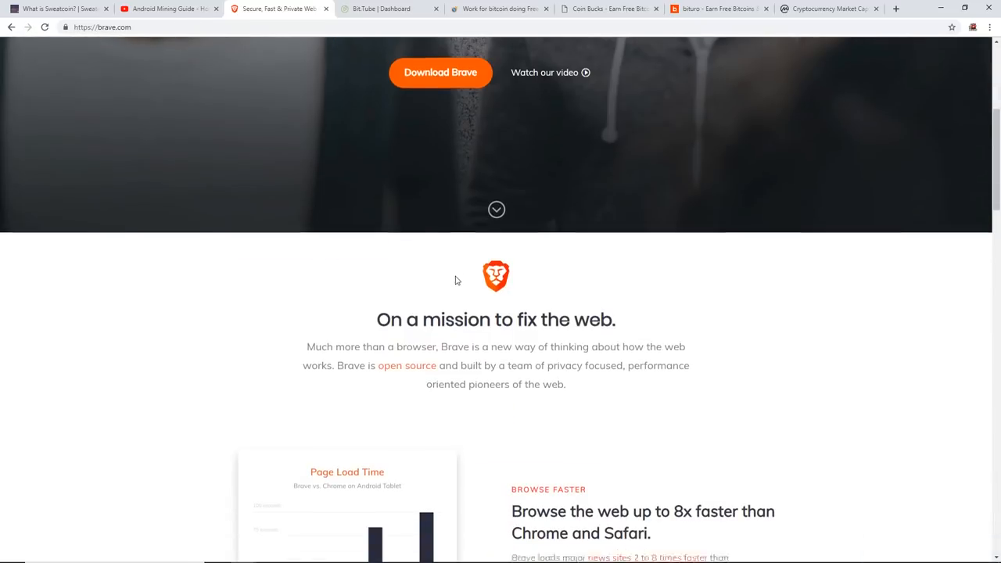
scroll(down, 3)
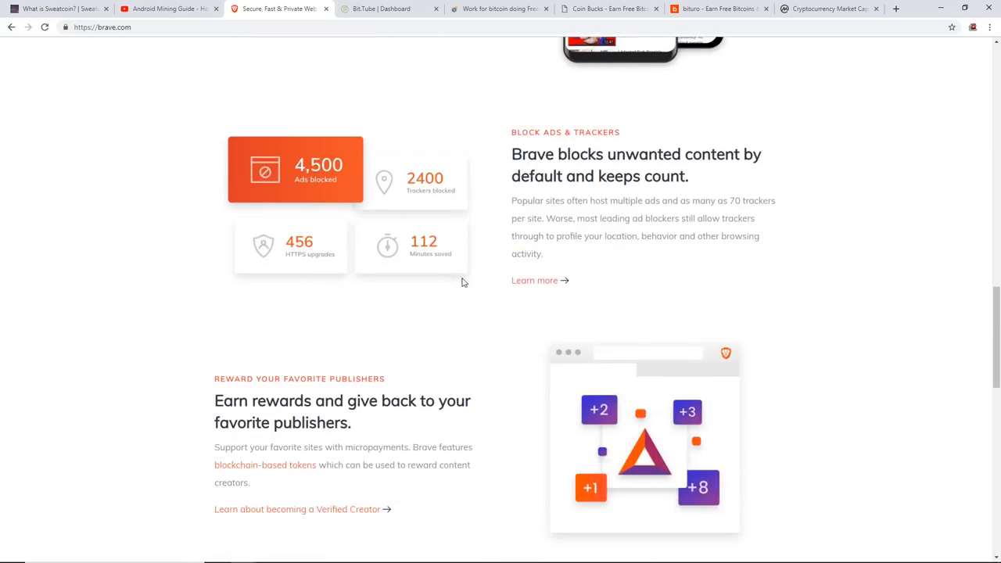
scroll(down, 3)
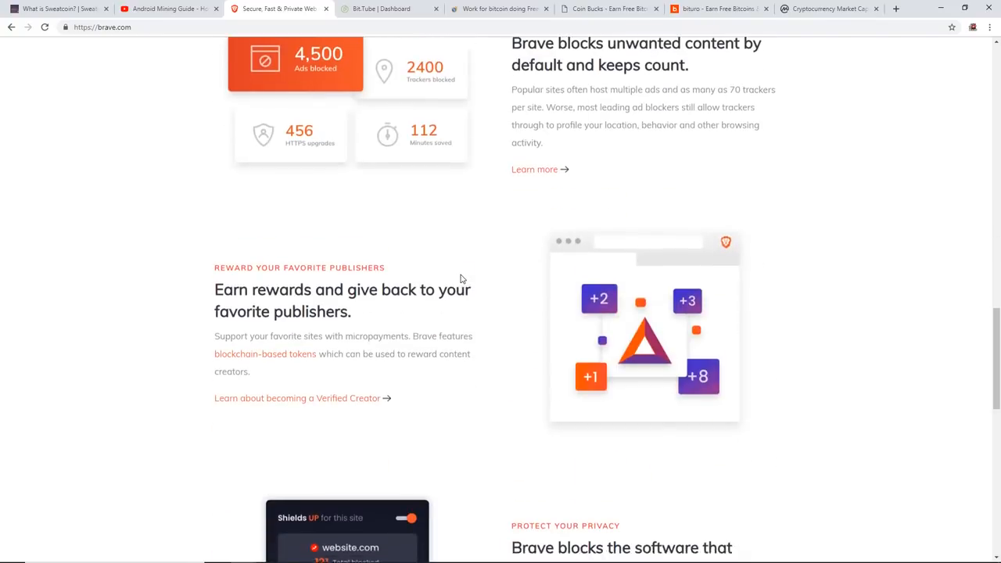
scroll(down, 3)
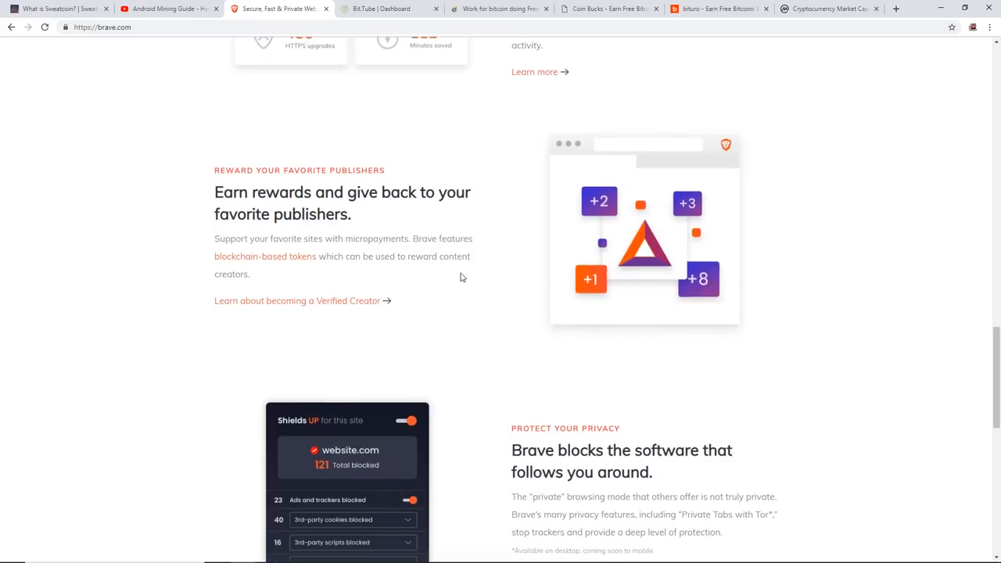
mouse_move(467, 275)
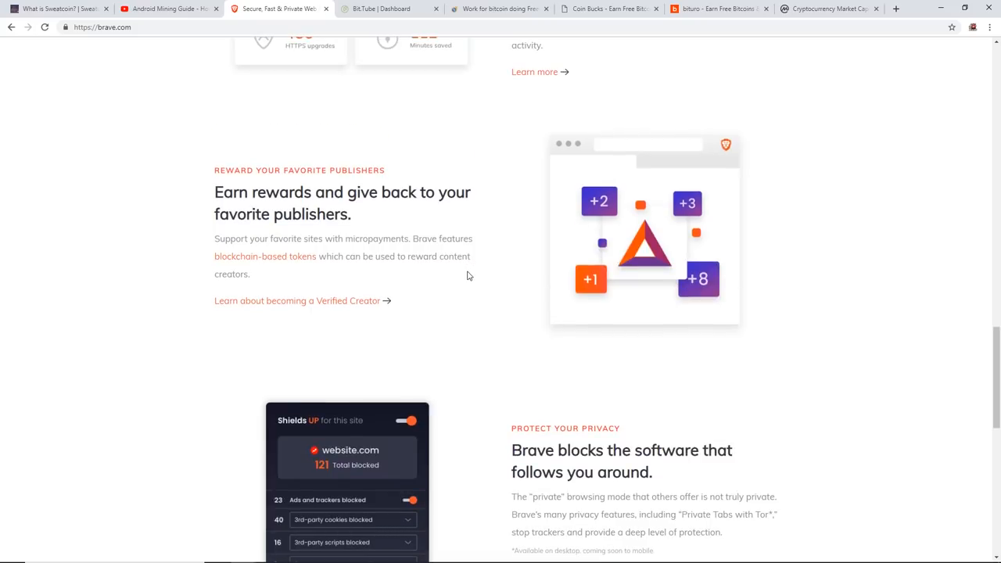
scroll(up, 3)
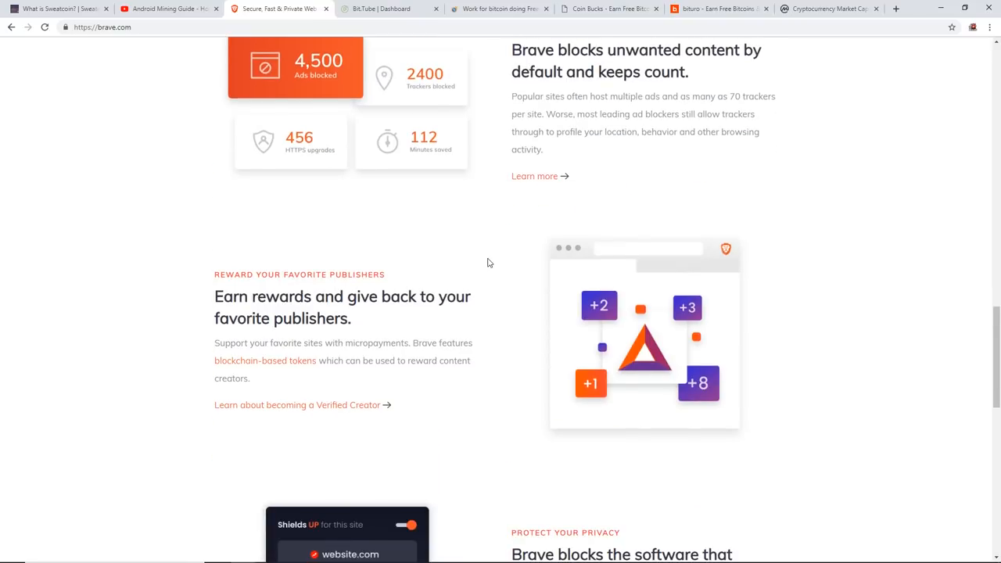
scroll(up, 3)
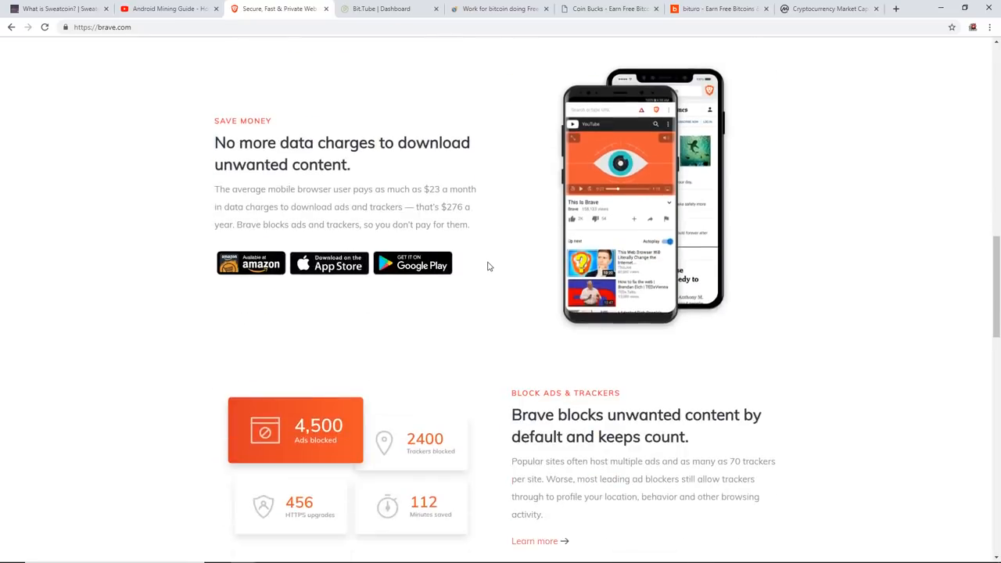
scroll(down, 3)
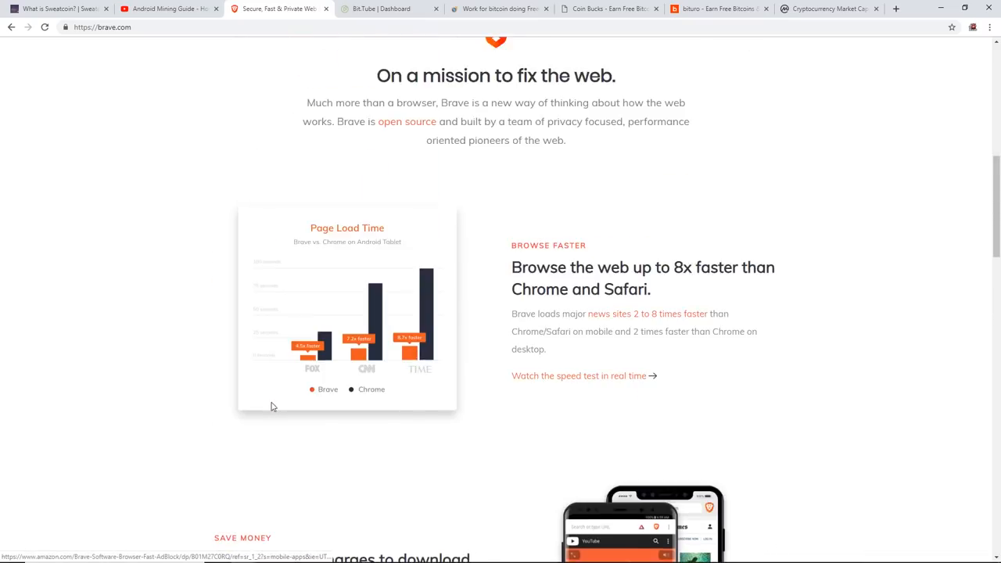
scroll(up, 3)
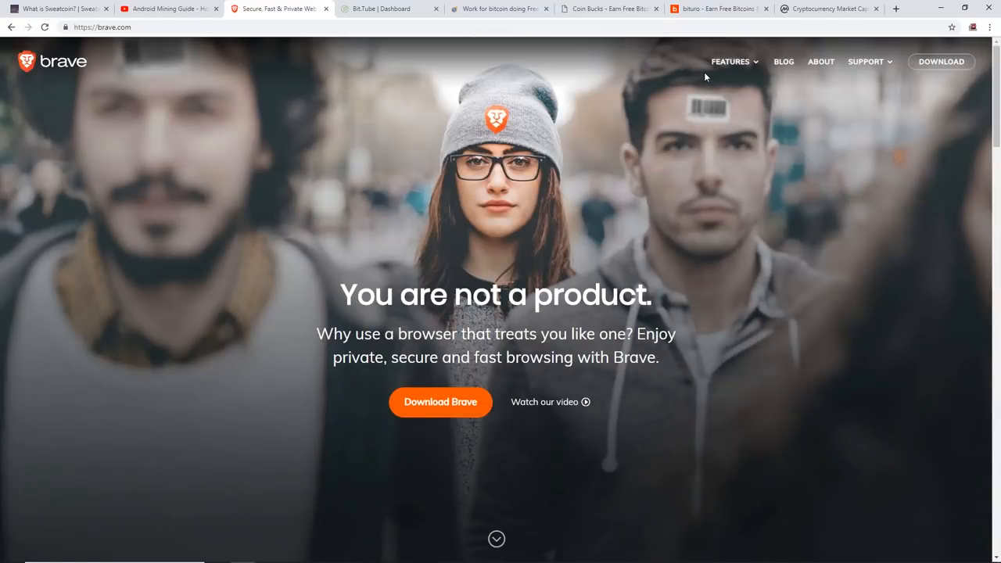
scroll(down, 3)
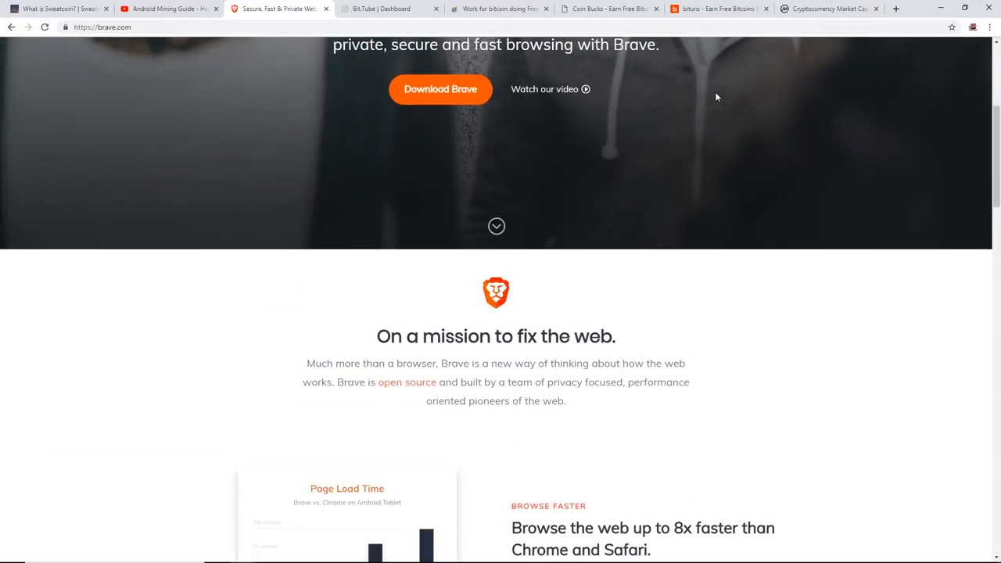
mouse_move(691, 92)
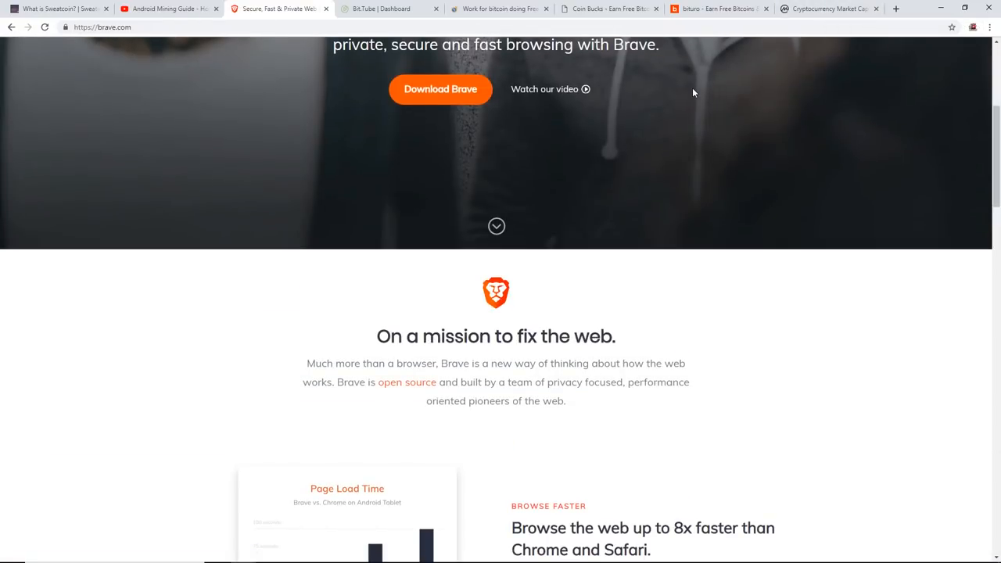
scroll(up, 3)
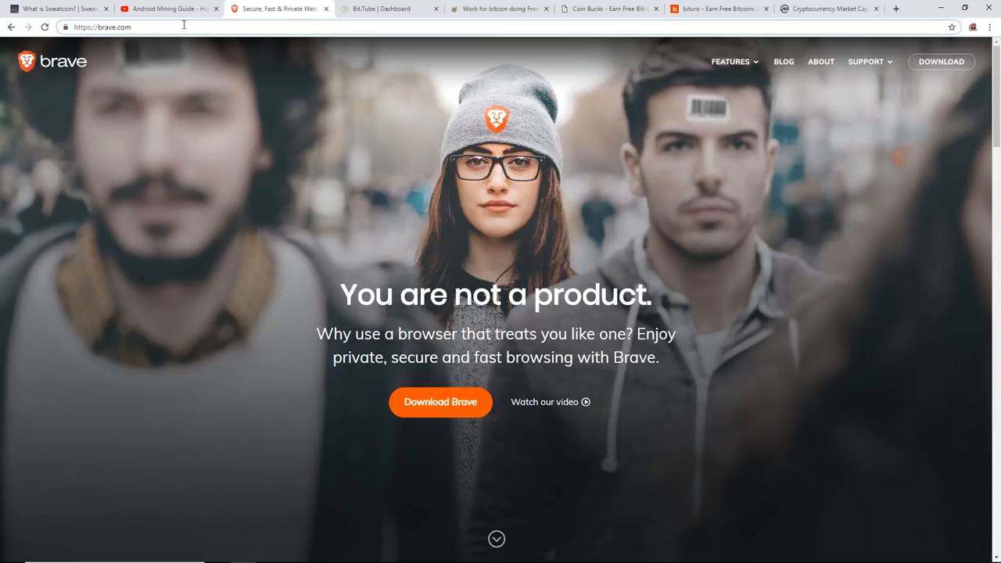
Browse down the BitTube dashboard's grid of recent video thumbnails
click(383, 9)
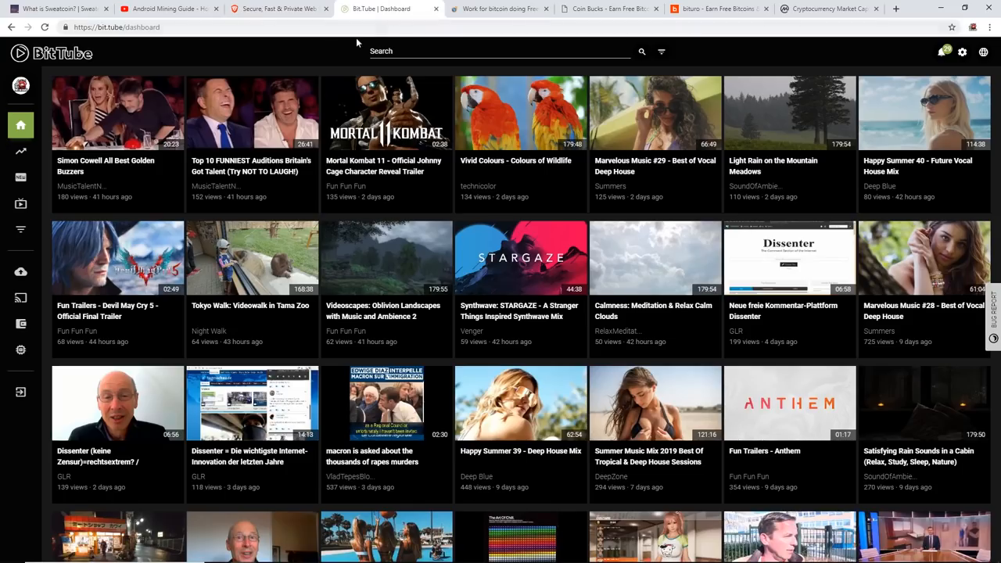
mouse_move(222, 50)
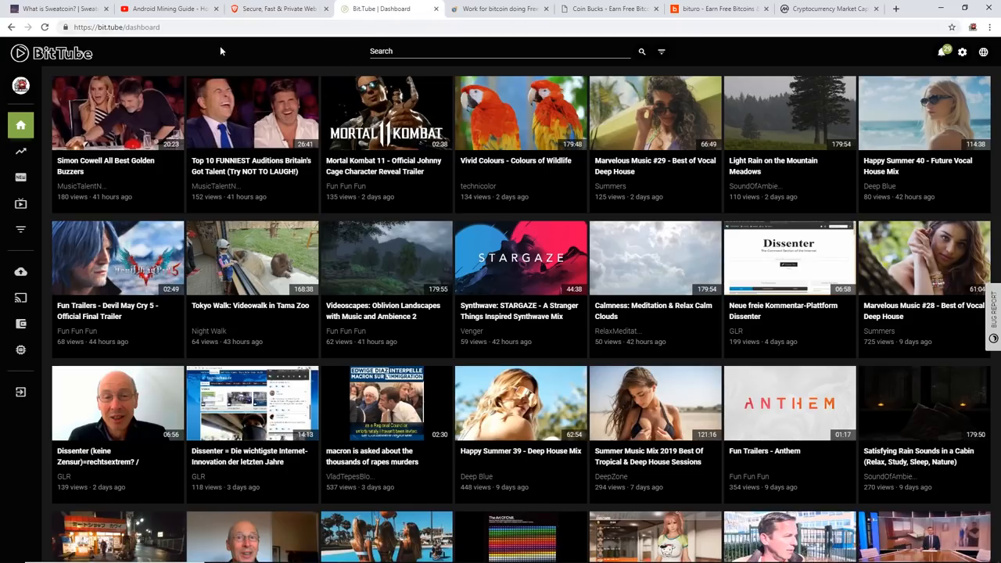
mouse_move(250, 257)
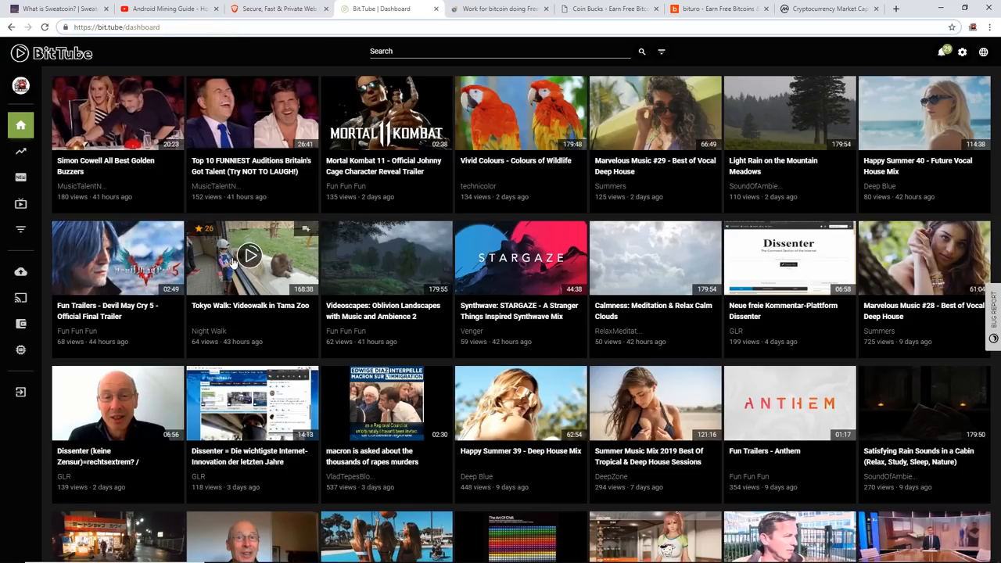
scroll(down, 3)
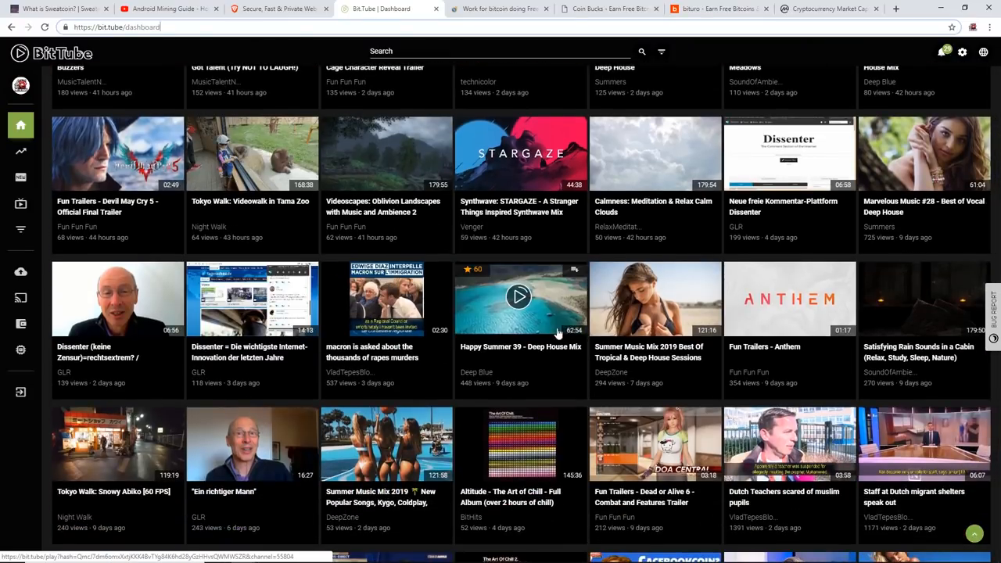
mouse_move(116, 152)
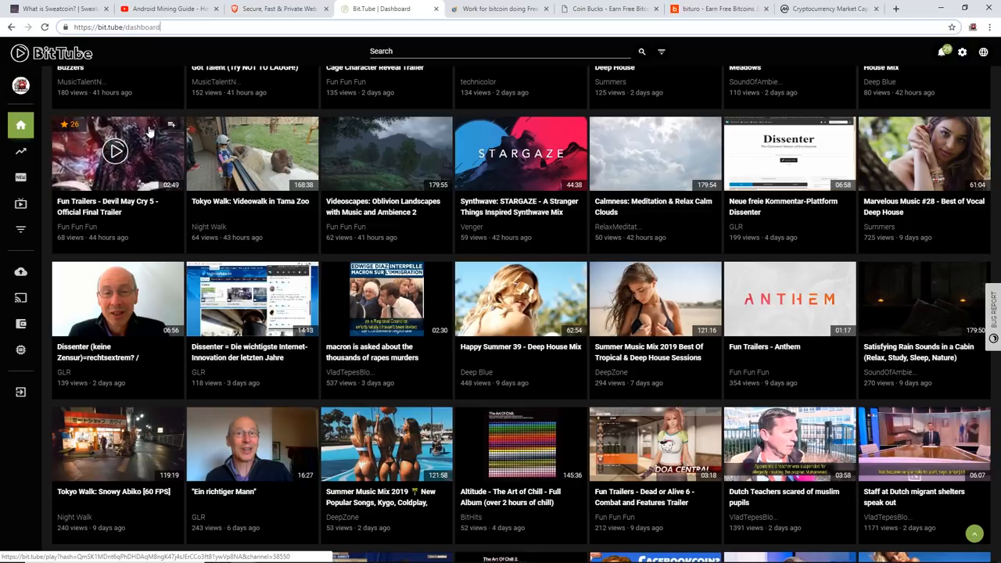
scroll(down, 3)
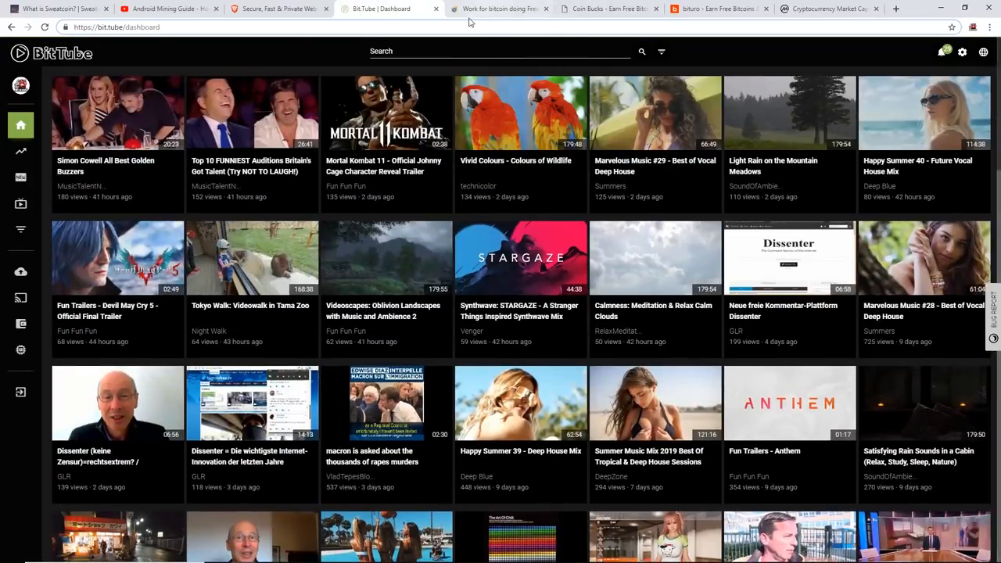
Show the XBTFreelancer.com homepage for freelance work paid in bitcoin
click(501, 9)
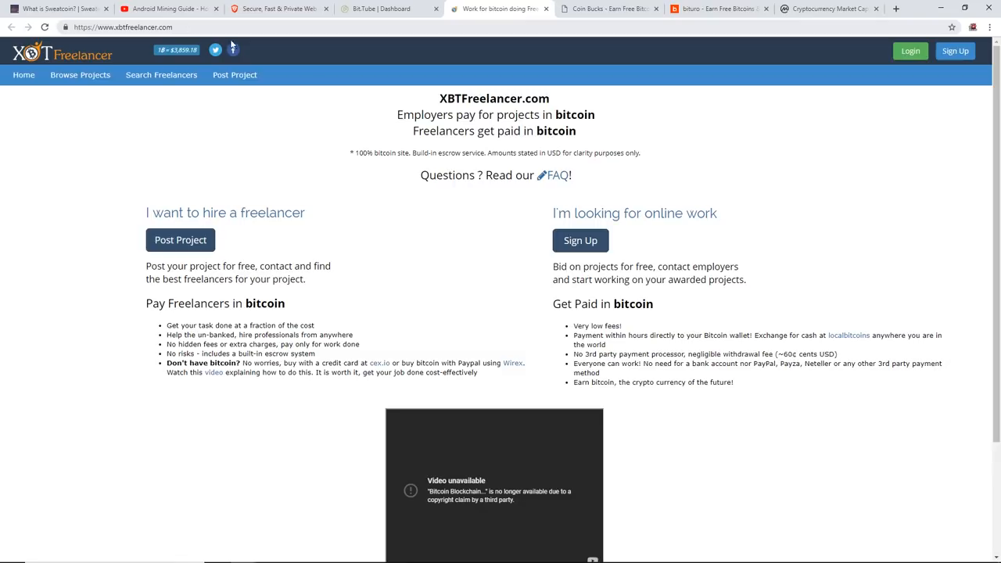
mouse_move(399, 122)
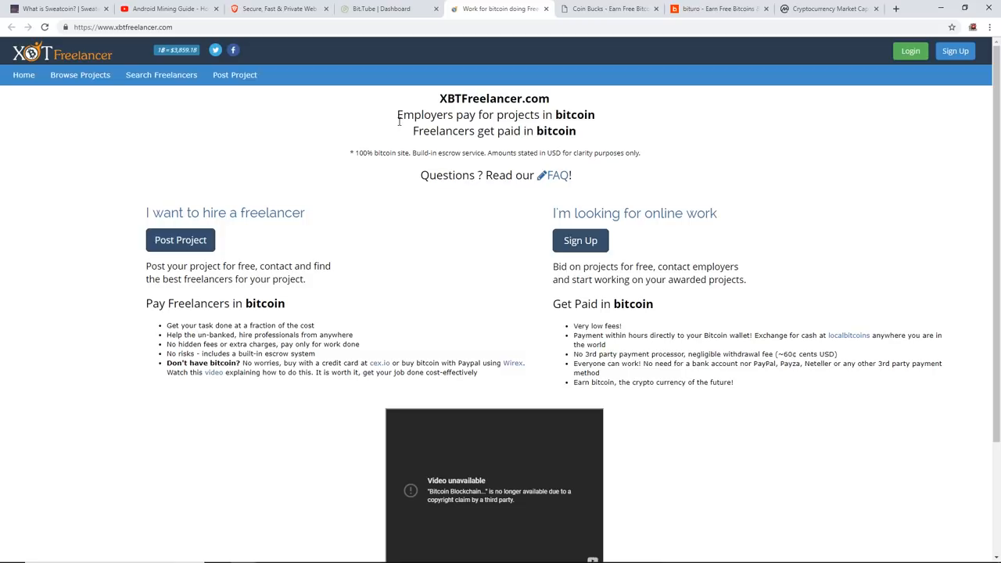
click(610, 9)
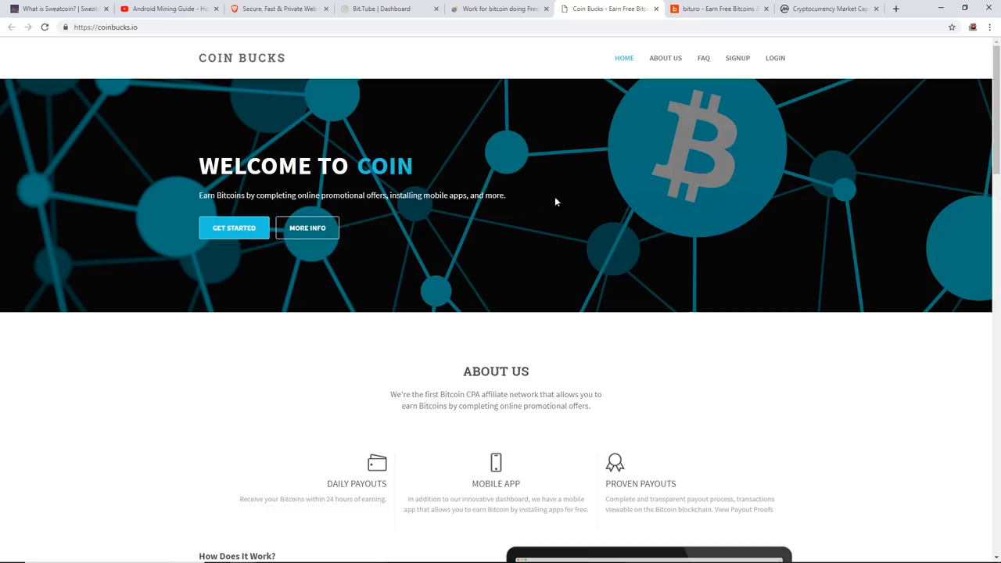
scroll(down, 3)
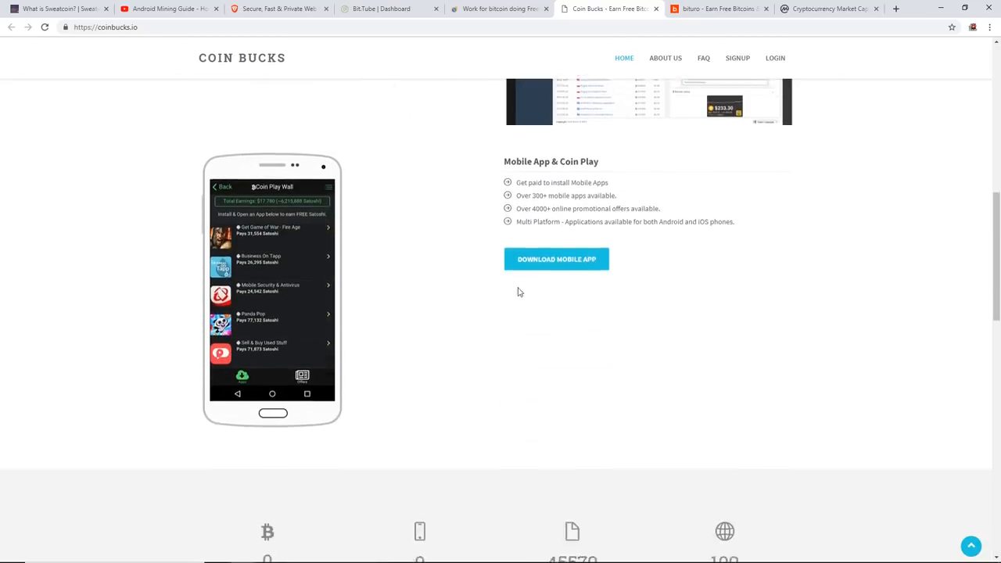
scroll(down, 3)
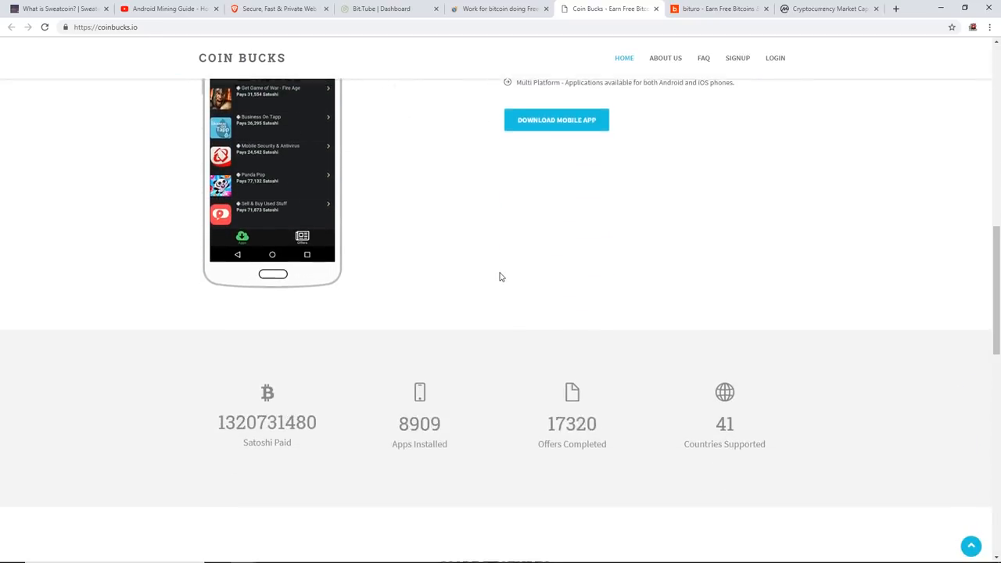
scroll(down, 3)
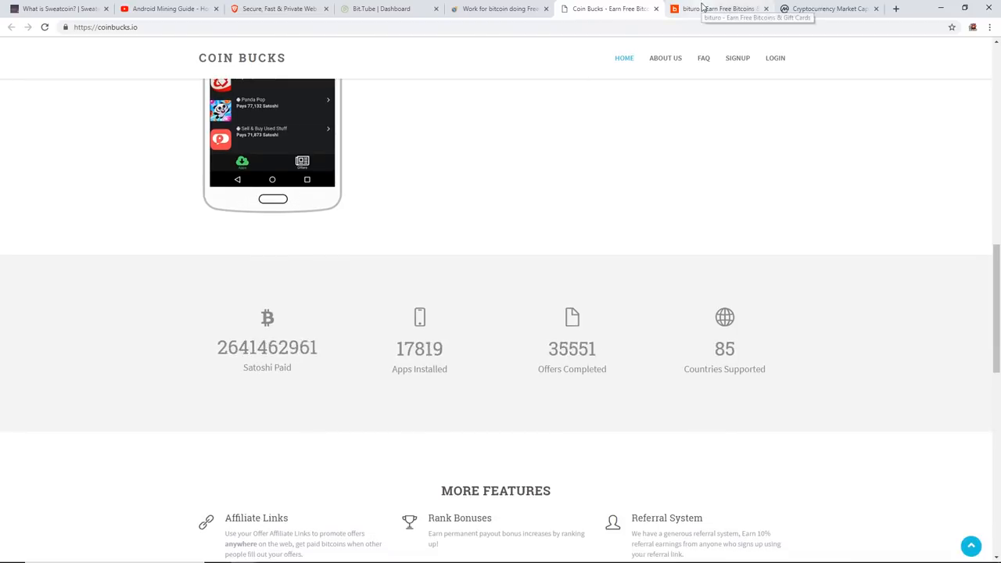
Look over Bituro's earn-rewards-and-bitcoins offers and app download section
click(720, 10)
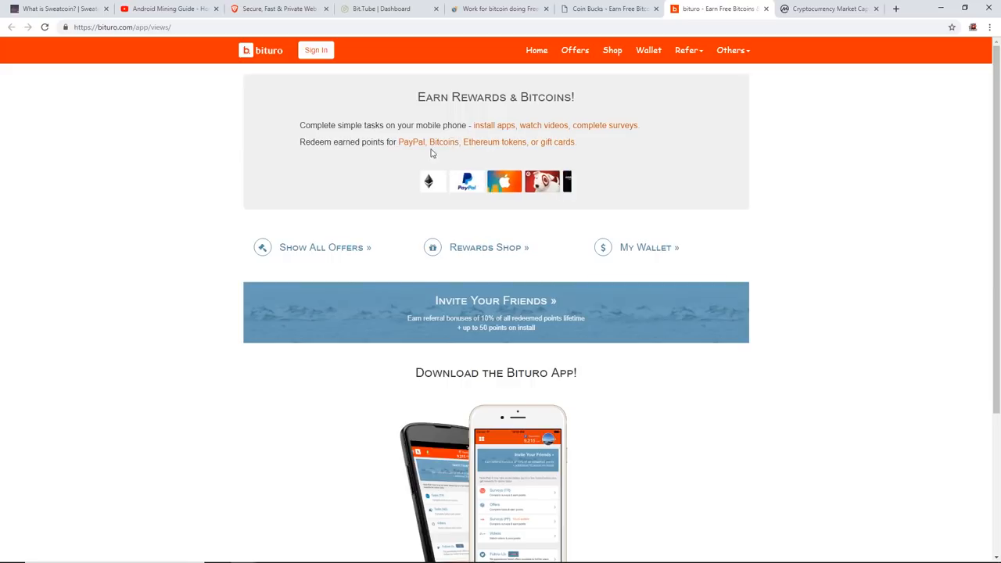
scroll(down, 3)
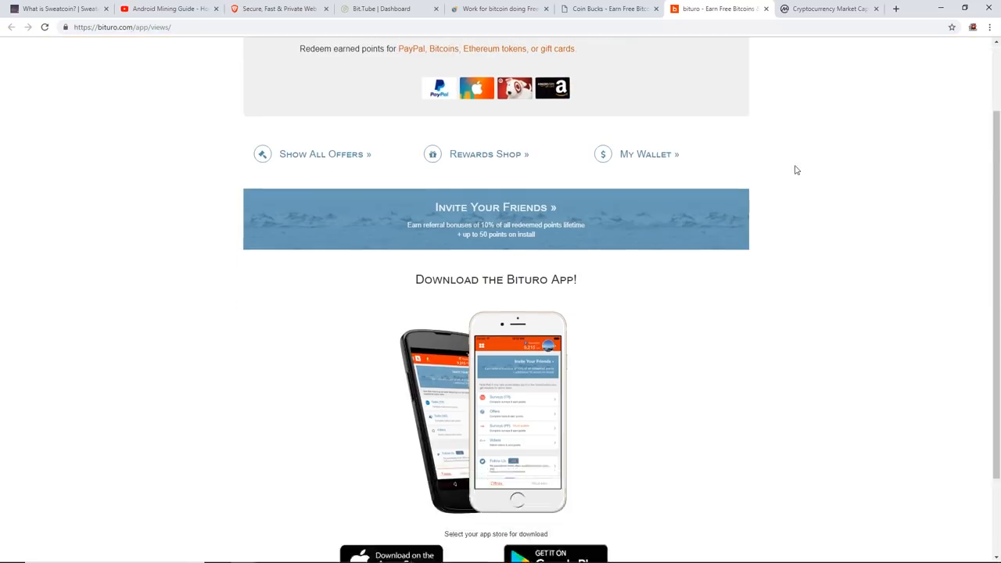
scroll(up, 3)
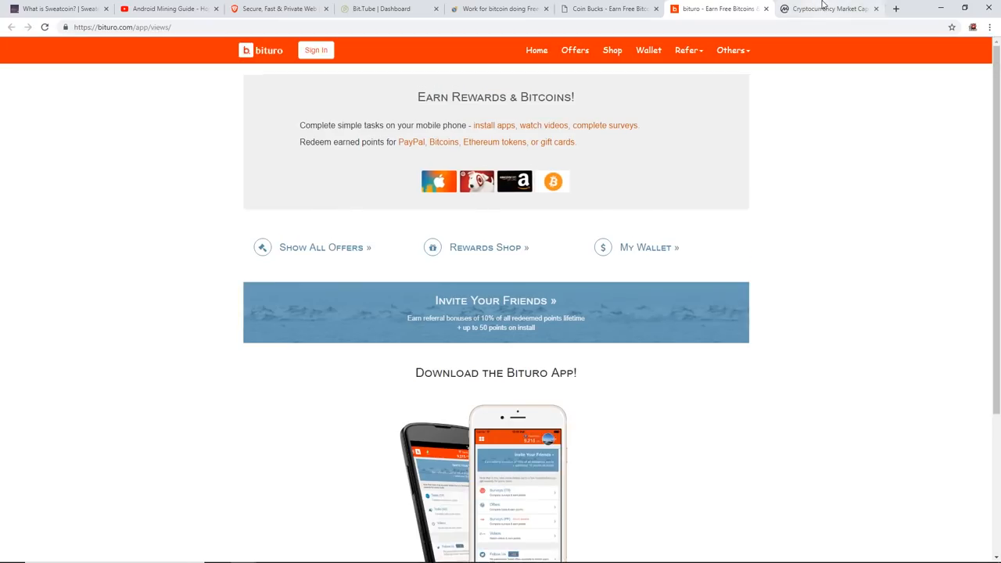
Scan CoinMarketCap's top 100 cryptocurrencies ranked by market capitalization
click(829, 9)
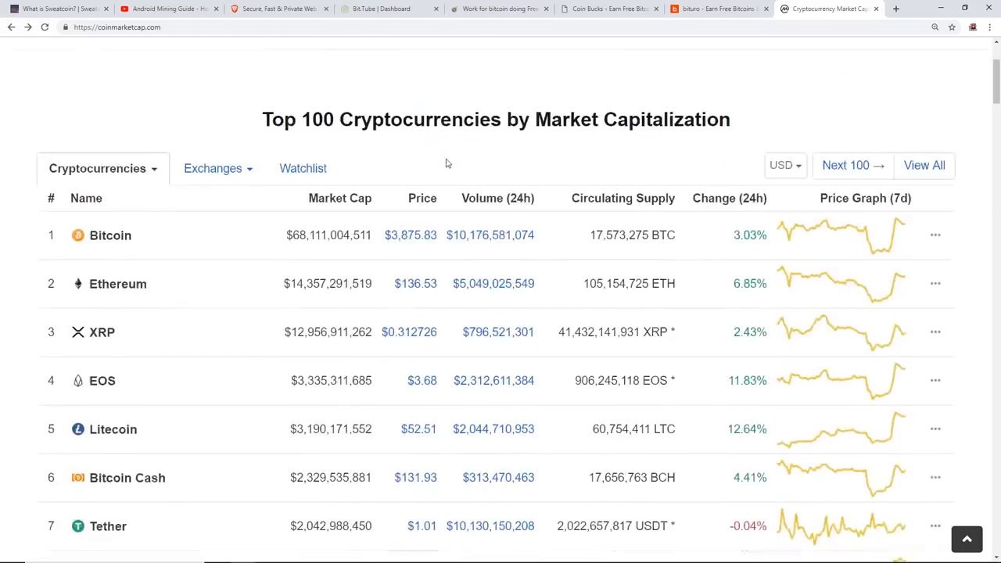
scroll(up, 3)
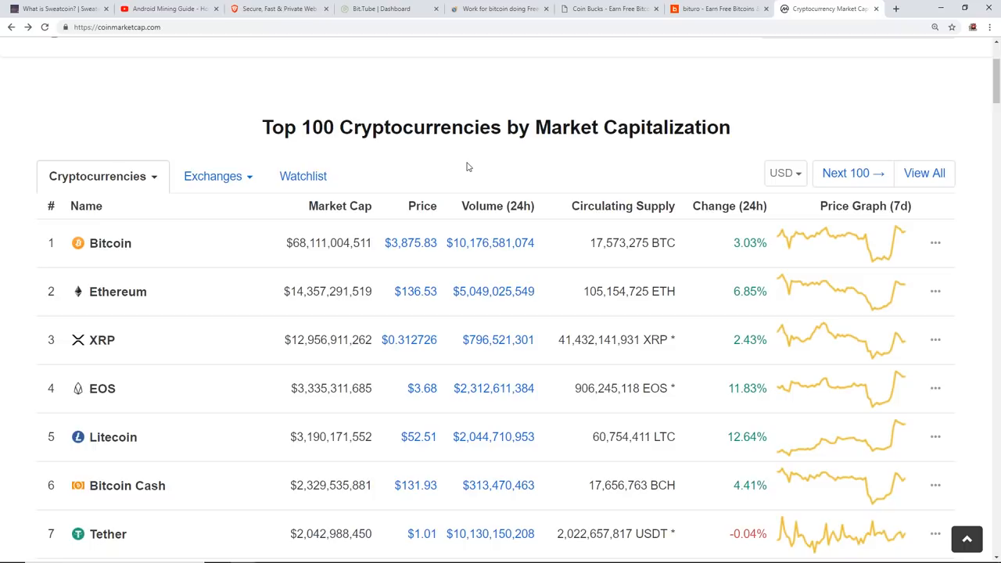
scroll(down, 3)
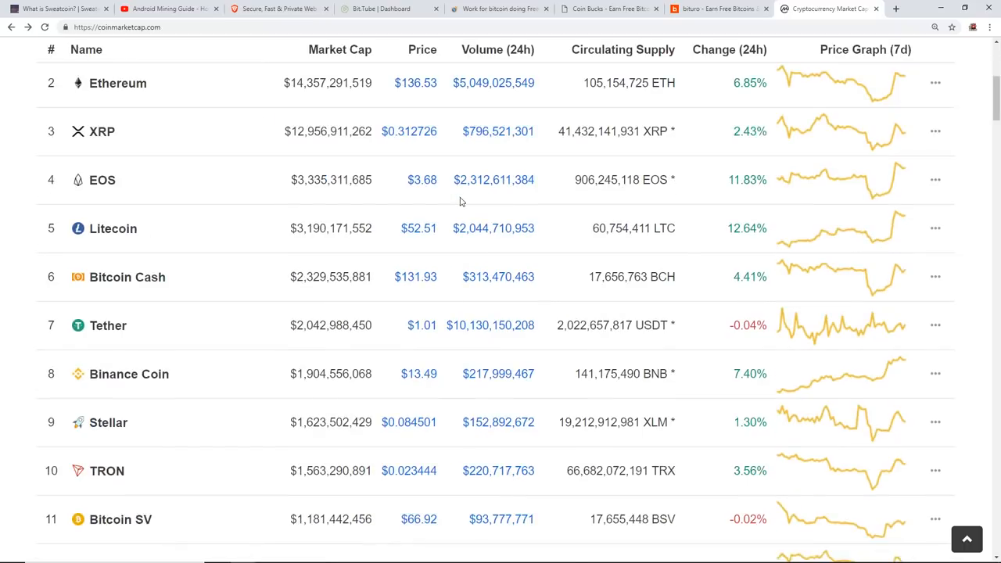
scroll(up, 3)
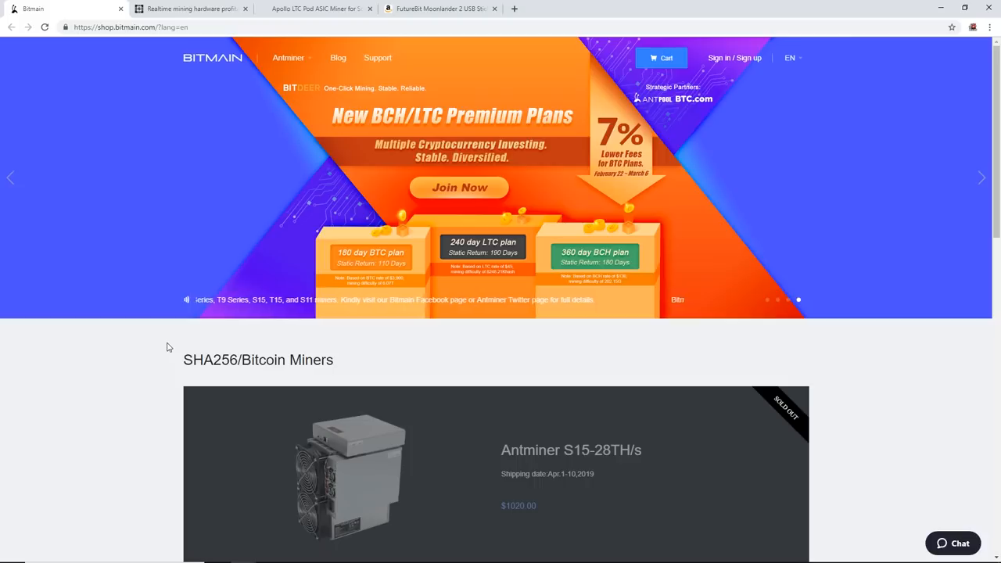
mouse_move(326, 148)
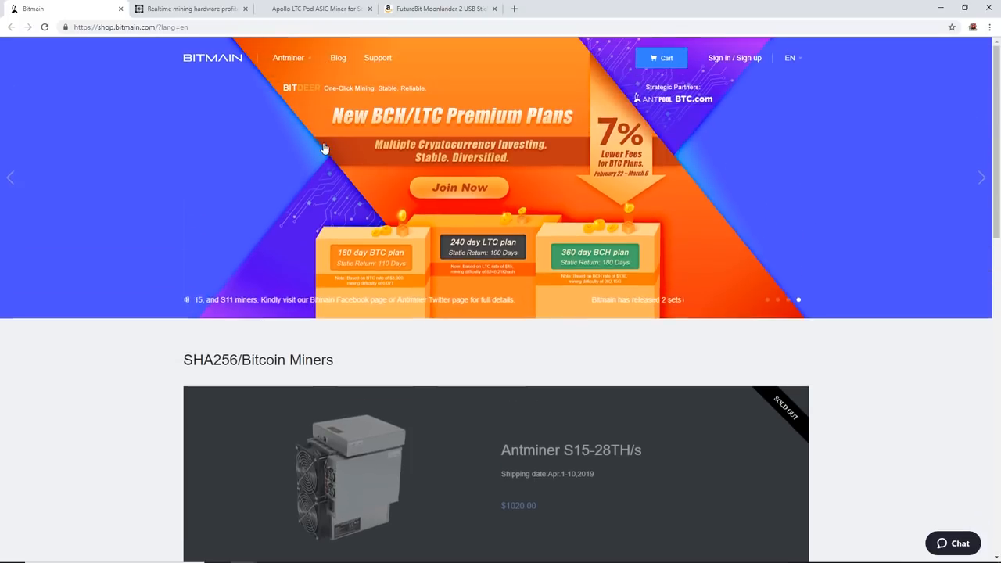
scroll(down, 3)
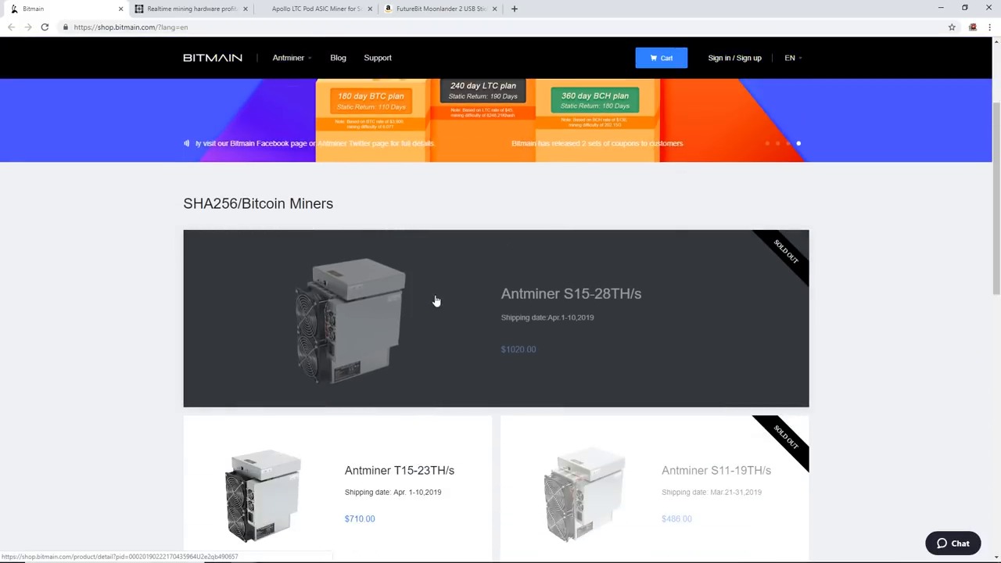
scroll(down, 3)
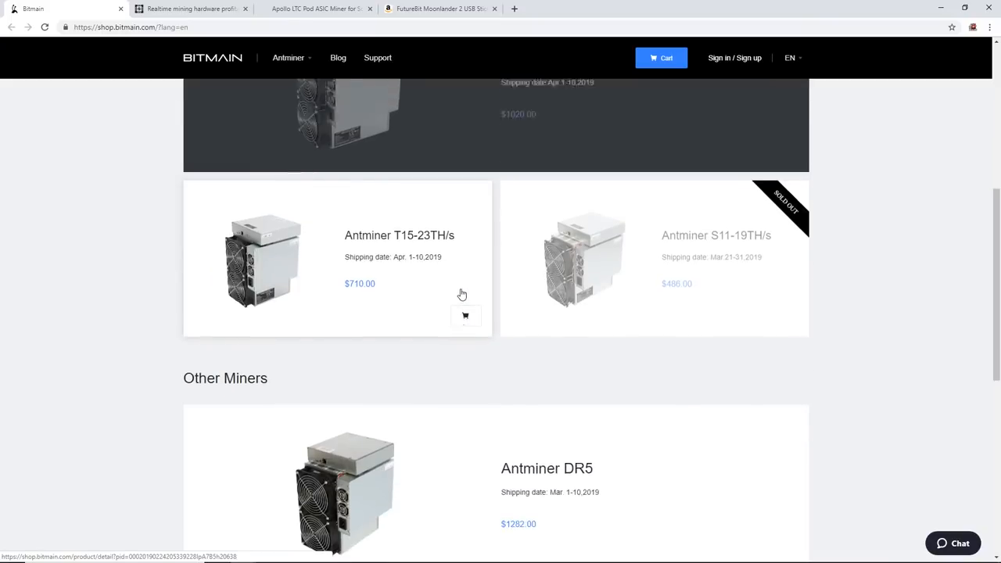
scroll(up, 3)
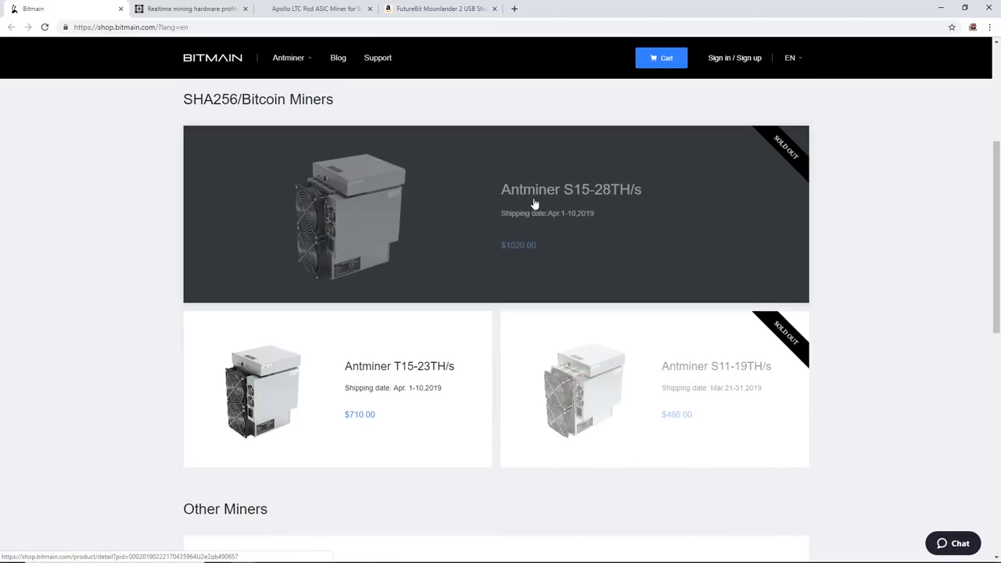
mouse_move(582, 201)
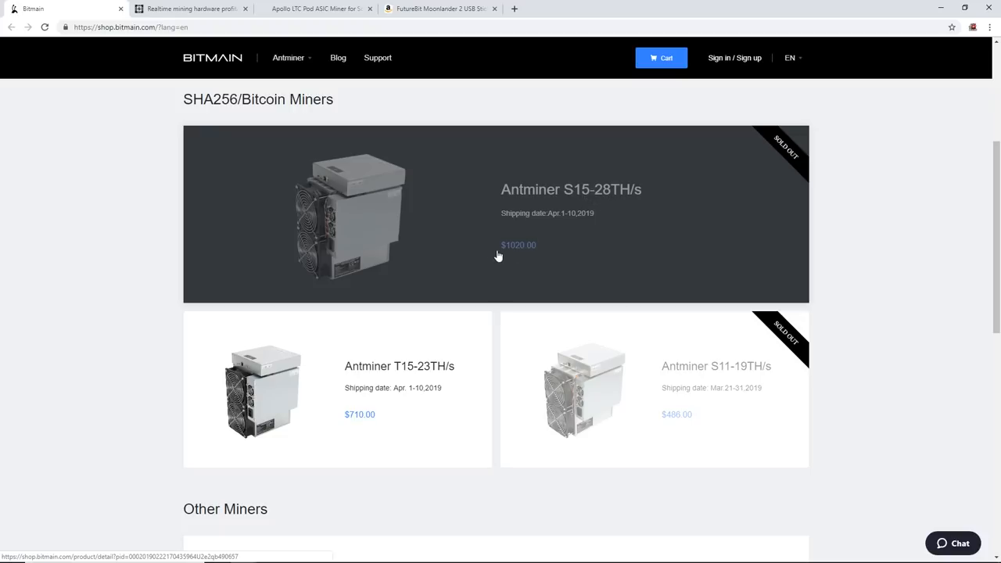
mouse_move(269, 43)
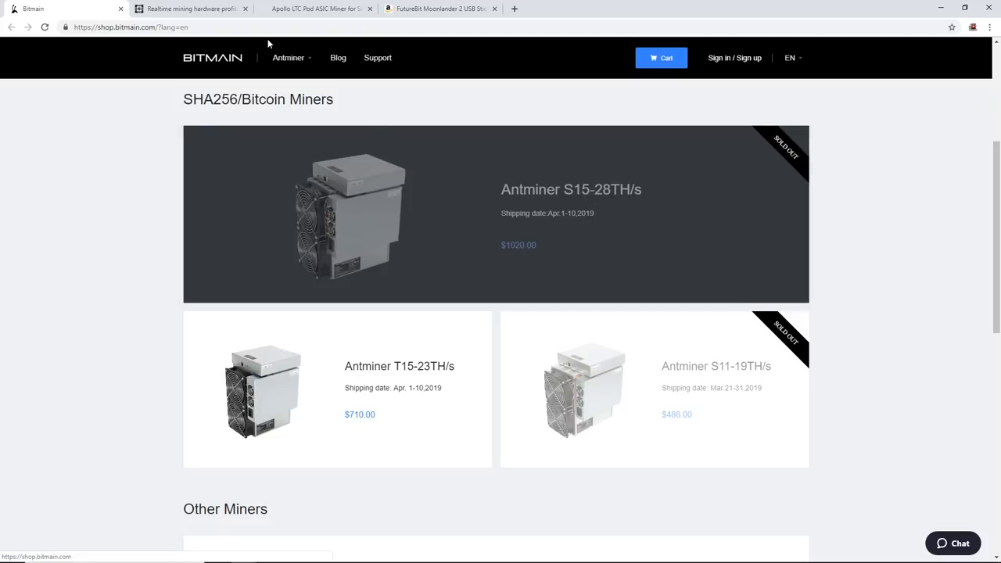
mouse_move(191, 9)
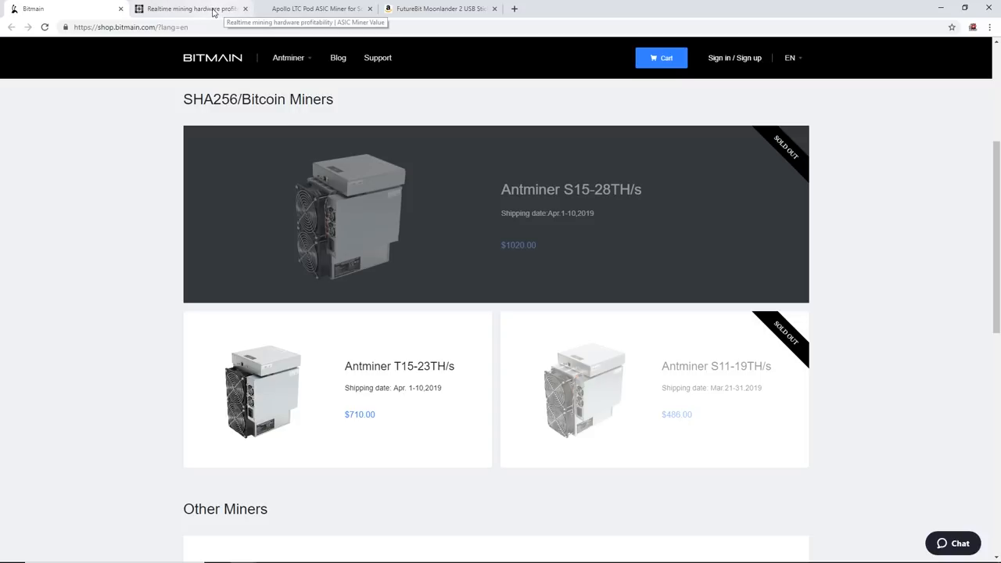
Find the Antminer S15 on ASIC Miner Value and set electricity cost to 0.10 per kWh
click(191, 9)
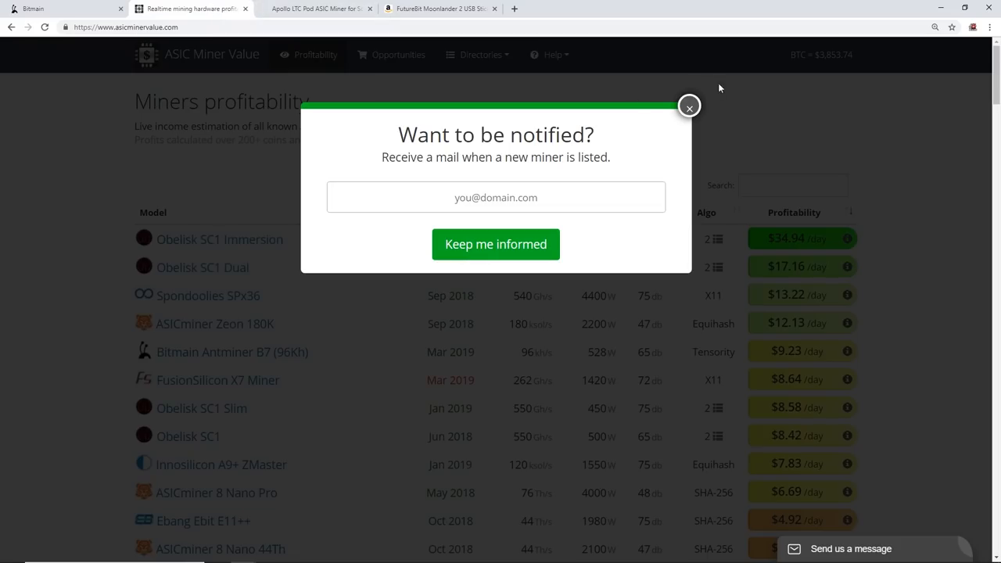
click(689, 106)
text(s)
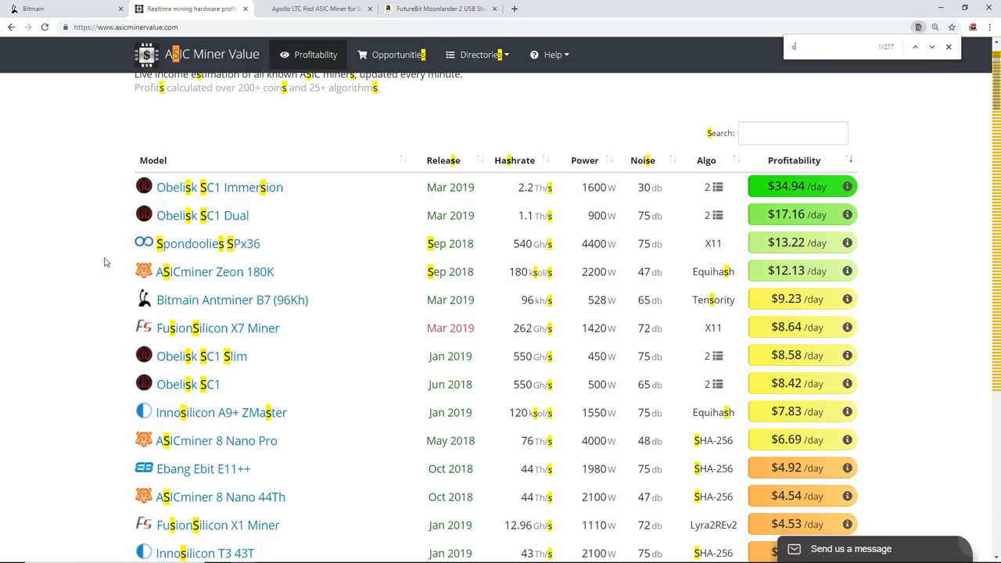
text(15)
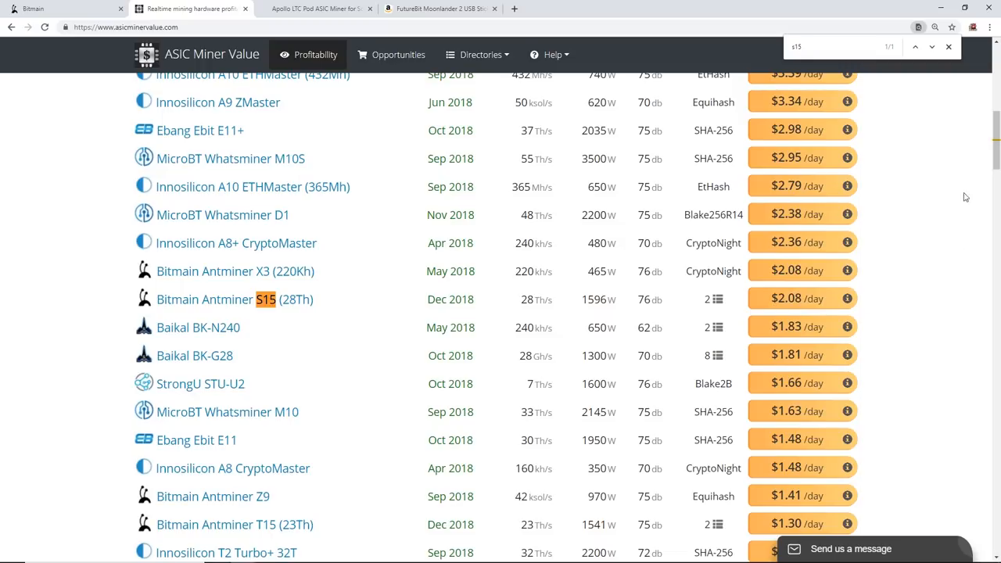
scroll(down, 3)
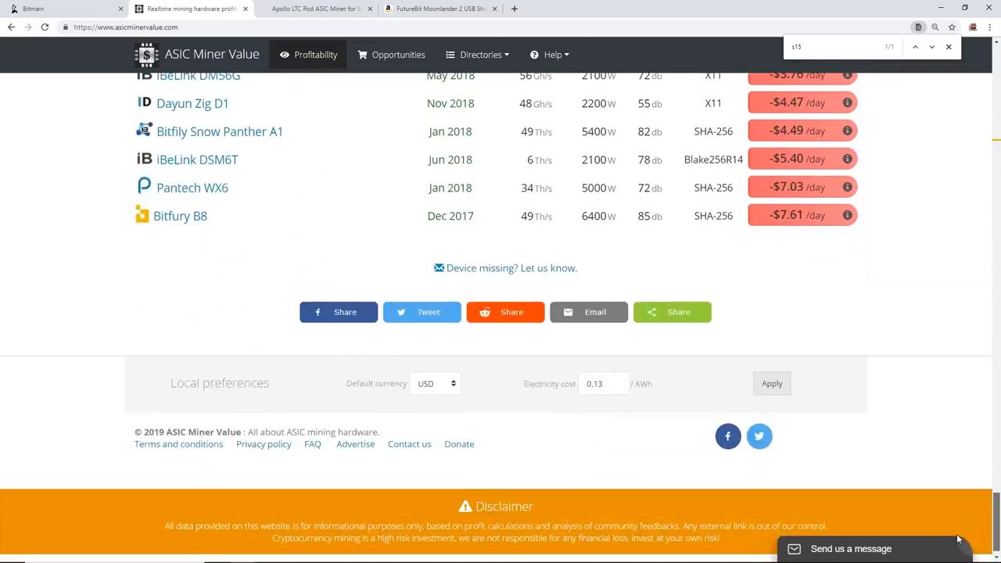
click(598, 383)
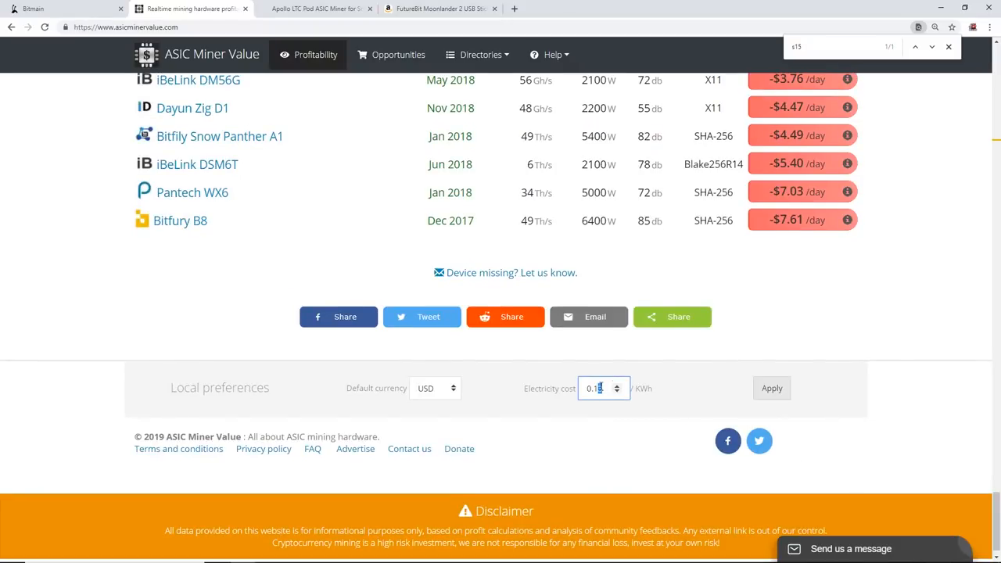
click(771, 388)
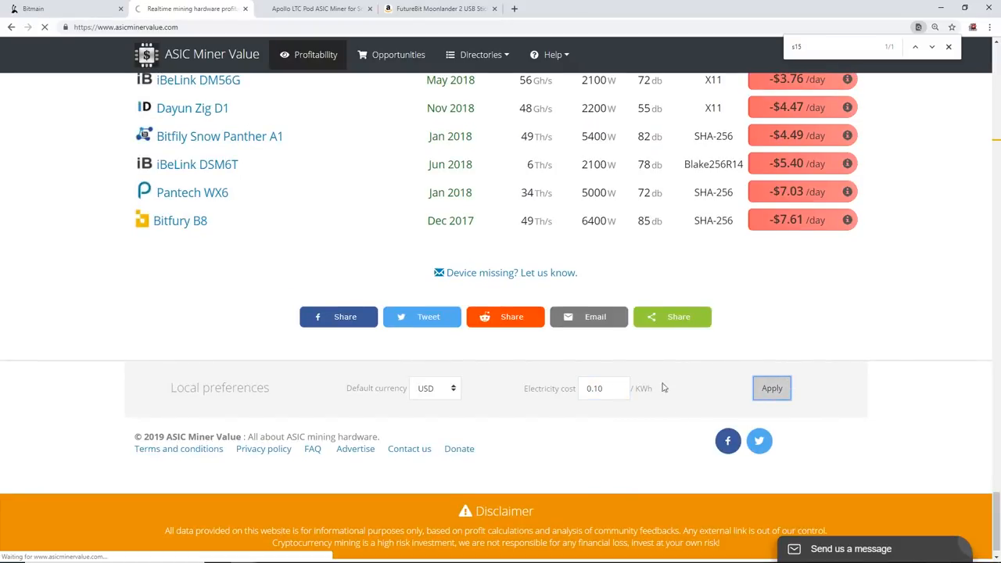
scroll(up, 3)
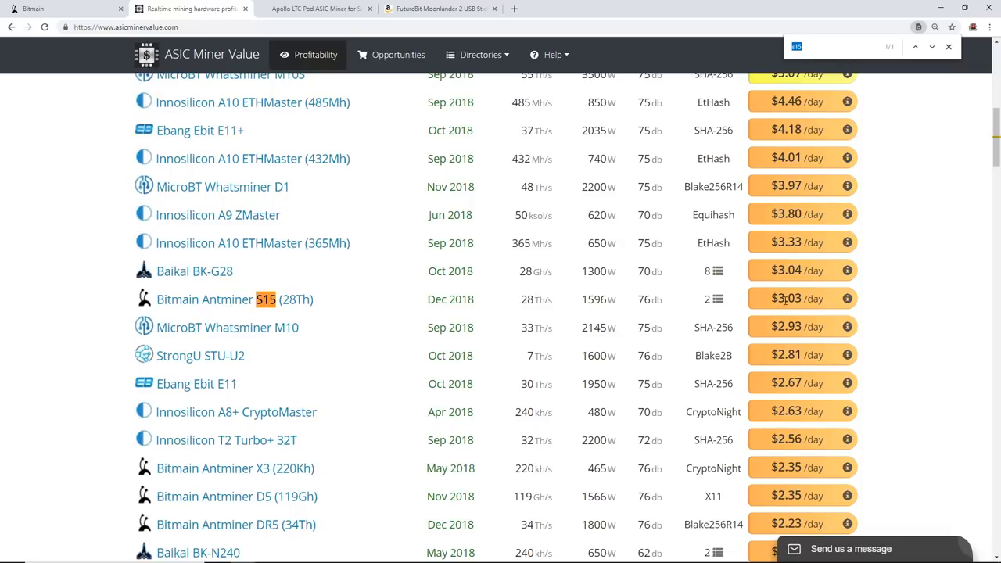
mouse_move(919, 292)
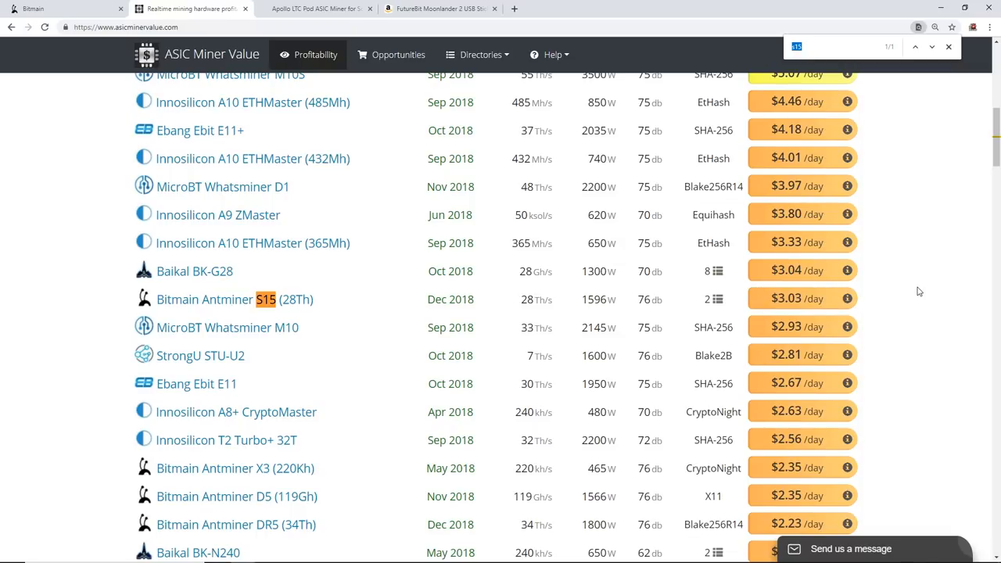
mouse_move(336, 306)
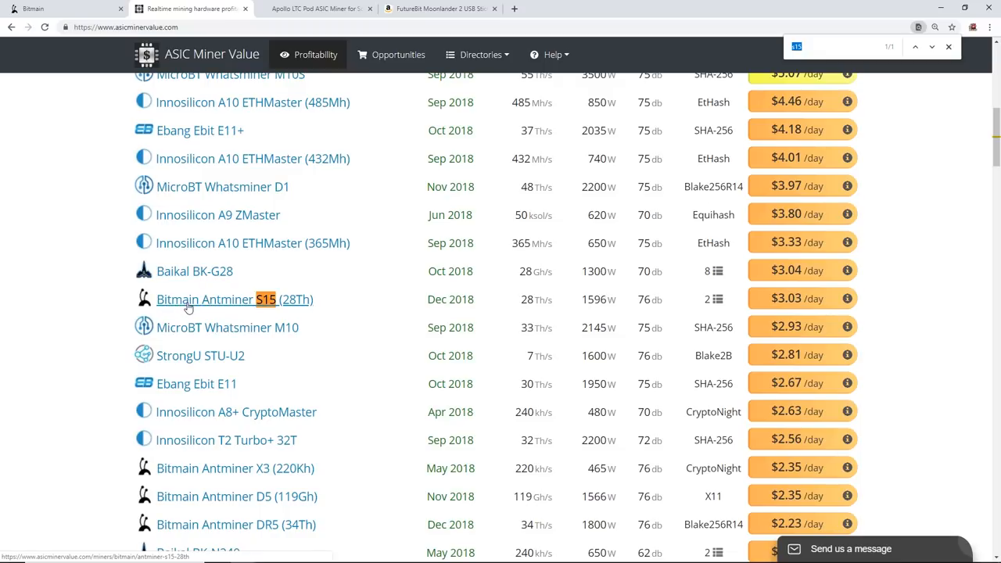
mouse_move(115, 275)
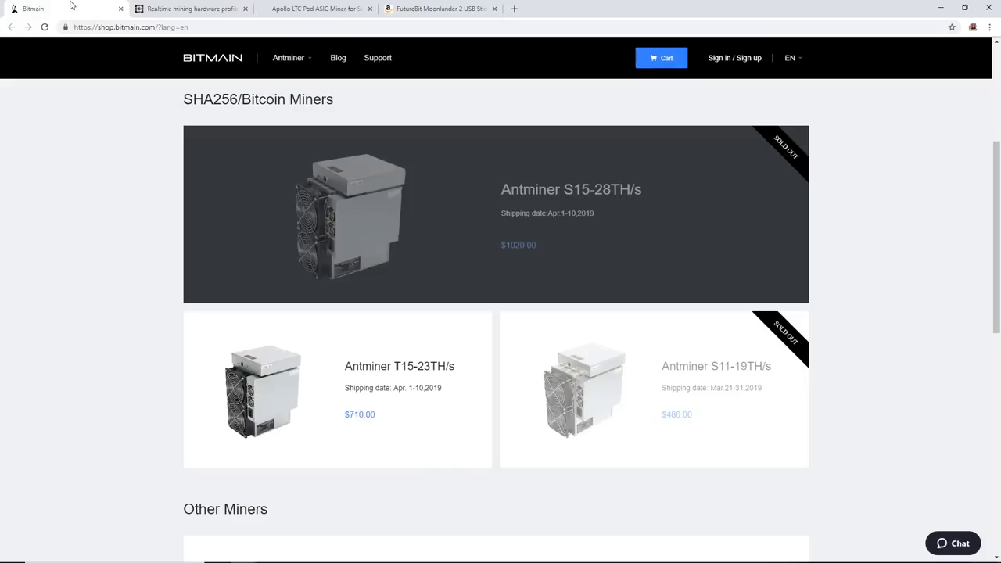
scroll(up, 3)
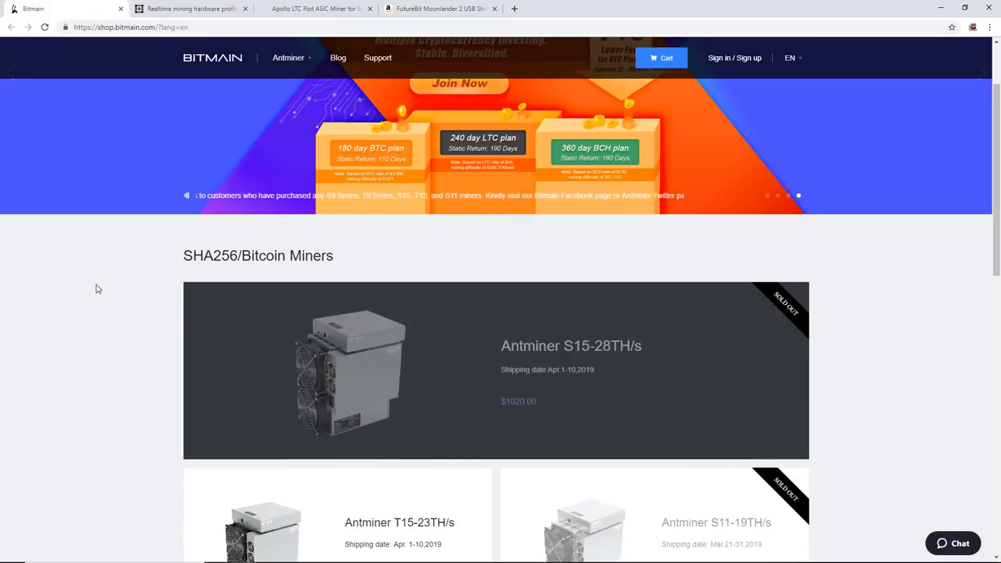
scroll(down, 3)
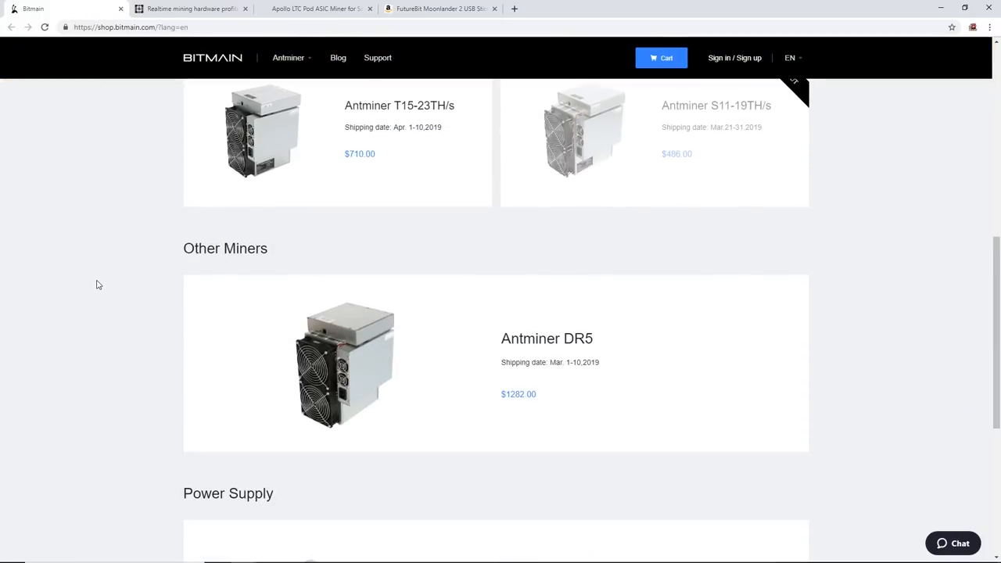
scroll(down, 3)
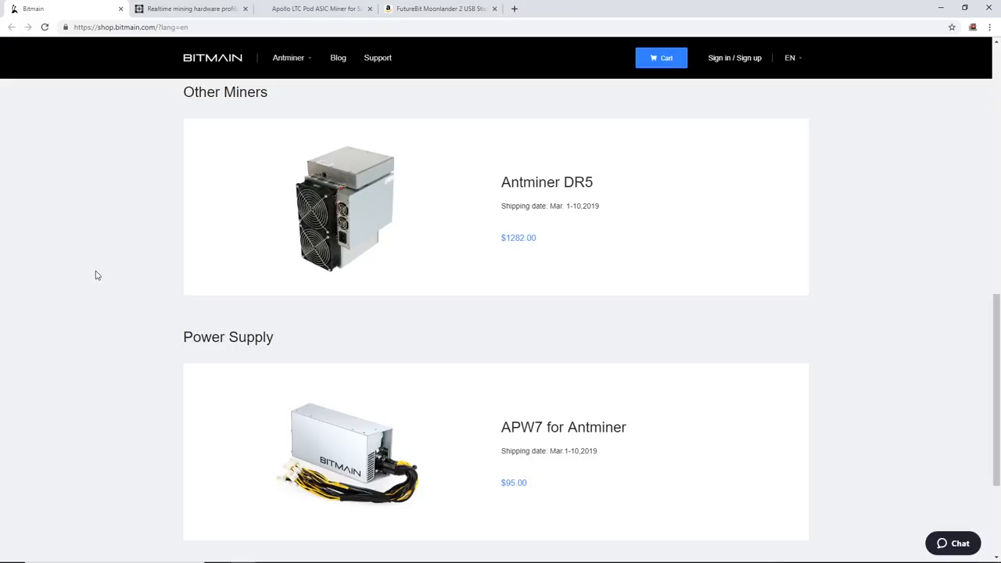
mouse_move(95, 261)
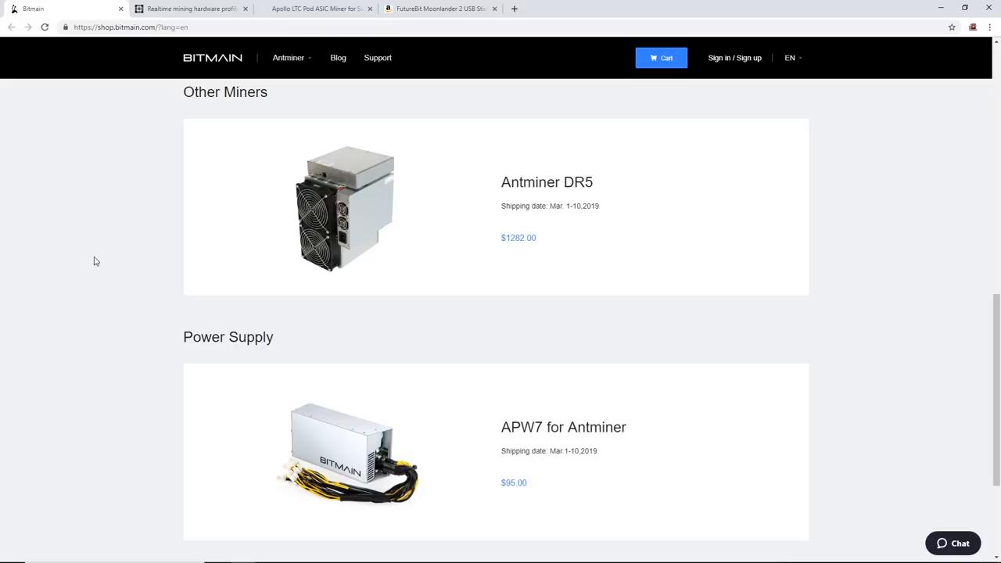
scroll(up, 3)
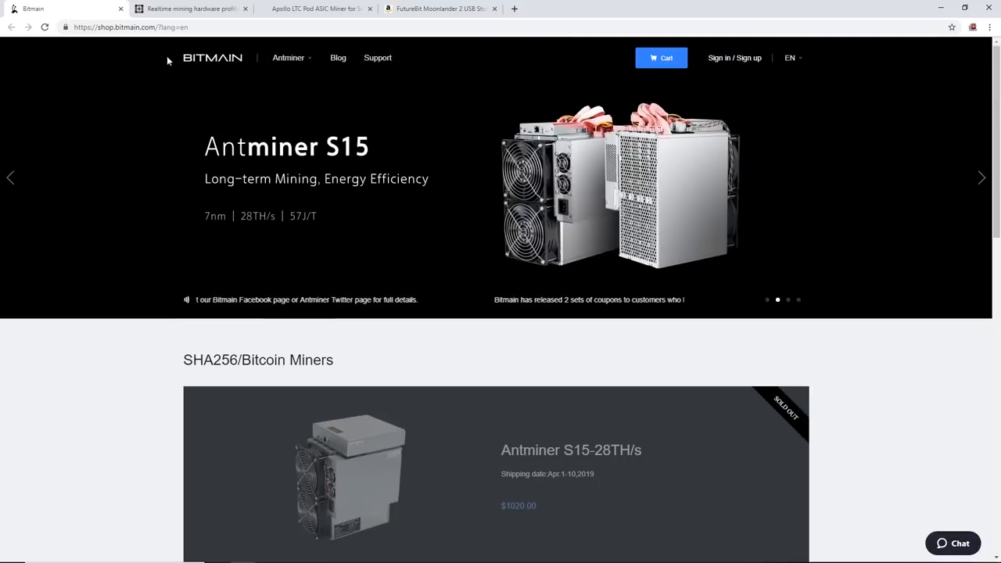
mouse_move(191, 9)
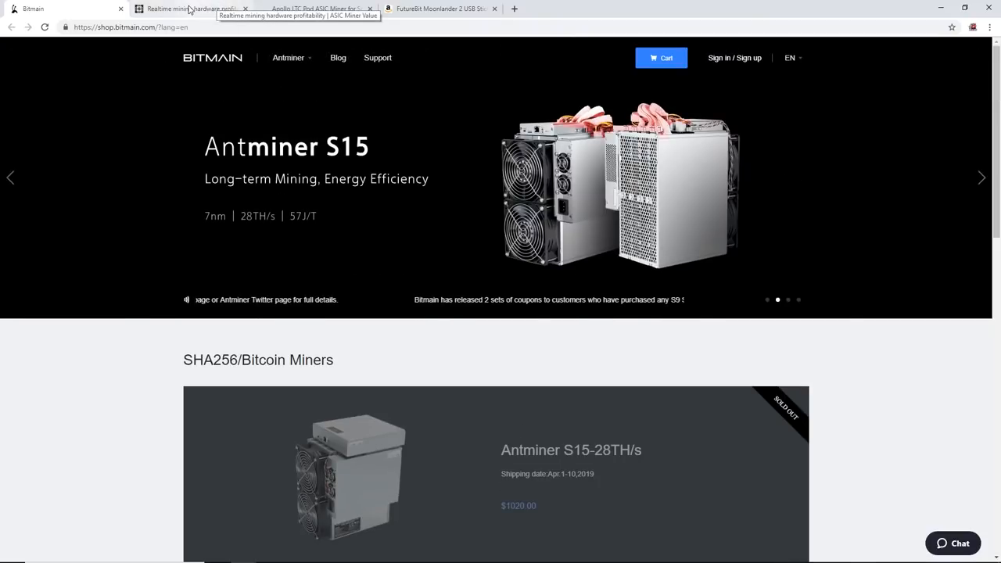
Scan the live ASIC miner profitability ranking, then bring up the $299.99 Apollo LTC Pod page
click(191, 9)
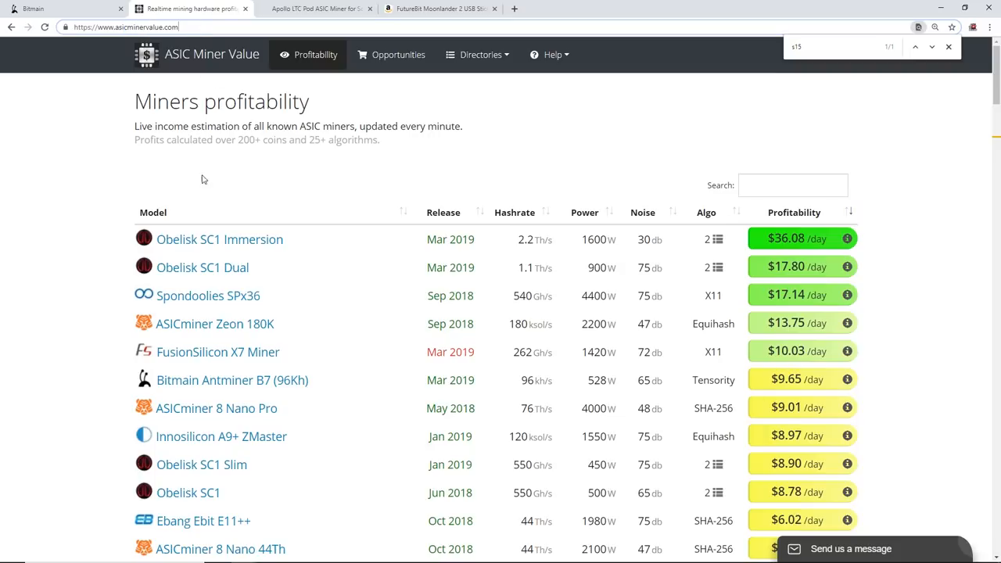
scroll(down, 3)
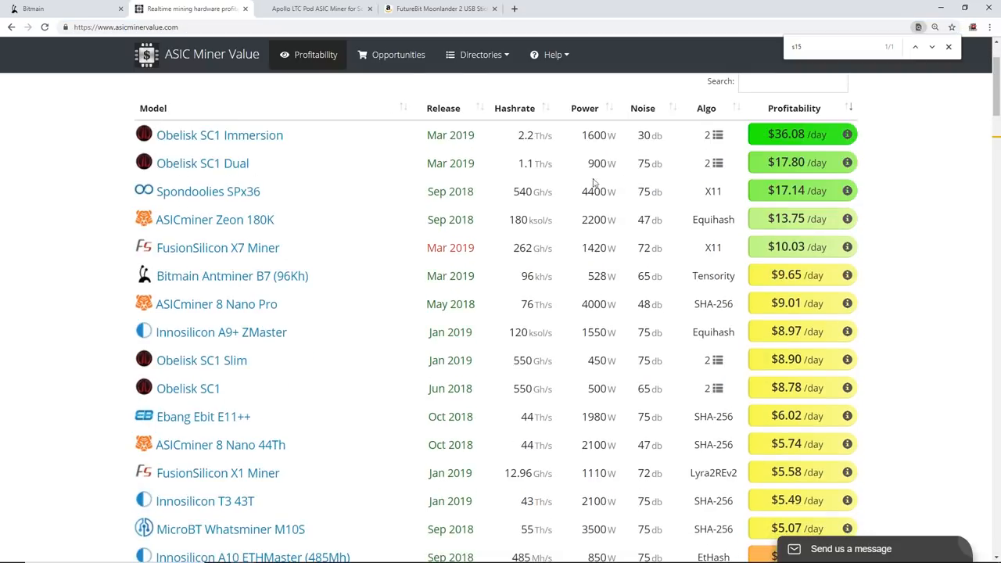
mouse_move(244, 269)
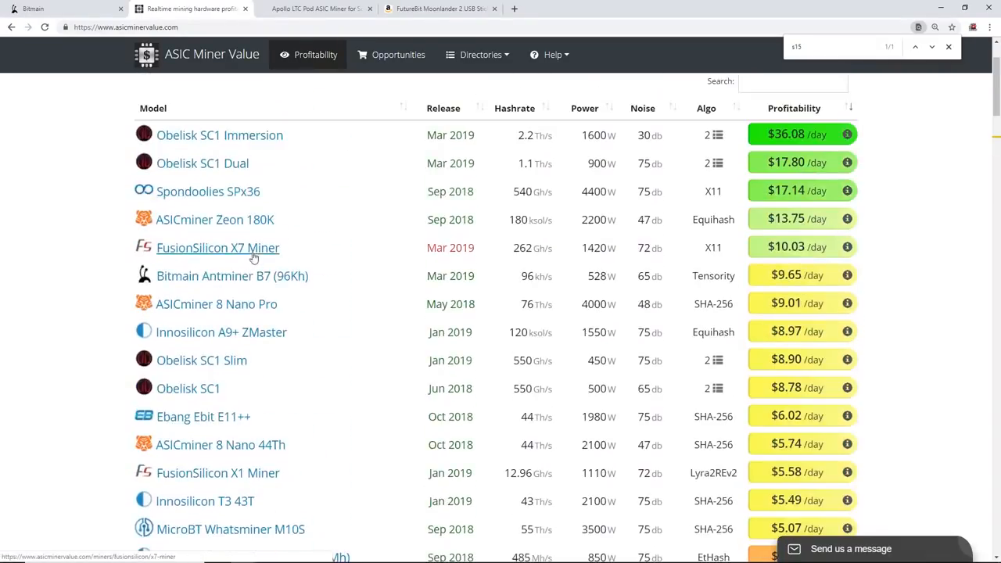
scroll(up, 3)
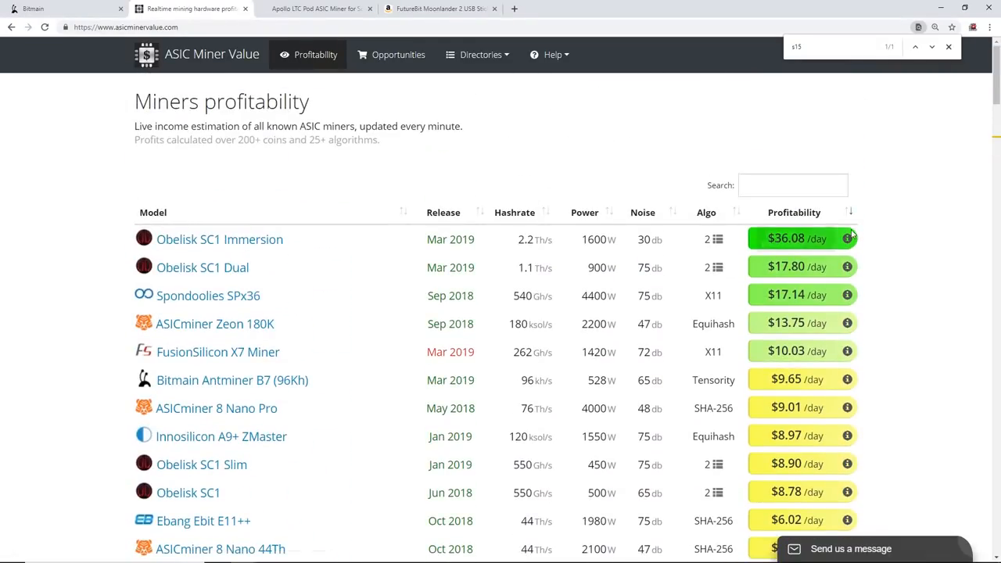
mouse_move(219, 239)
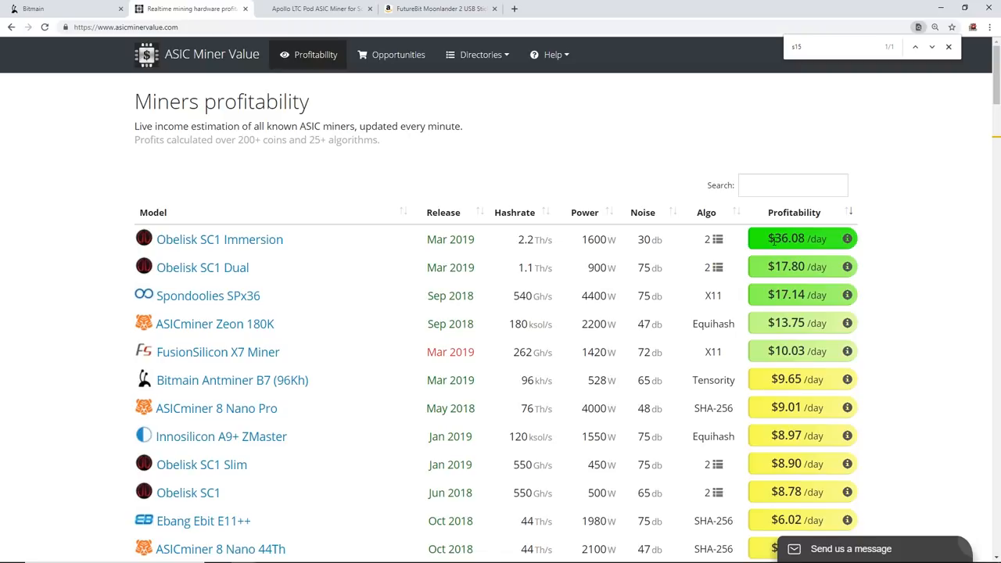
mouse_move(579, 244)
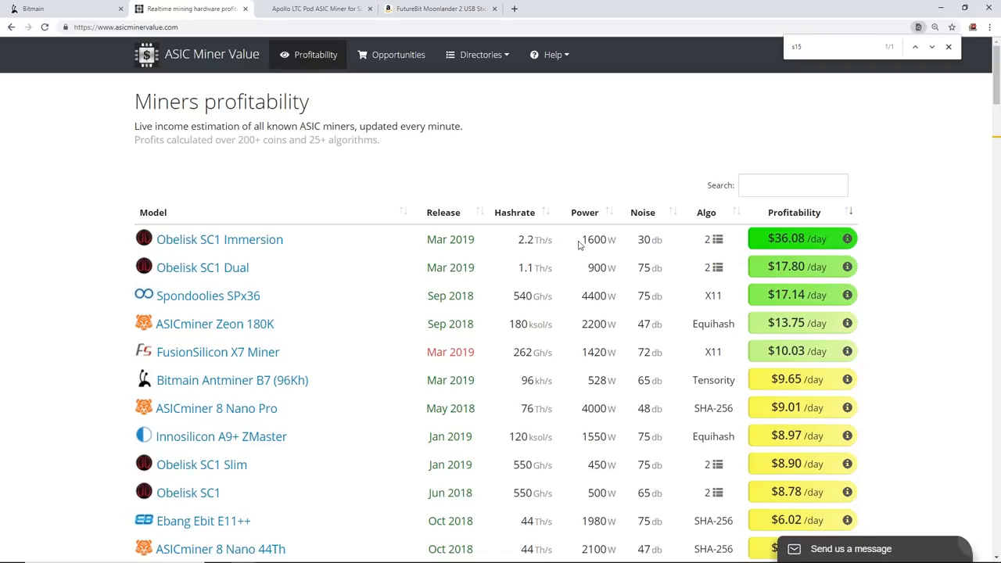
double_click(594, 240)
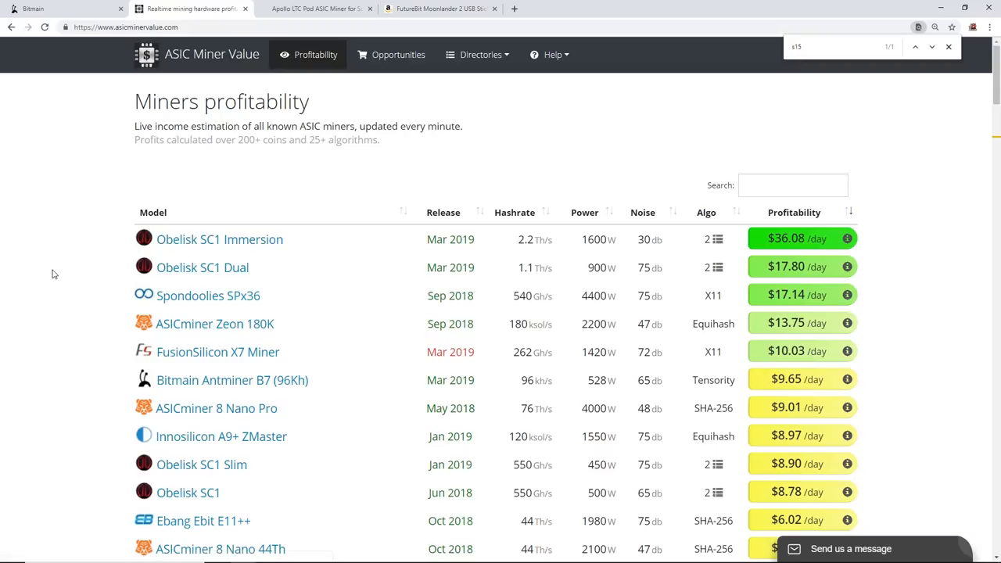
mouse_move(97, 233)
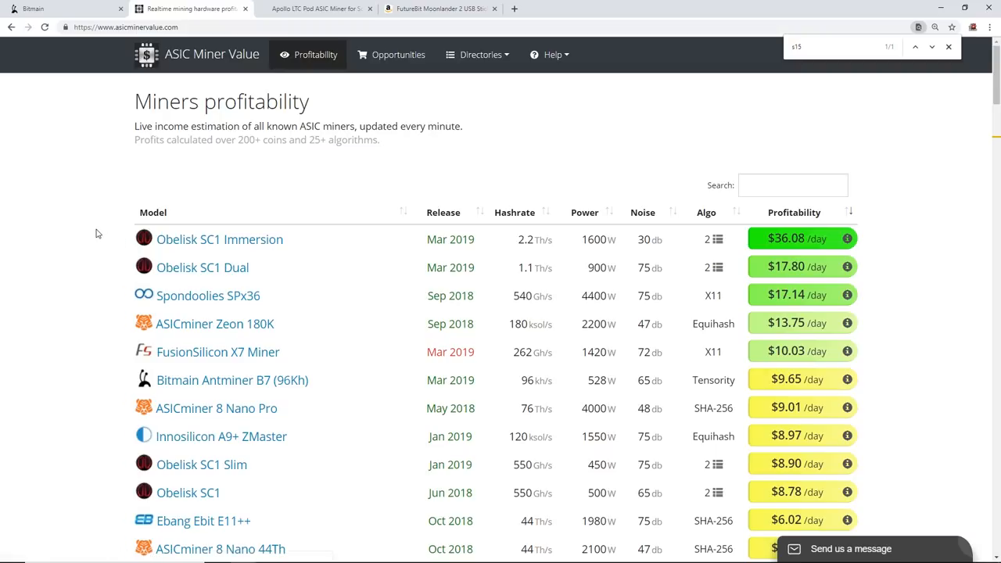
mouse_move(335, 206)
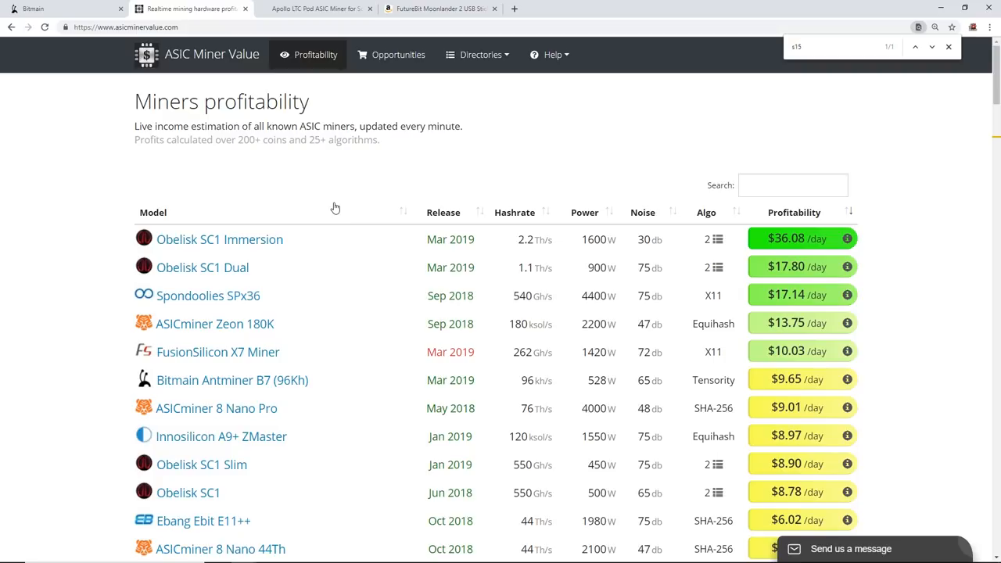
scroll(down, 3)
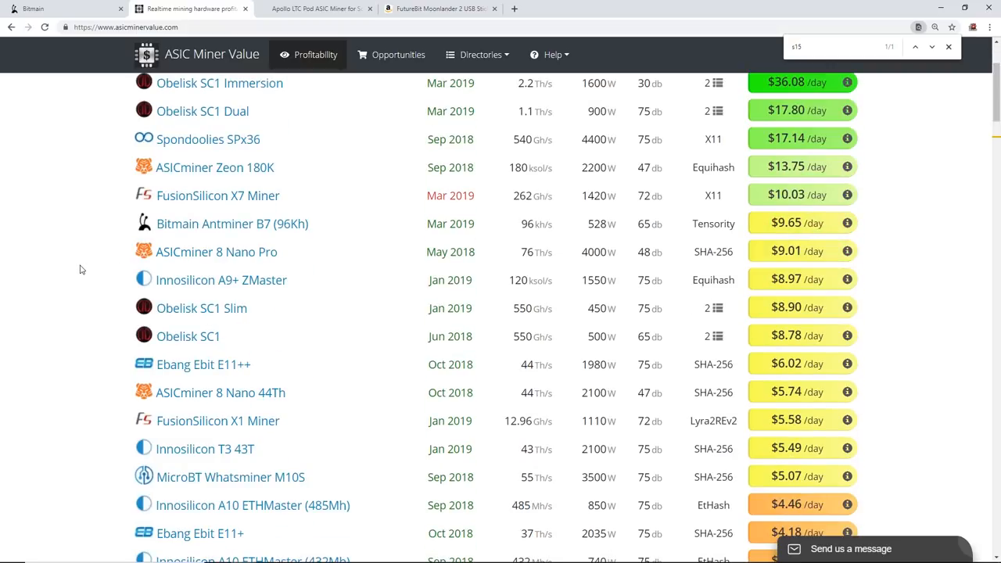
mouse_move(347, 23)
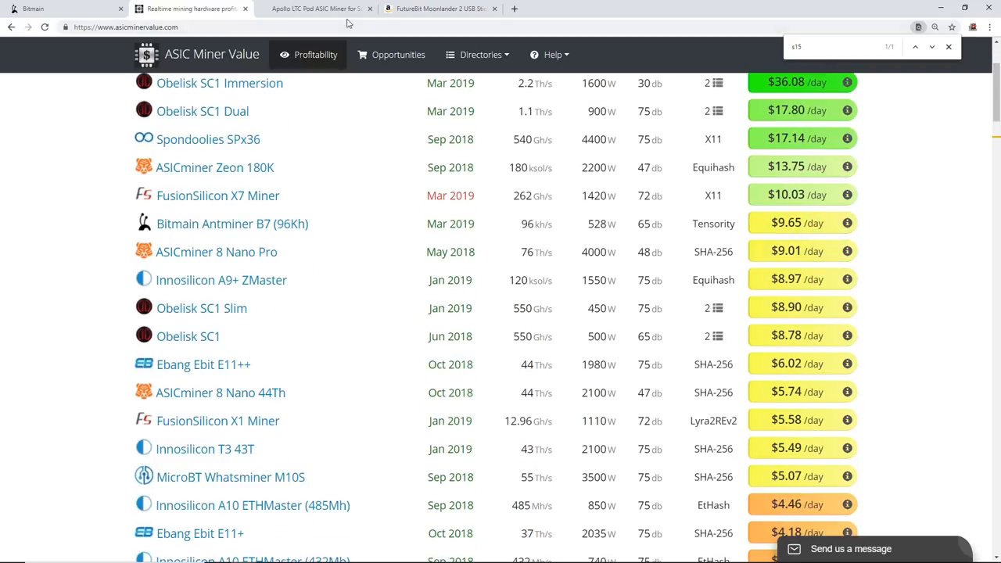
click(313, 10)
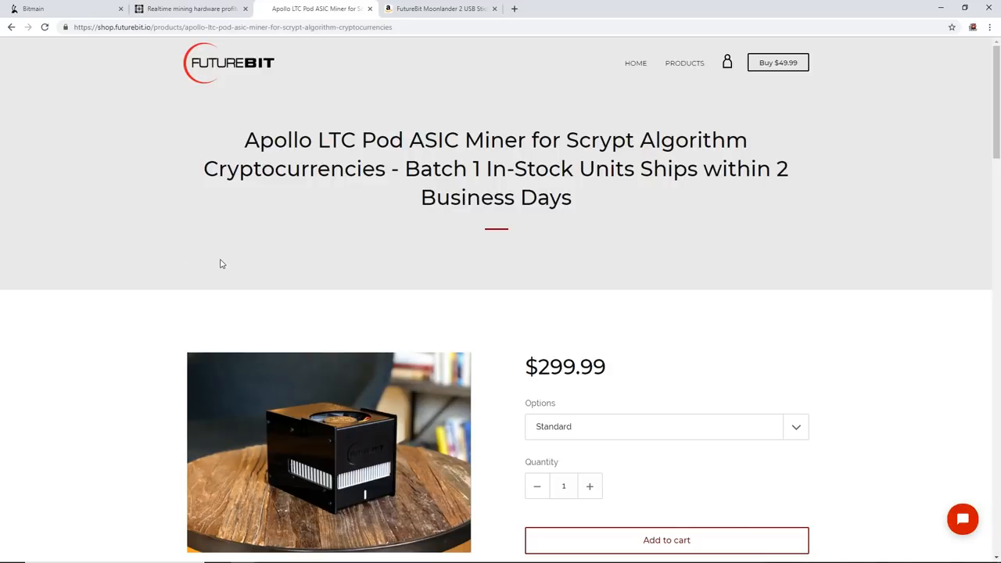
mouse_move(354, 130)
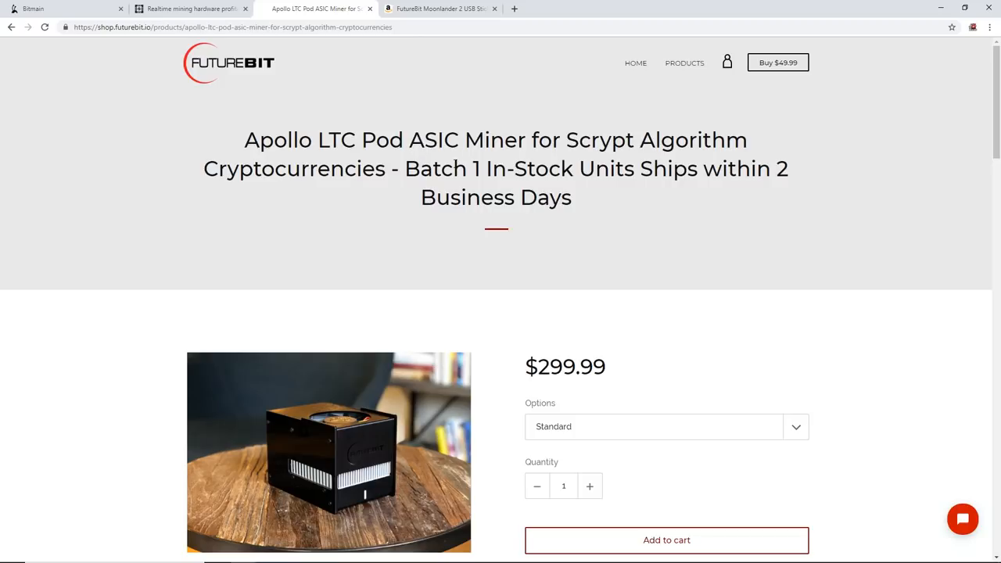
Read down the Apollo miner page to its Features list and back up
scroll(down, 3)
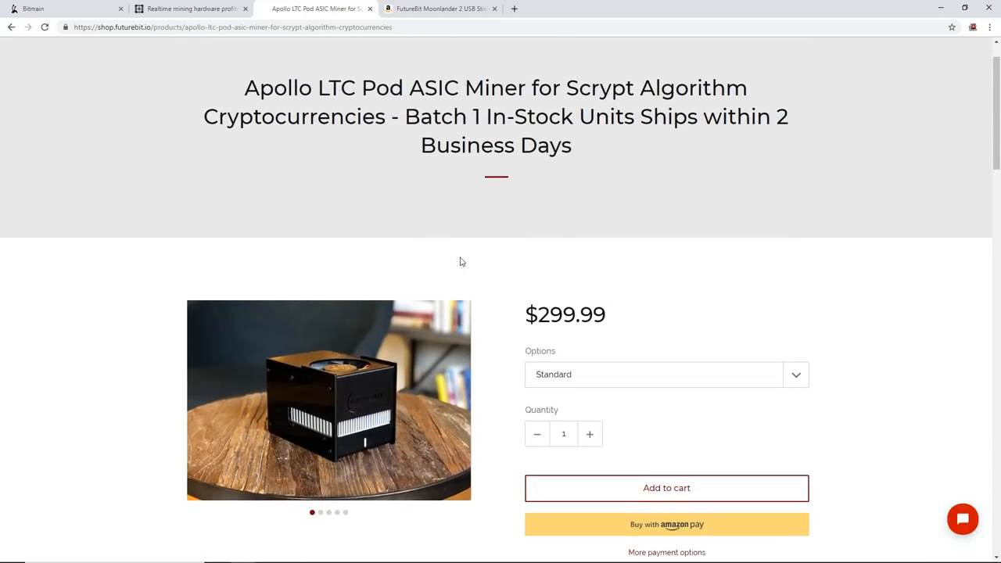
scroll(down, 3)
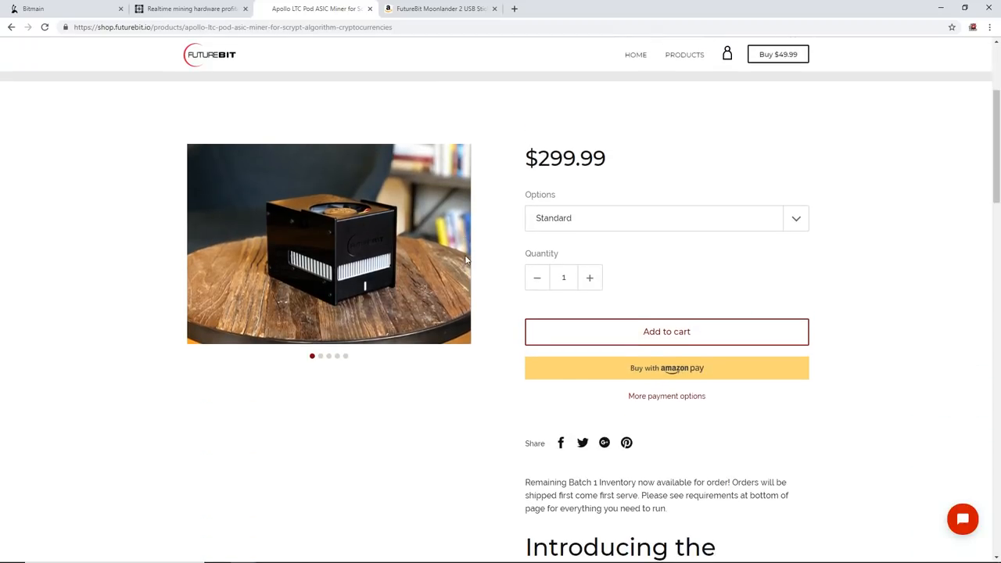
scroll(down, 3)
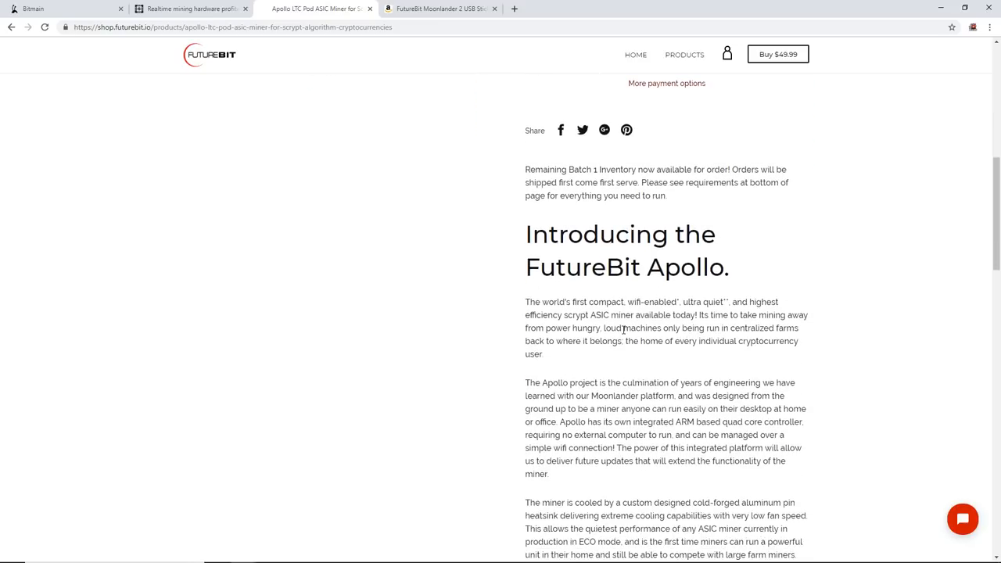
scroll(down, 3)
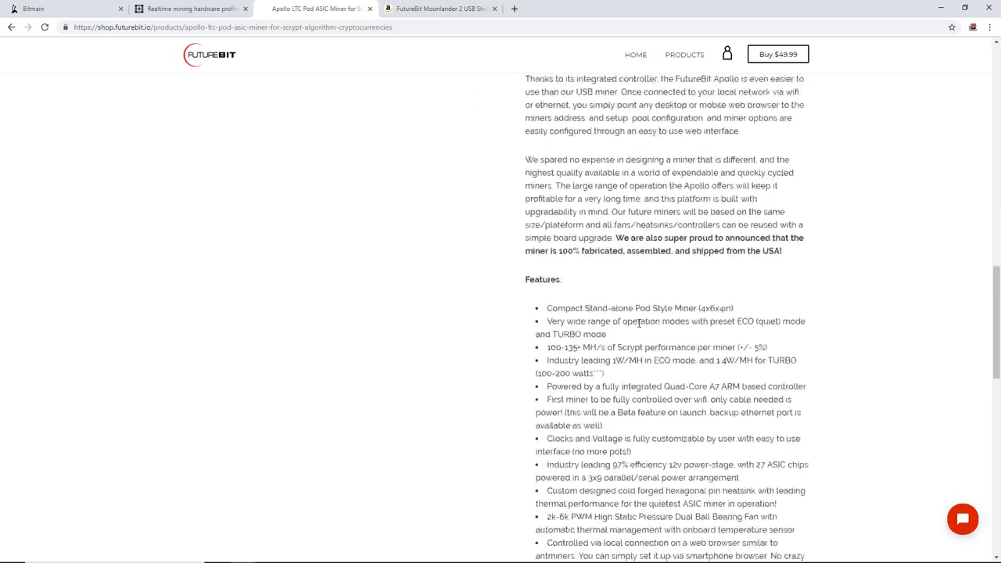
scroll(down, 3)
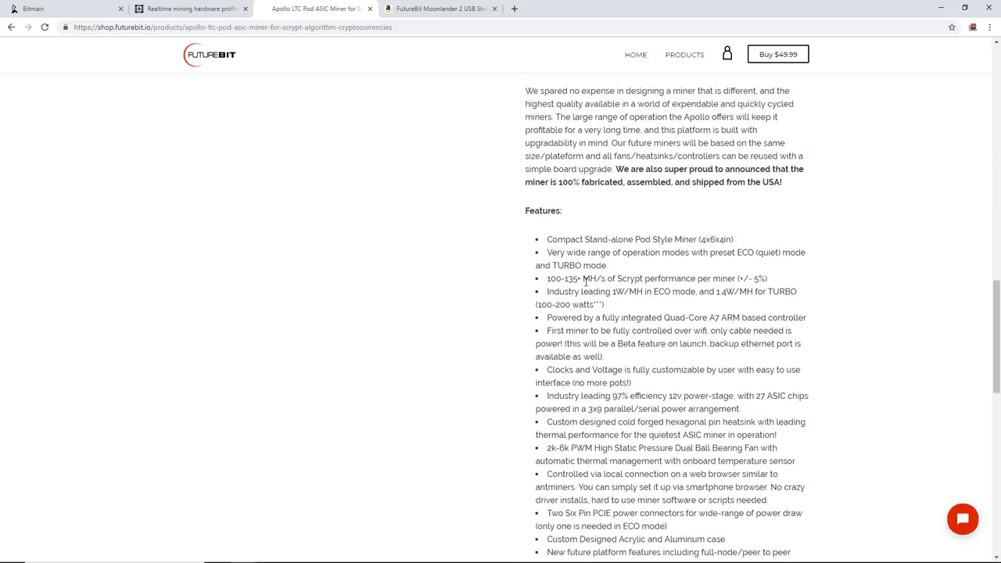
double_click(570, 278)
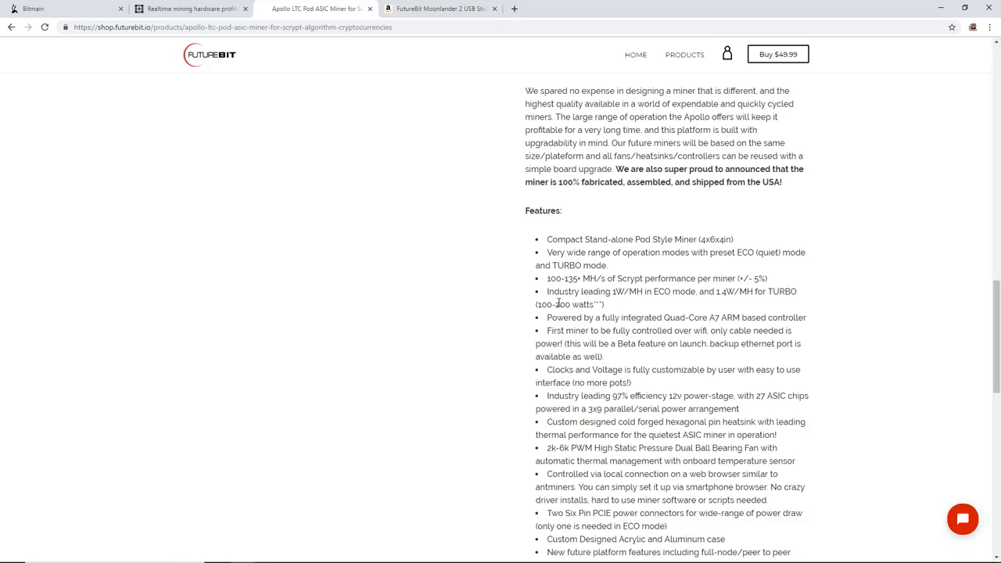
scroll(down, 3)
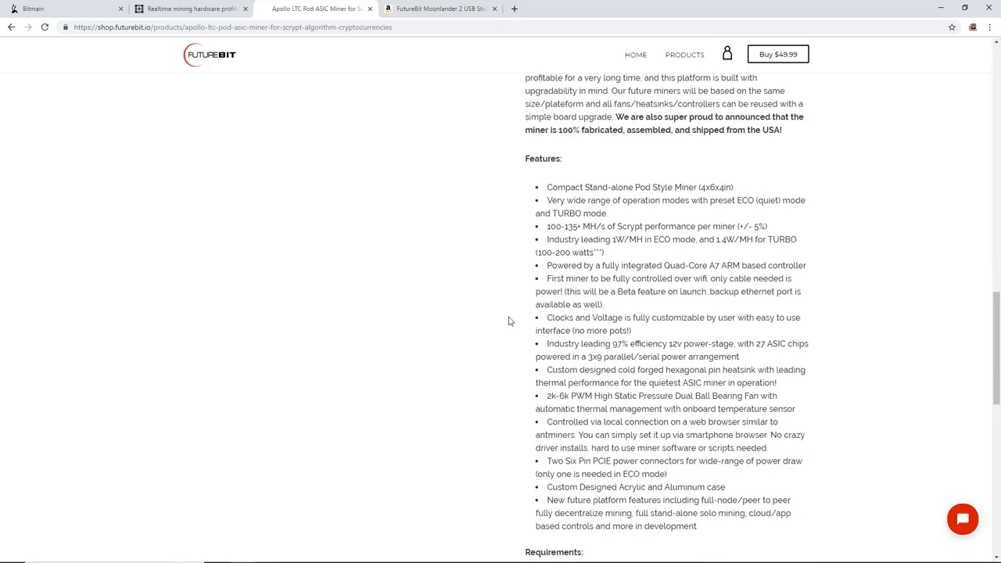
scroll(up, 3)
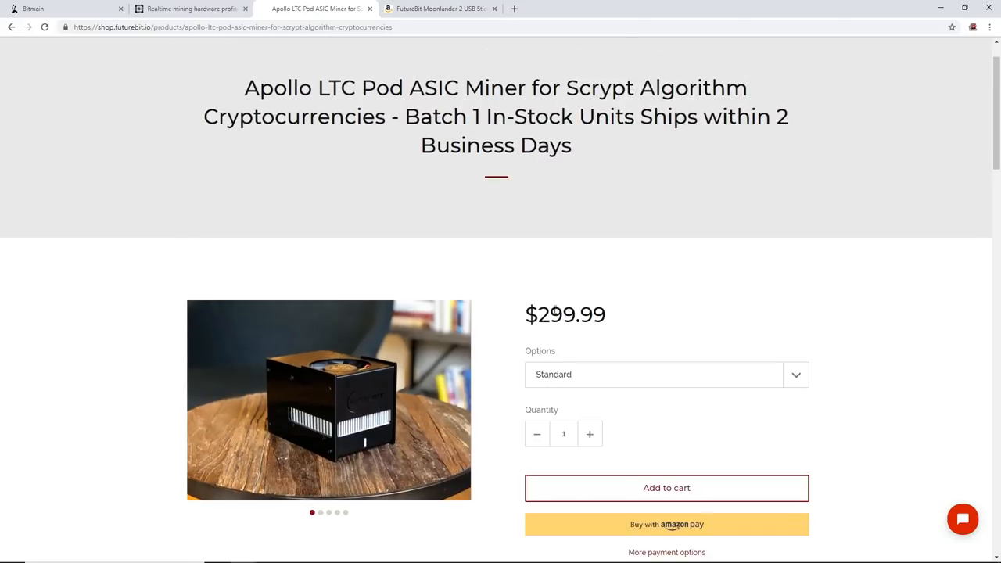
scroll(up, 3)
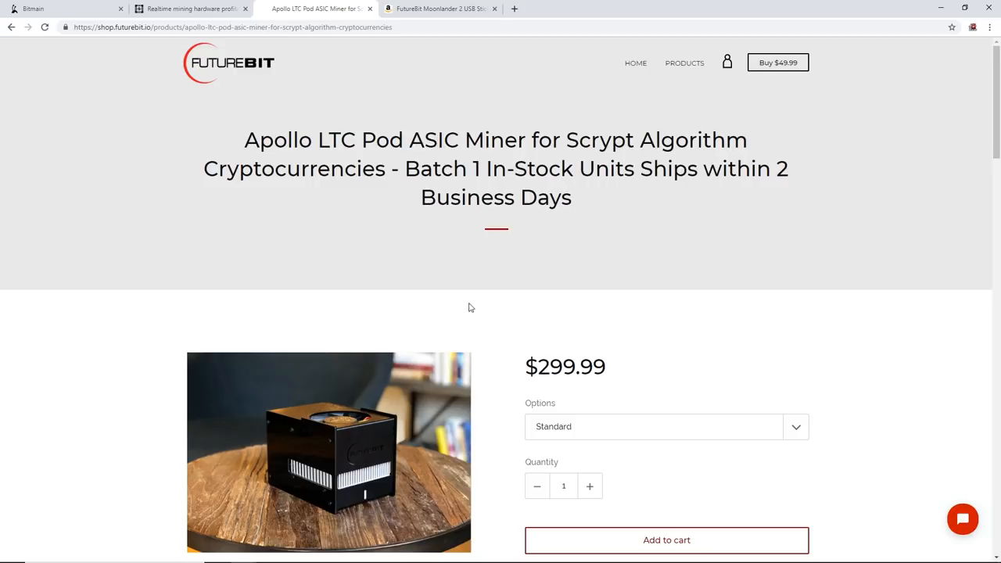
mouse_move(327, 456)
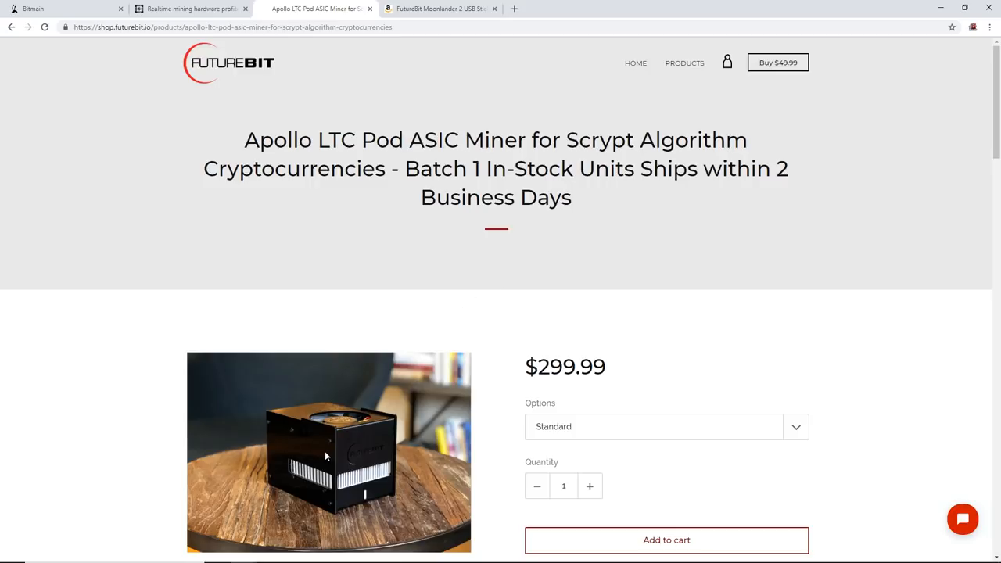
mouse_move(438, 9)
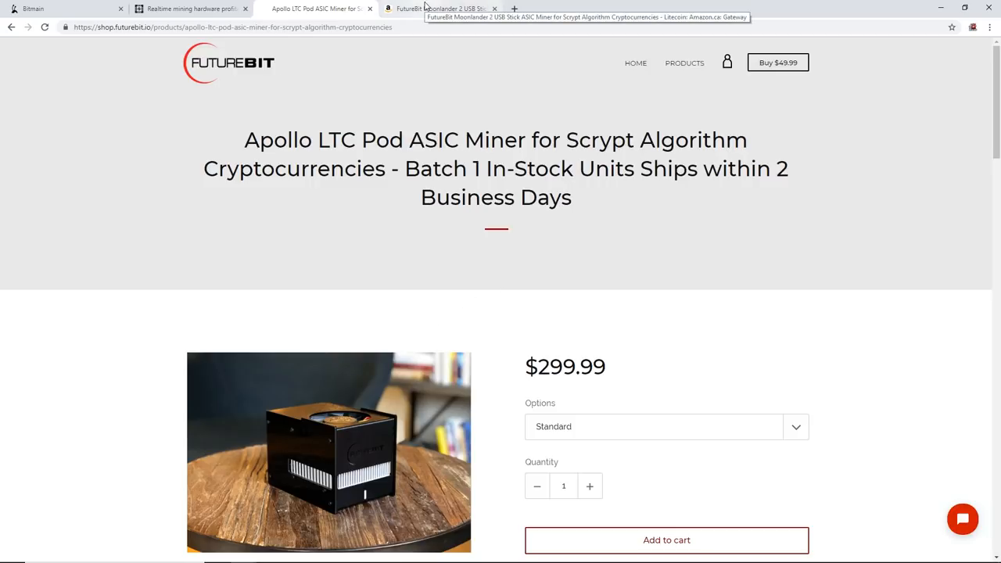
Bring up the Amazon listing for the FutureBit Moonlander 2 USB miner at $59.50
click(438, 9)
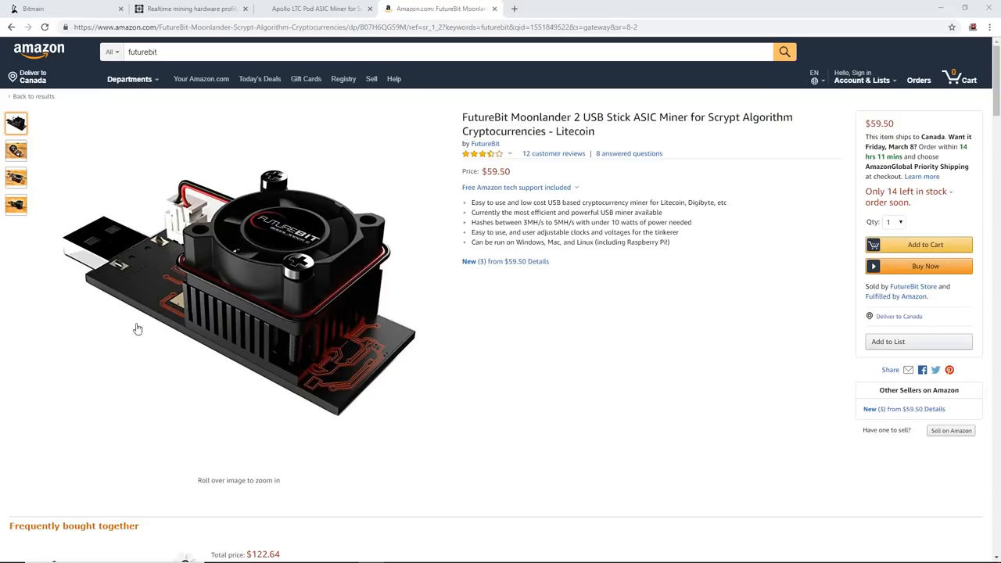
mouse_move(429, 281)
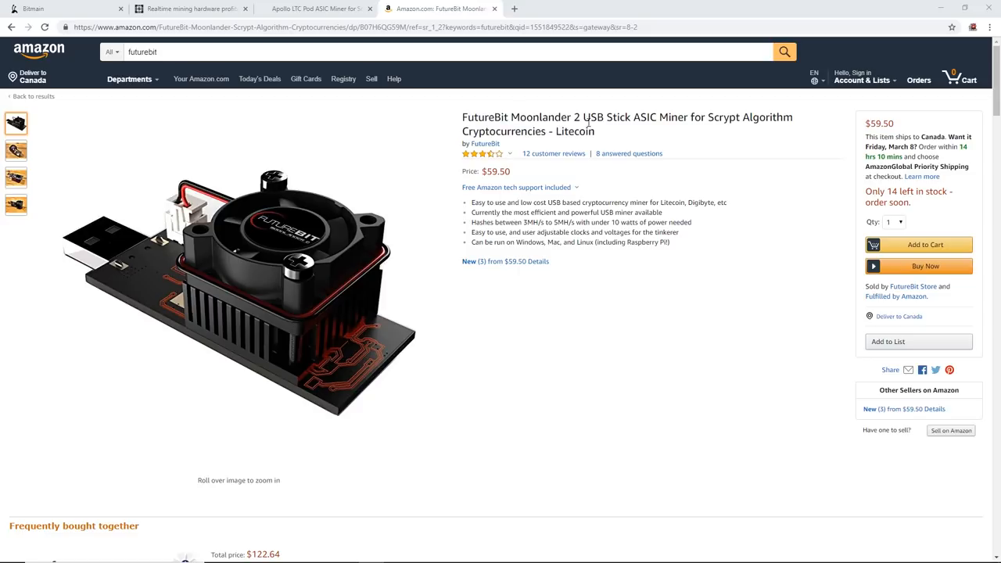
mouse_move(646, 231)
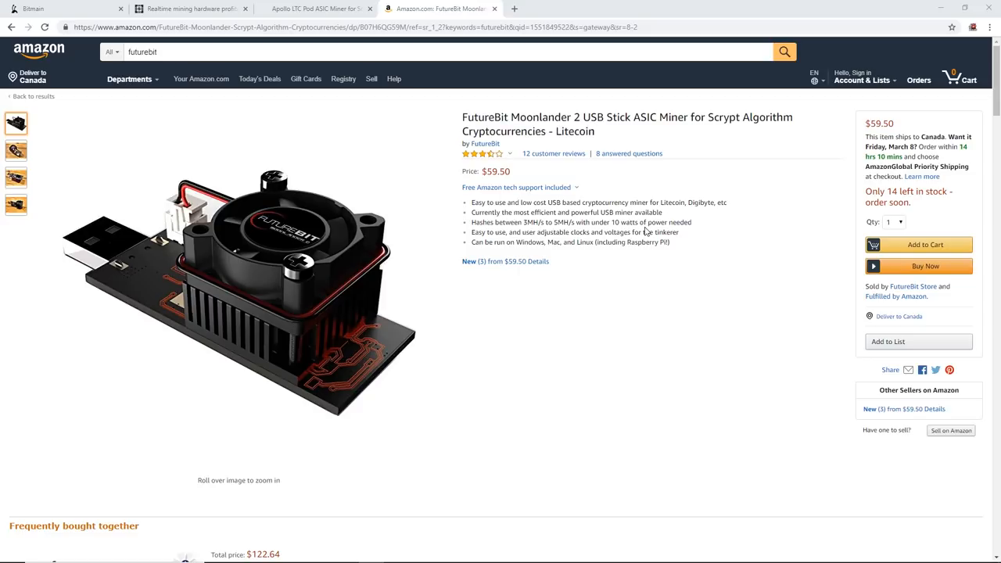
mouse_move(360, 250)
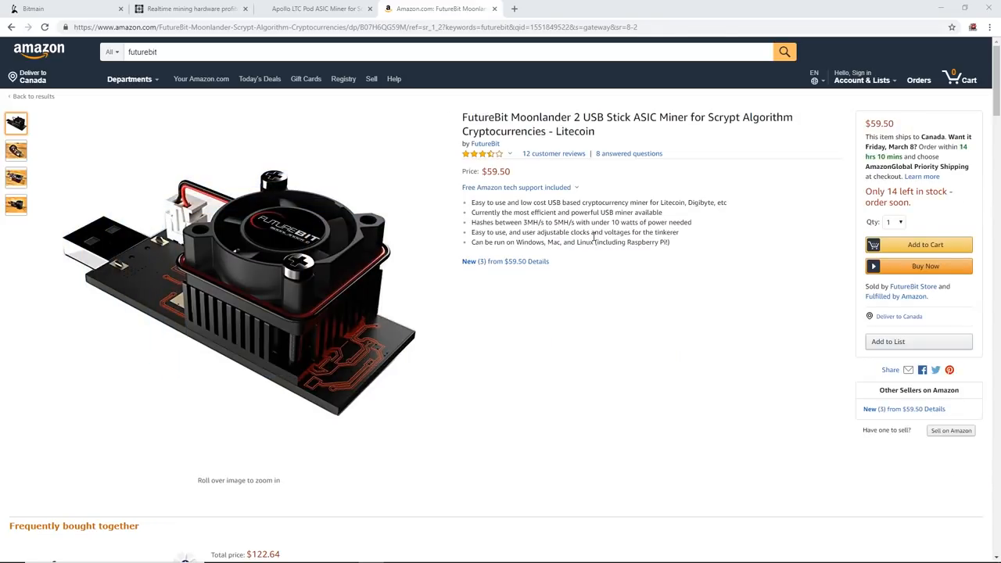
mouse_move(513, 175)
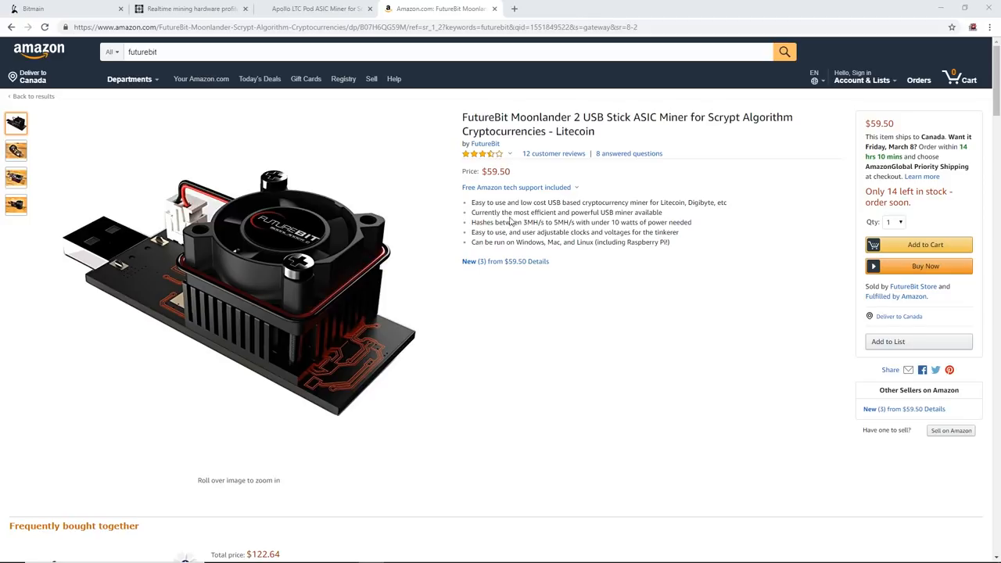
Show the Minerhome page for the FPGA Altcoin Miner Blackminer F1 at $2,000.00
drag(523, 222, 563, 231)
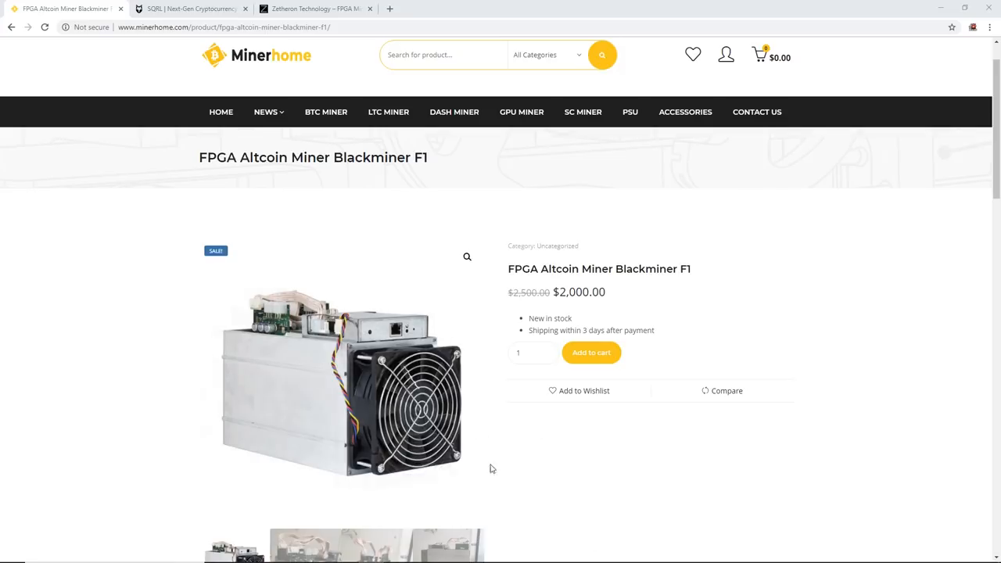
scroll(down, 3)
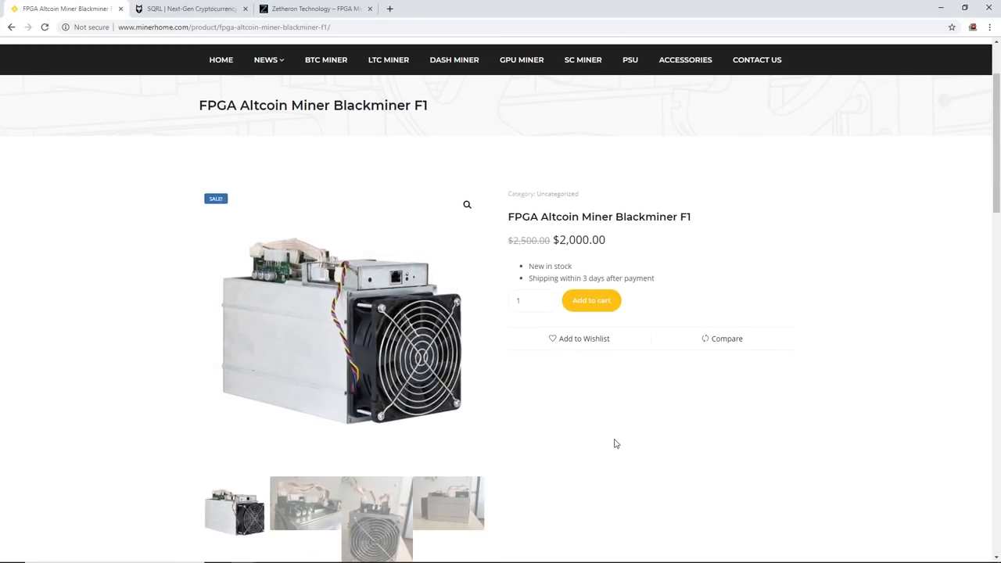
click(191, 9)
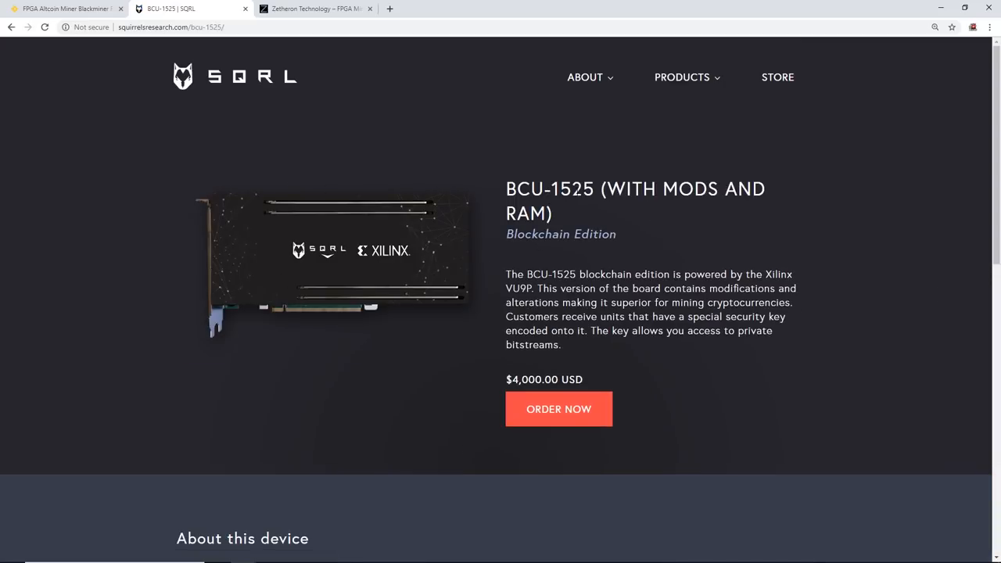
click(62, 10)
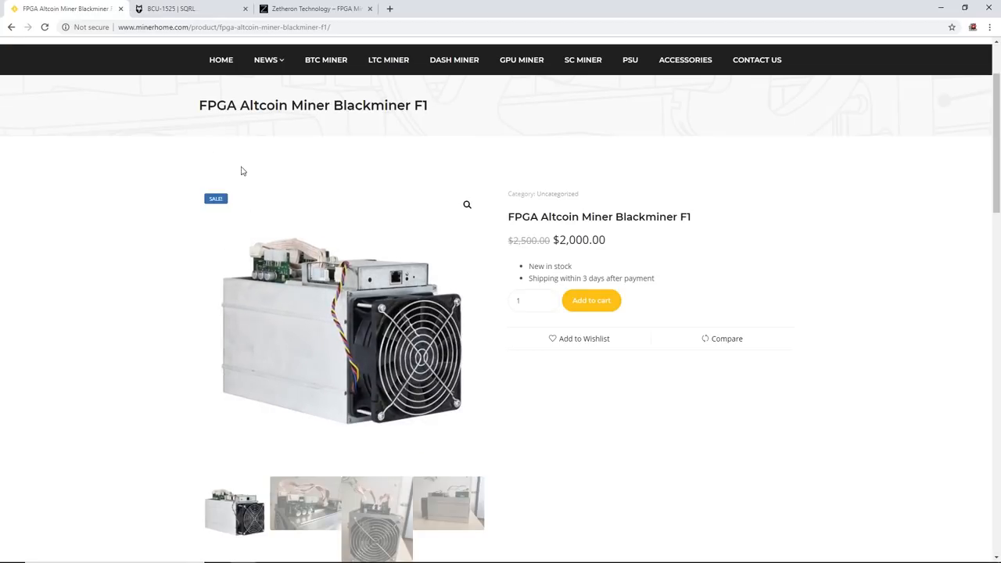
mouse_move(645, 252)
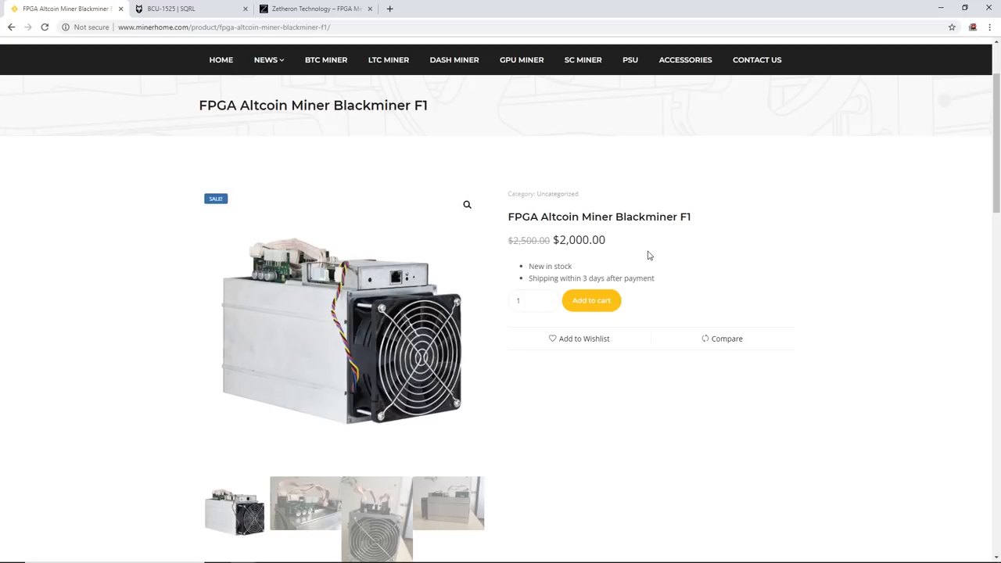
mouse_move(619, 241)
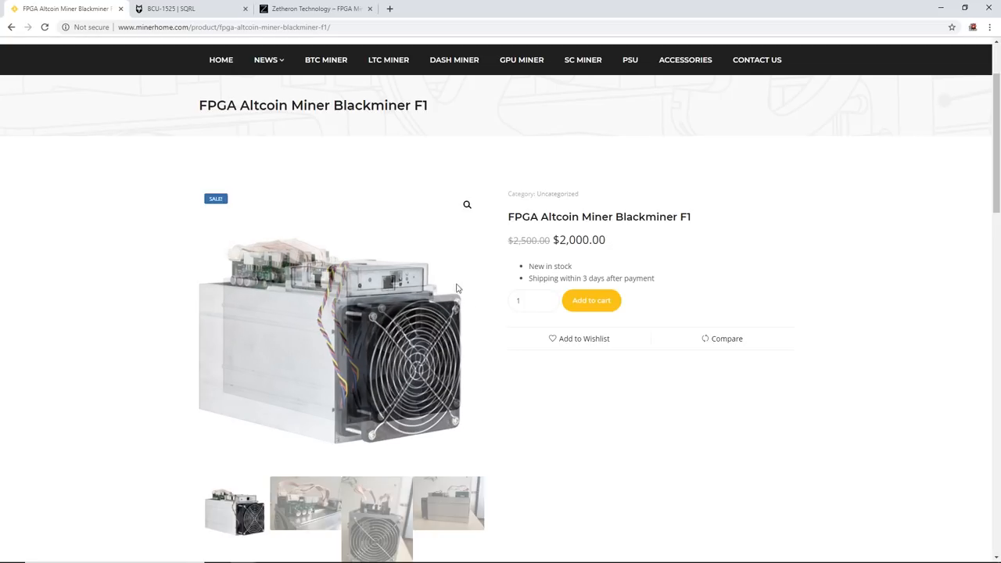
scroll(down, 3)
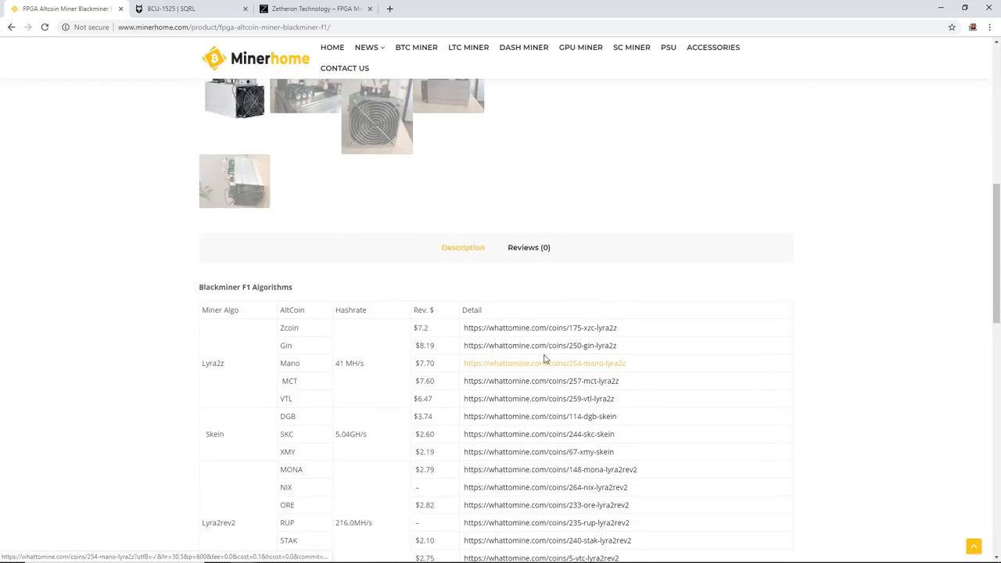
scroll(down, 3)
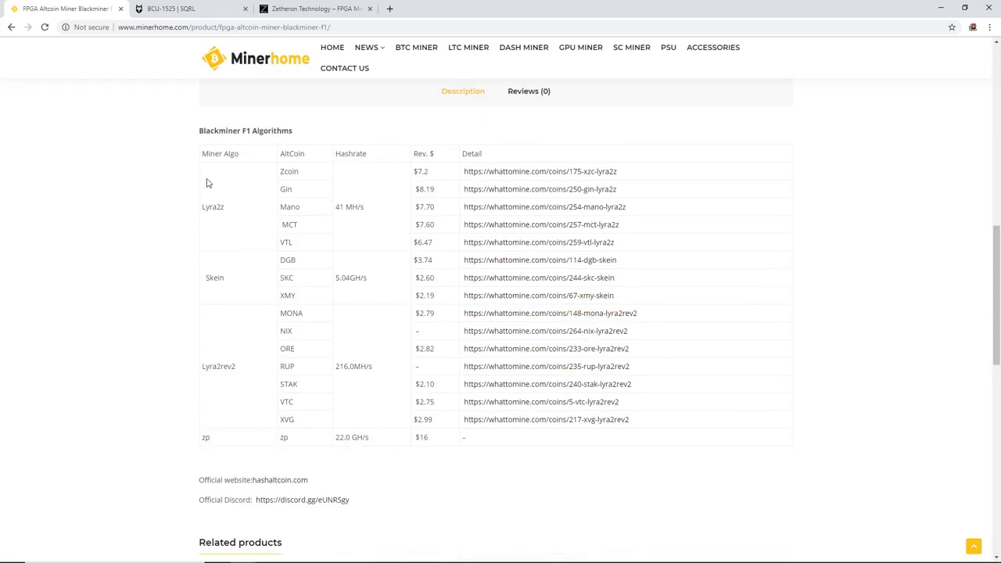
mouse_move(429, 169)
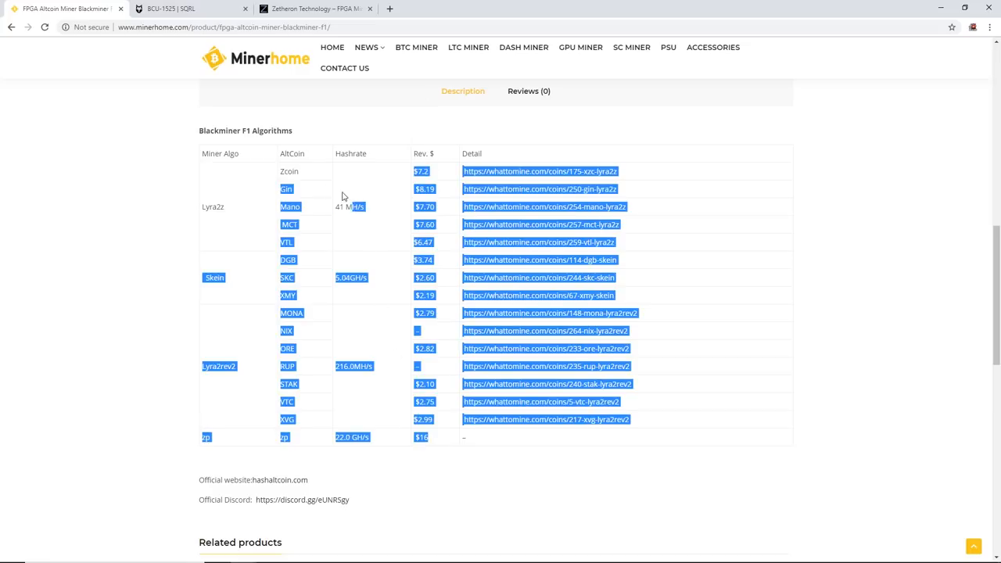
click(305, 281)
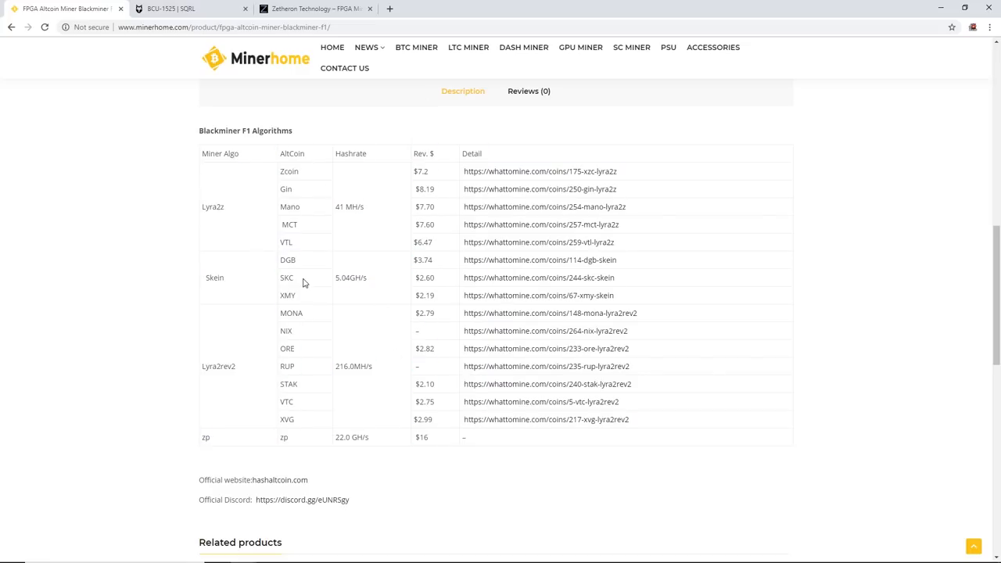
mouse_move(357, 175)
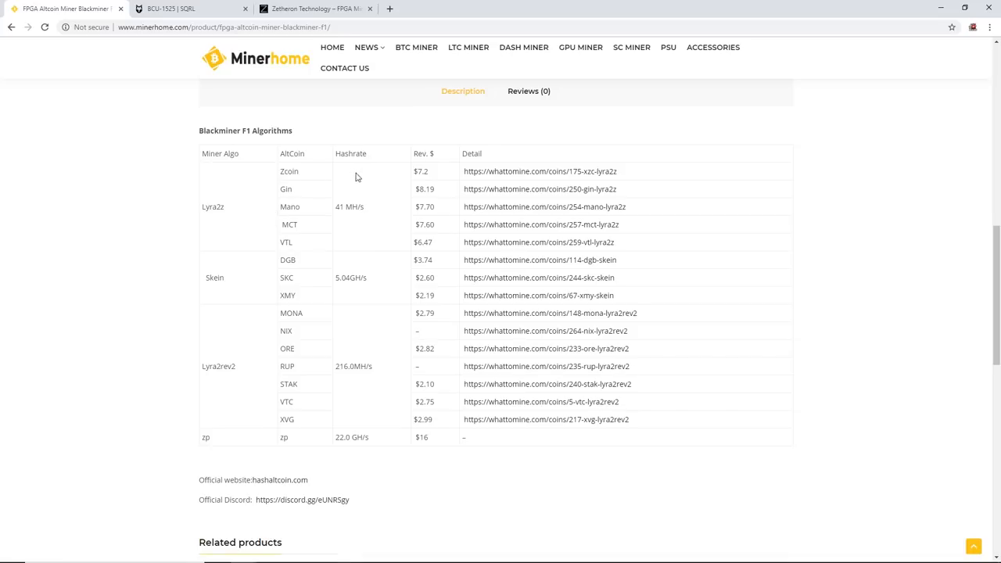
mouse_move(367, 178)
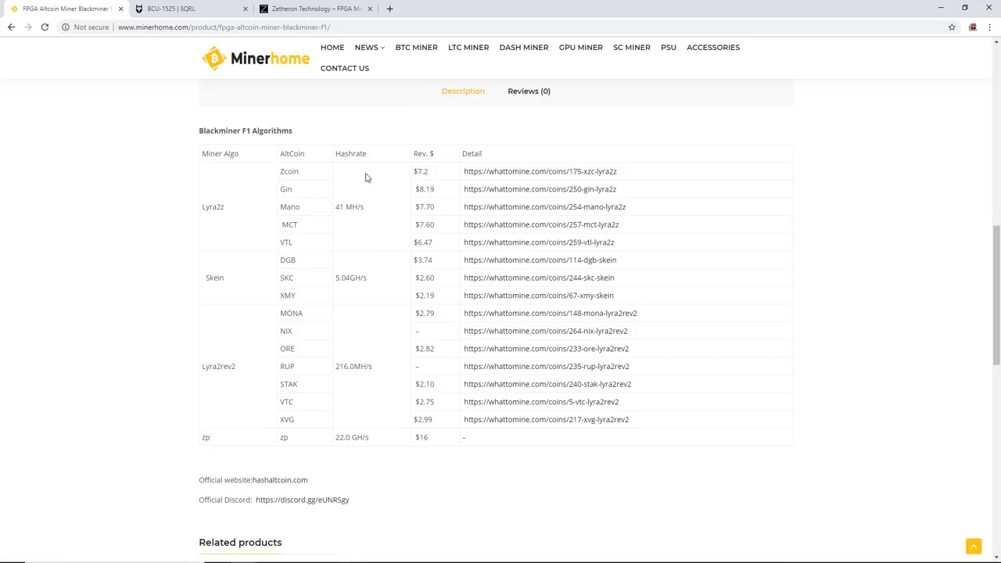
scroll(up, 3)
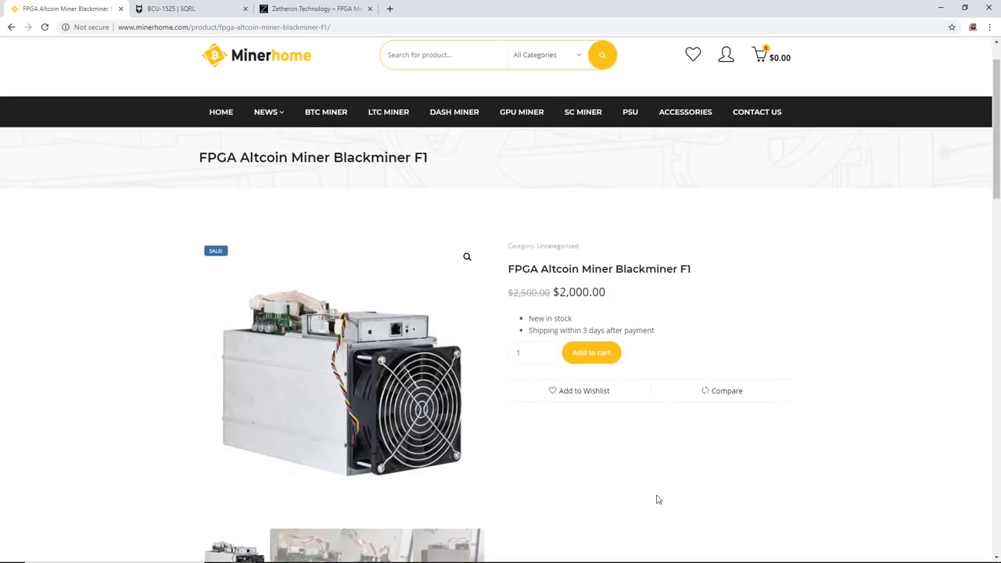
mouse_move(488, 245)
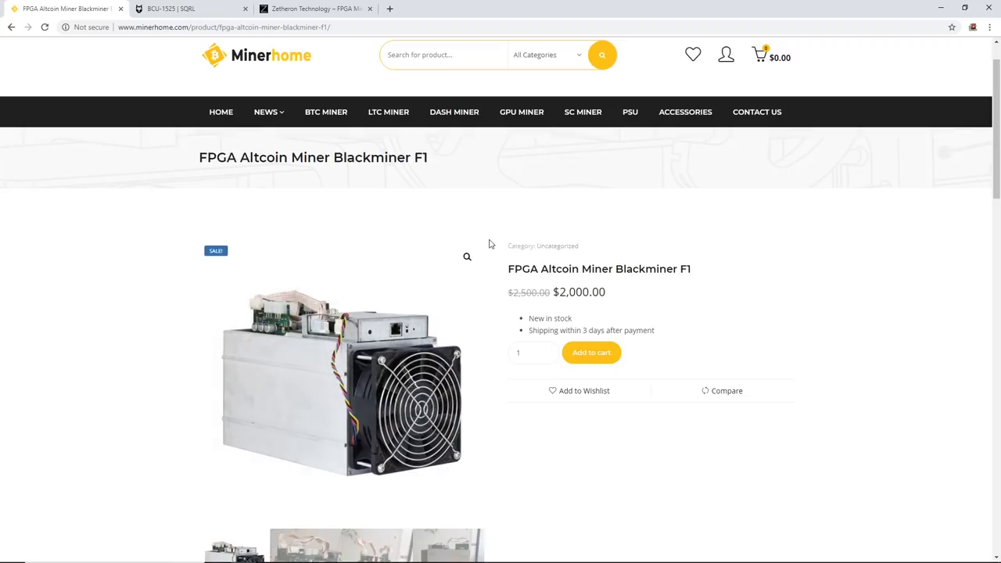
scroll(down, 3)
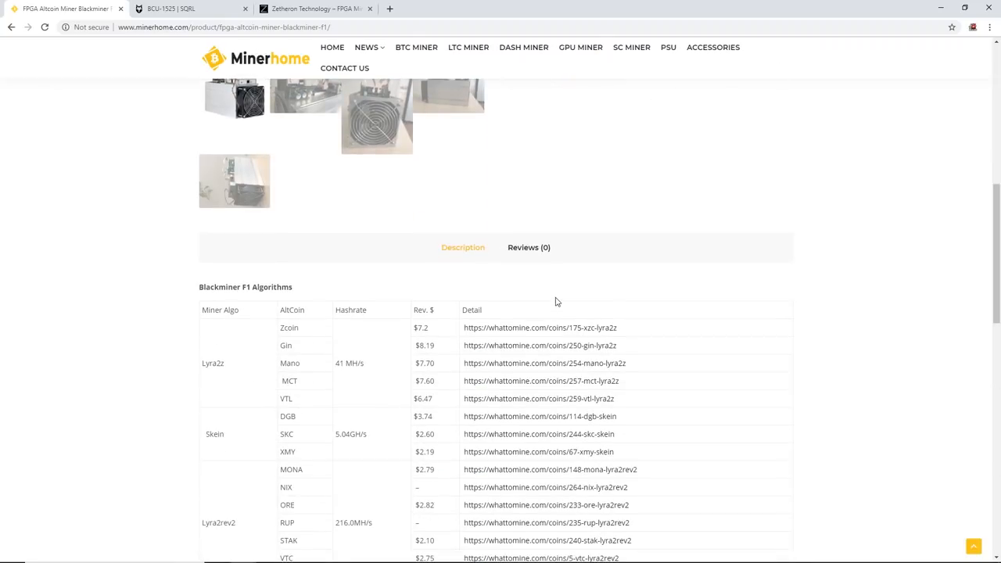
scroll(up, 3)
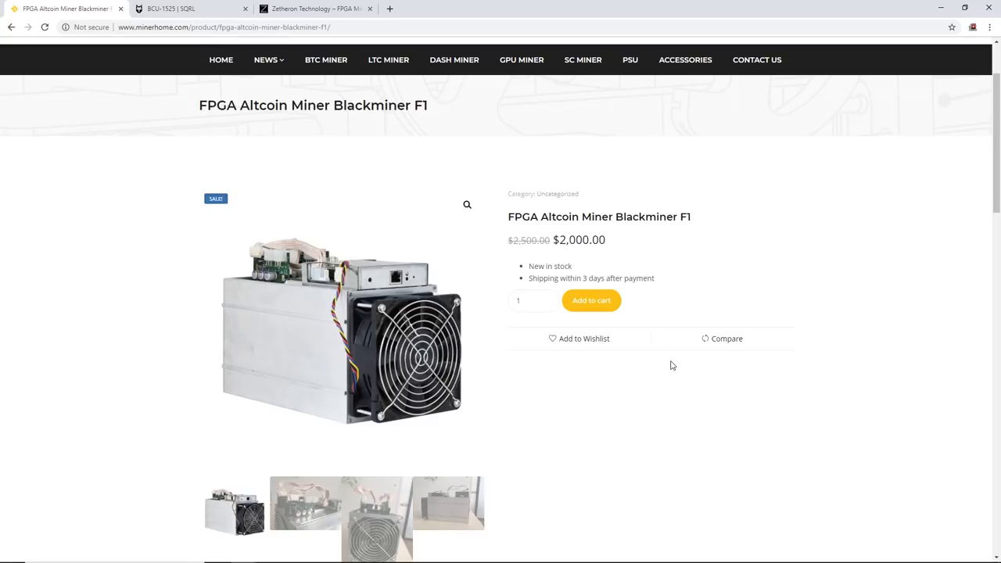
mouse_move(125, 198)
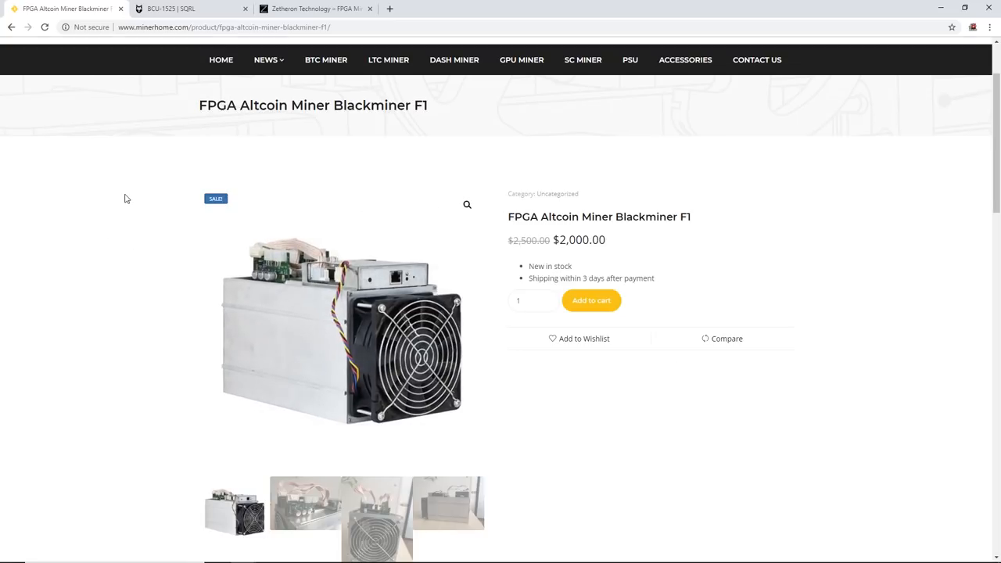
click(188, 9)
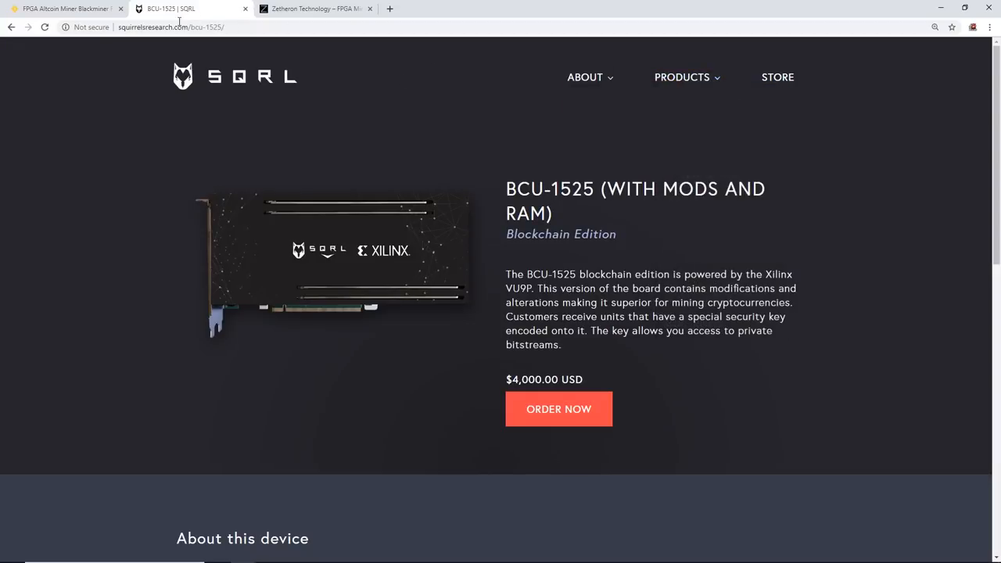
View the SQRL product list and the SQRL Miner product page
click(682, 76)
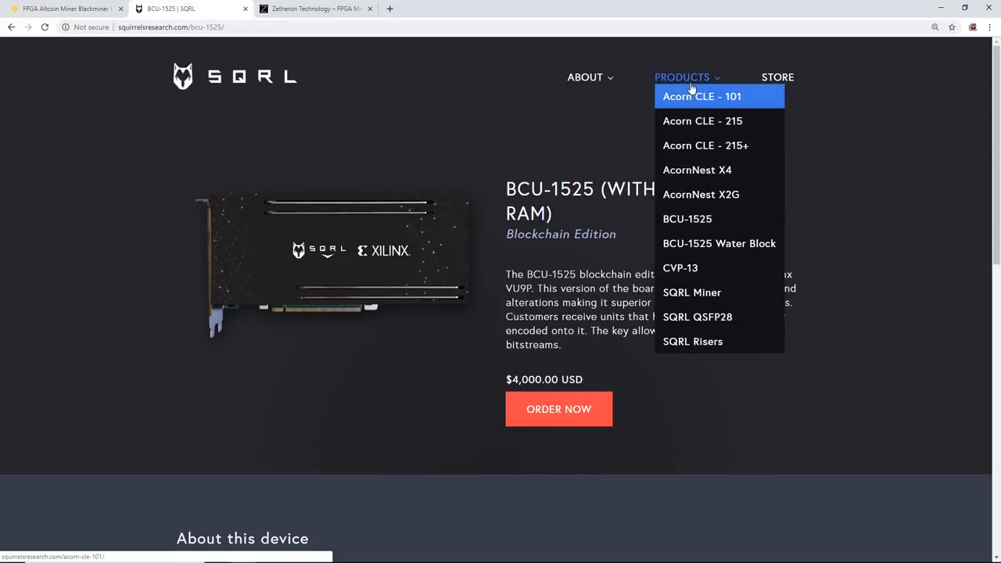
mouse_move(704, 145)
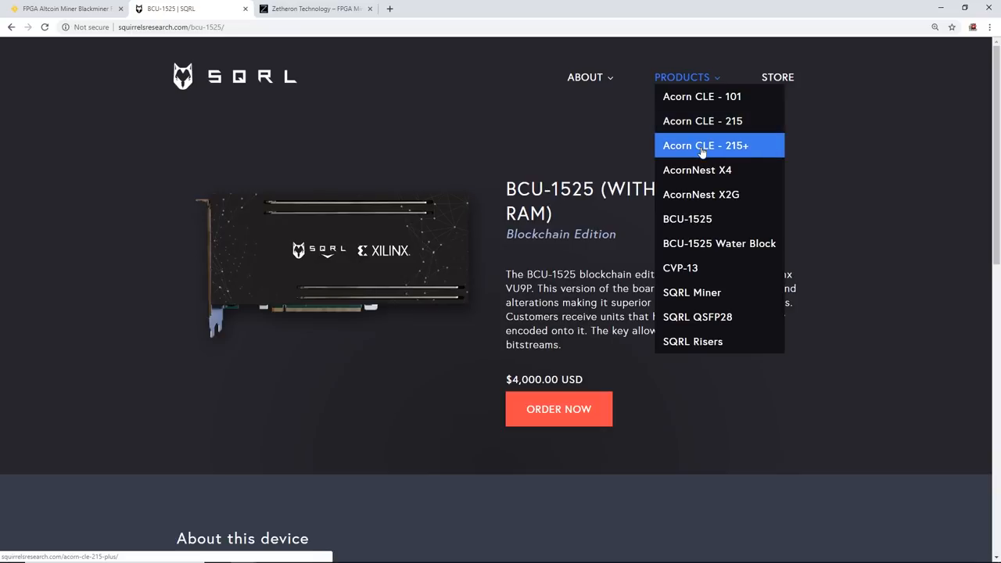
mouse_move(707, 222)
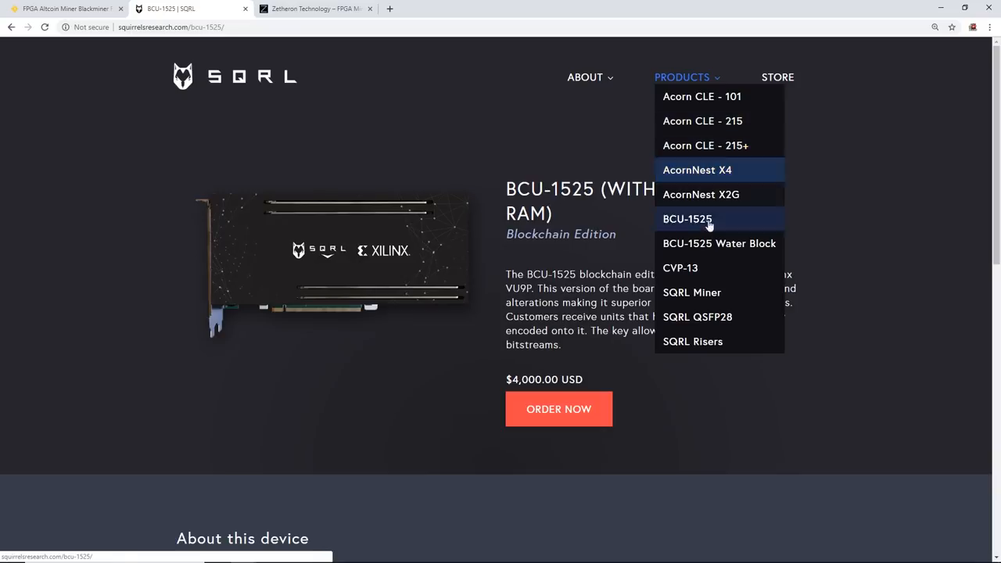
mouse_move(704, 59)
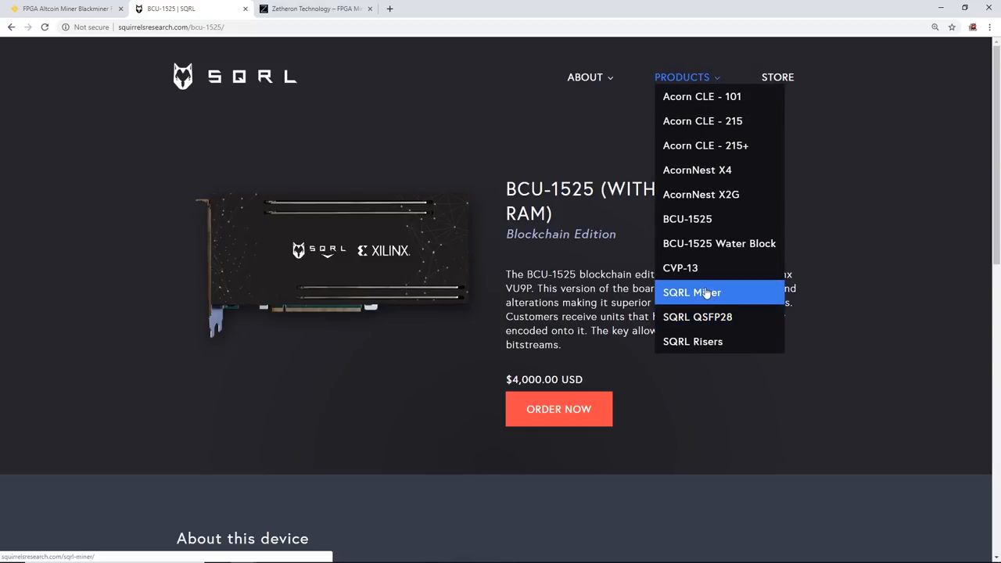
click(691, 292)
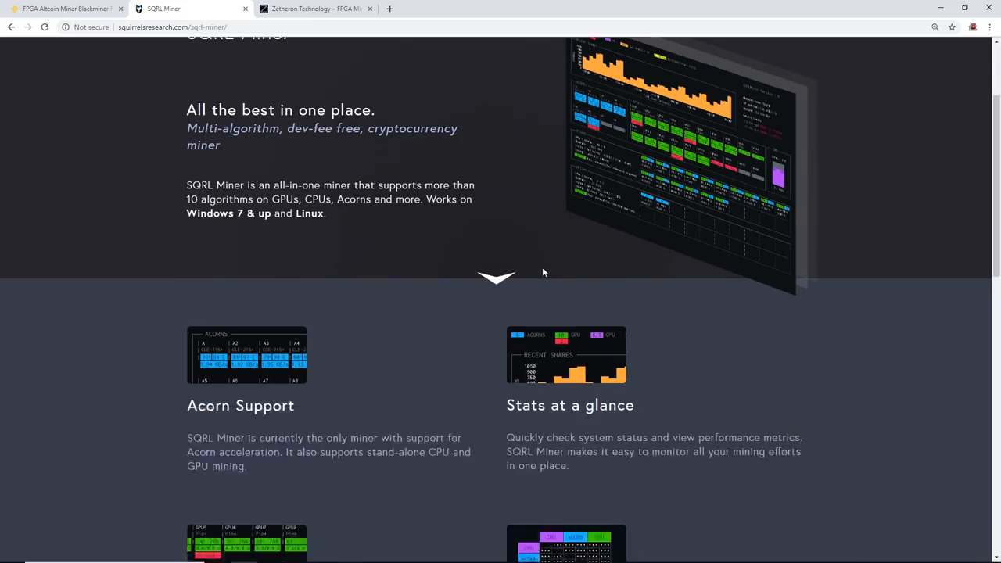
scroll(down, 3)
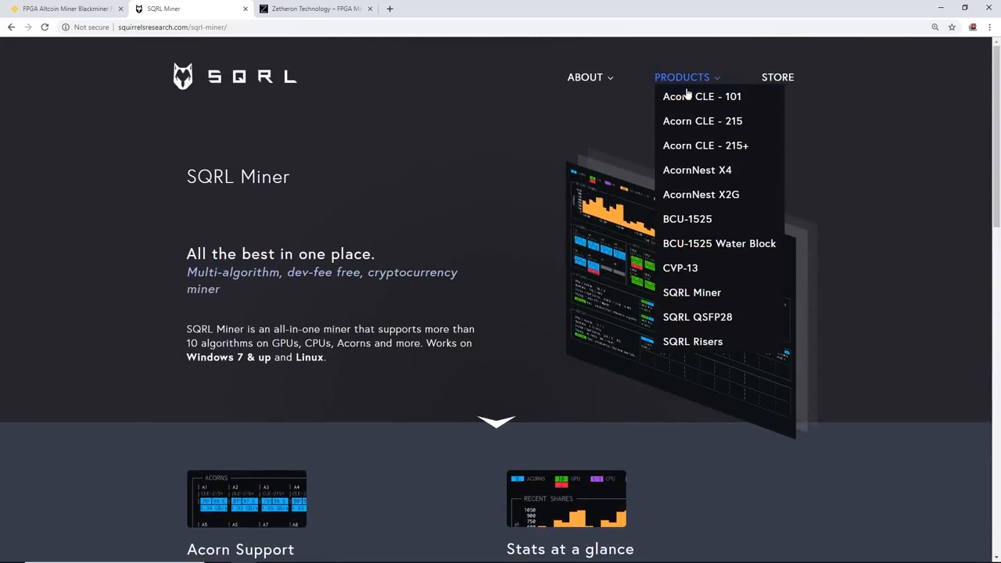
View the Acorn CLE 215+ accelerator at $329.99, then move to the Zetheron Technology site
click(703, 145)
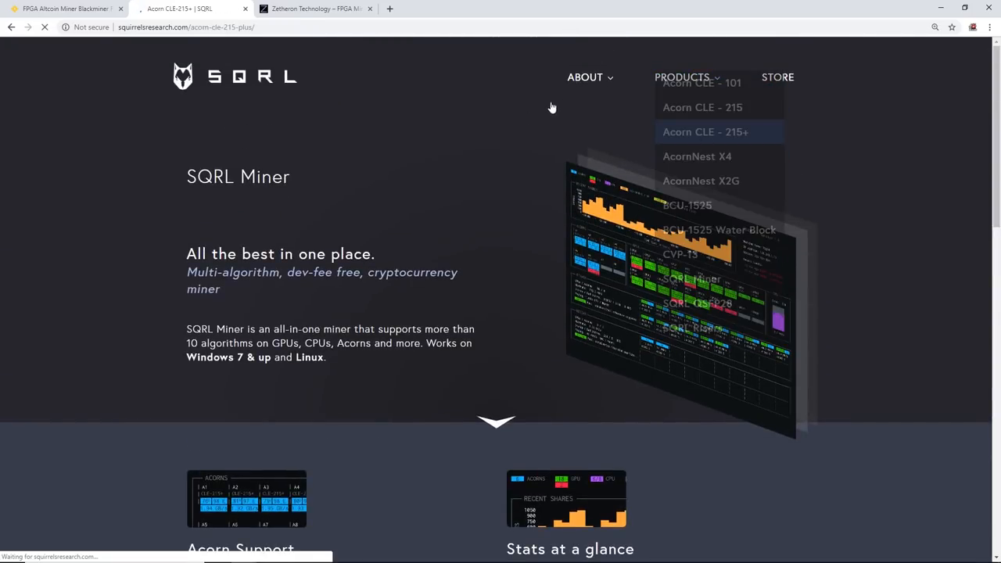
click(704, 131)
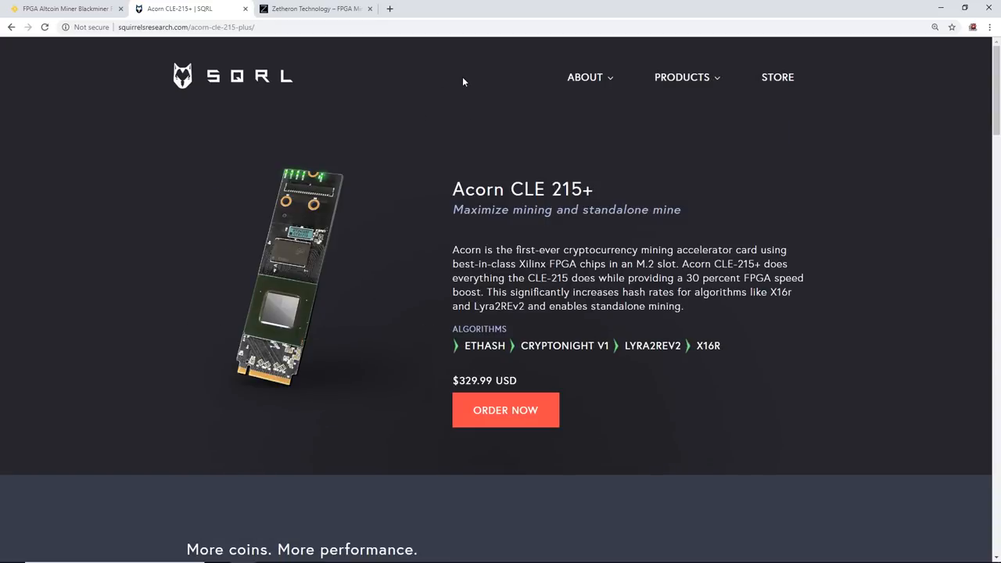
mouse_move(365, 31)
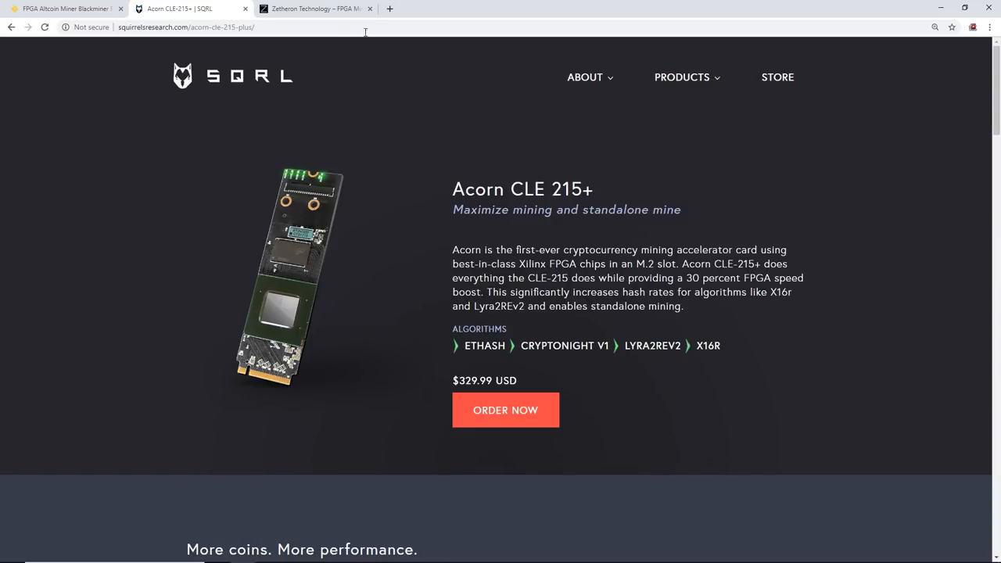
click(313, 10)
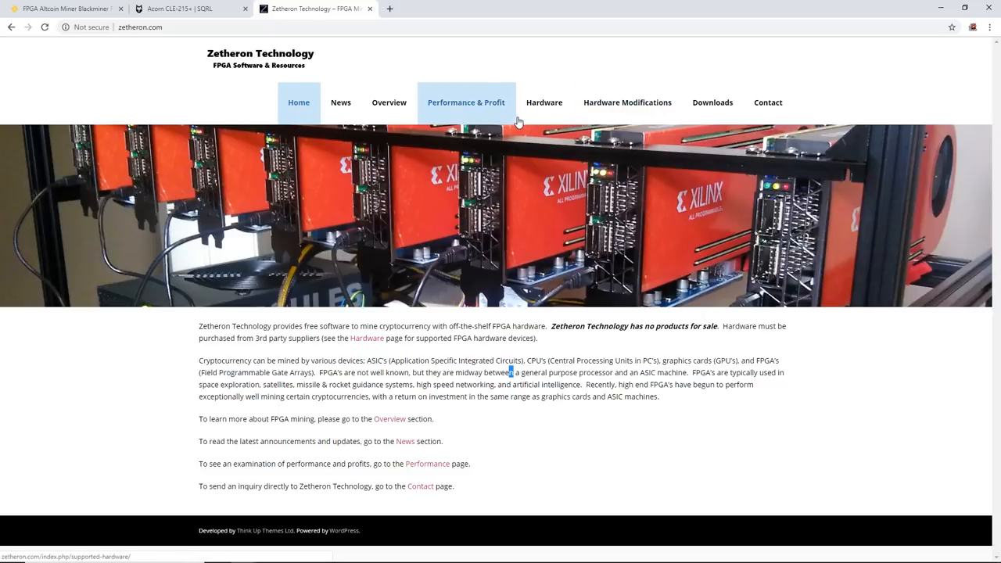
Review Zetheron's FPGA Performance & Profit table of daily bitstream profits, briefly comparing with the Acorn page
click(466, 104)
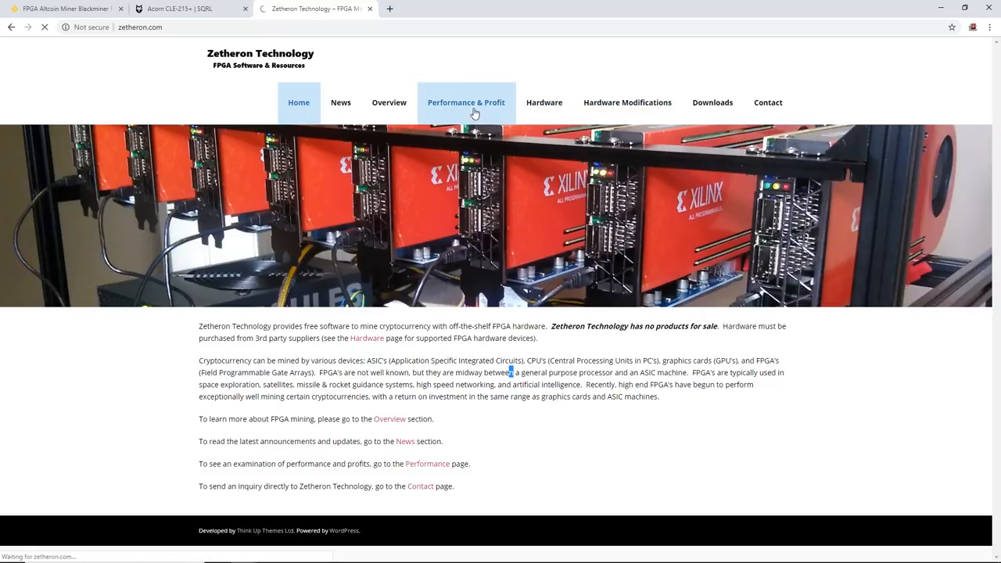
click(466, 103)
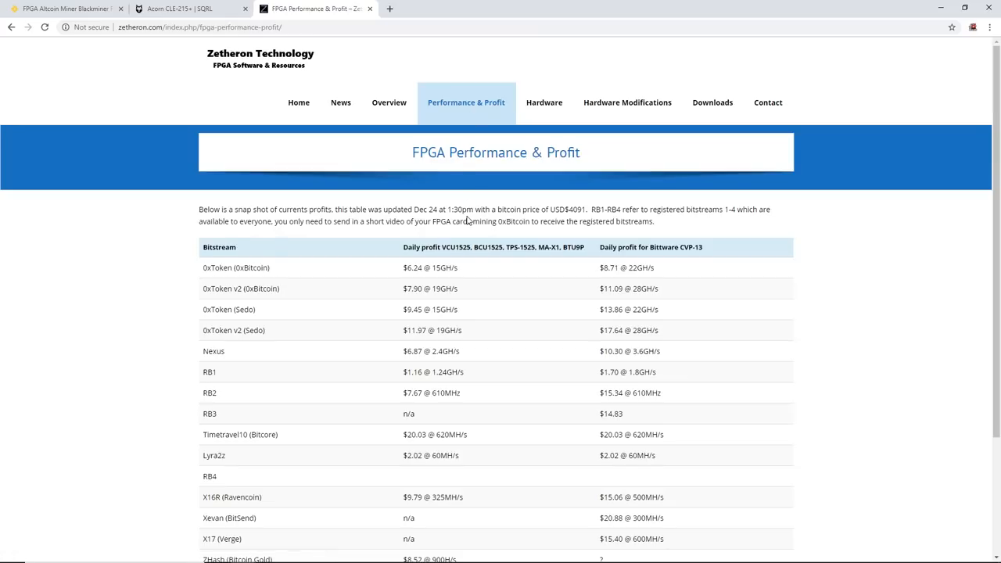
mouse_move(479, 197)
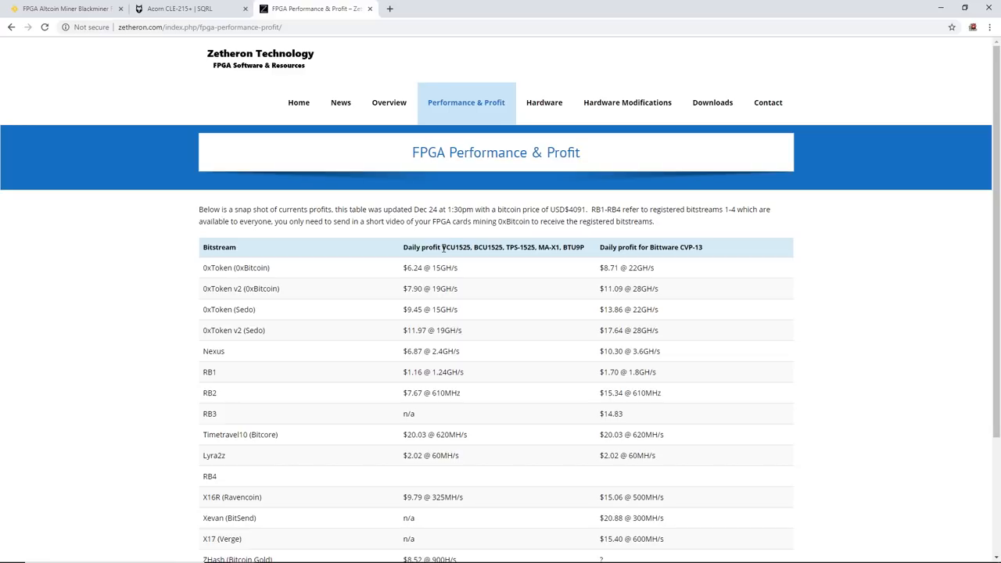
mouse_move(524, 259)
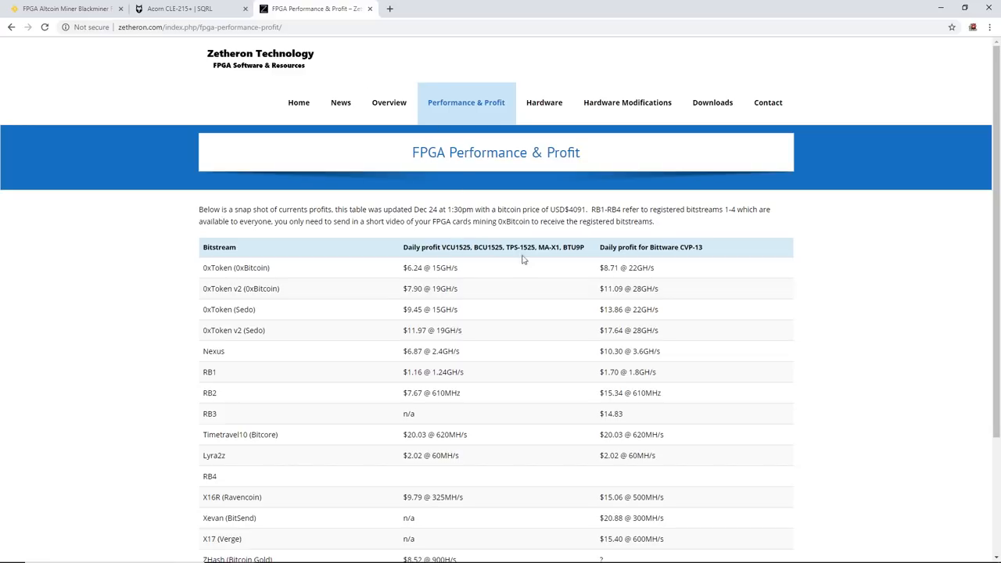
click(187, 9)
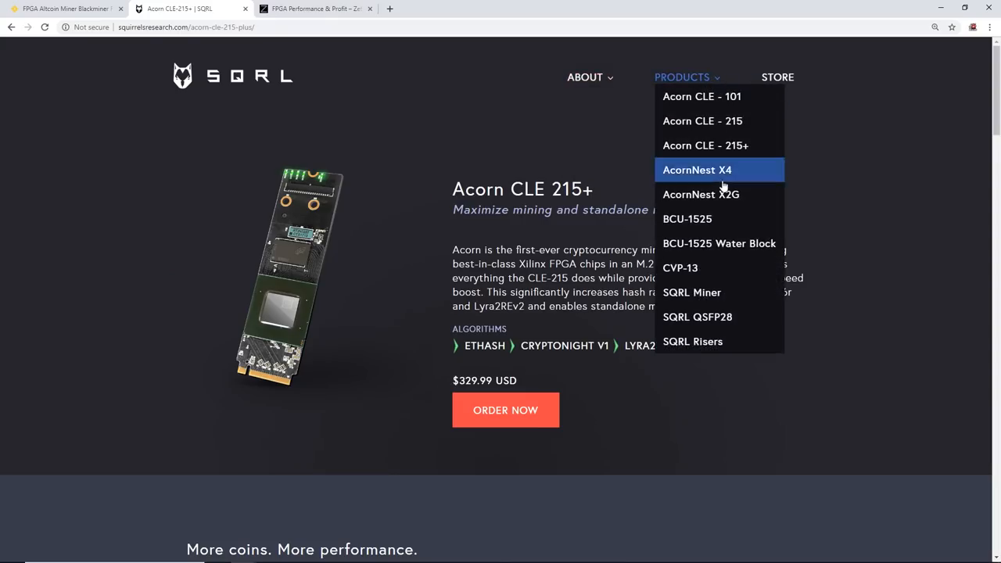
click(313, 10)
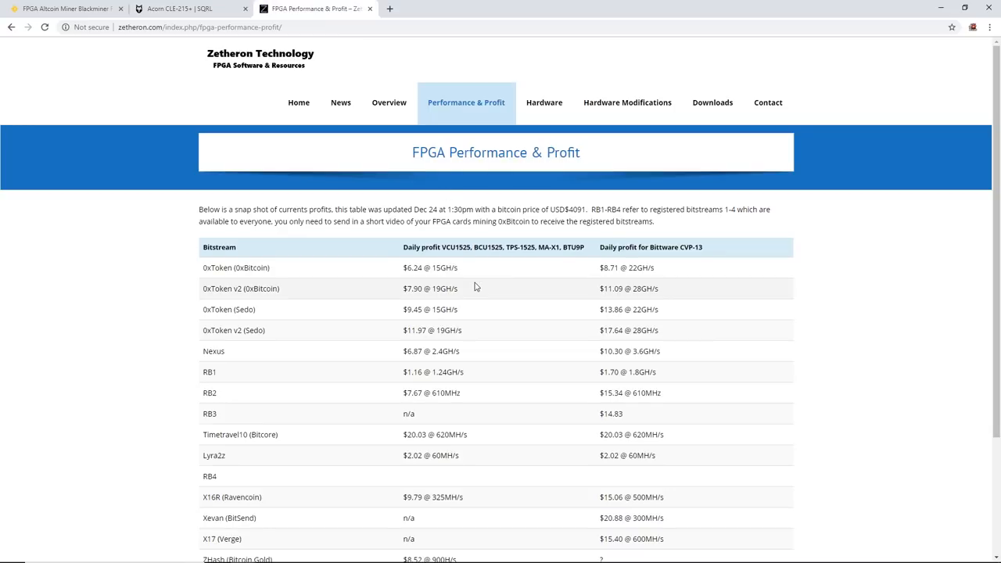
scroll(down, 3)
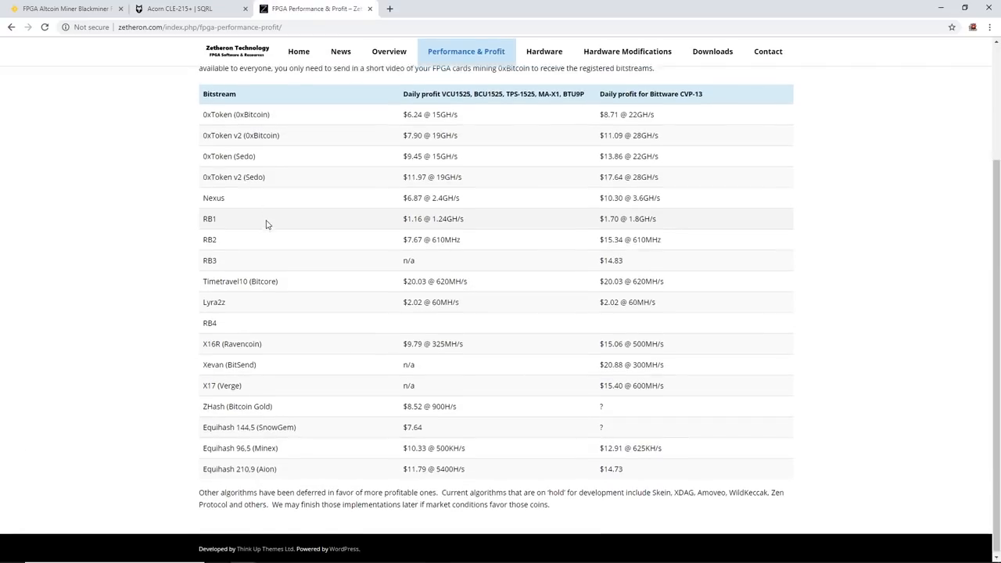
scroll(up, 3)
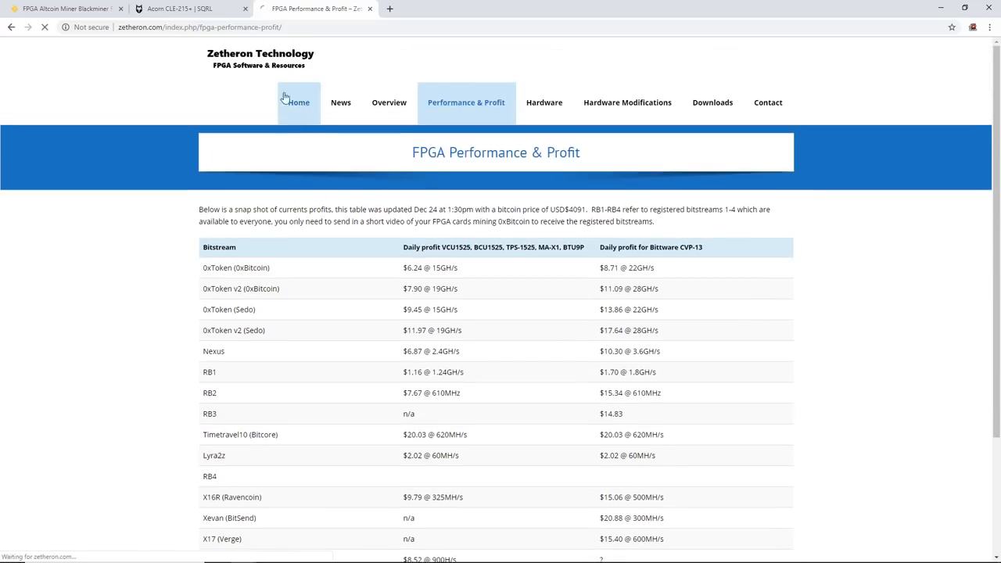
Return to the Zetheron home page, then move to the Burst coin website
click(297, 103)
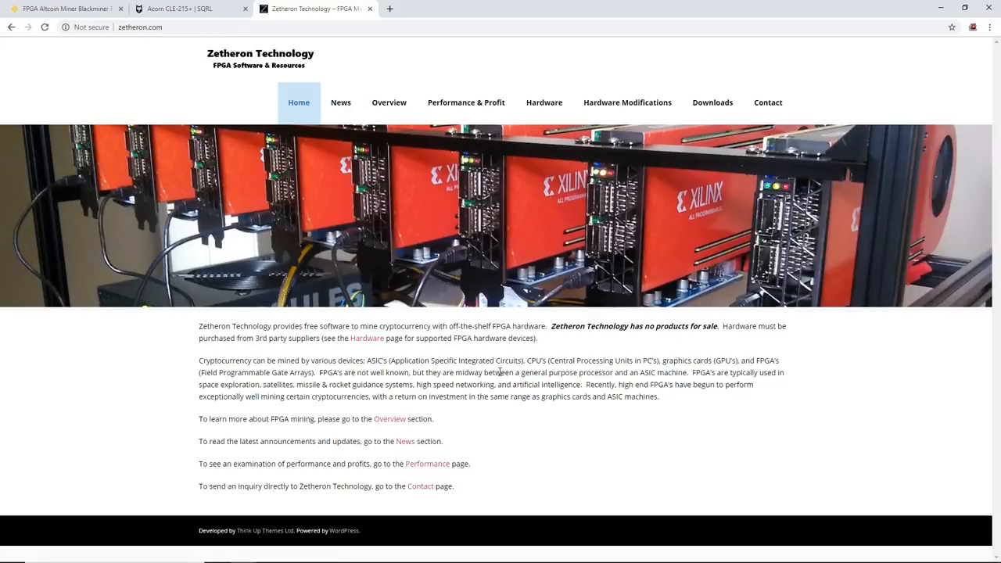
click(141, 27)
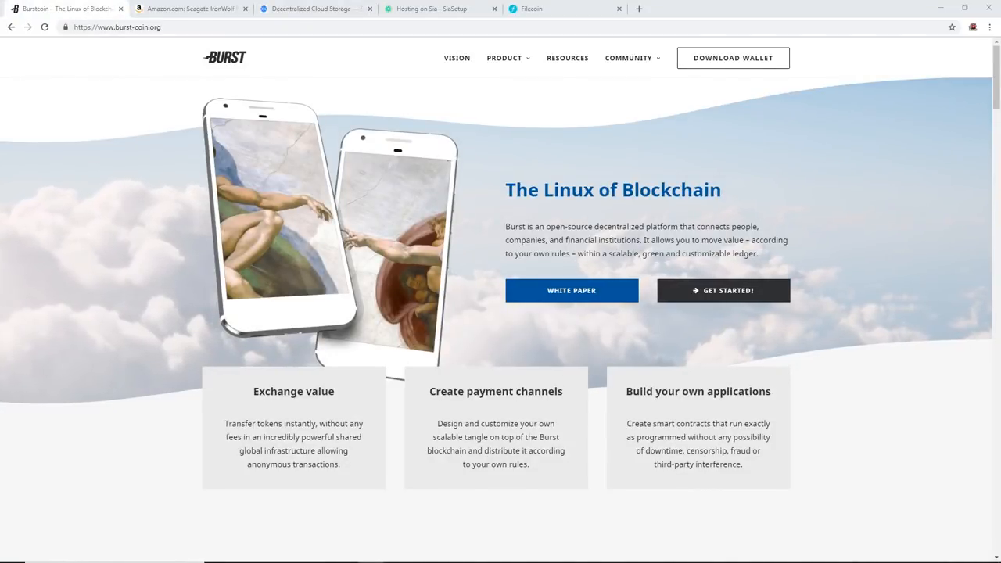
Browse the Burst blockchain homepage's feature sections up and down
scroll(down, 3)
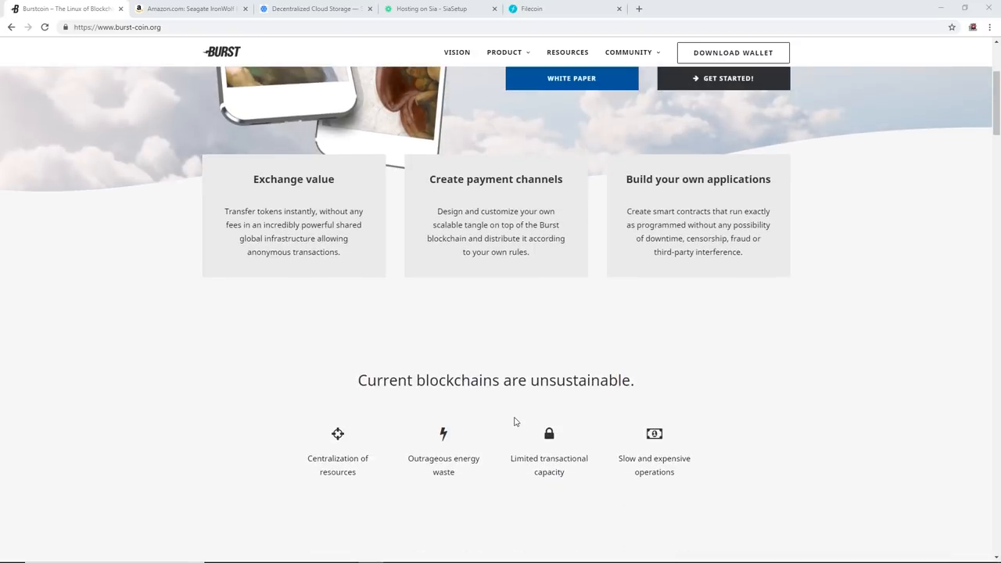
mouse_move(507, 410)
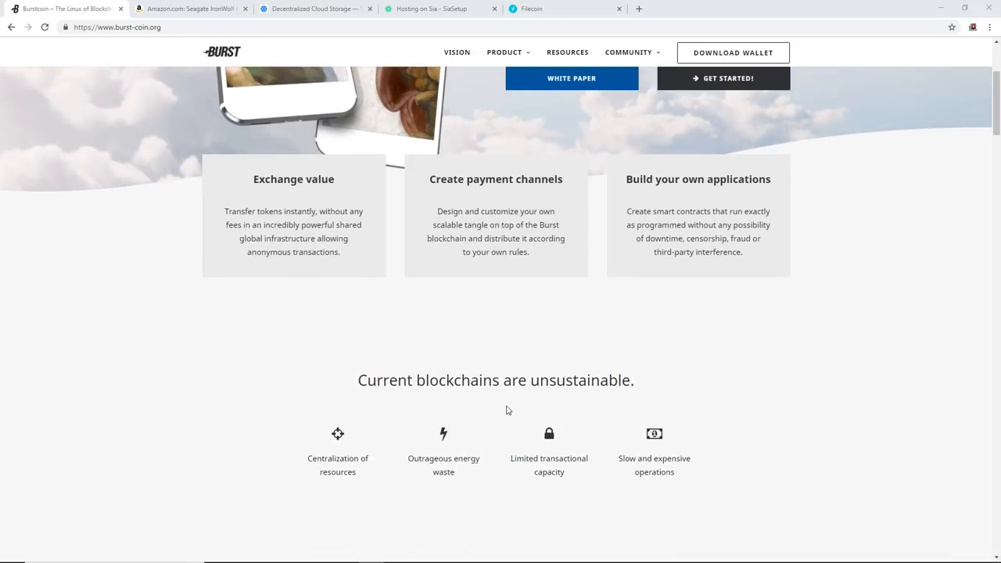
mouse_move(510, 353)
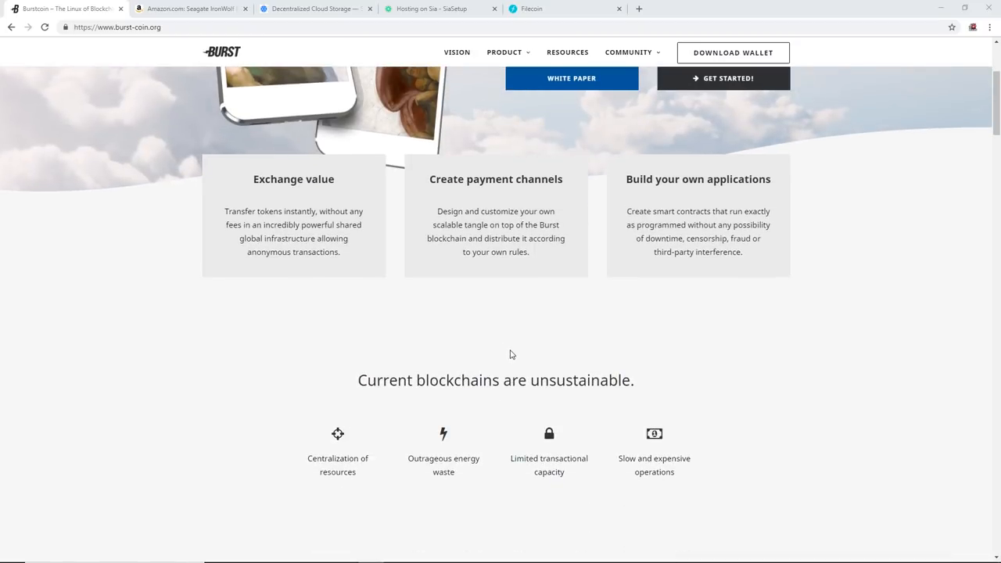
scroll(down, 3)
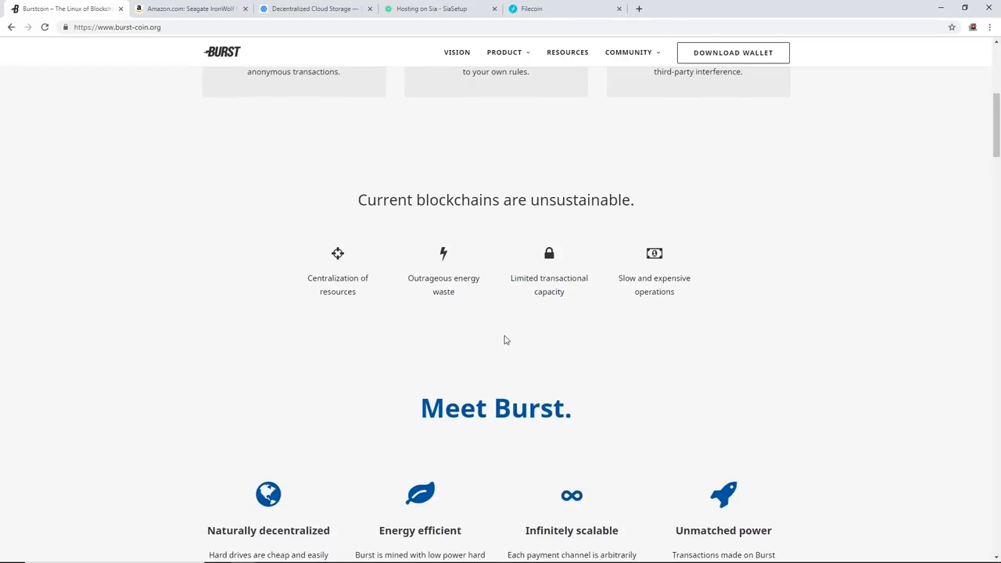
scroll(down, 3)
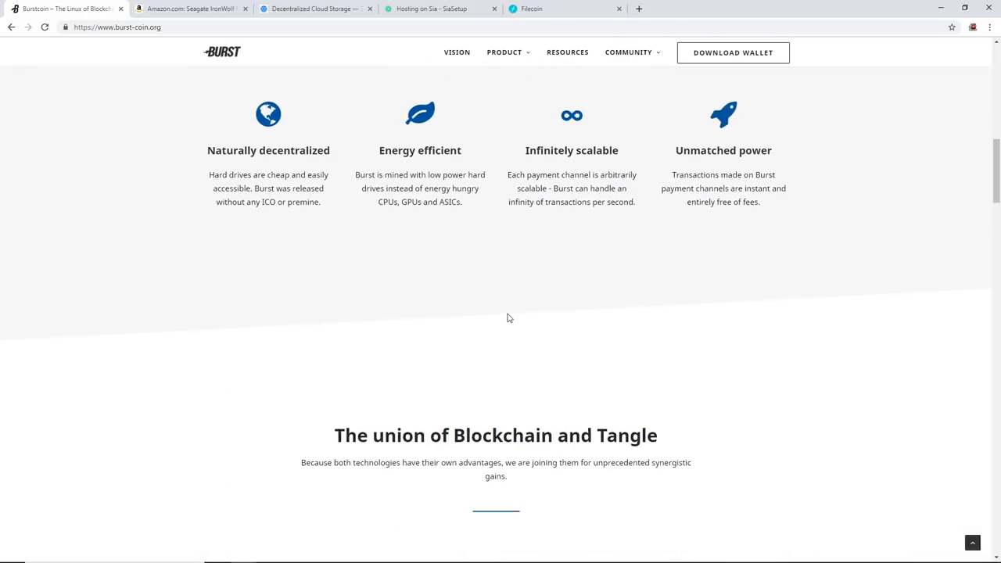
scroll(up, 3)
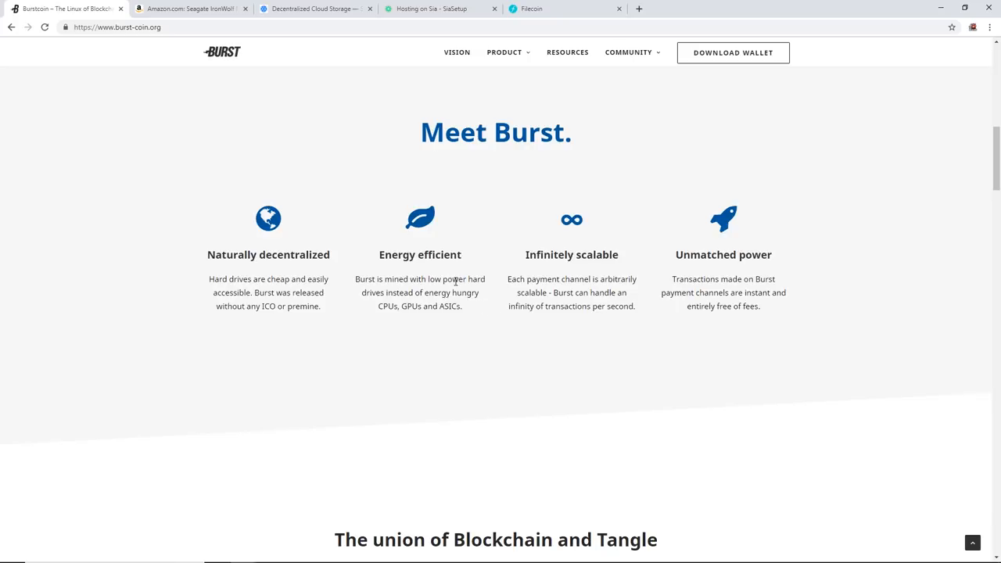
scroll(up, 3)
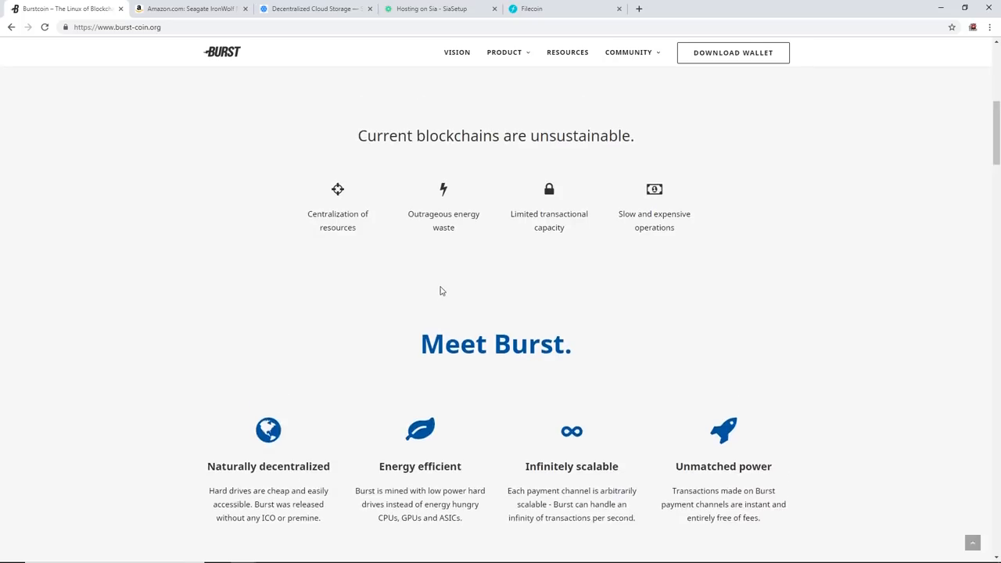
scroll(up, 3)
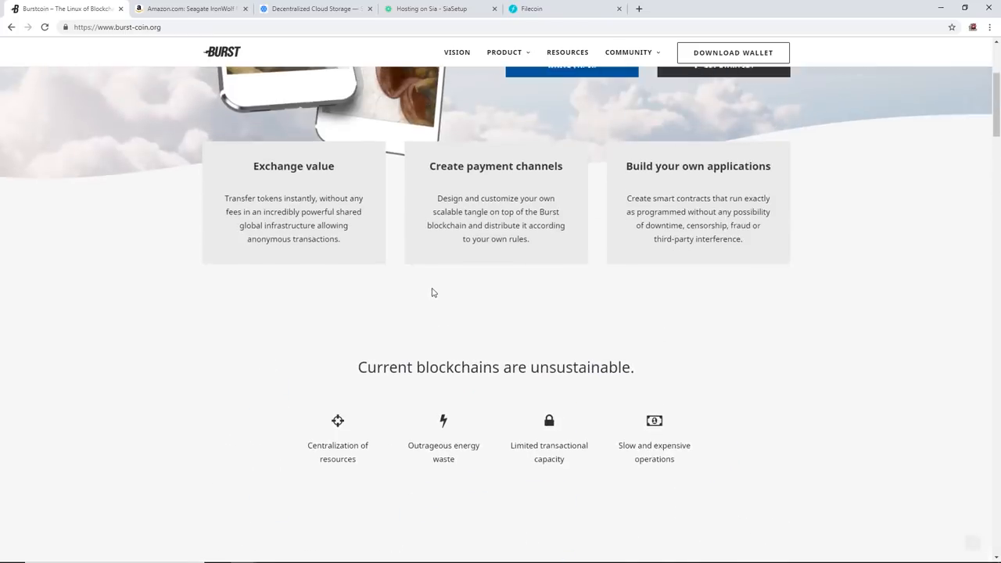
scroll(down, 3)
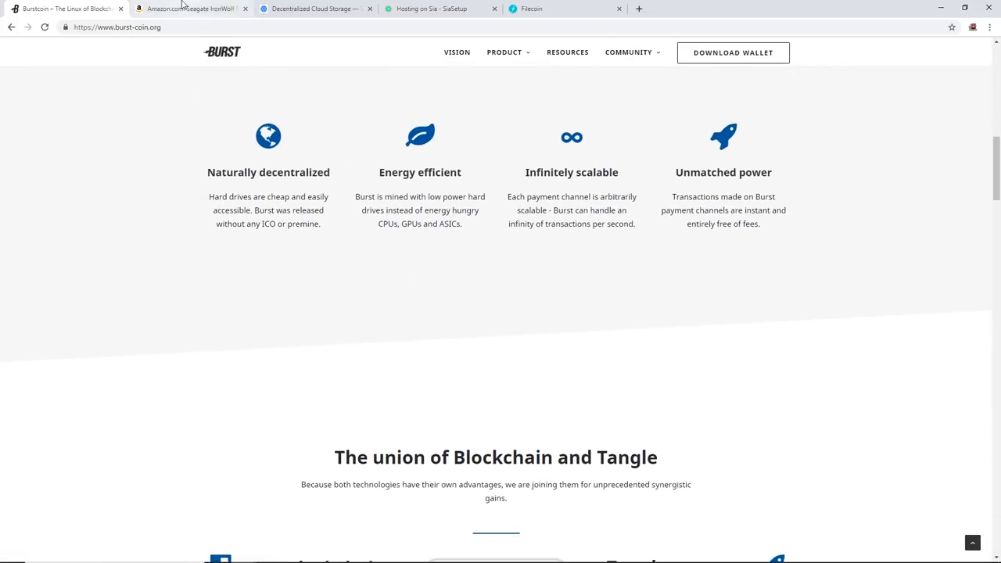
Bring up the Amazon Seagate IronWolf 10TB NAS drive listing at $304.99
click(191, 9)
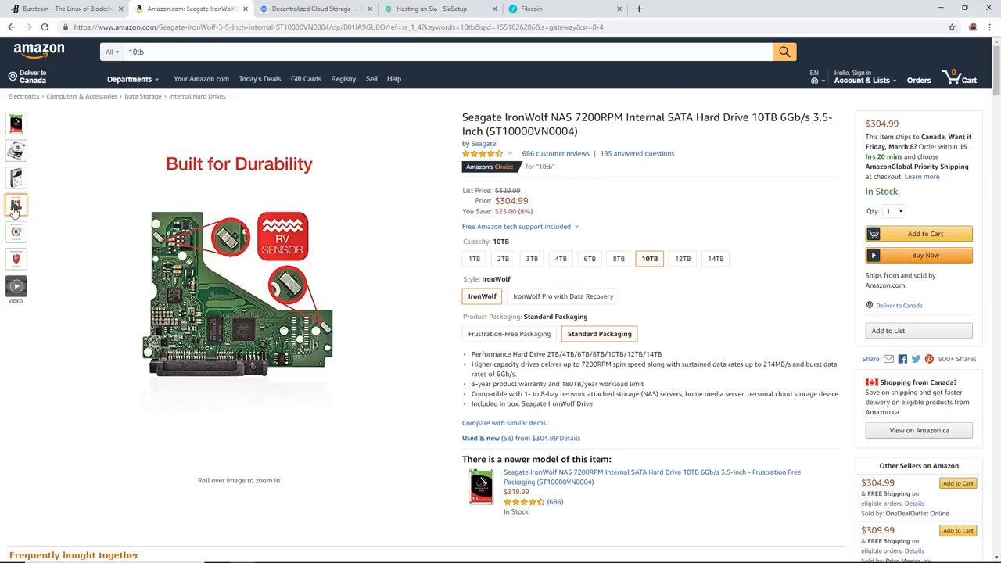
Check the IronWolf drive's photo and price, then move to the Storj decentralized storage homepage
click(16, 178)
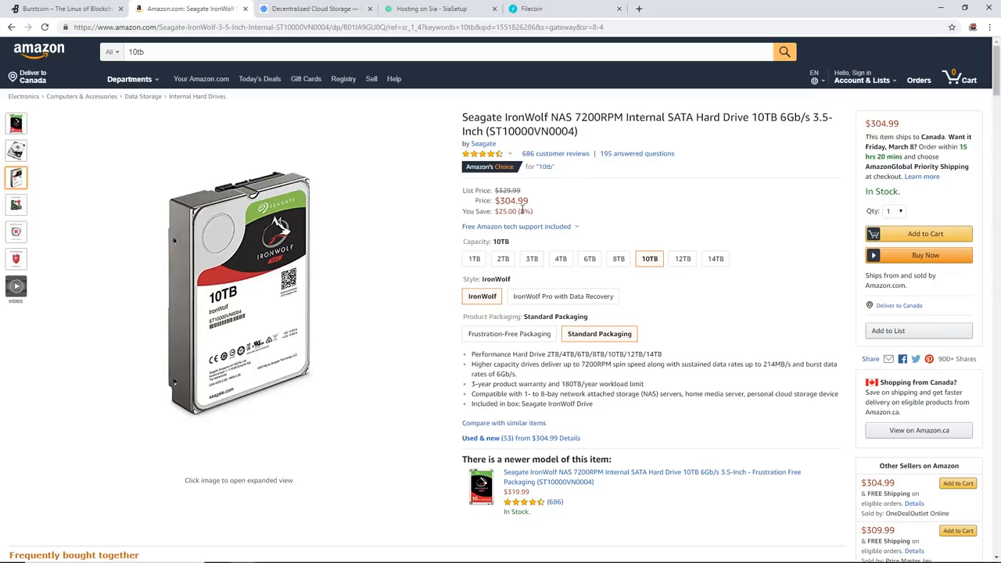
mouse_move(326, 119)
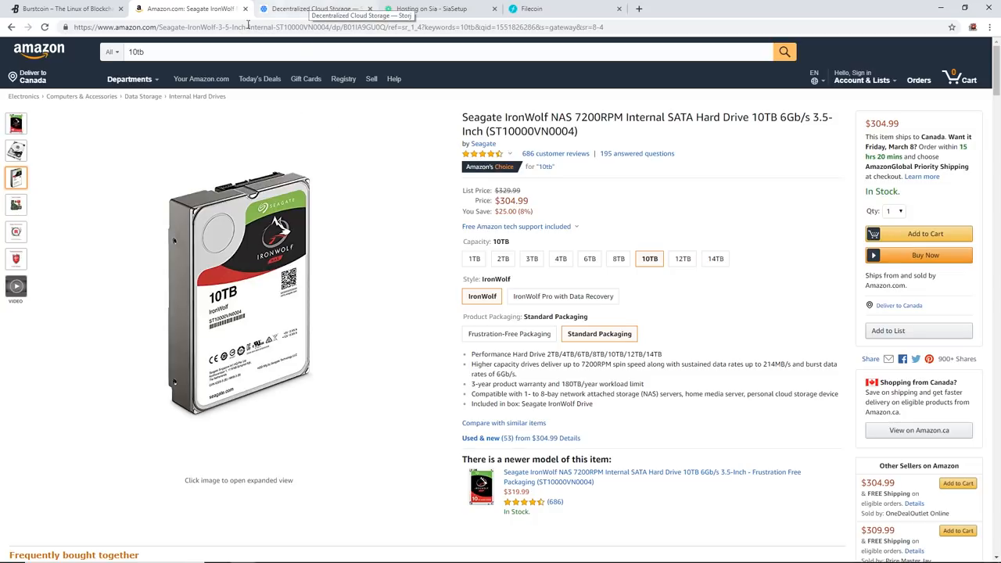
mouse_move(191, 7)
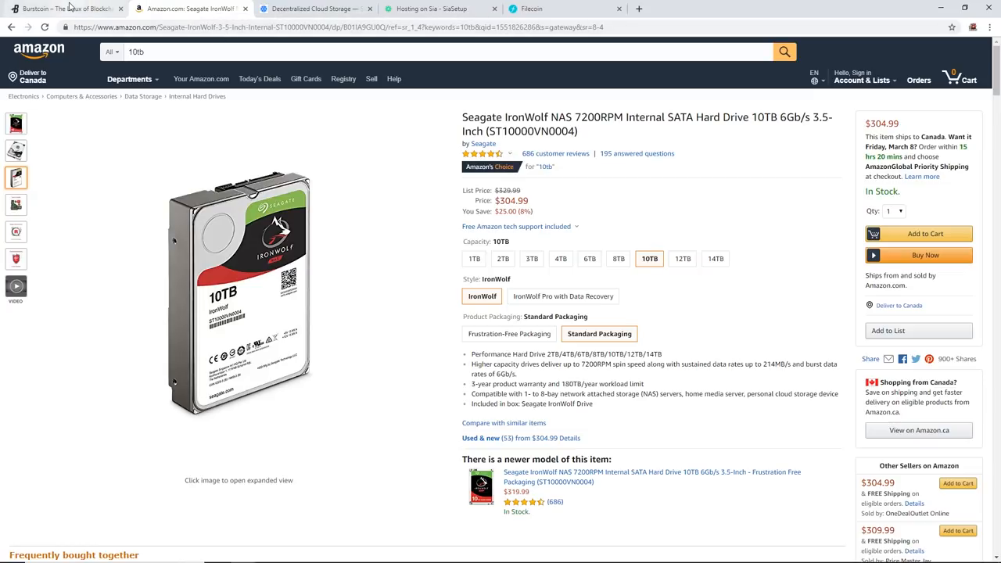
click(66, 10)
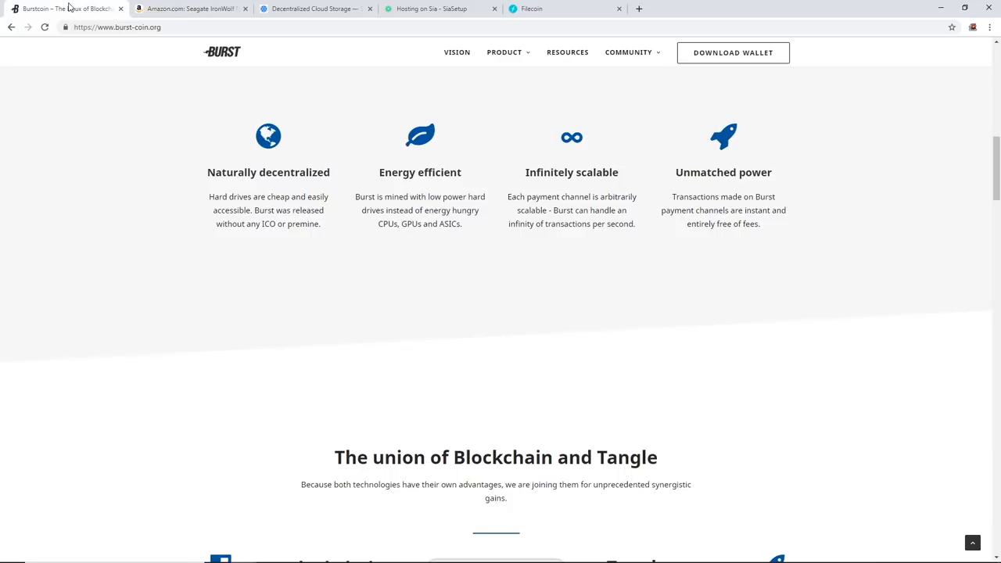
click(190, 9)
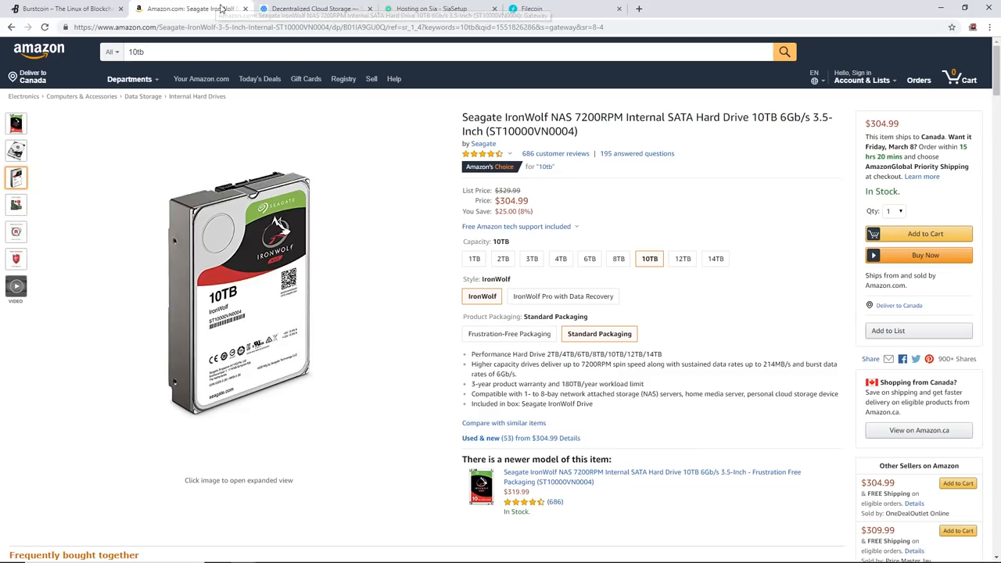
click(65, 9)
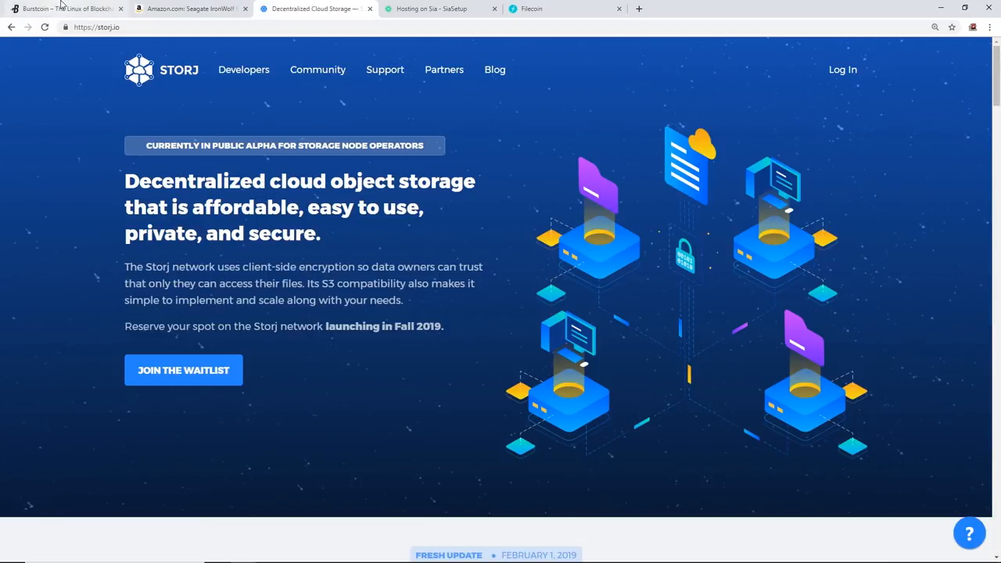
mouse_move(66, 10)
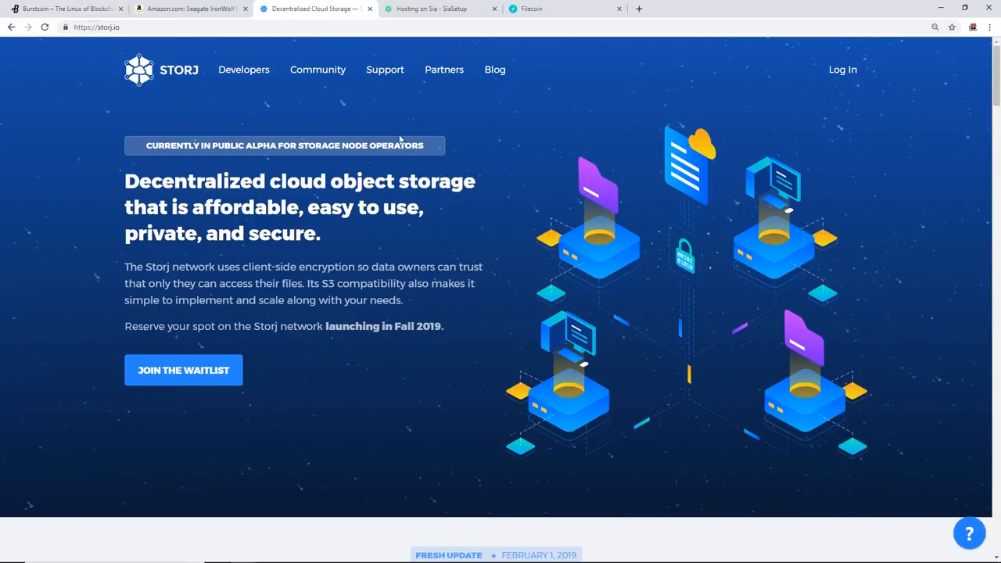
mouse_move(341, 178)
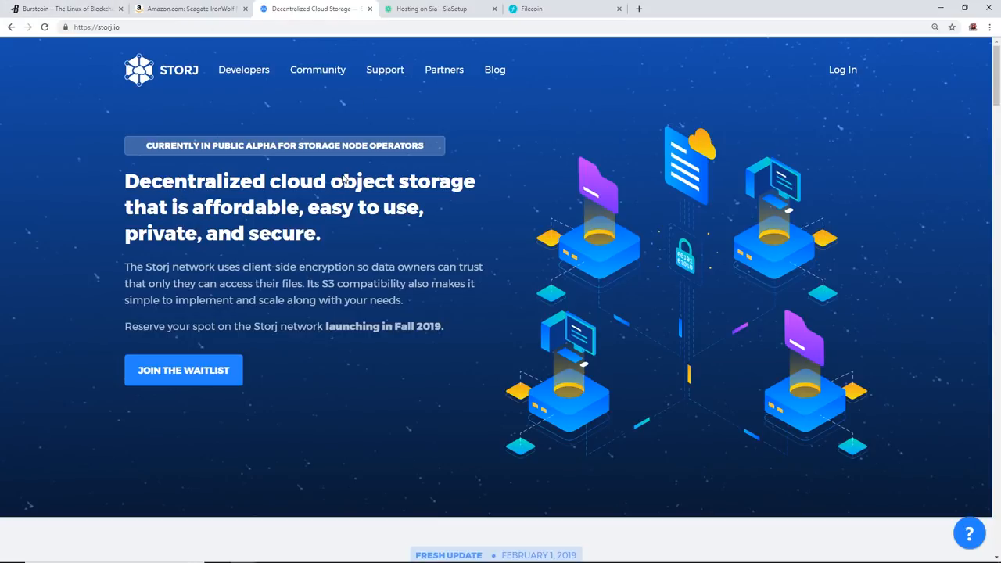
mouse_move(383, 178)
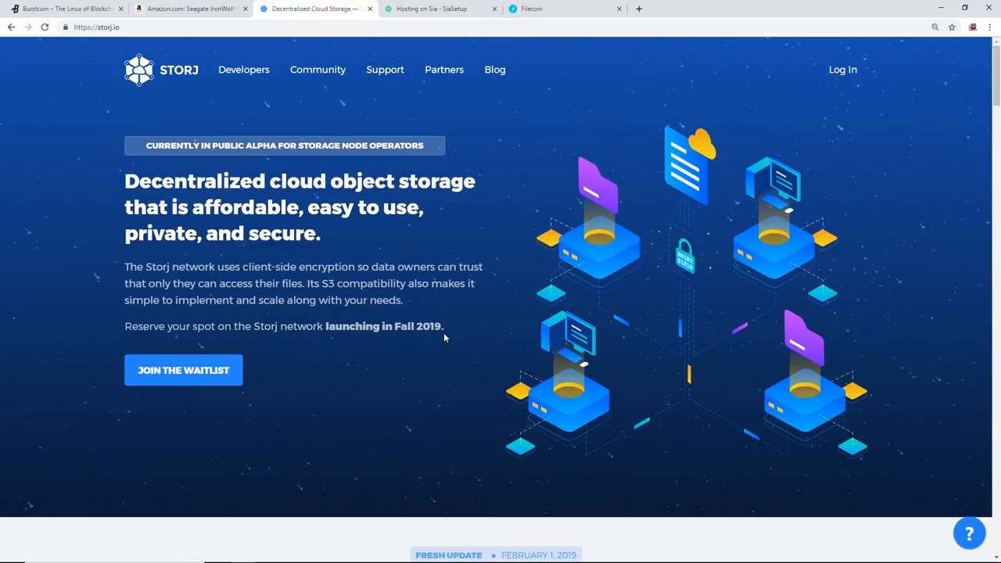
mouse_move(452, 320)
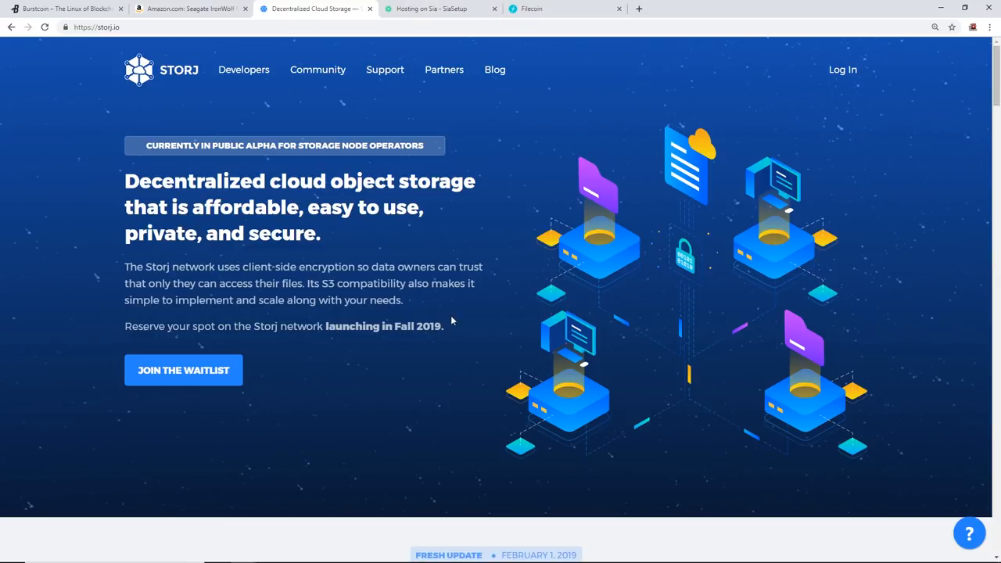
mouse_move(444, 194)
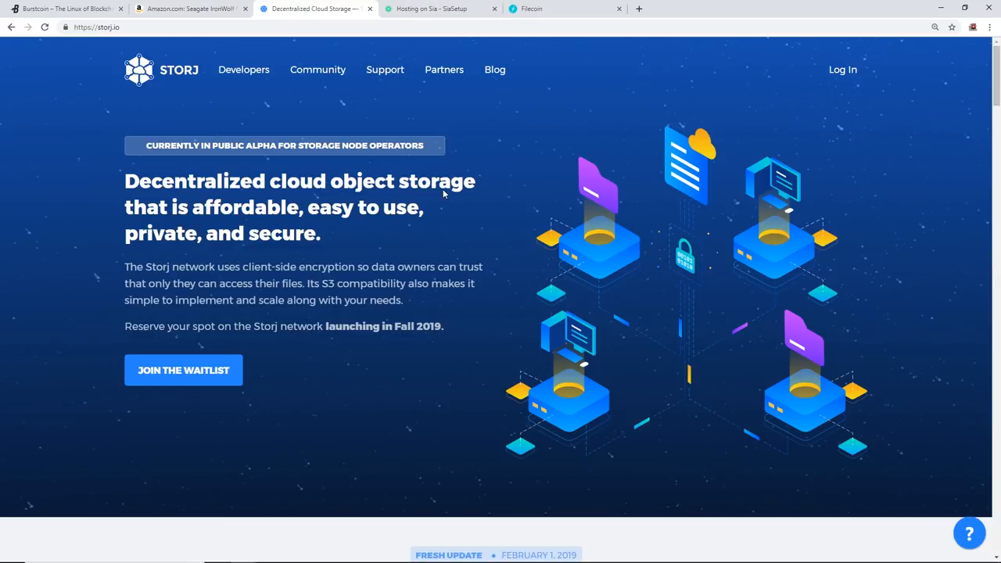
Show the SiaSetup 'Hosting on the Sia Network' guide page
click(441, 10)
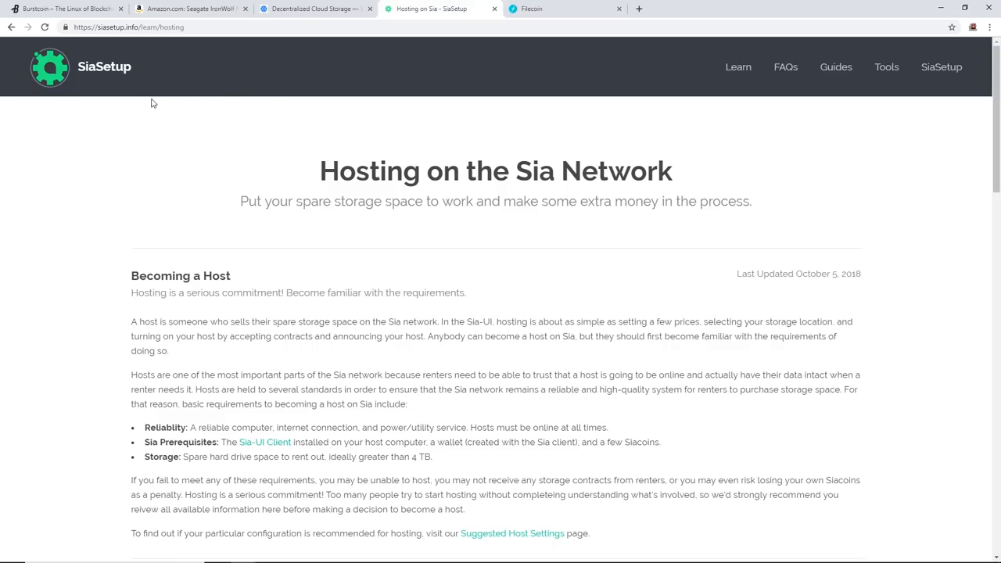
mouse_move(395, 185)
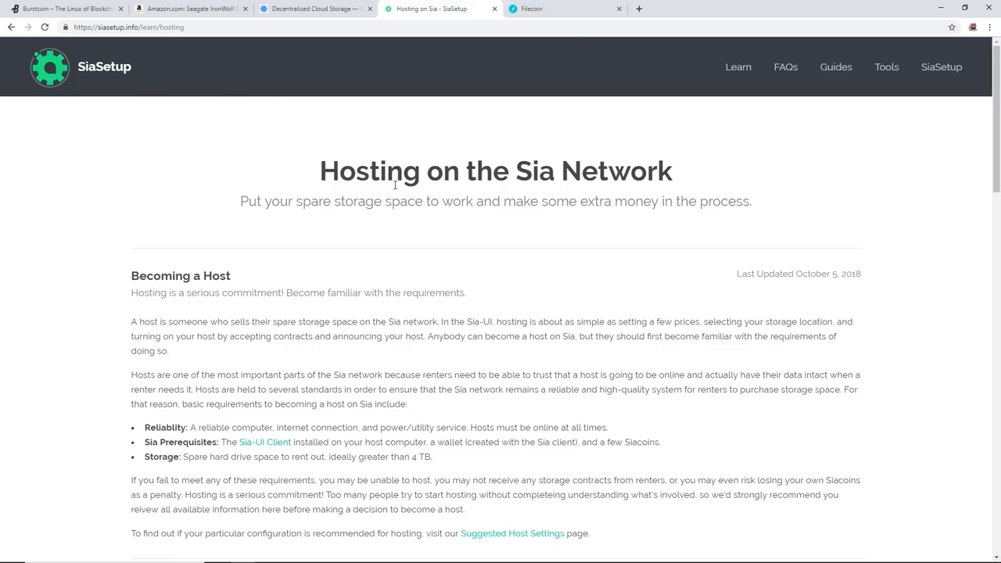
Read the Sia guide's Host Pricing section, then switch to the Filecoin homepage
scroll(down, 3)
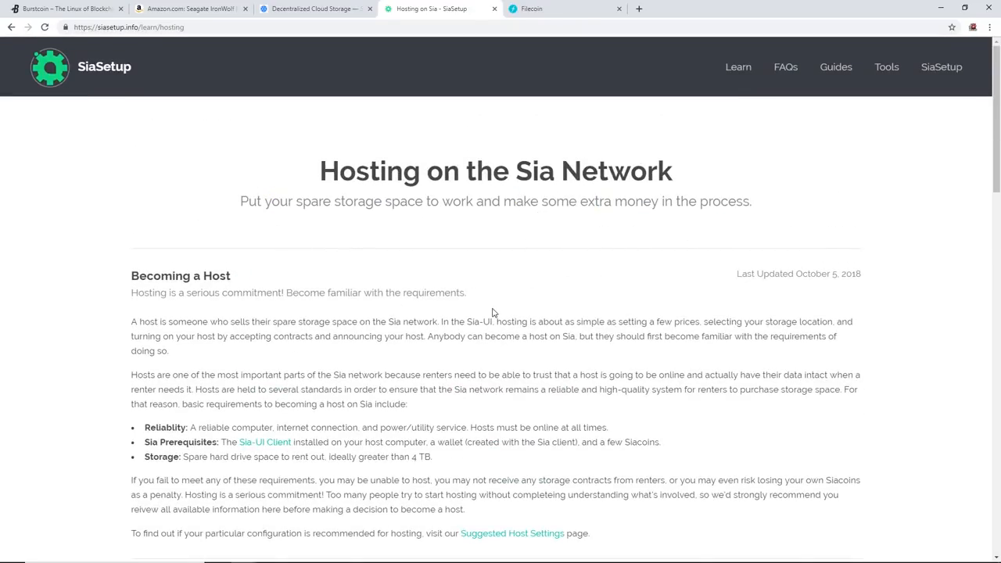
scroll(down, 3)
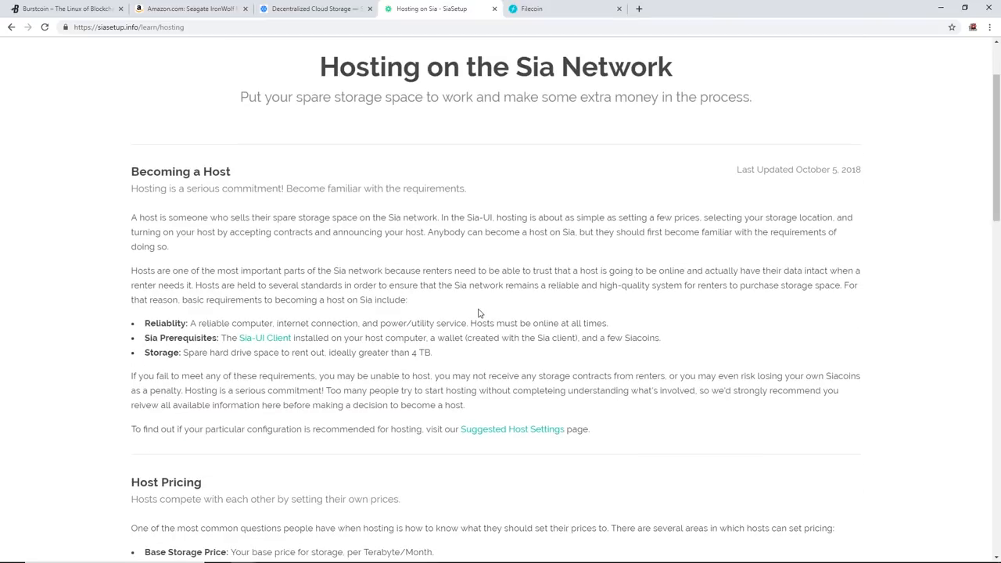
scroll(down, 3)
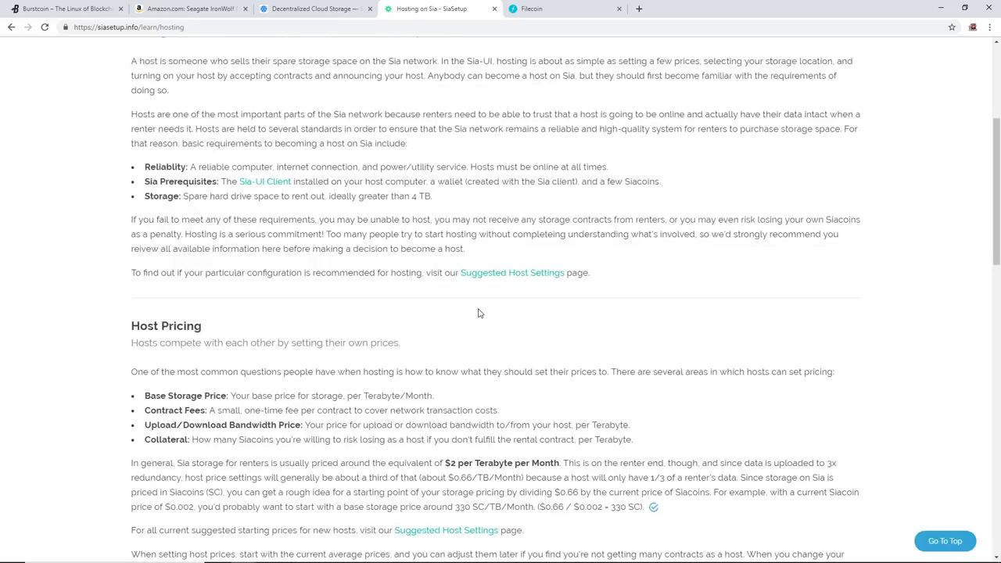
scroll(down, 3)
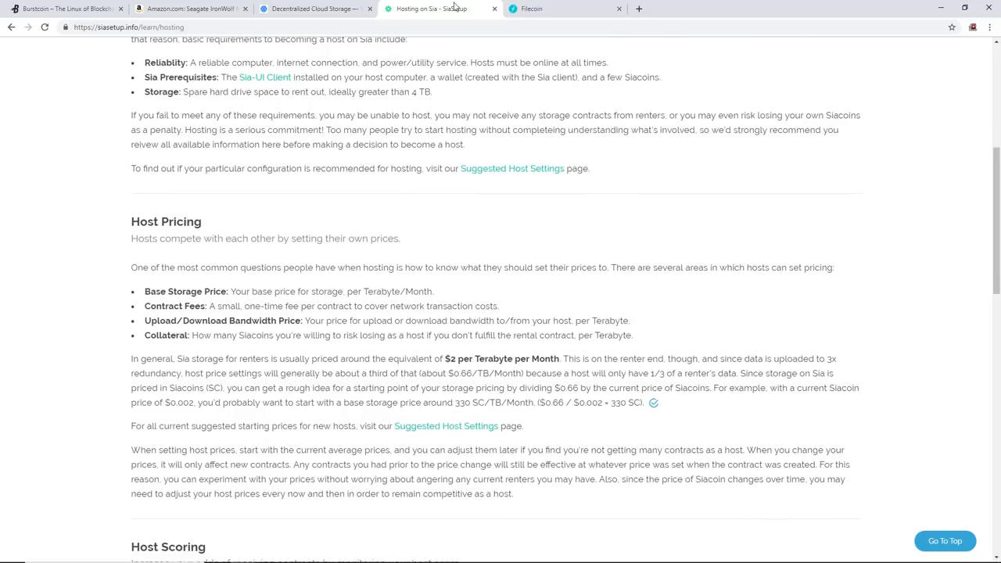
click(563, 10)
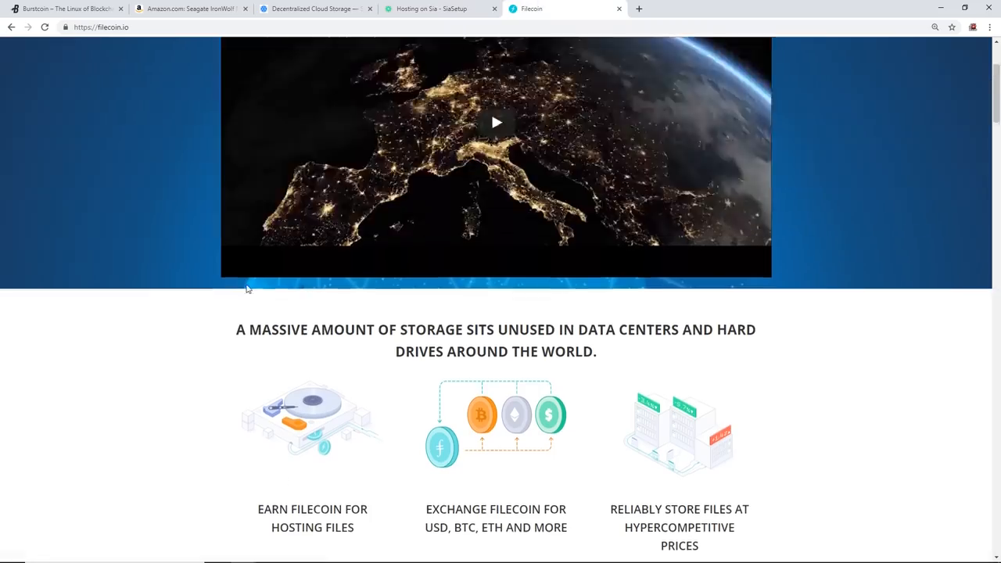
Read the Filecoin feature blurbs and highlight the sentence about becoming a Filecoin miner
scroll(up, 3)
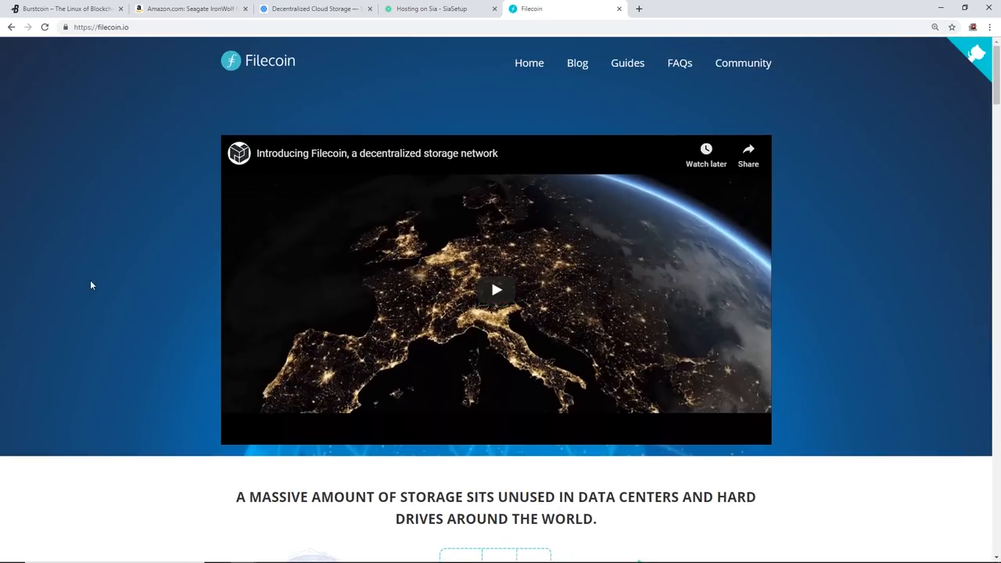
scroll(down, 3)
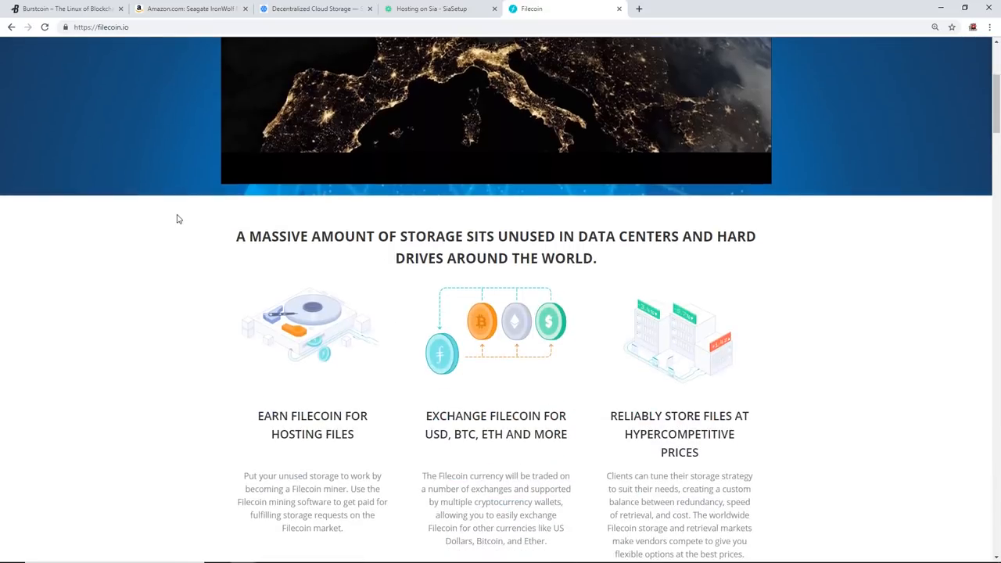
scroll(down, 3)
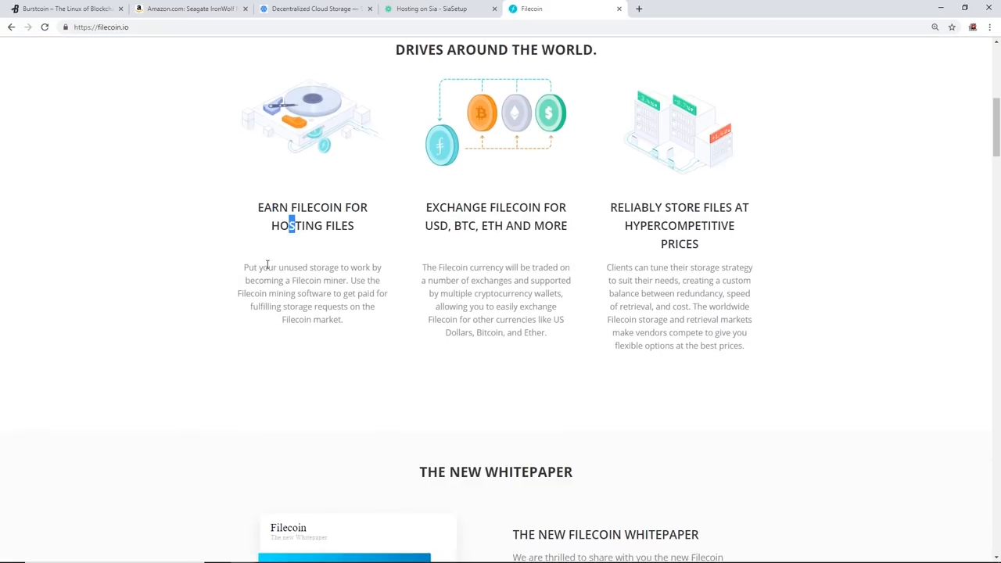
double_click(286, 266)
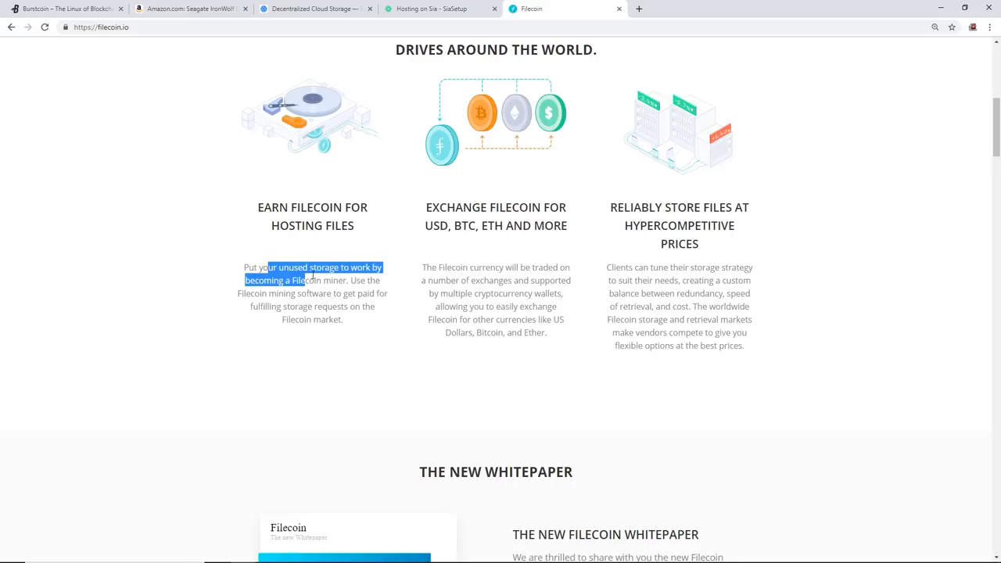
Reach the mining program section and open the Filecoin Miner Testing Form via 'Join the Early Miner Program'
scroll(down, 3)
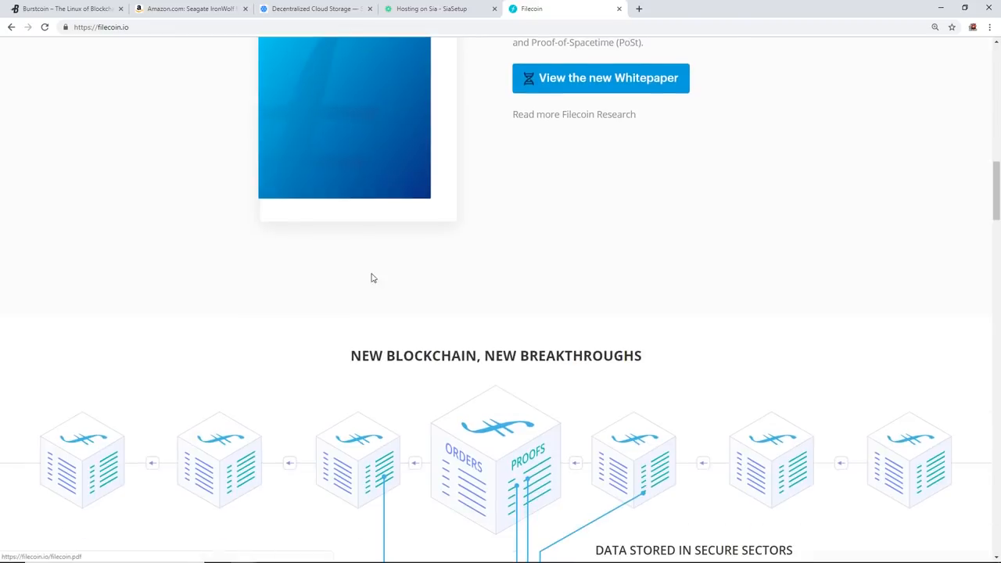
scroll(down, 3)
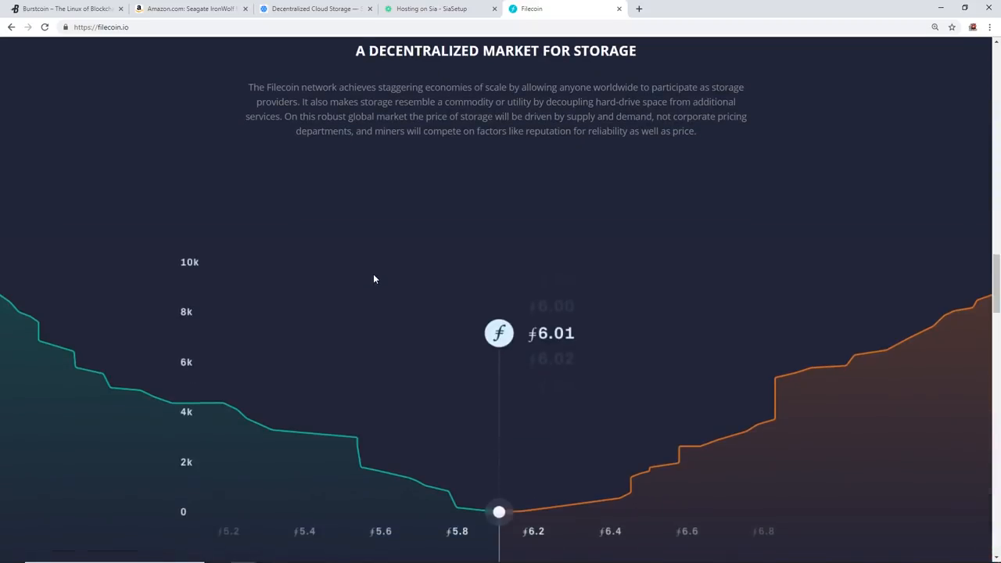
scroll(down, 3)
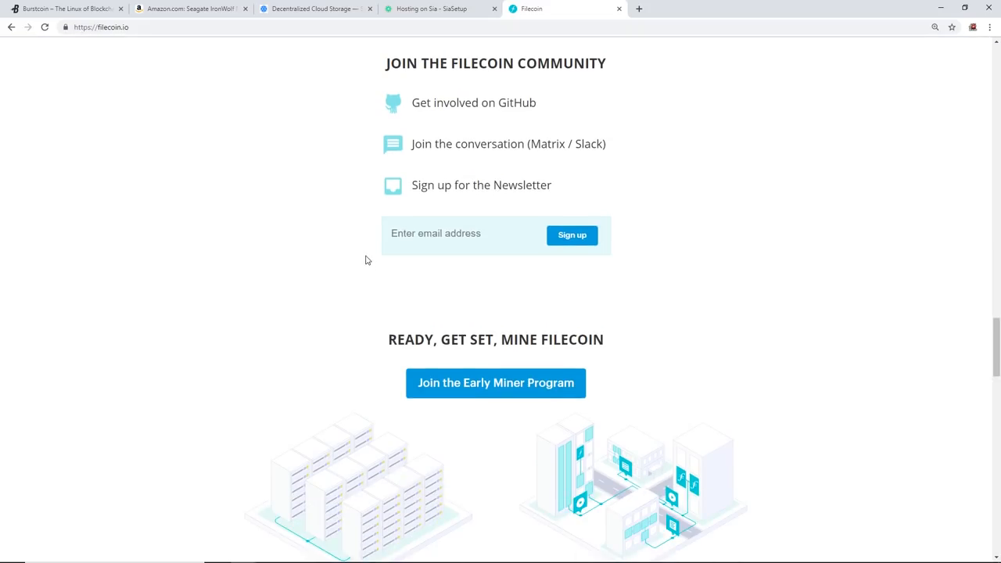
scroll(down, 3)
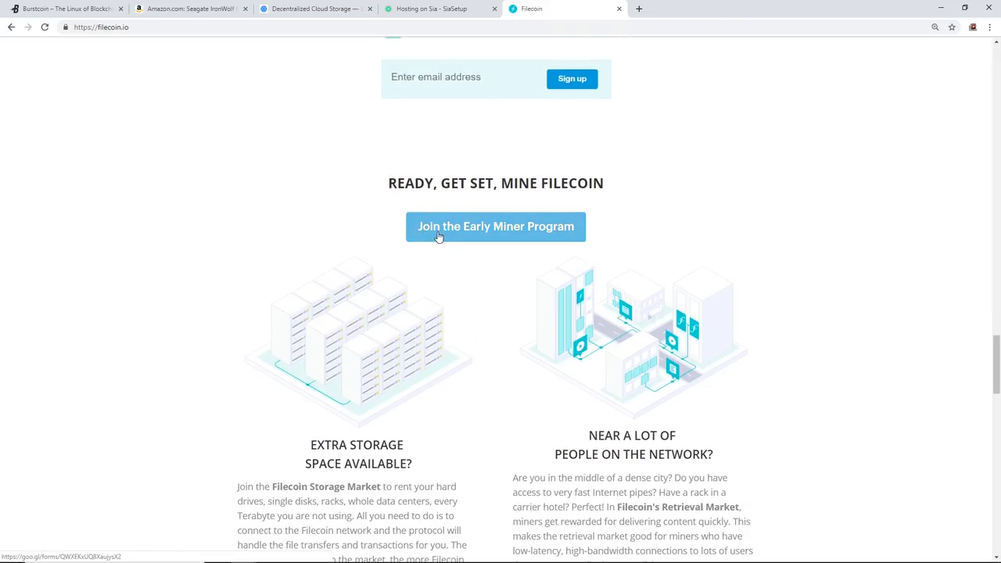
mouse_move(472, 236)
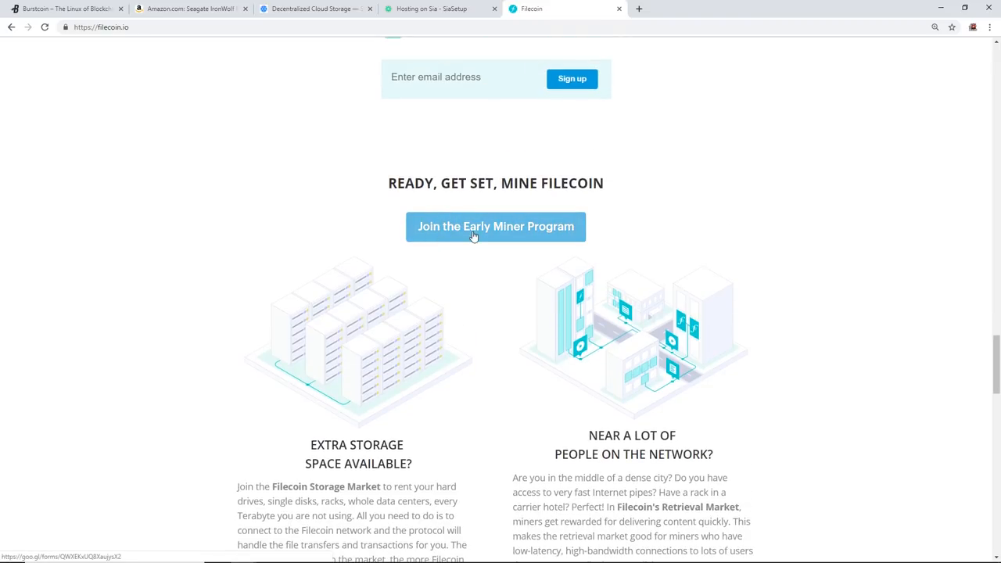
click(494, 226)
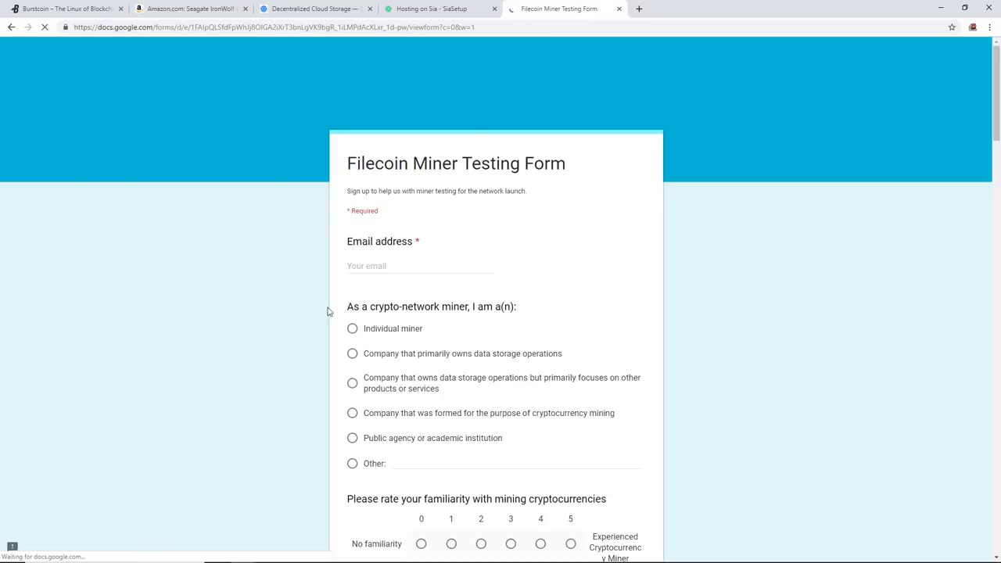
Skim the form's hardware questions, then move on to the Amazon AMD Ryzen 7 2700X listing at $299.99
scroll(down, 3)
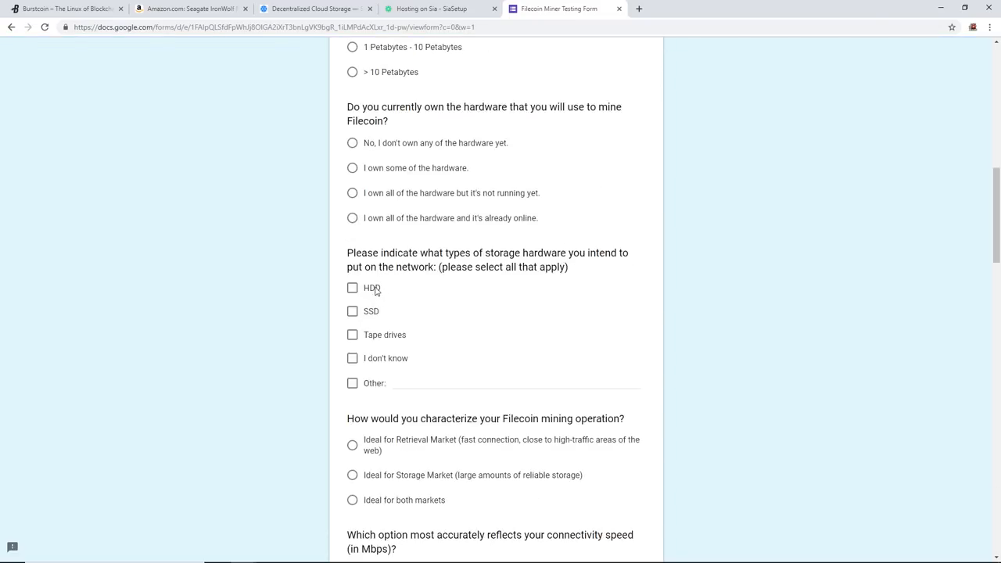
scroll(down, 3)
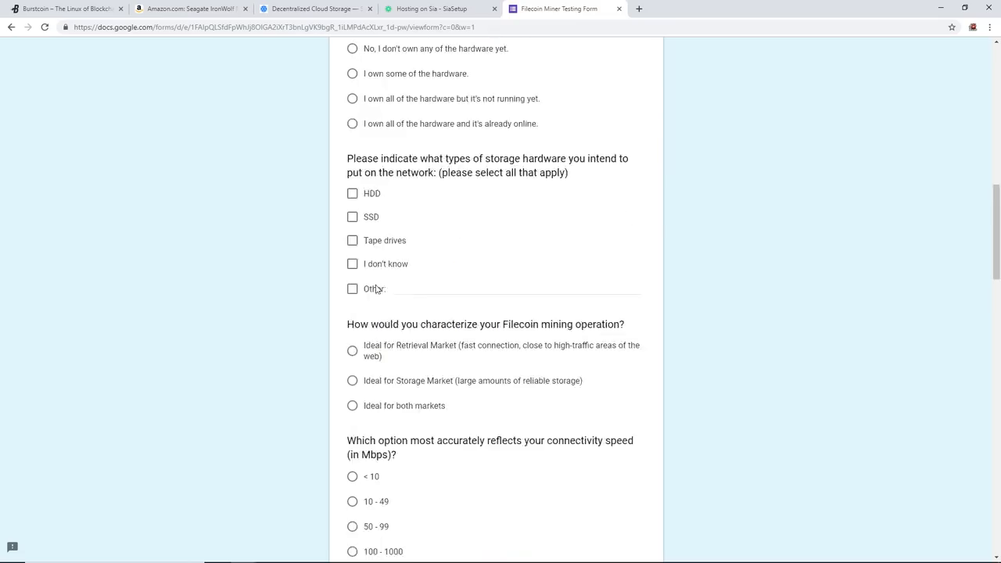
scroll(up, 3)
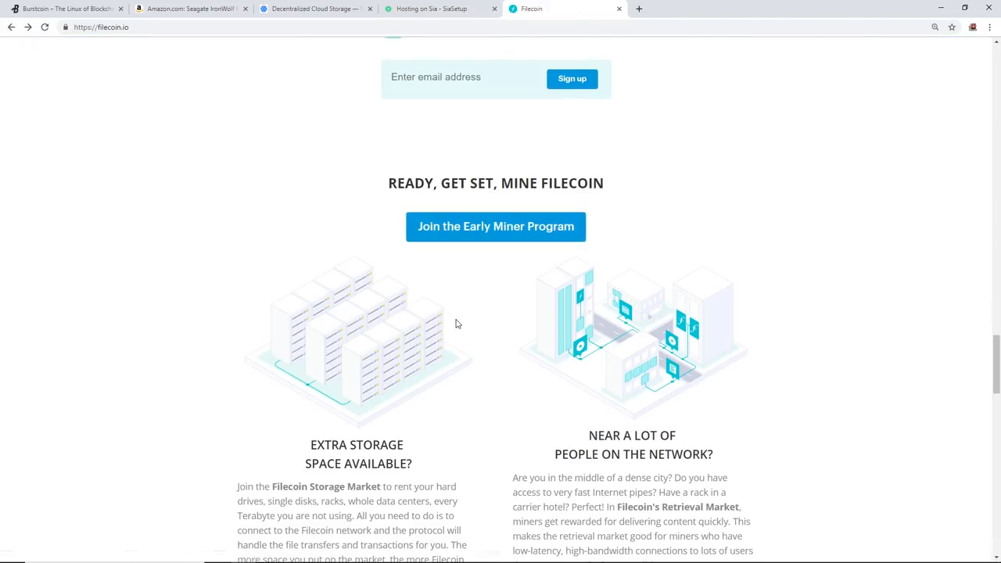
scroll(down, 3)
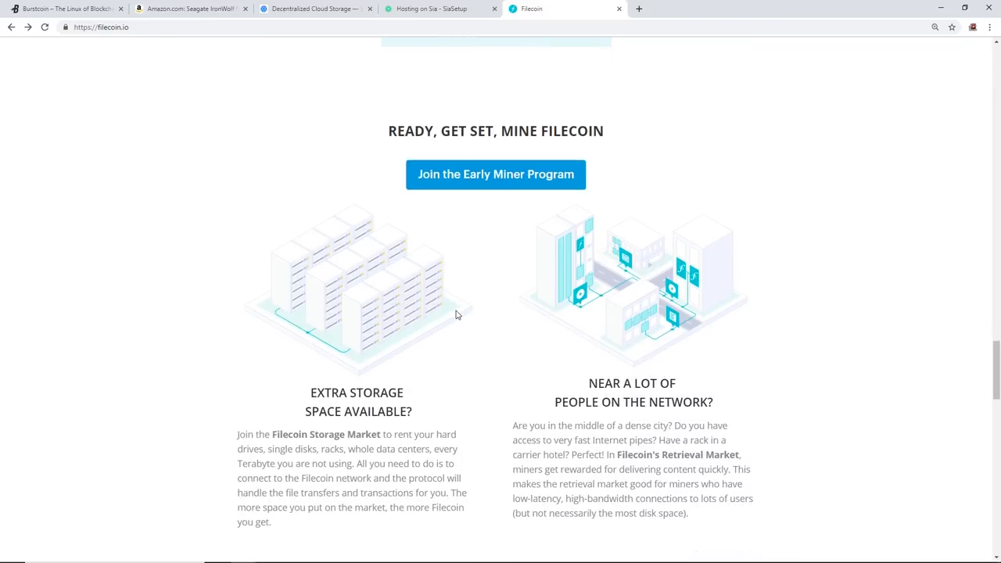
mouse_move(457, 305)
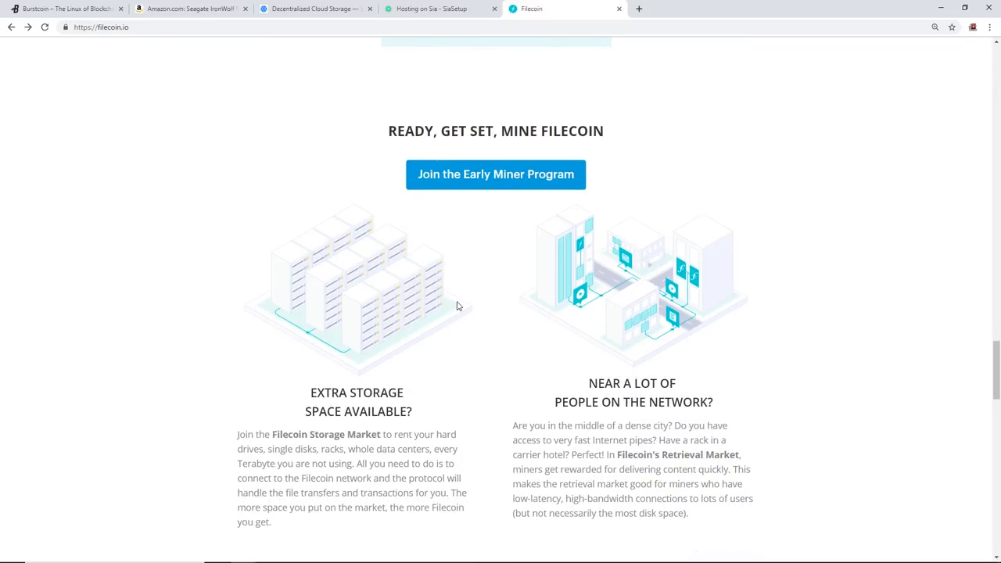
scroll(up, 3)
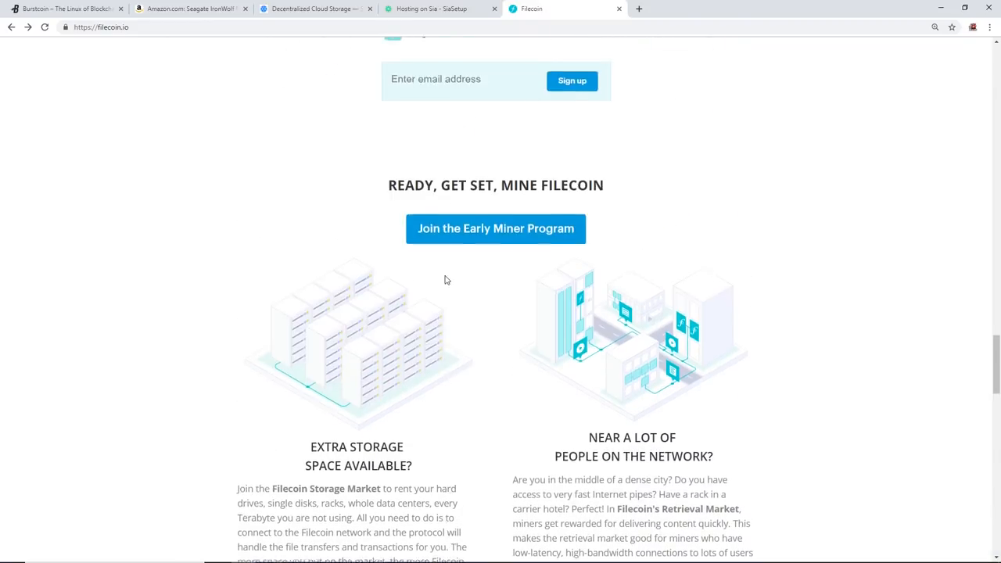
scroll(down, 3)
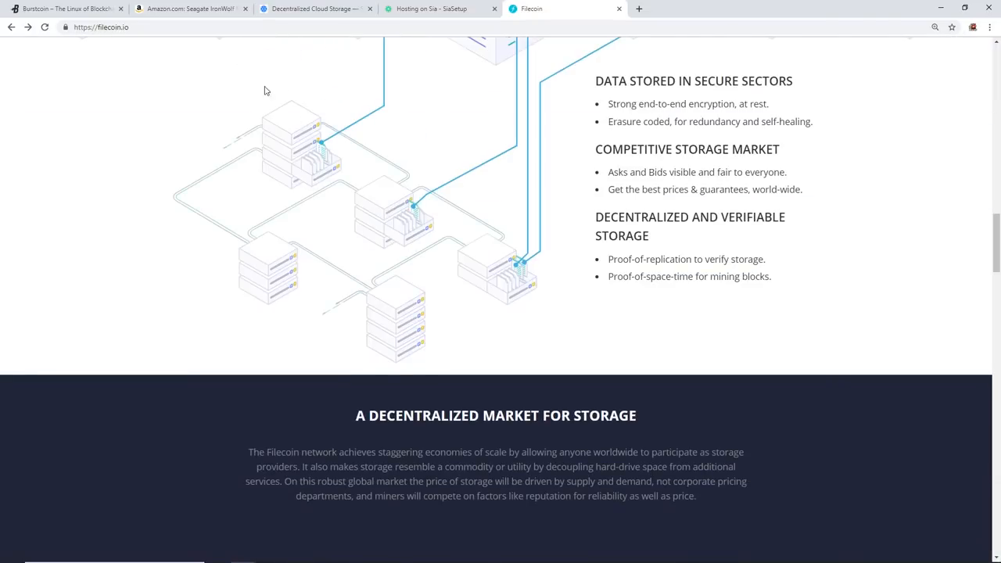
click(66, 10)
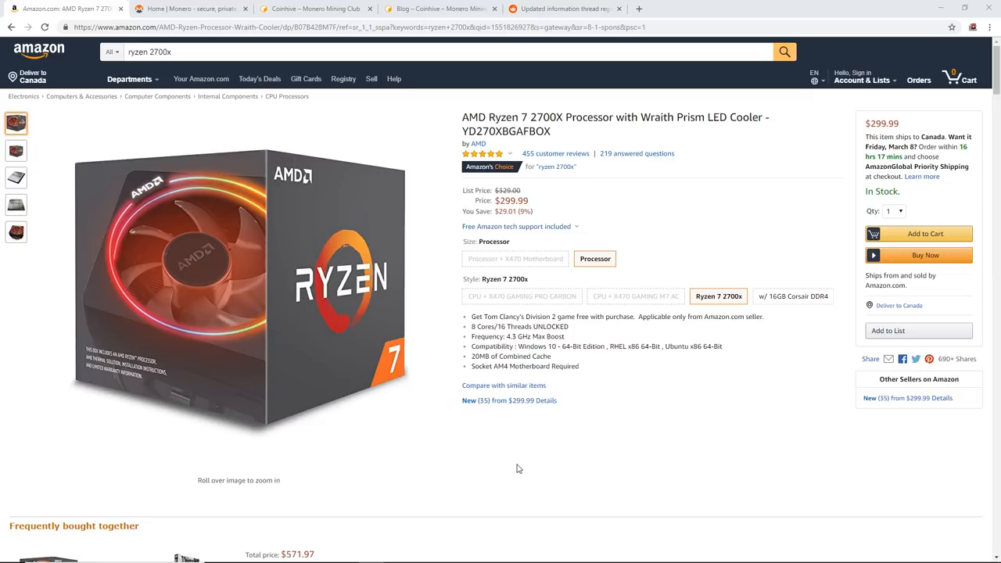
Skim the getmonero.org page's privacy sections, then switch to the Coinhive home page
click(191, 9)
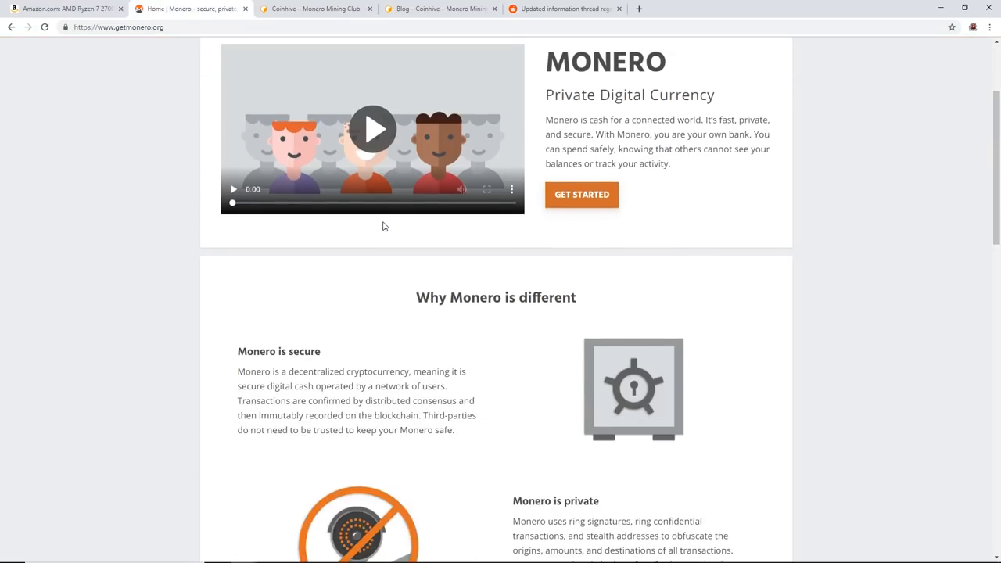
scroll(down, 3)
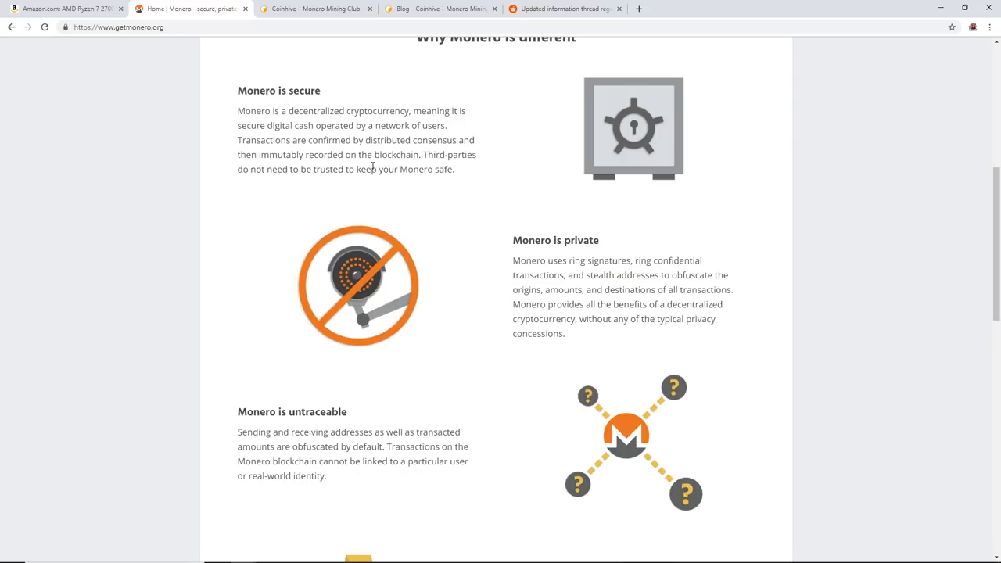
click(313, 10)
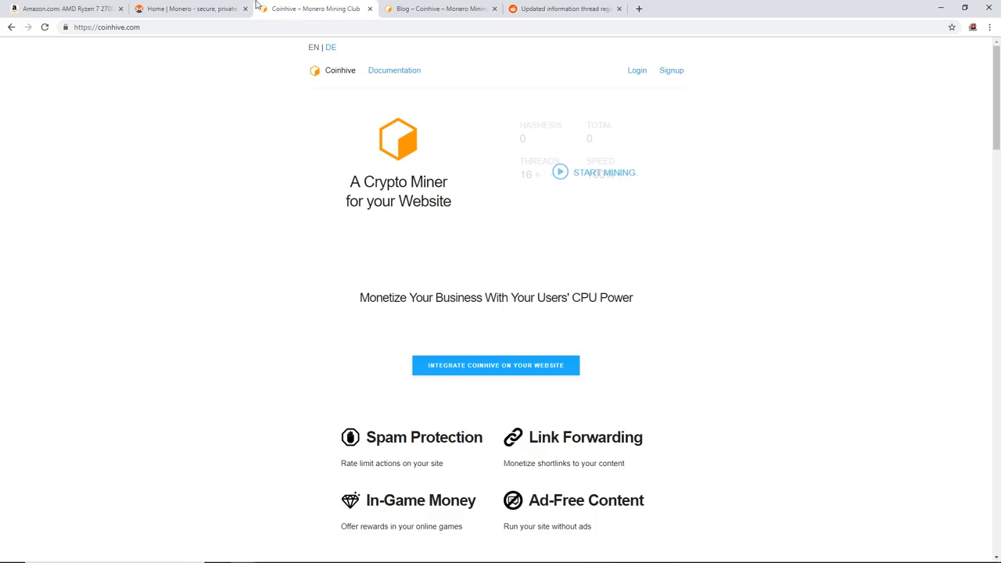
mouse_move(305, 66)
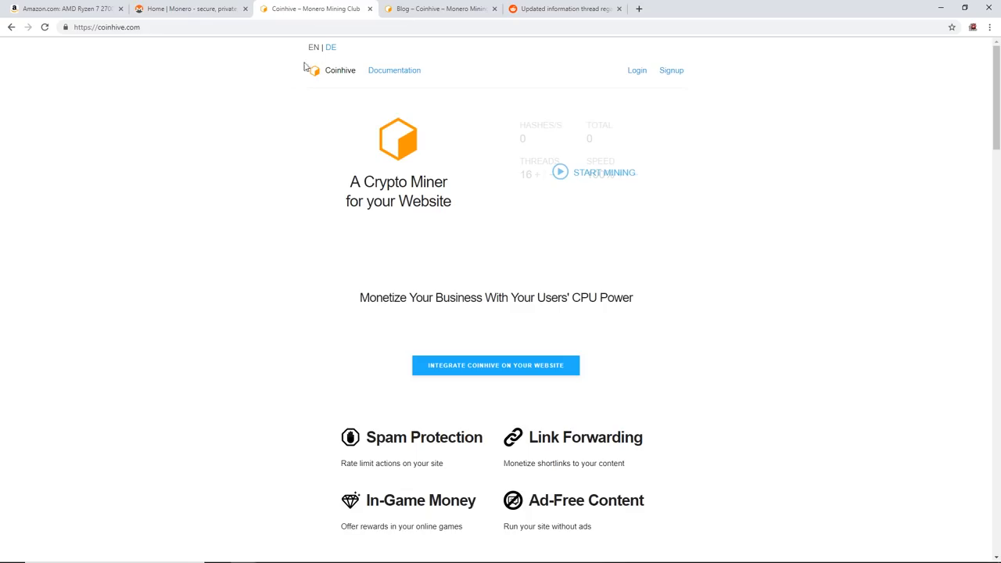
mouse_move(156, 41)
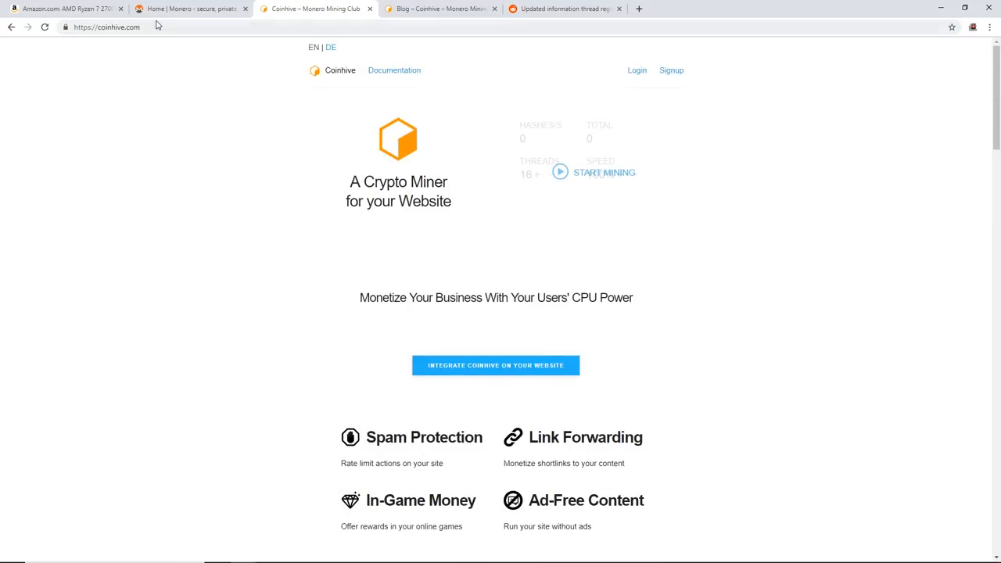
mouse_move(229, 126)
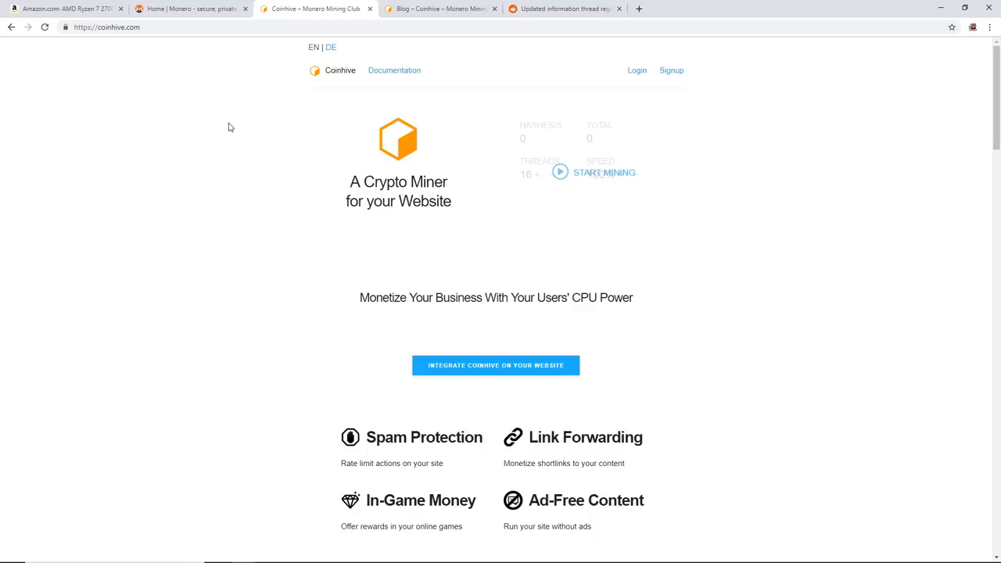
mouse_move(296, 163)
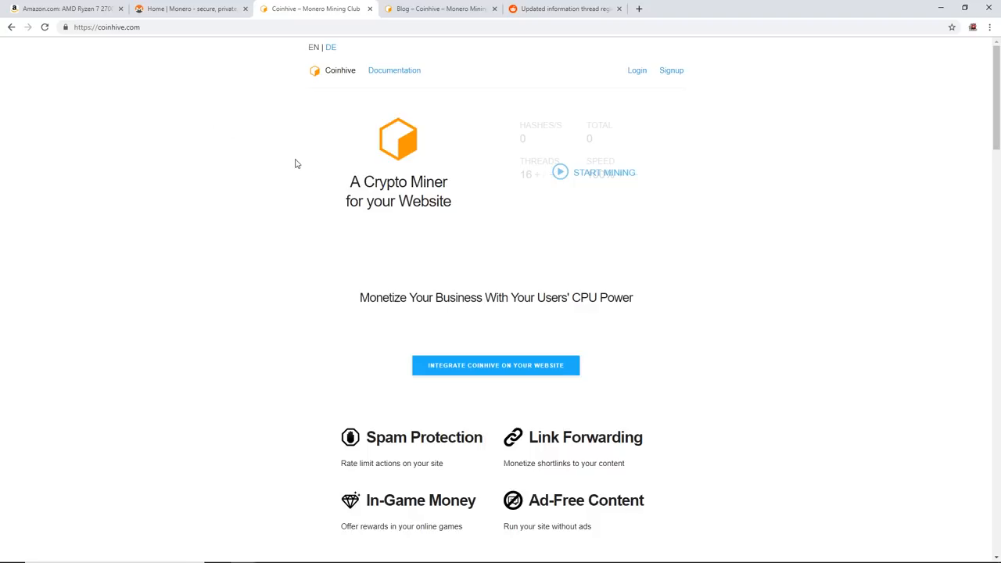
mouse_move(619, 299)
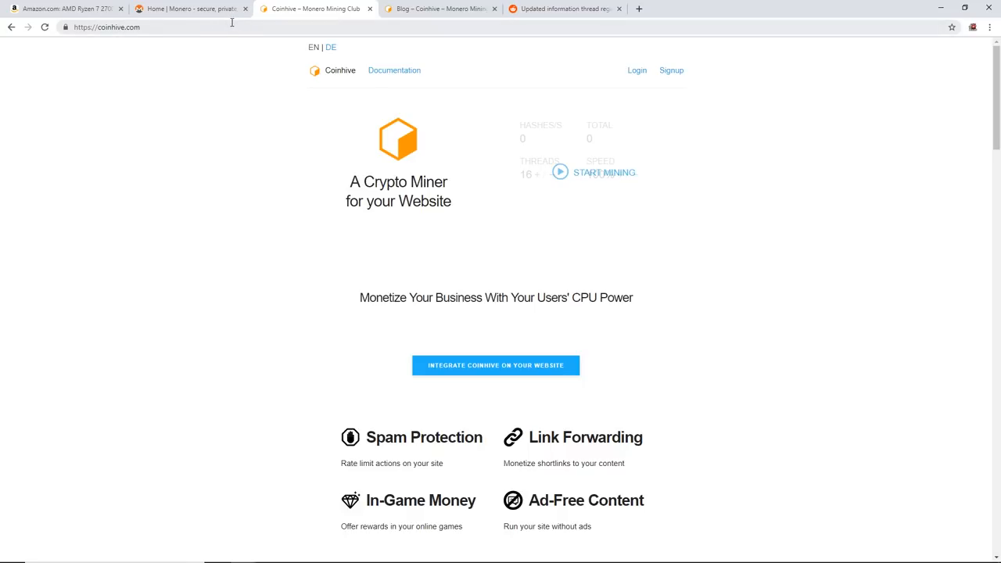
mouse_move(234, 16)
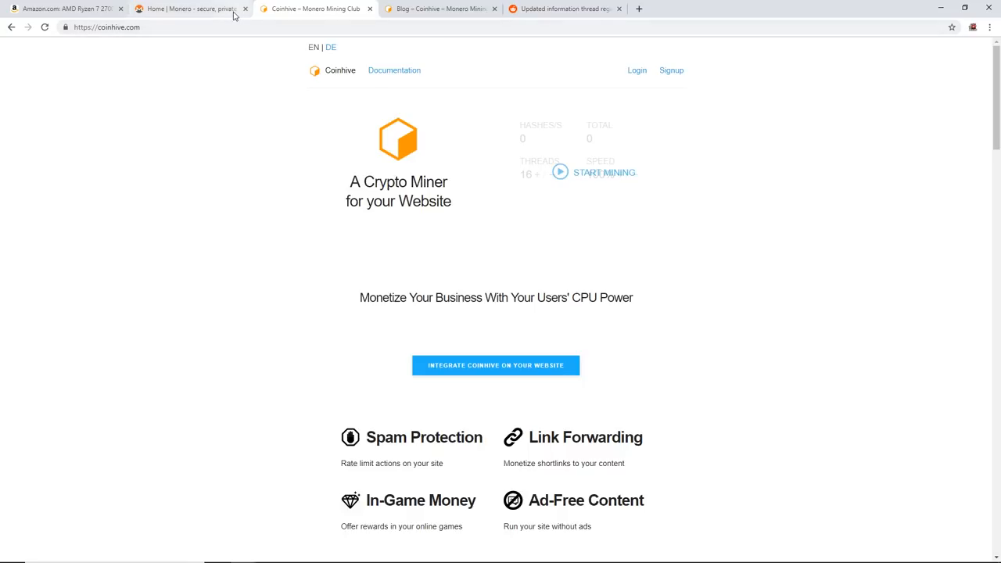
mouse_move(441, 9)
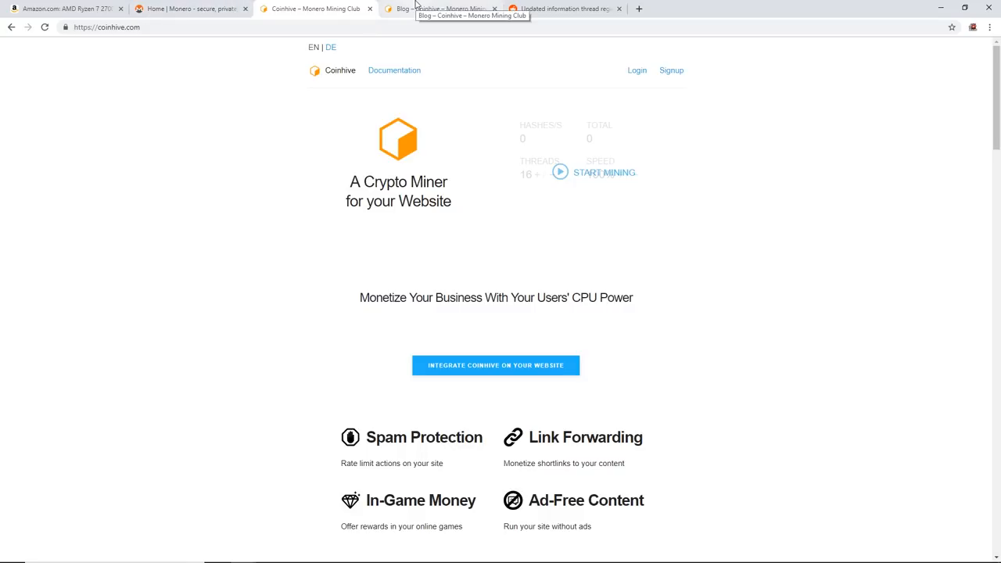
View Coinhive's March 8, 2019 discontinuation post, then switch to the r/Monero upgrade thread
click(441, 10)
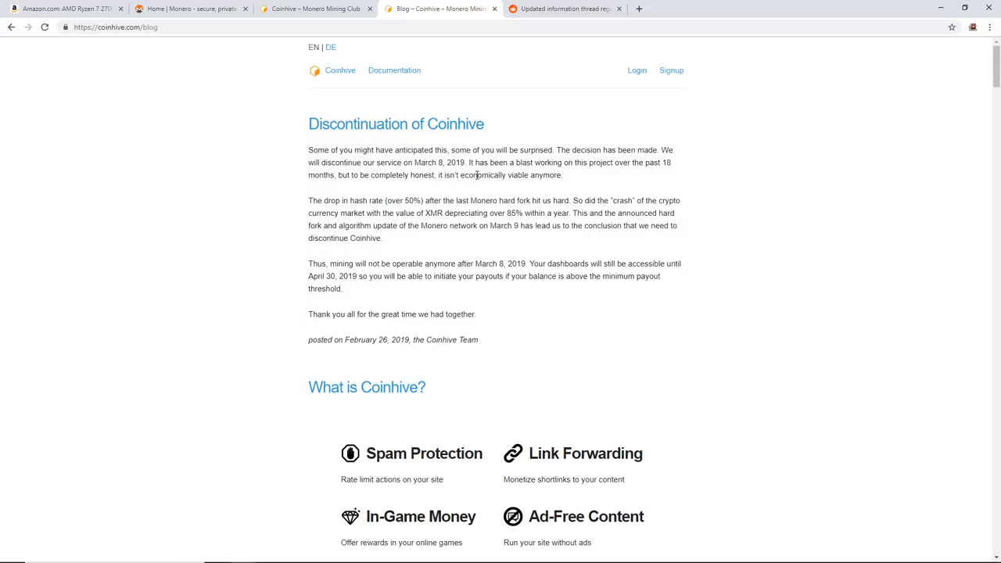
mouse_move(527, 19)
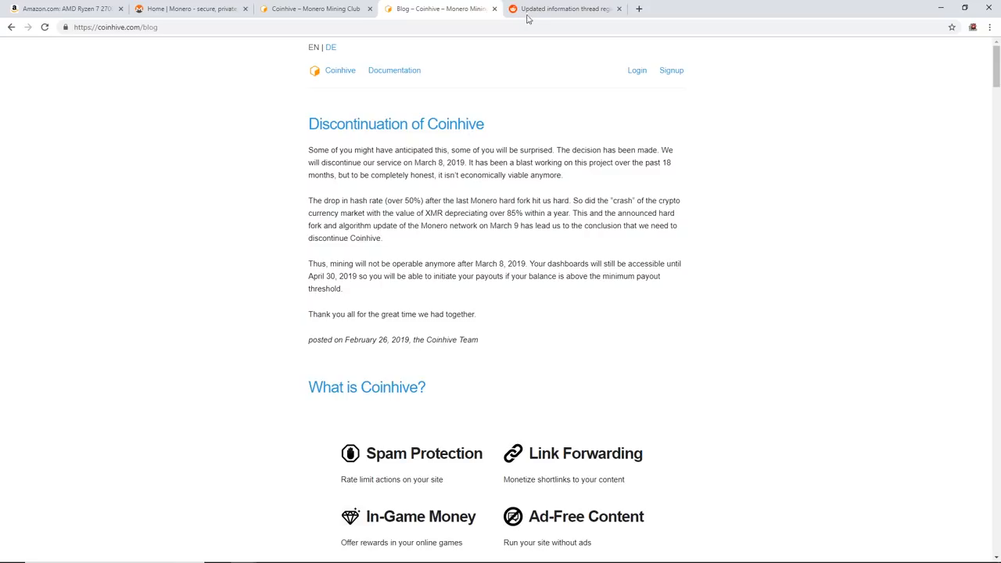
click(563, 9)
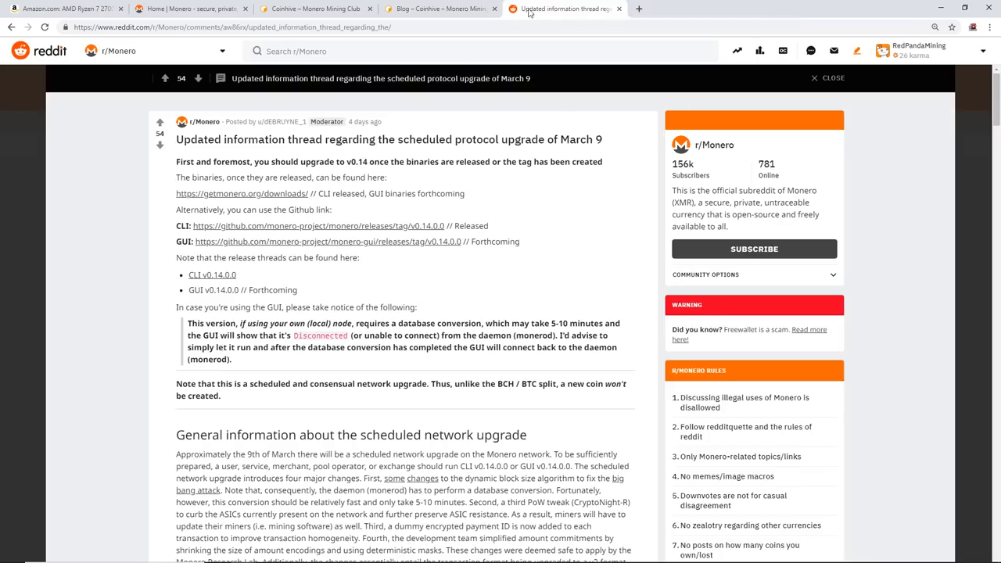
mouse_move(454, 158)
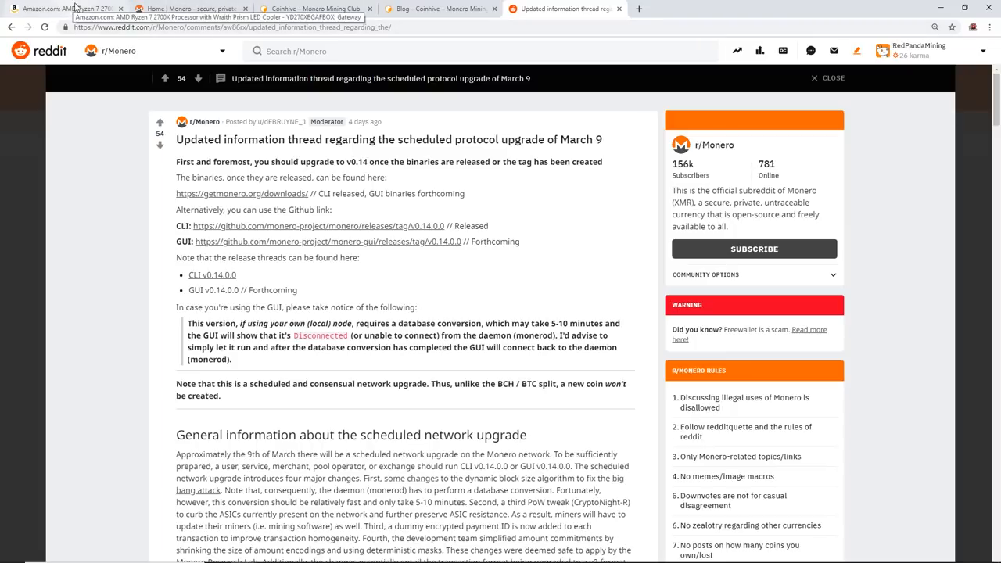
Switch between the Amazon Ryzen 7 2700X $299.99 listing and the r/Monero thread, ending on Amazon
click(59, 9)
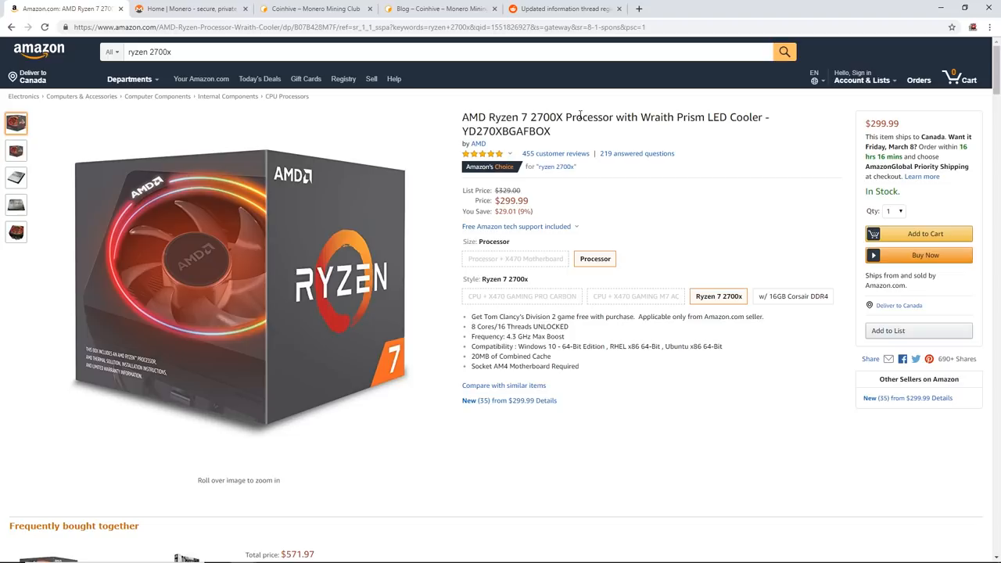
mouse_move(564, 9)
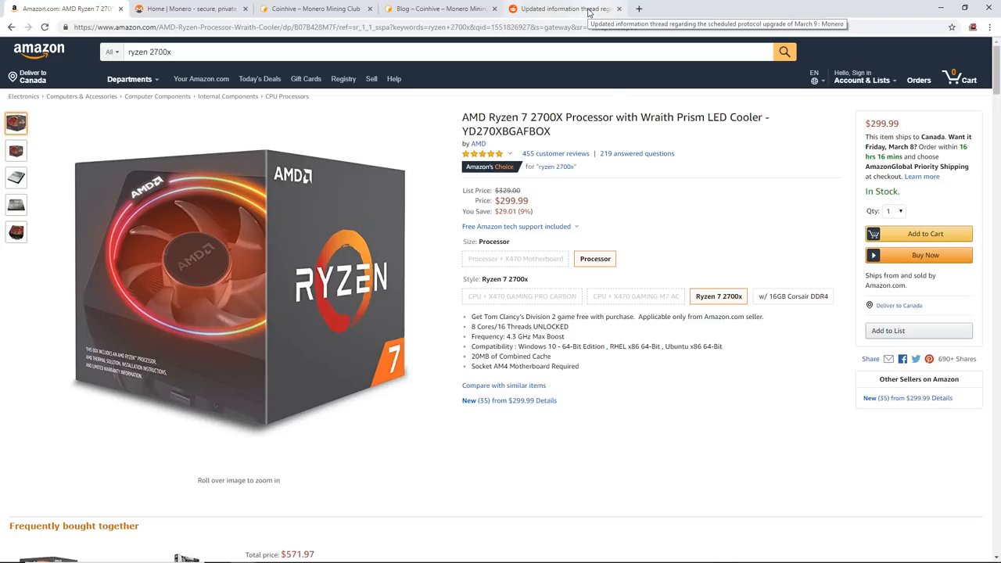
click(563, 10)
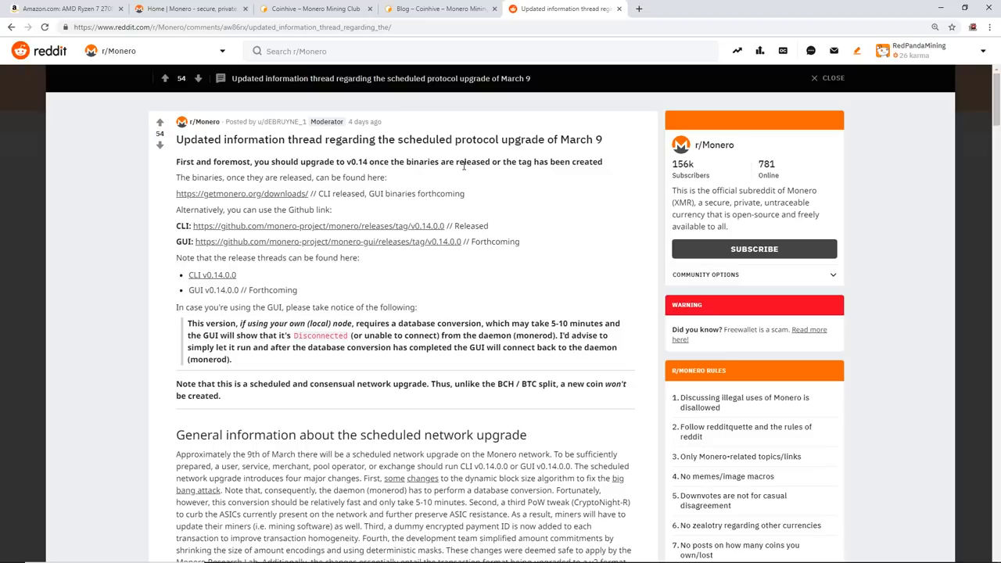
click(63, 9)
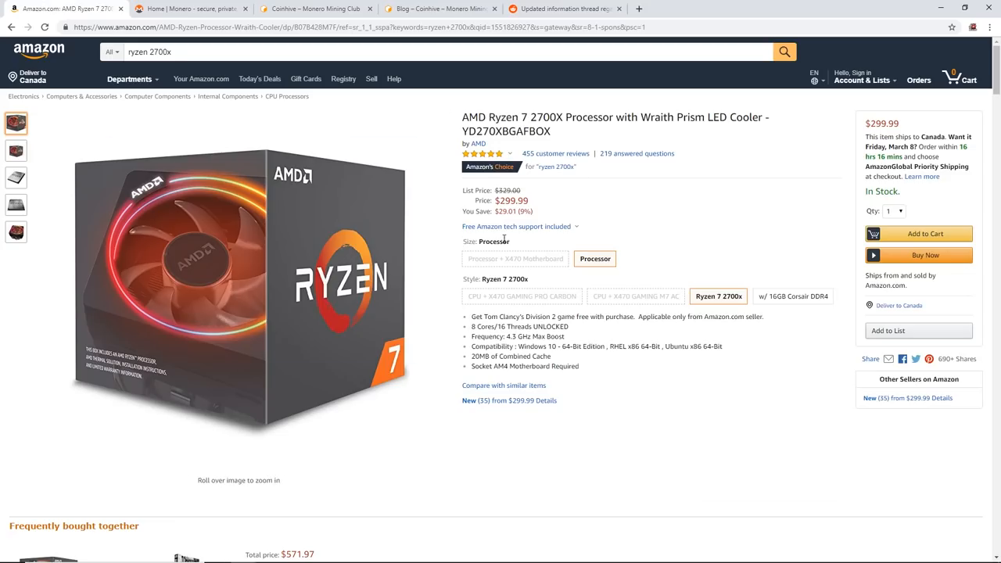
mouse_move(582, 338)
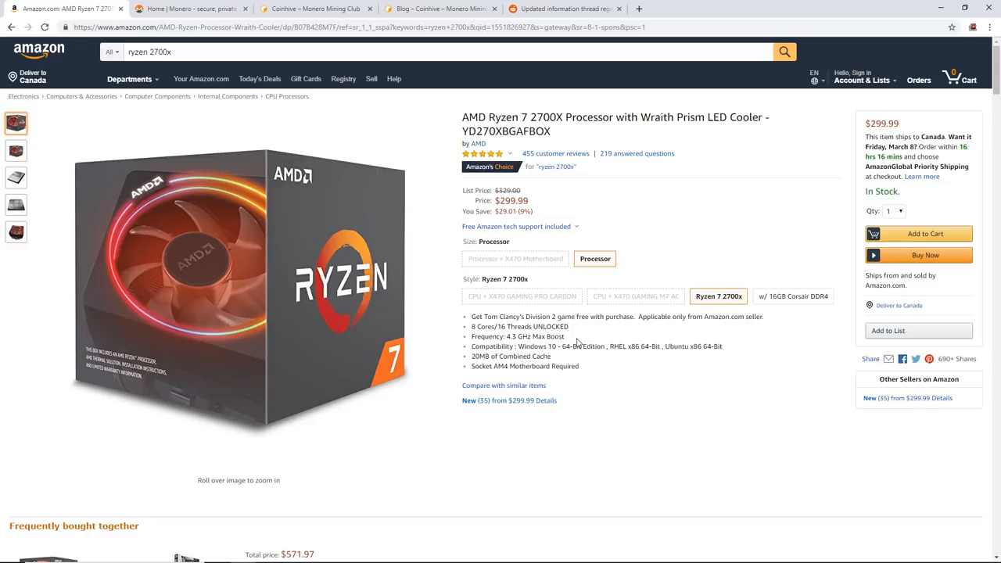
mouse_move(381, 520)
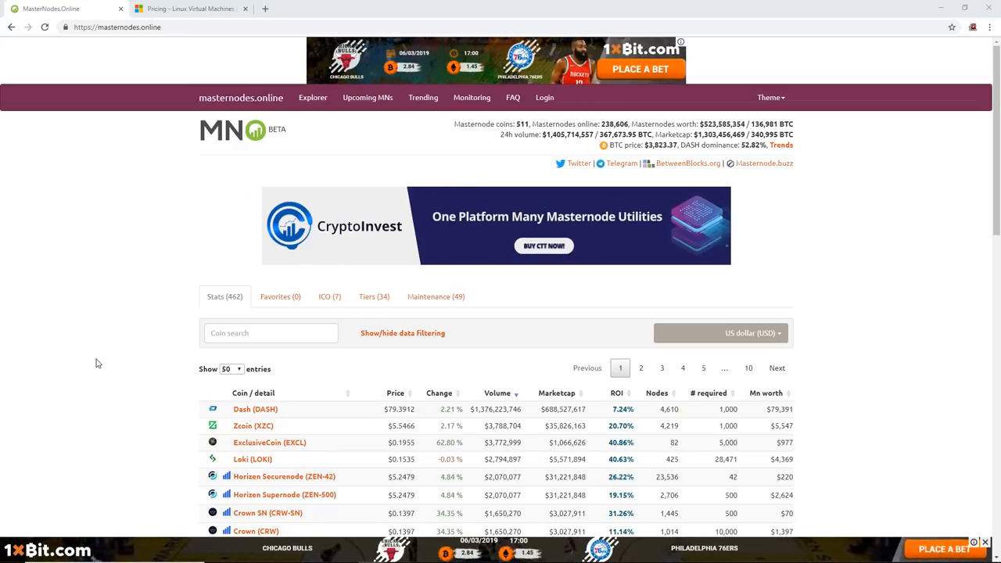
Browse the masternodes.online coin stats table and go to the Dash (DASH) masternode page
scroll(down, 3)
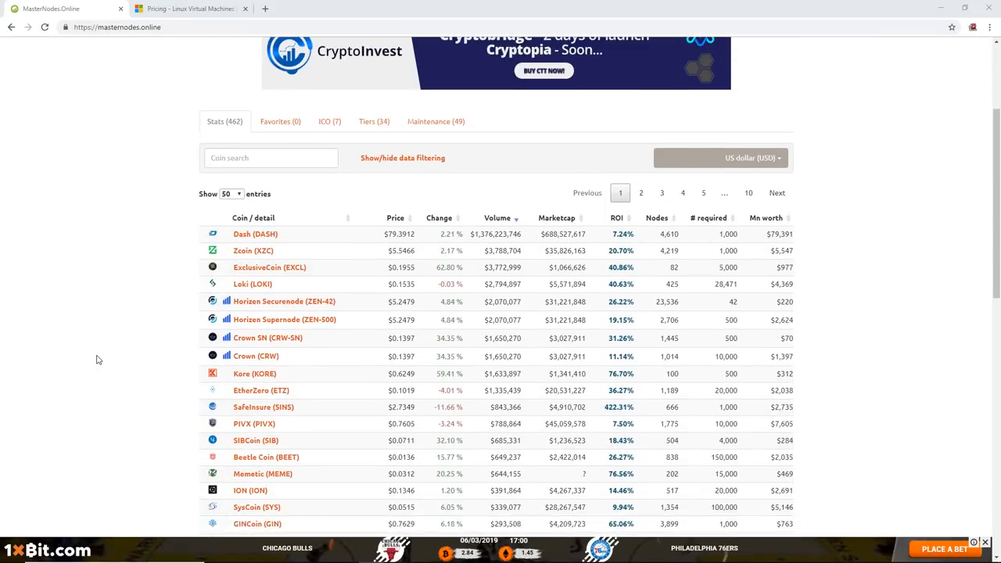
scroll(down, 3)
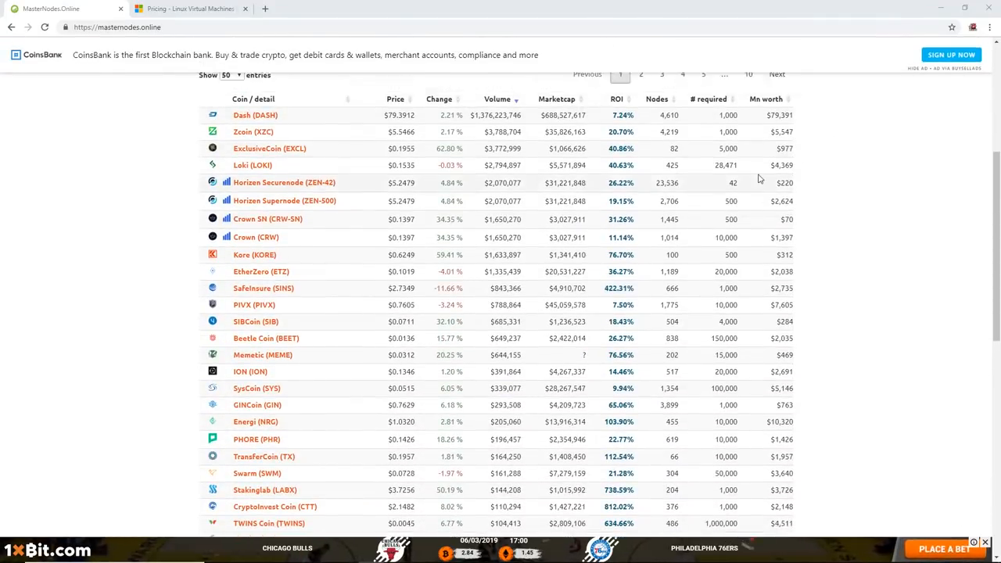
scroll(up, 3)
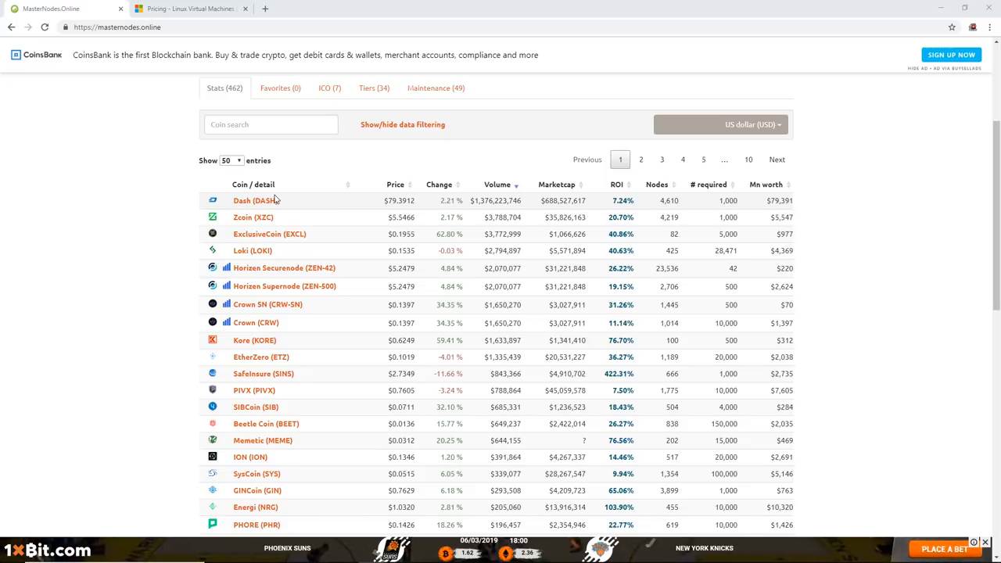
mouse_move(750, 210)
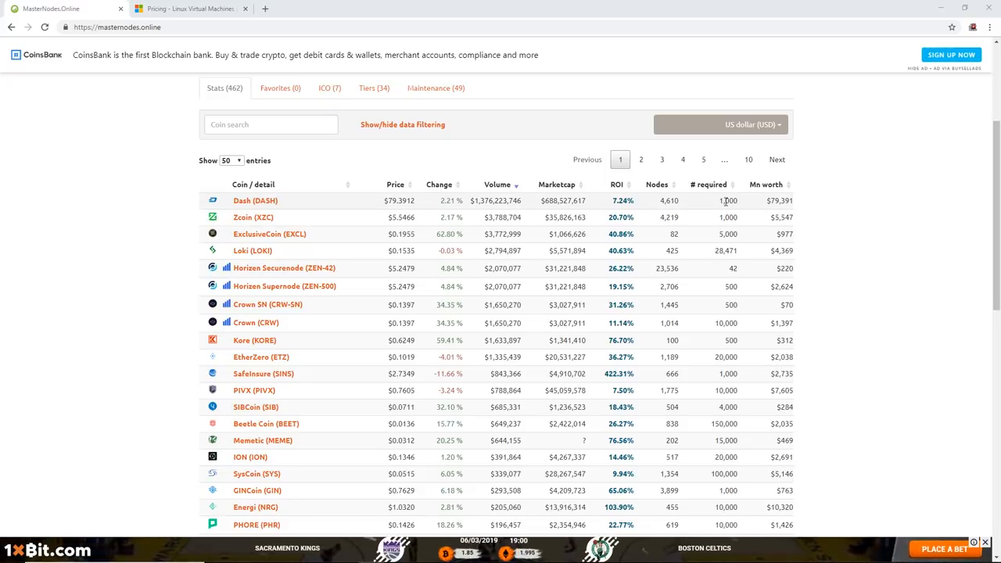
click(255, 201)
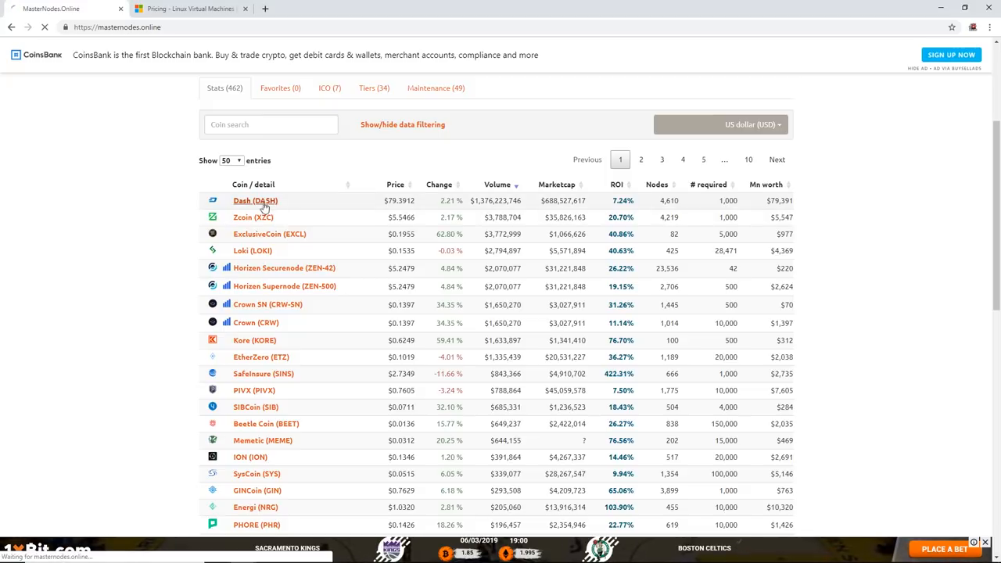
click(255, 200)
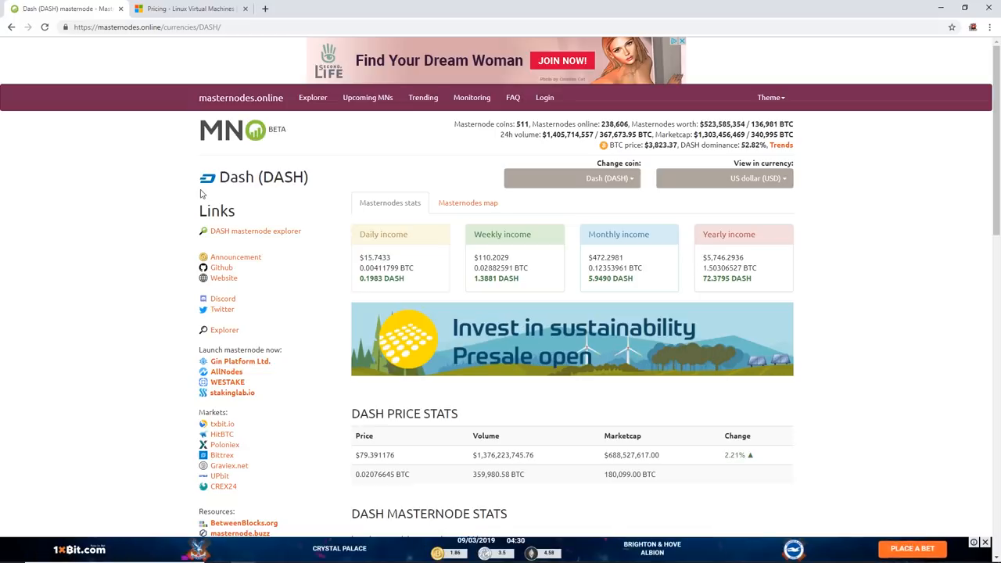
mouse_move(507, 388)
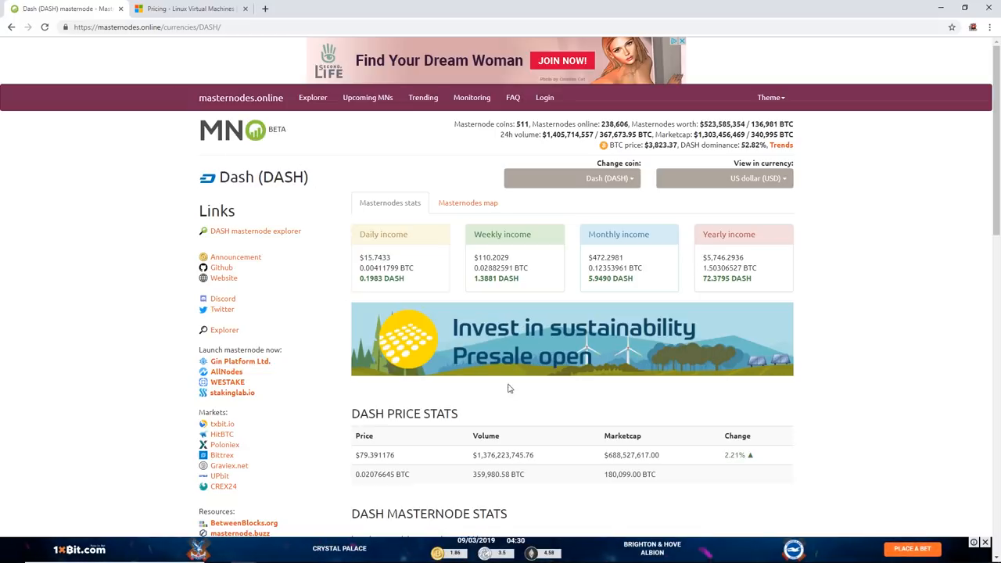
click(12, 27)
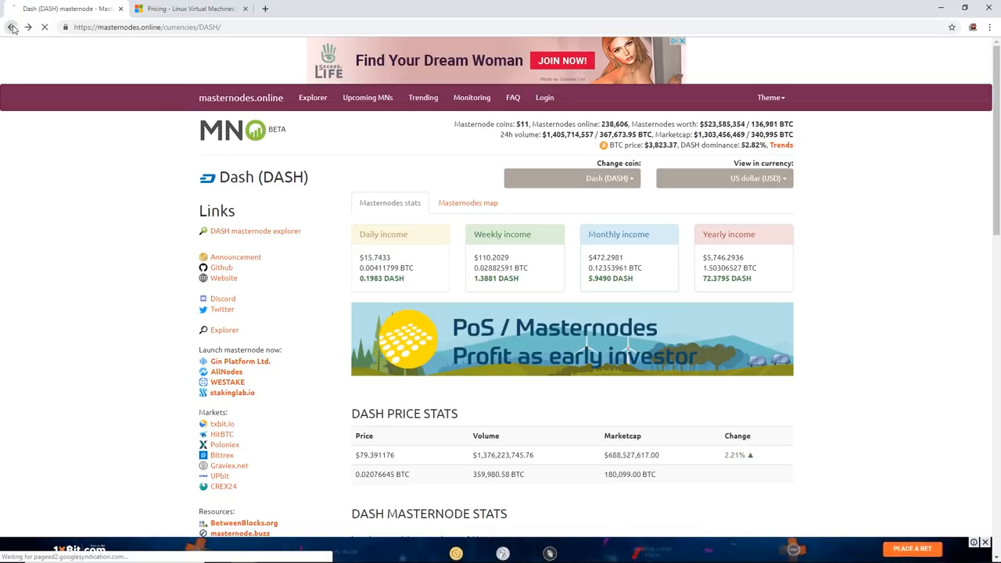
click(11, 27)
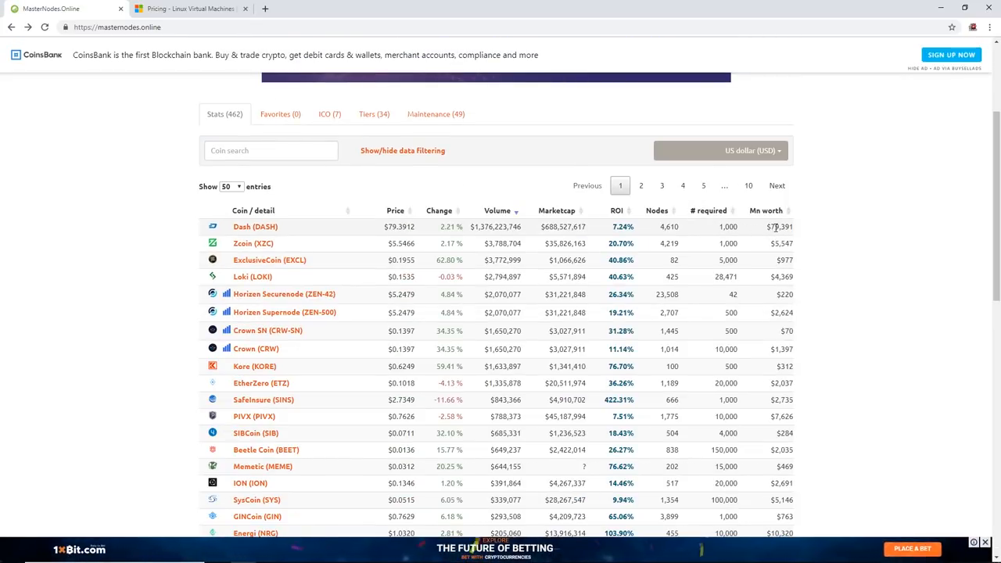
mouse_move(816, 234)
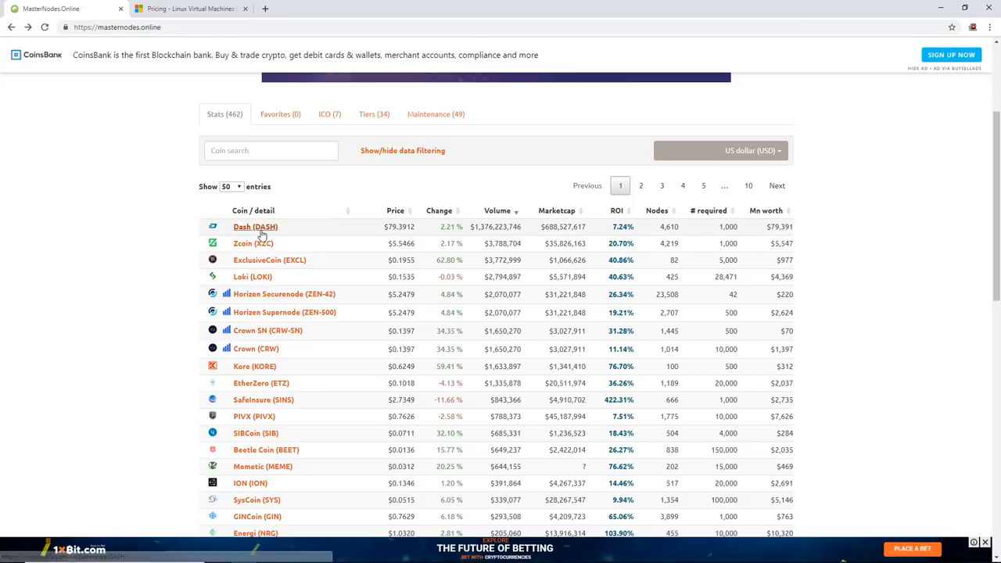
click(255, 226)
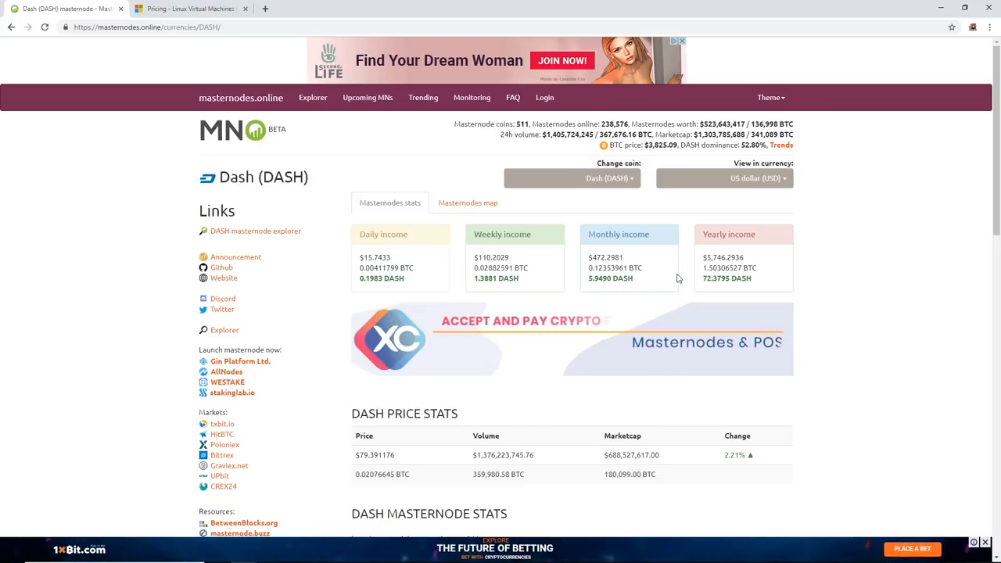
double_click(726, 279)
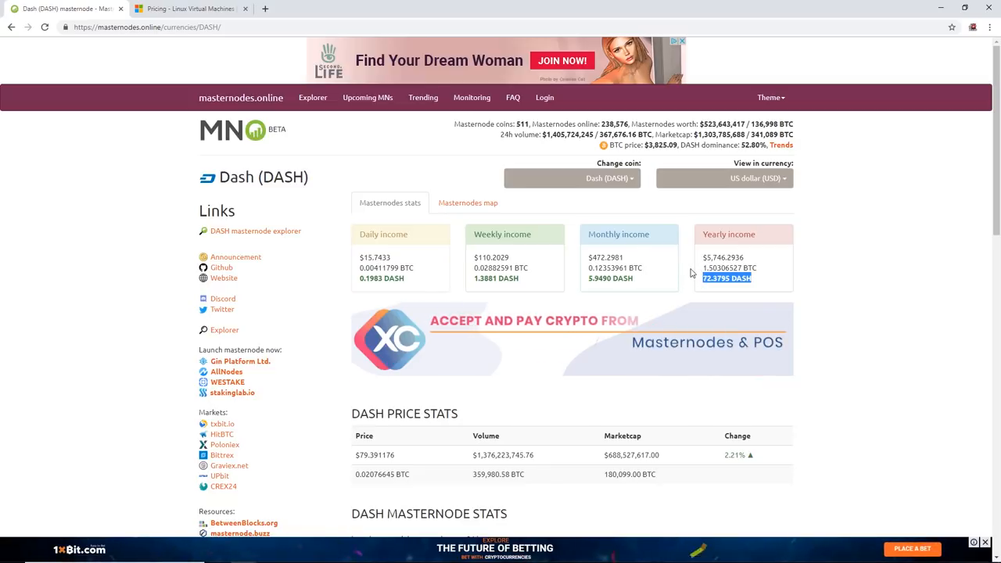
click(11, 26)
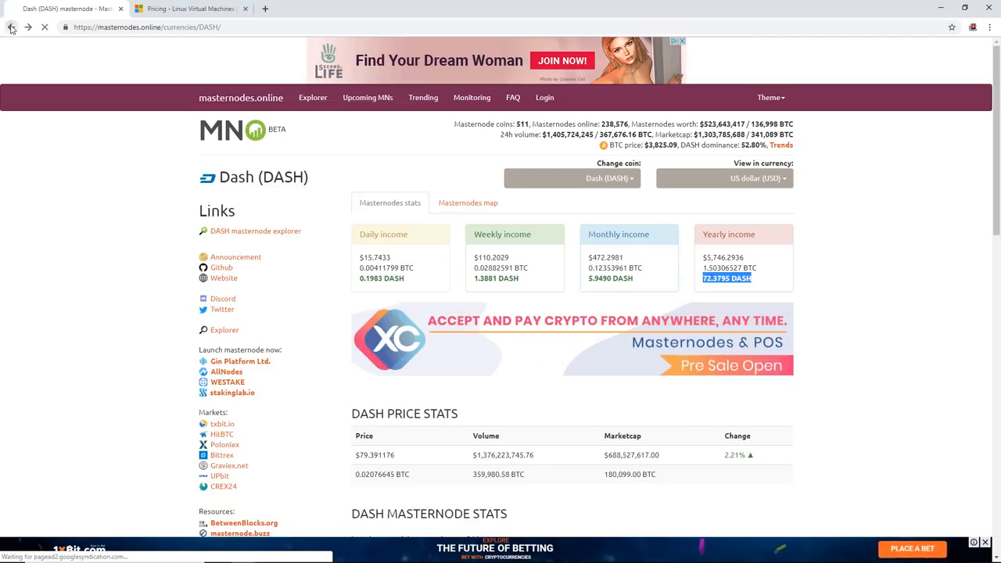
click(11, 26)
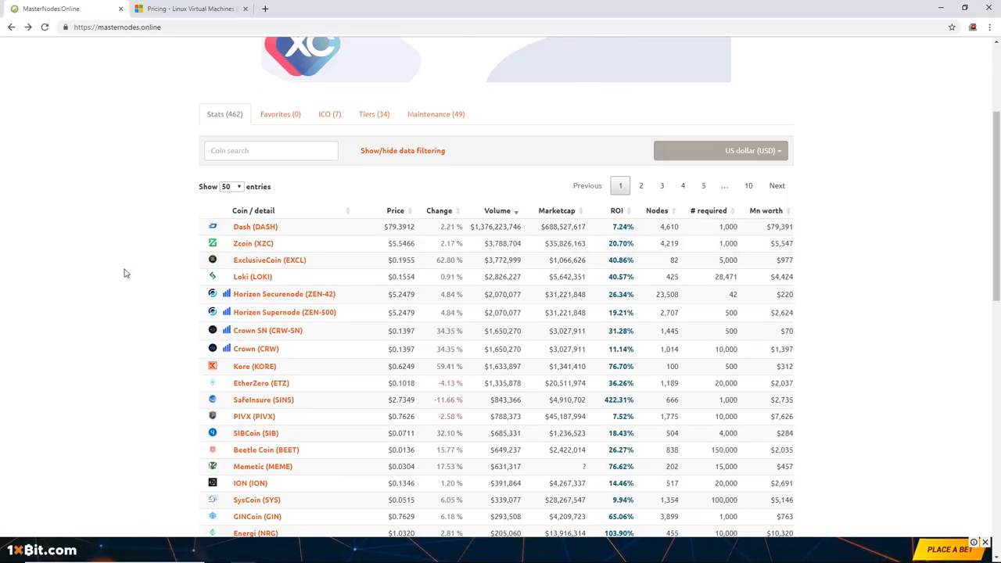
Switch to the Azure Linux VM pricing page and highlight the phrase about 12 months free access
click(191, 9)
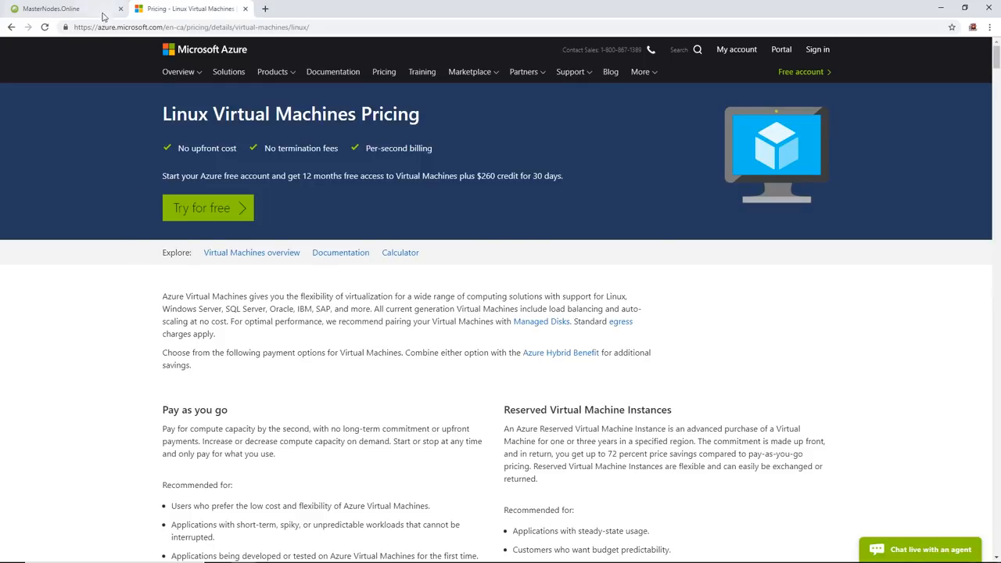
mouse_move(148, 264)
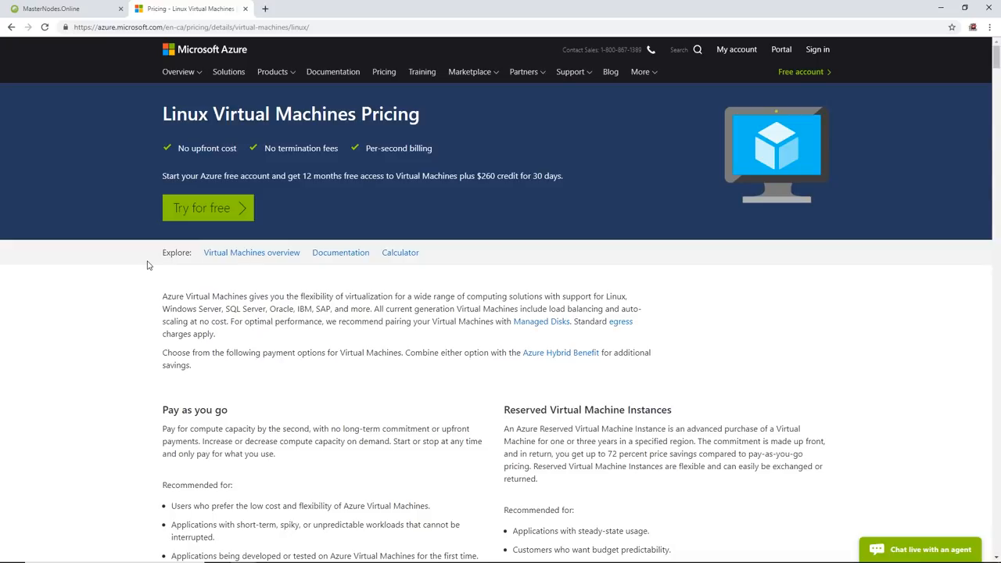
scroll(down, 3)
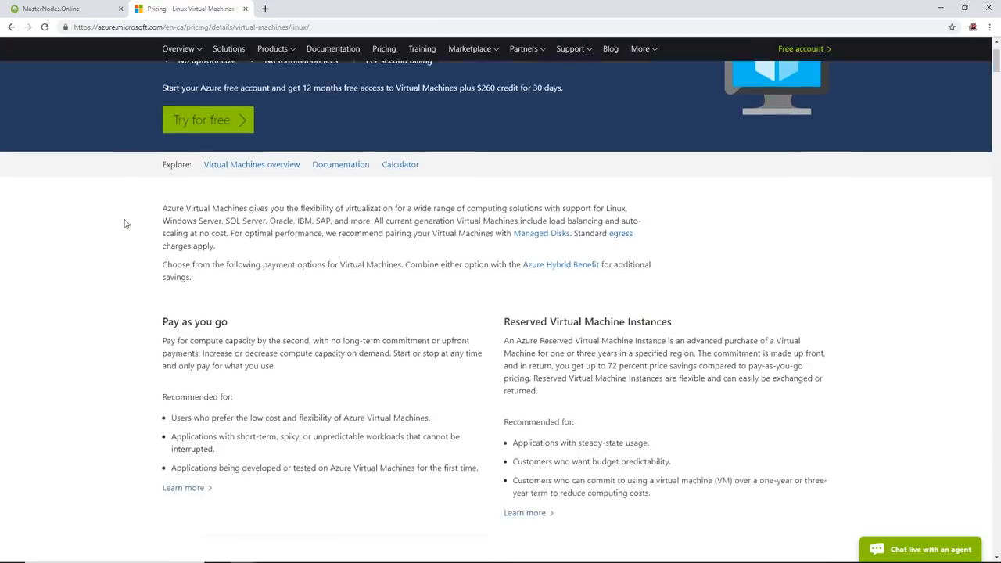
scroll(up, 3)
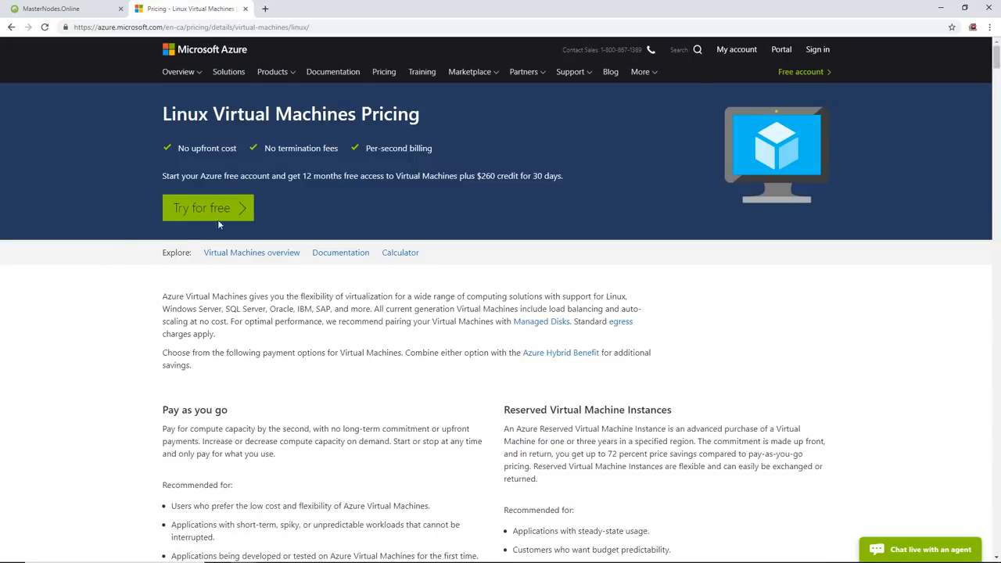
mouse_move(109, 53)
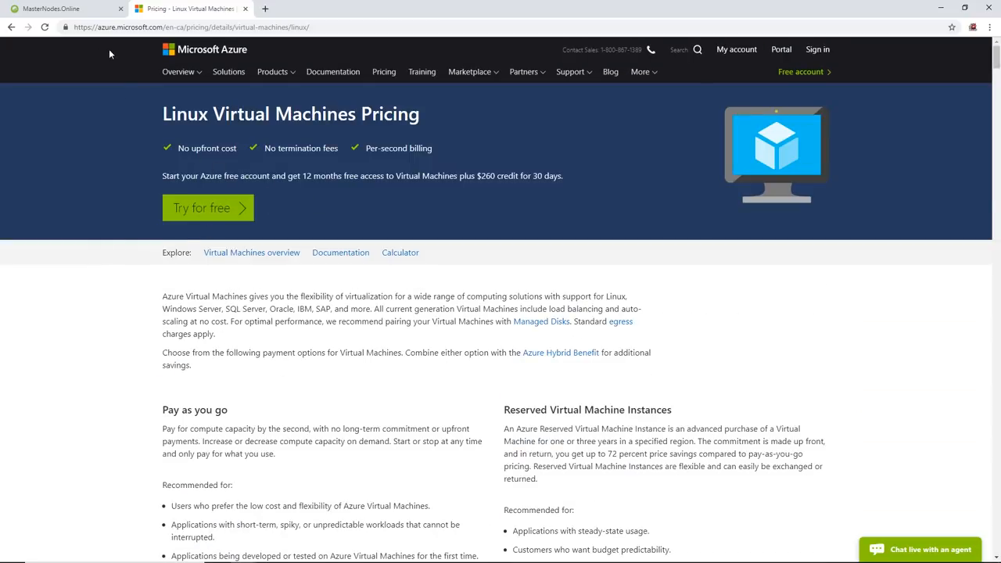
mouse_move(260, 189)
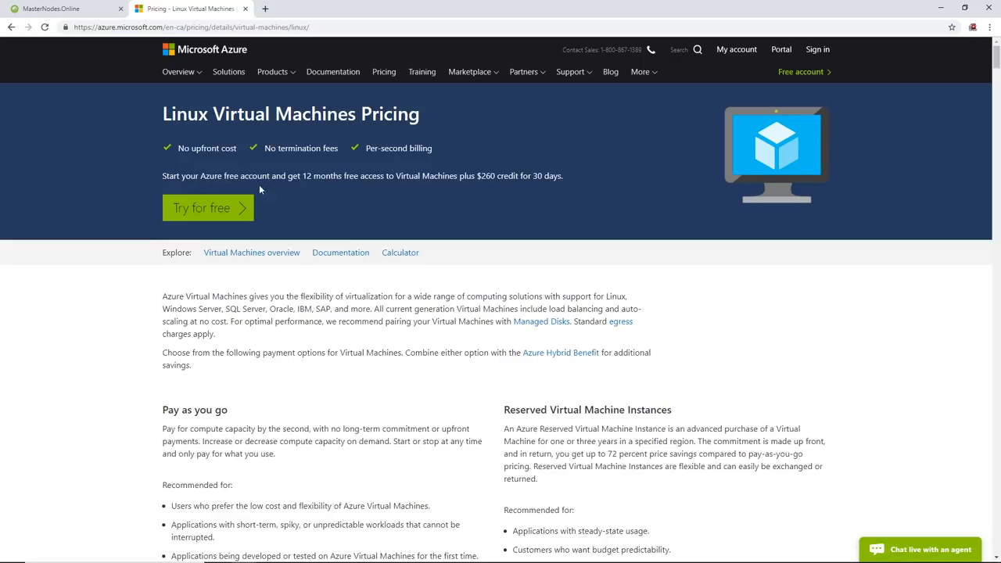
drag(282, 175, 441, 175)
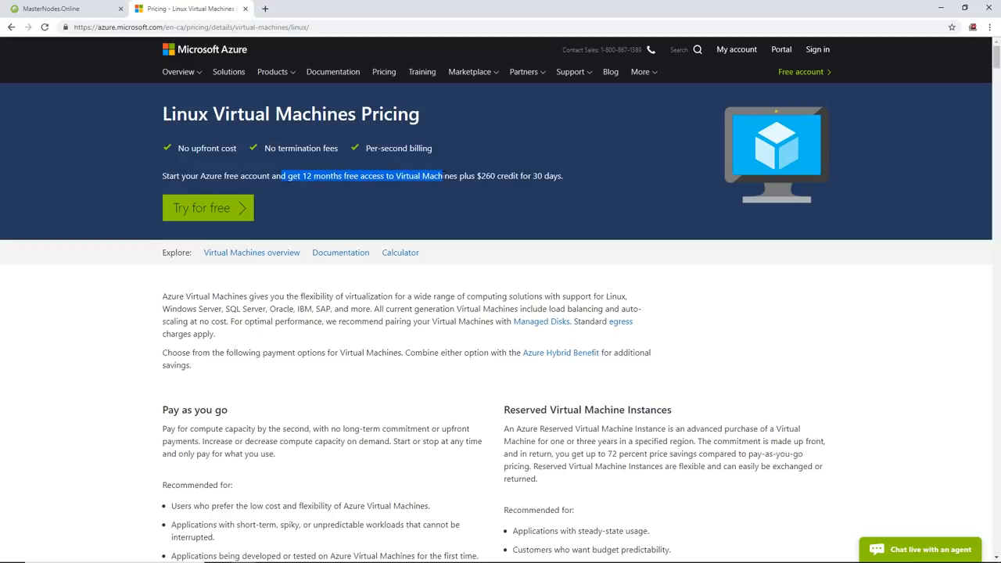
click(494, 282)
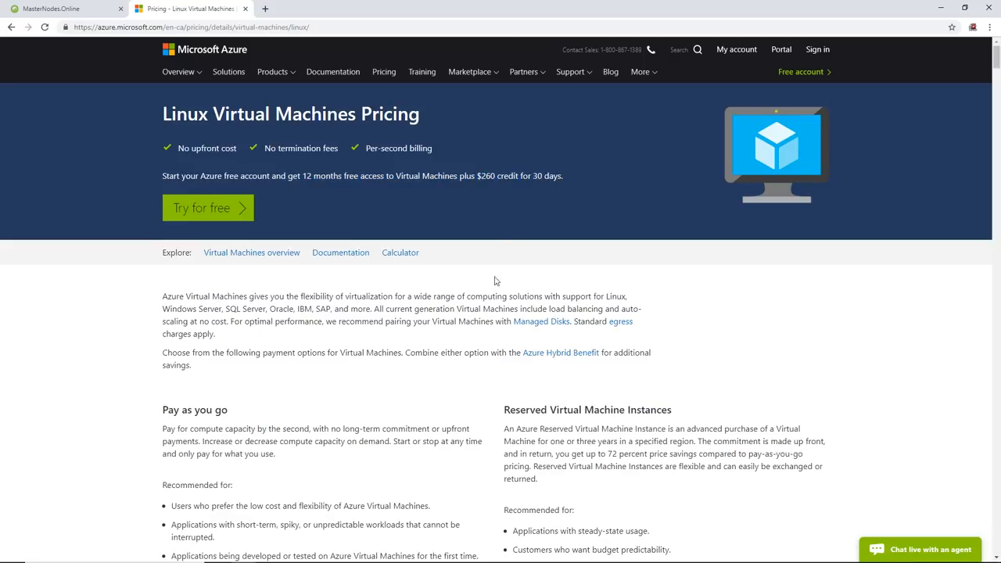
Read through the pay-as-you-go and reserved-instance pricing sections
scroll(down, 3)
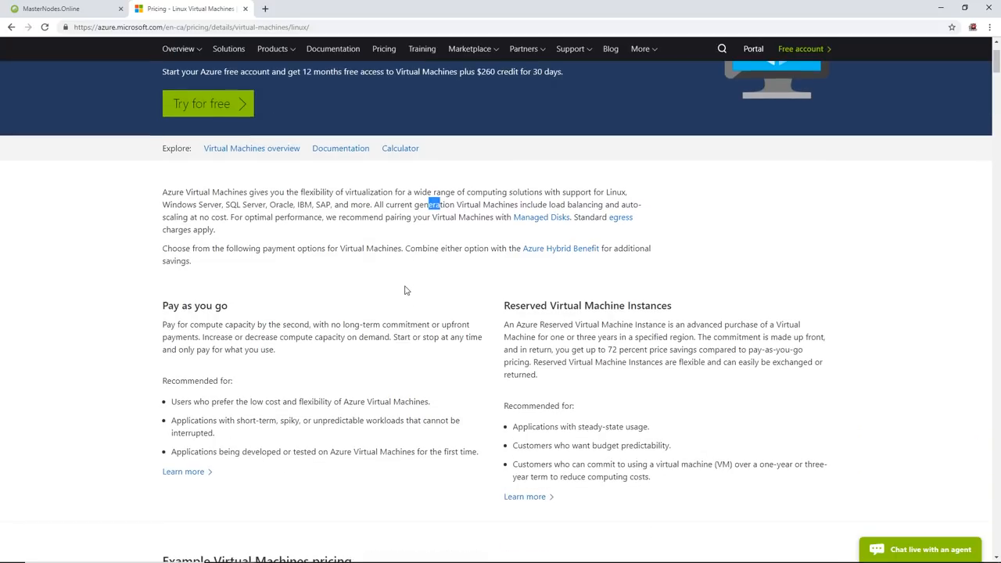
scroll(down, 3)
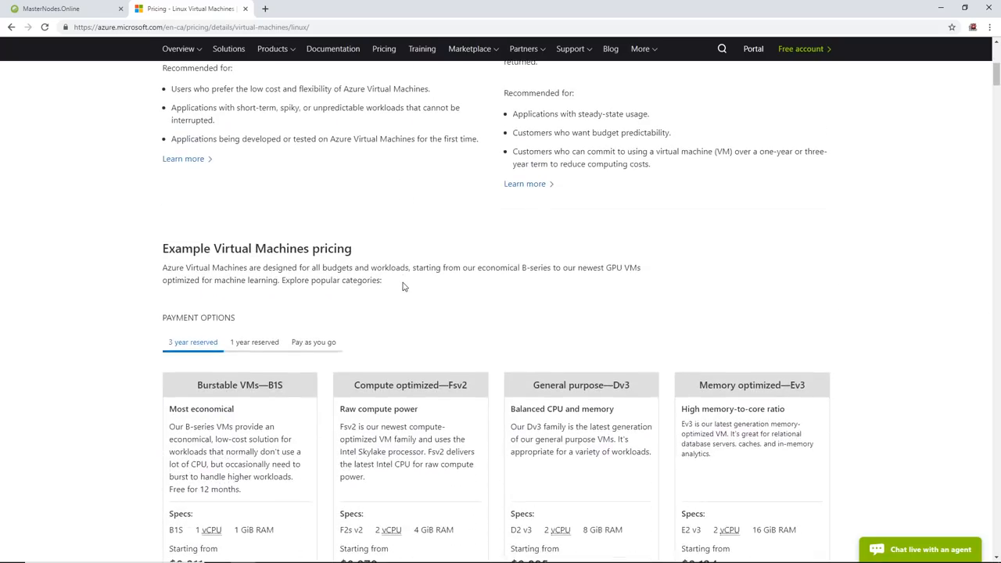
scroll(up, 3)
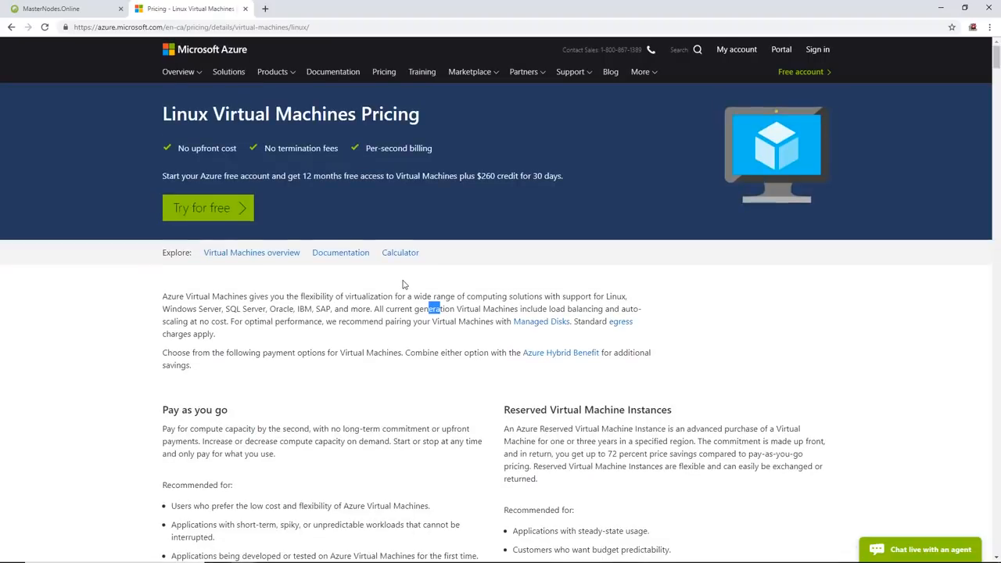
mouse_move(331, 190)
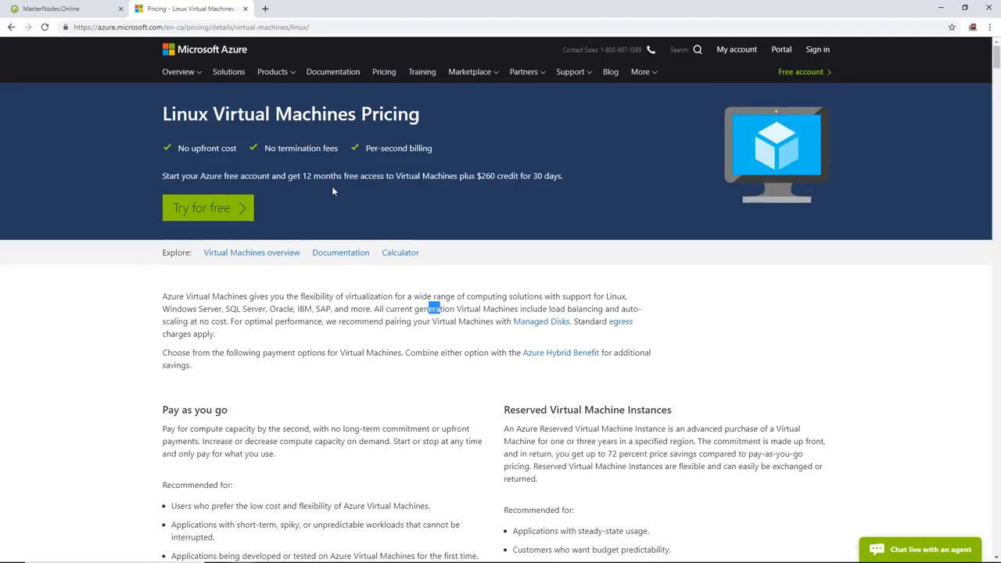
scroll(down, 3)
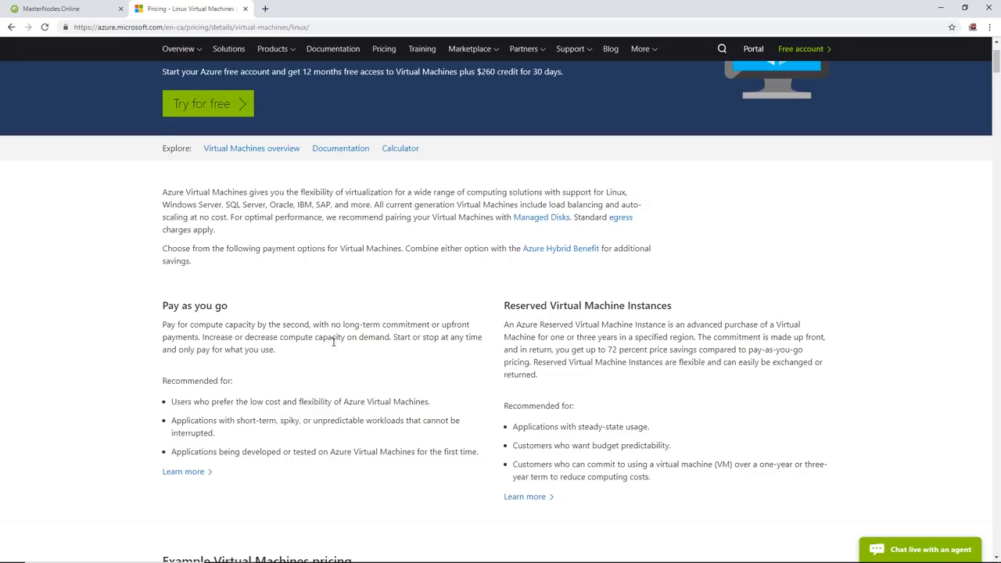
scroll(up, 3)
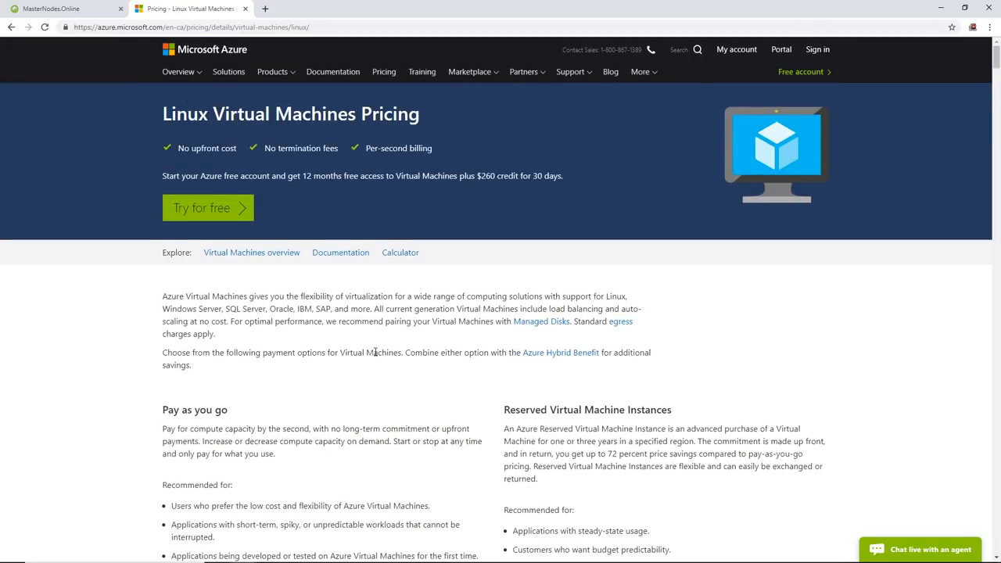
Return to the MasterNodes.Online table and browse its coin rows with ROI figures
click(50, 10)
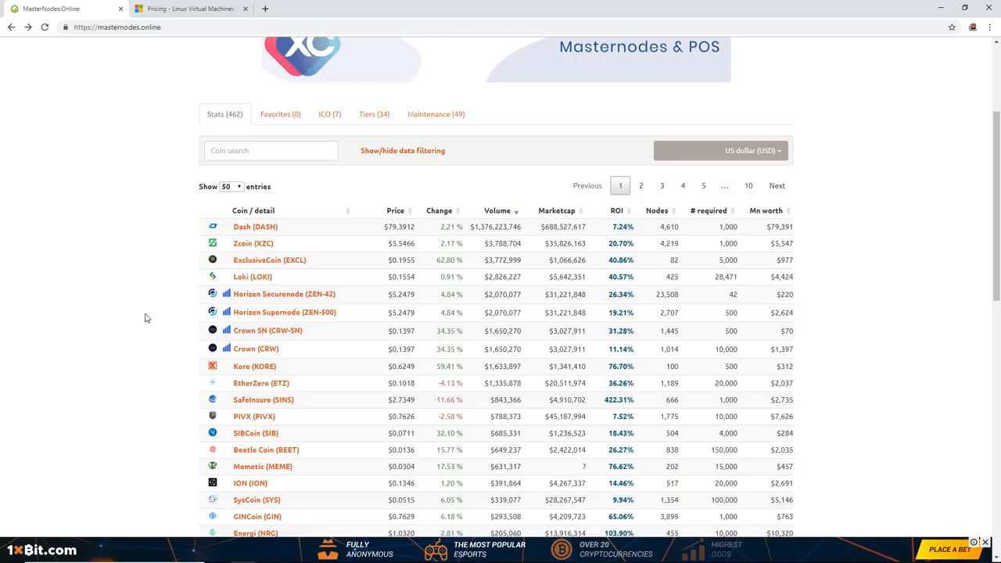
scroll(down, 3)
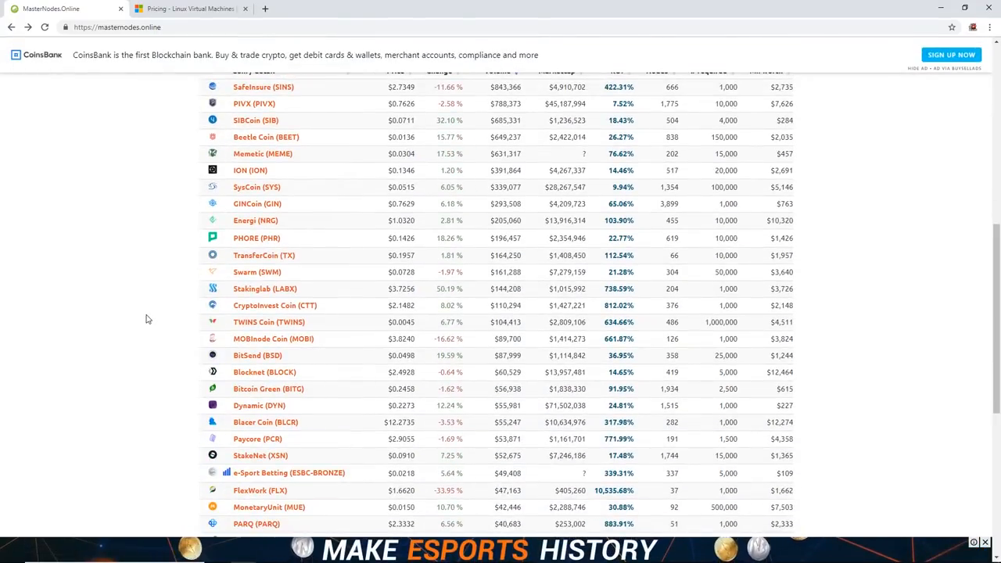
scroll(down, 3)
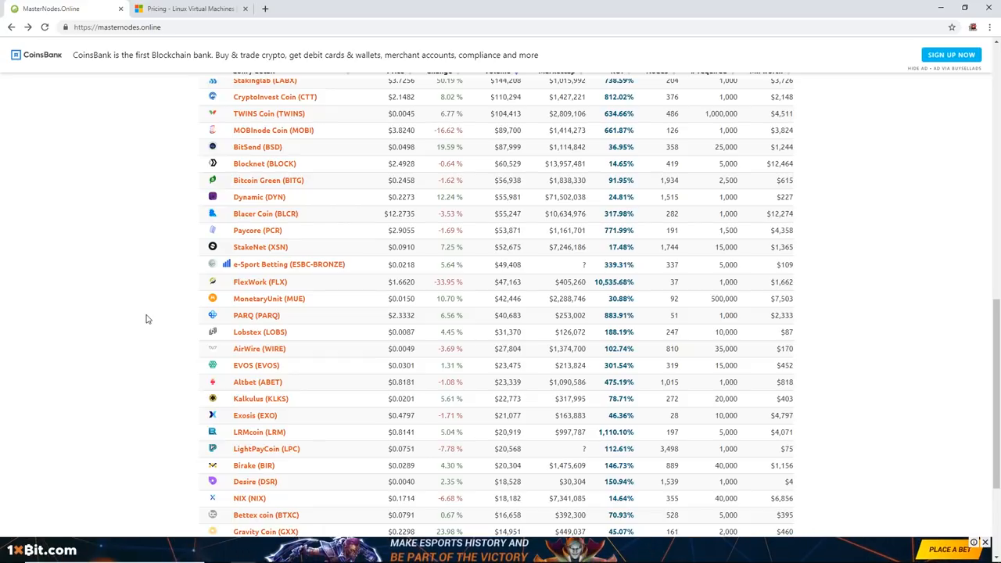
scroll(down, 3)
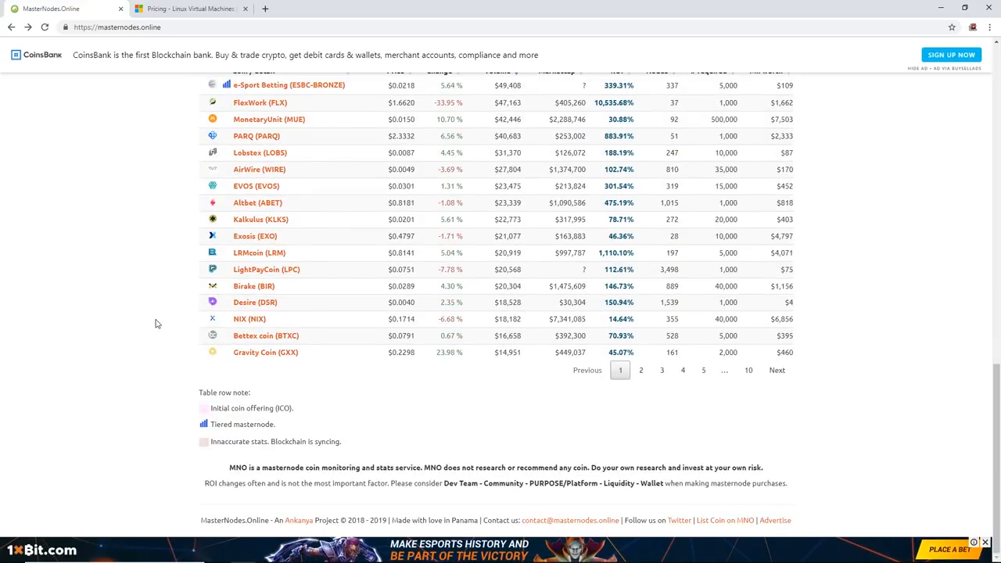
scroll(up, 3)
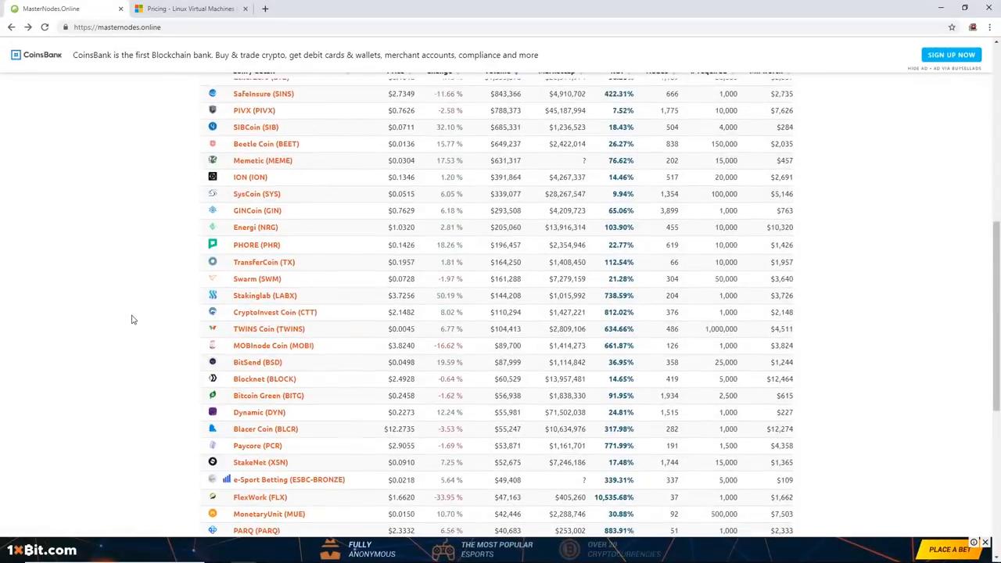
scroll(up, 3)
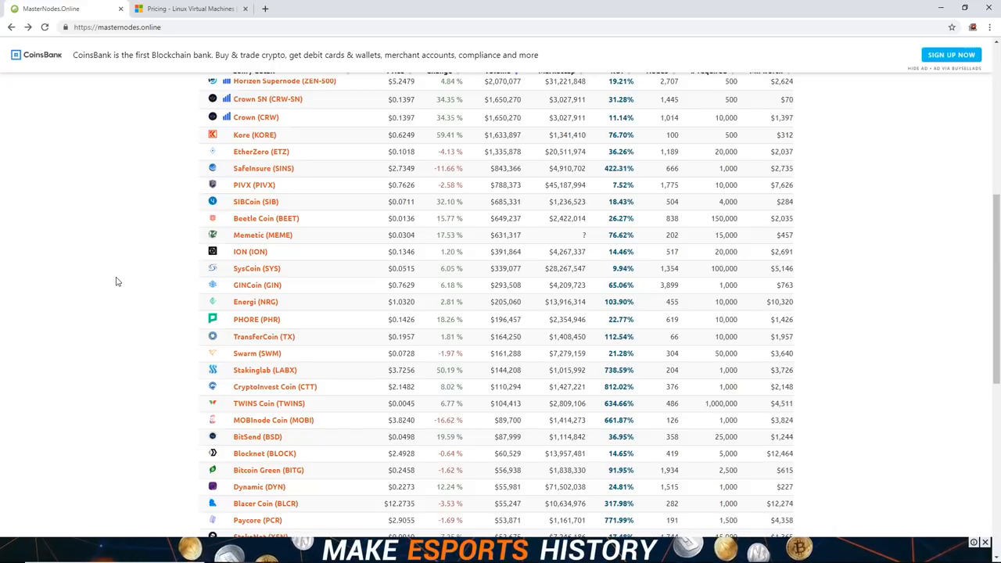
scroll(up, 3)
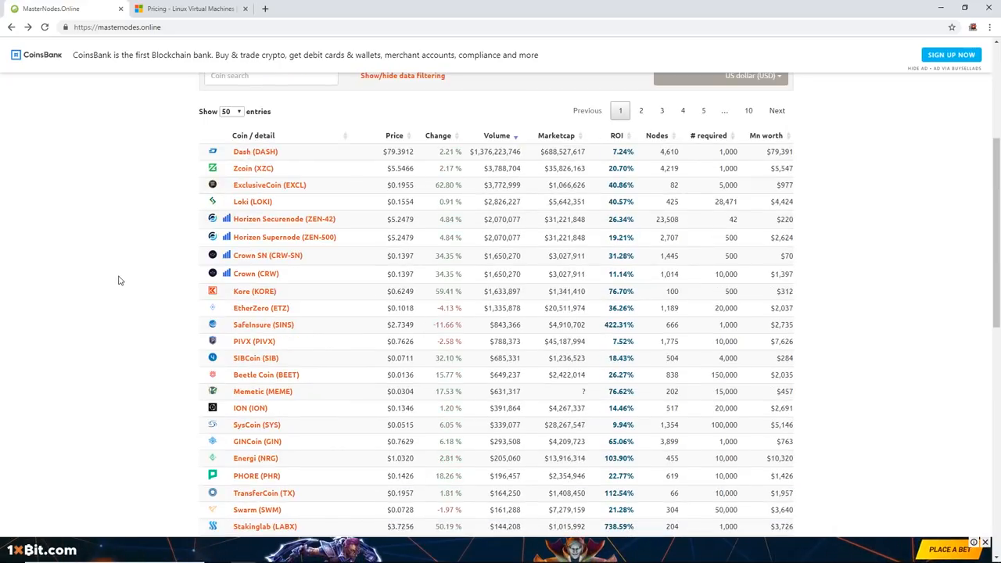
scroll(up, 3)
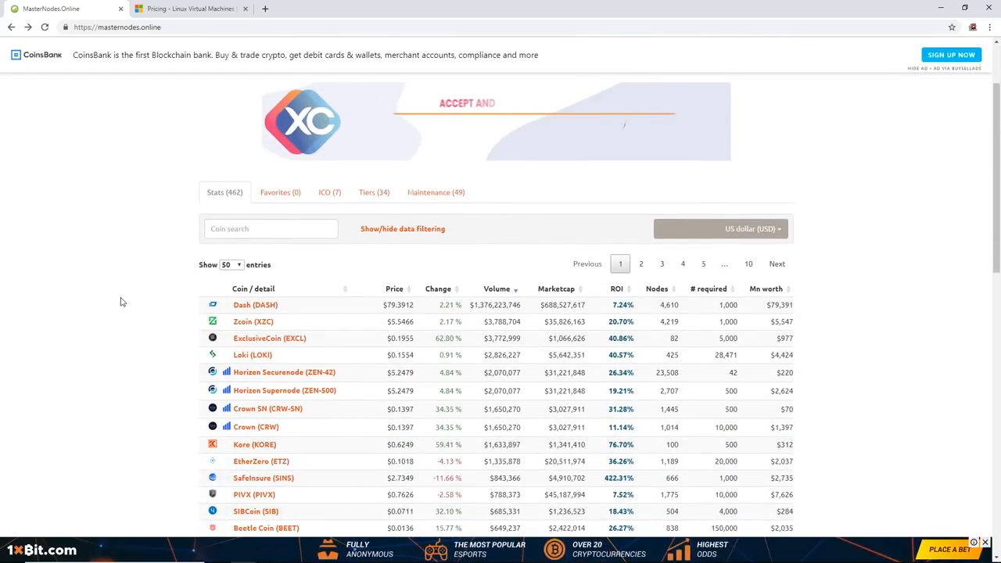
scroll(down, 3)
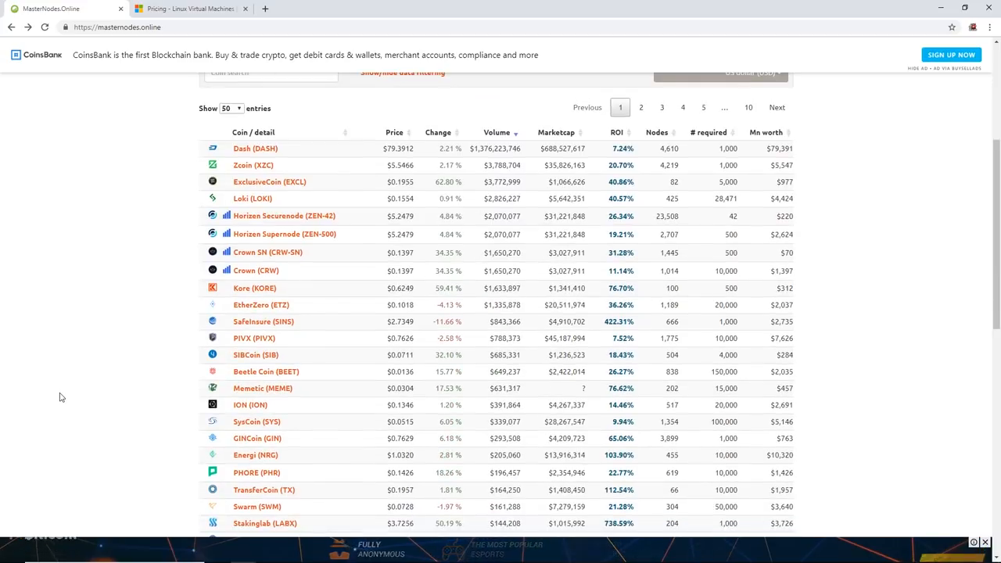
scroll(down, 3)
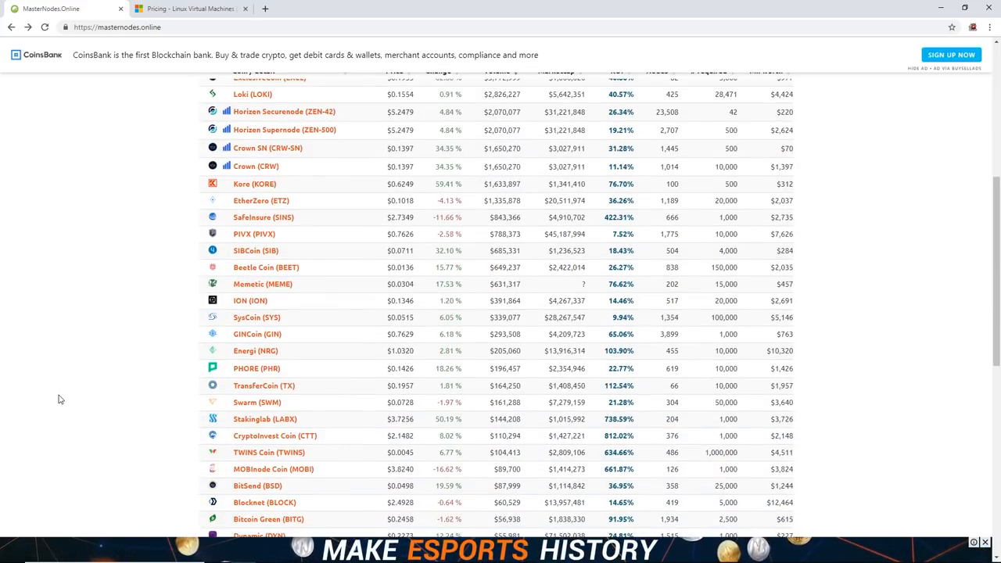